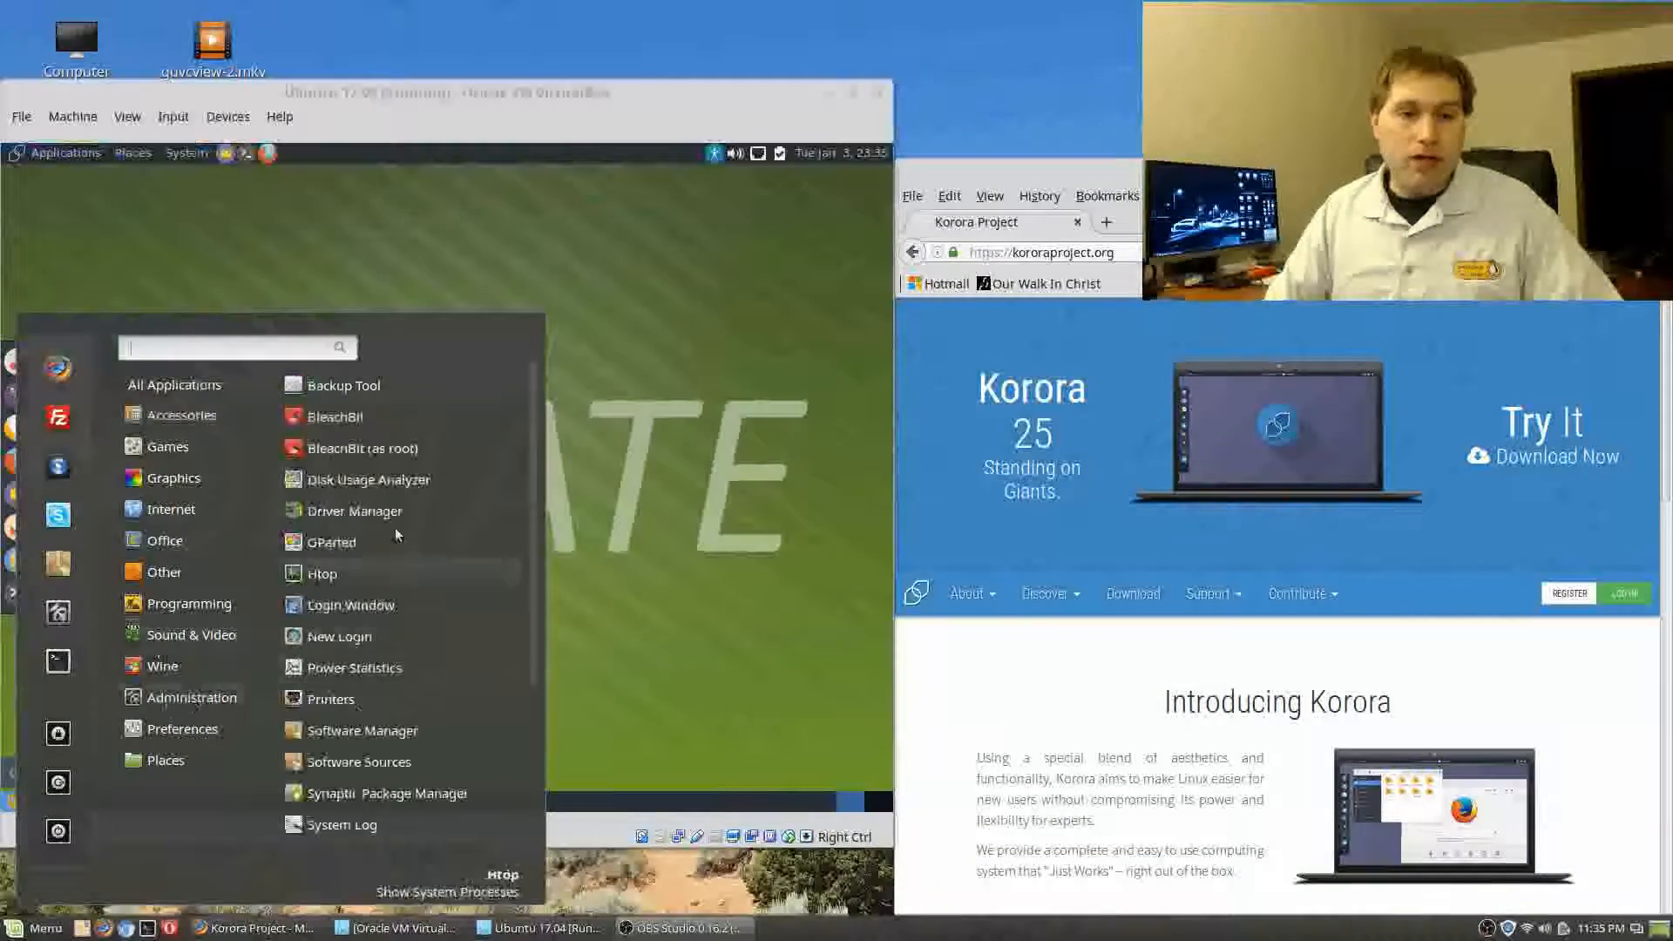
mouse_move(370, 479)
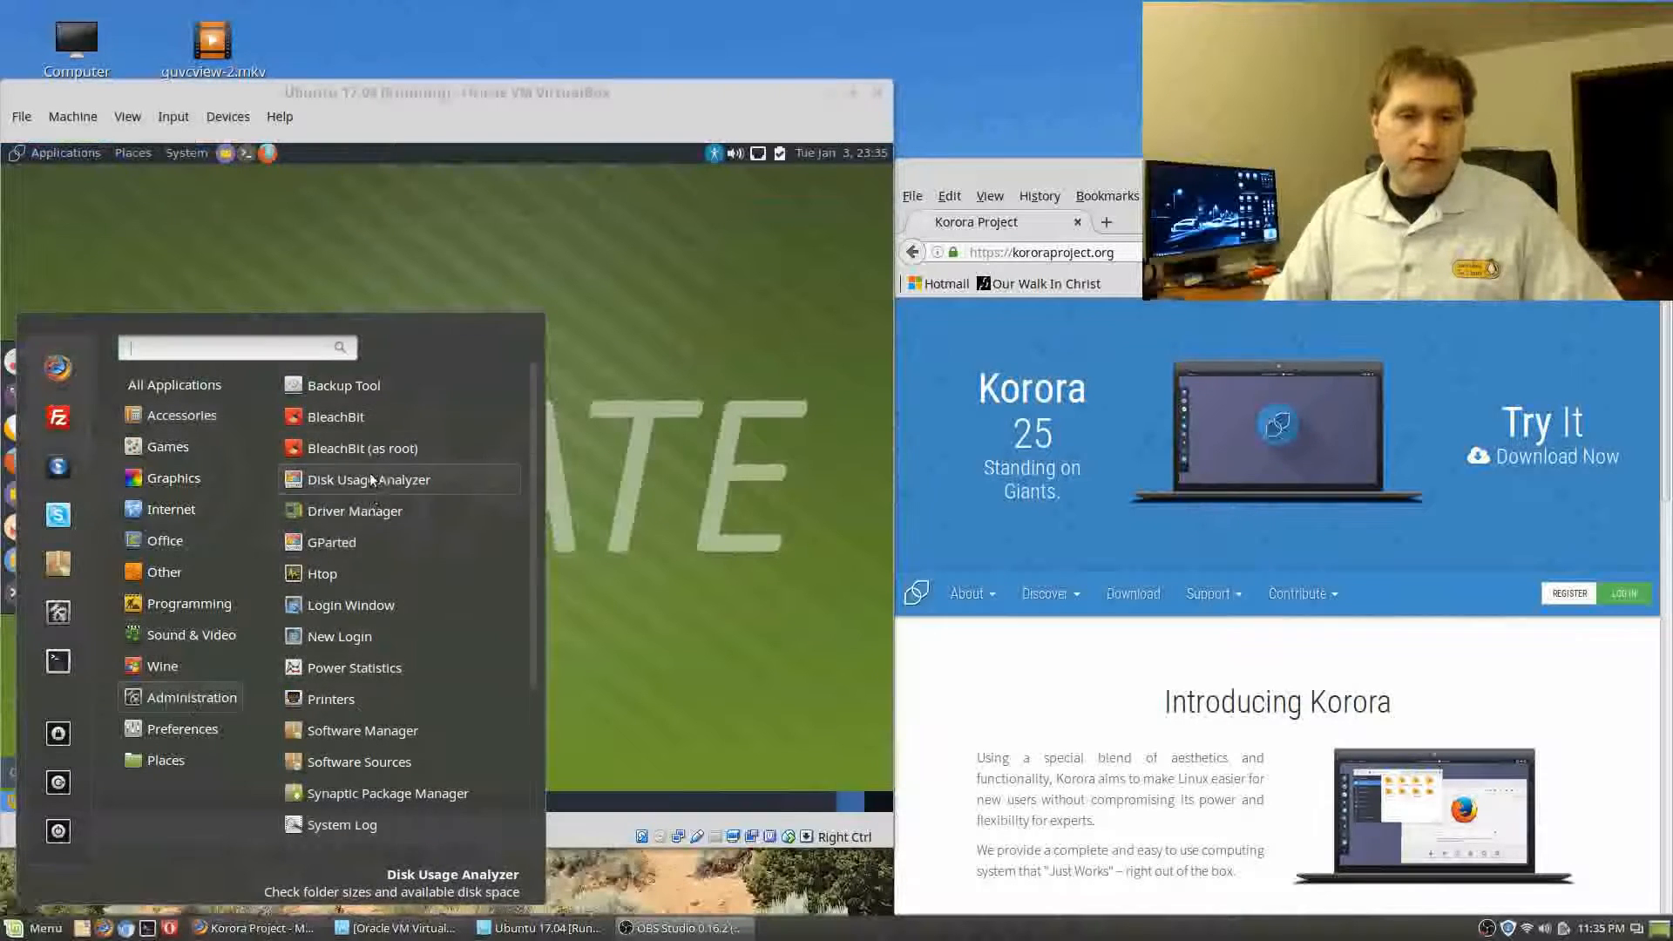
mouse_move(351, 605)
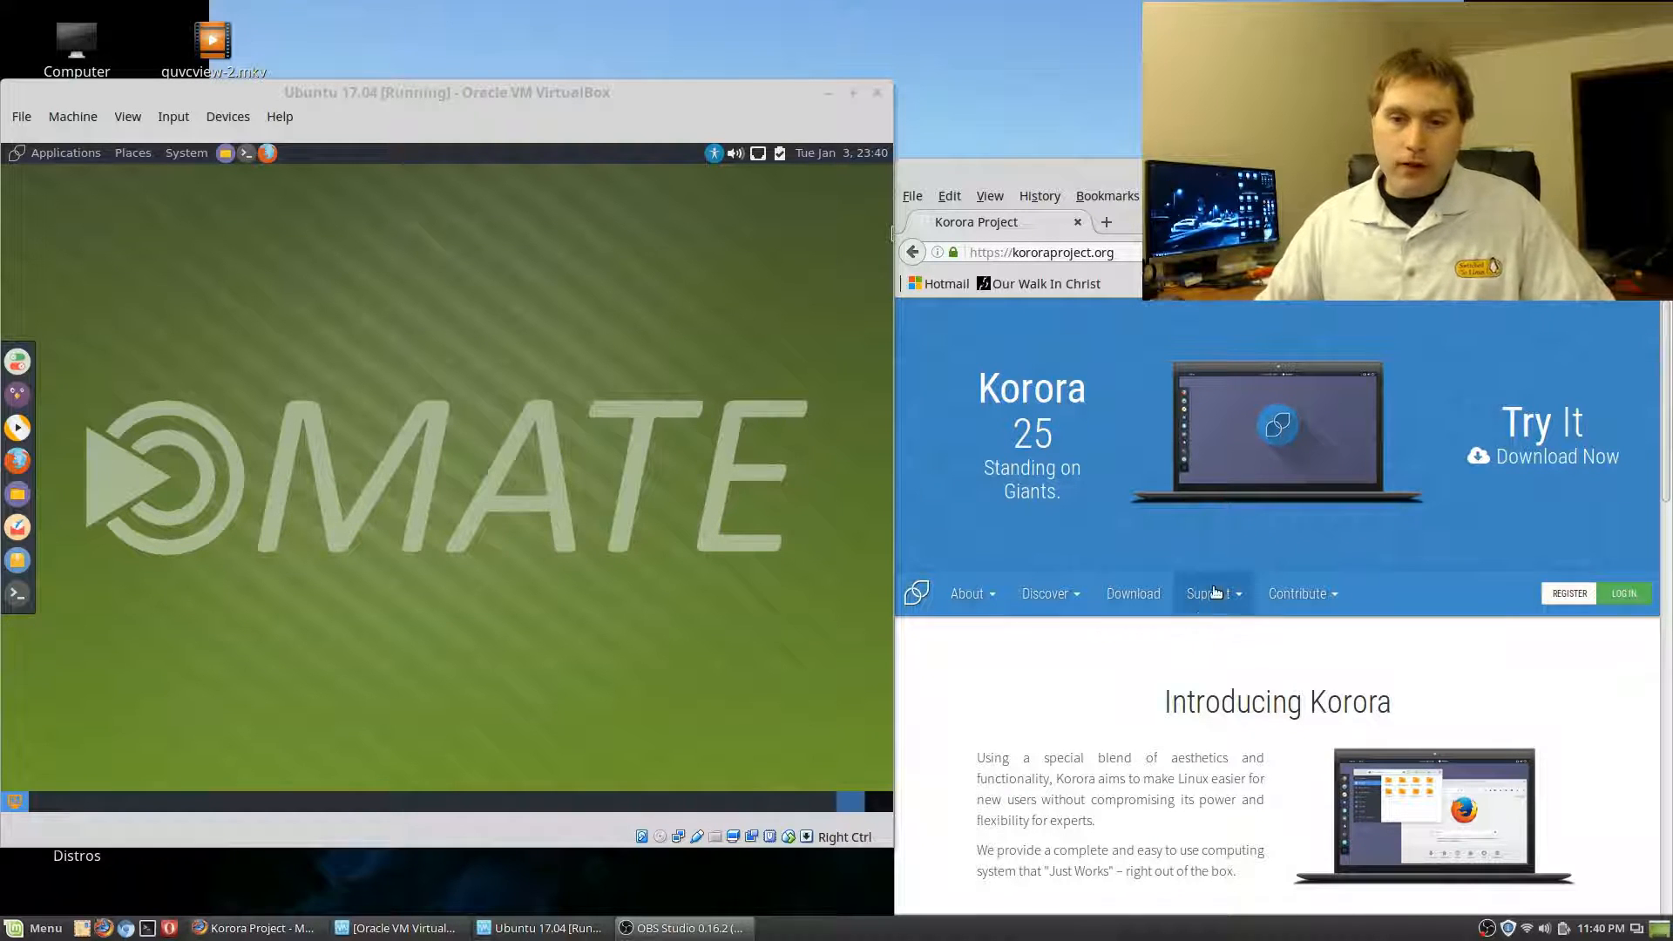
mouse_move(1124, 453)
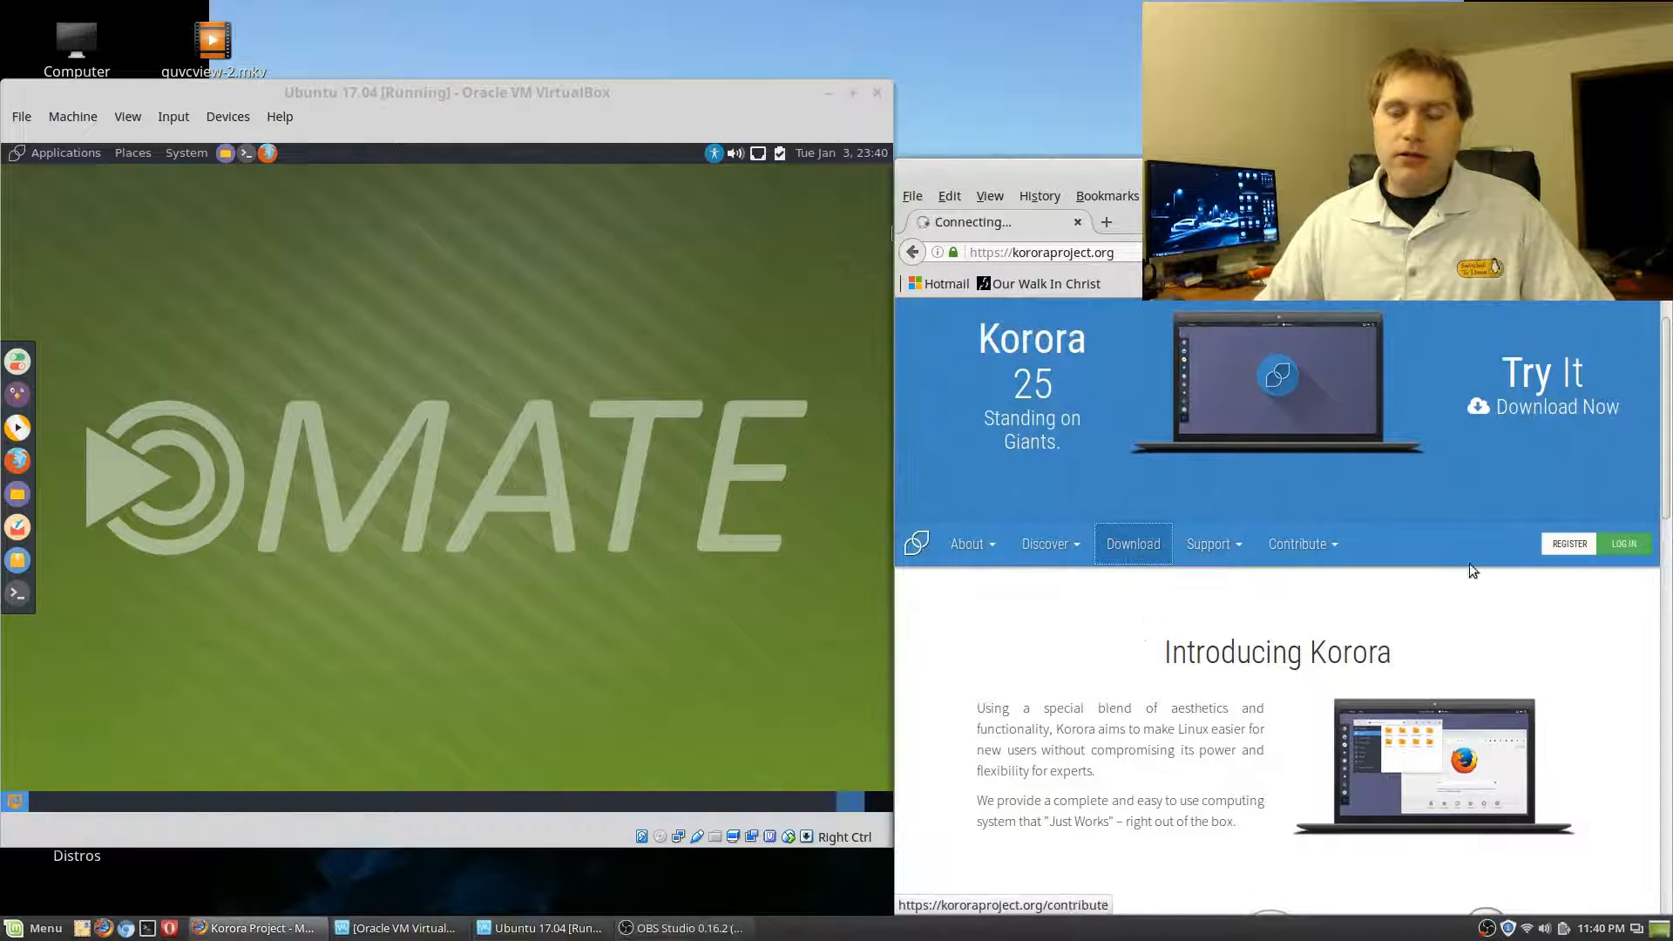
Browse the Korora 25 (Gurgle) download page in Firefox, reading its requirements and 'Try it out!' notes
click(1133, 544)
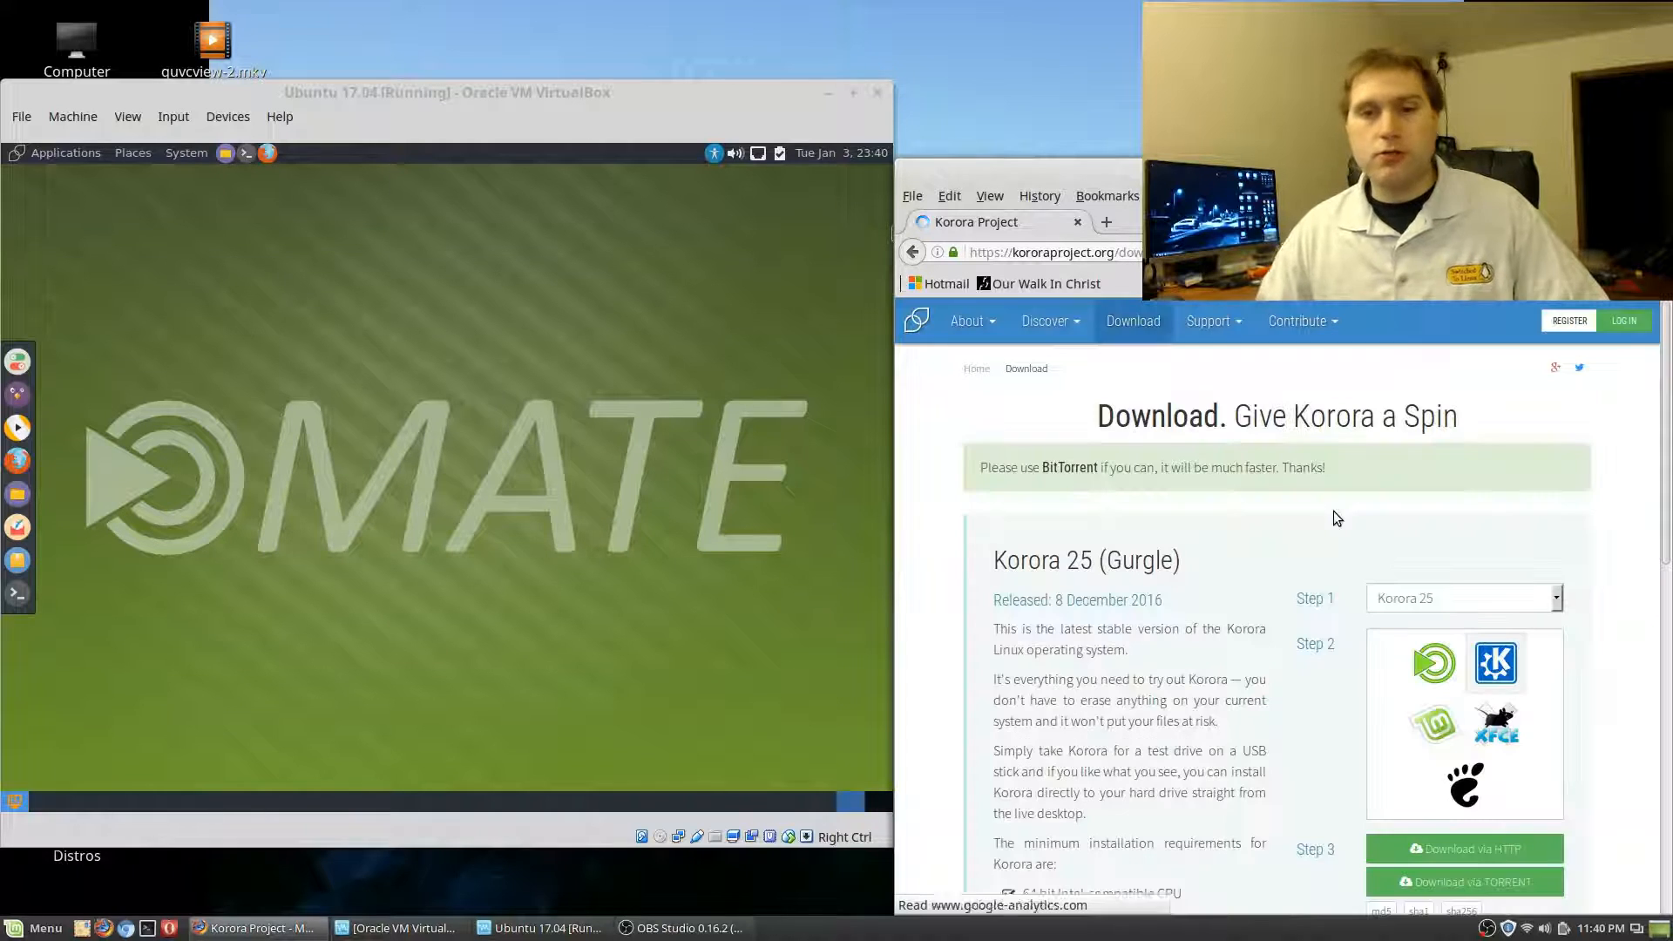
scroll(down, 3)
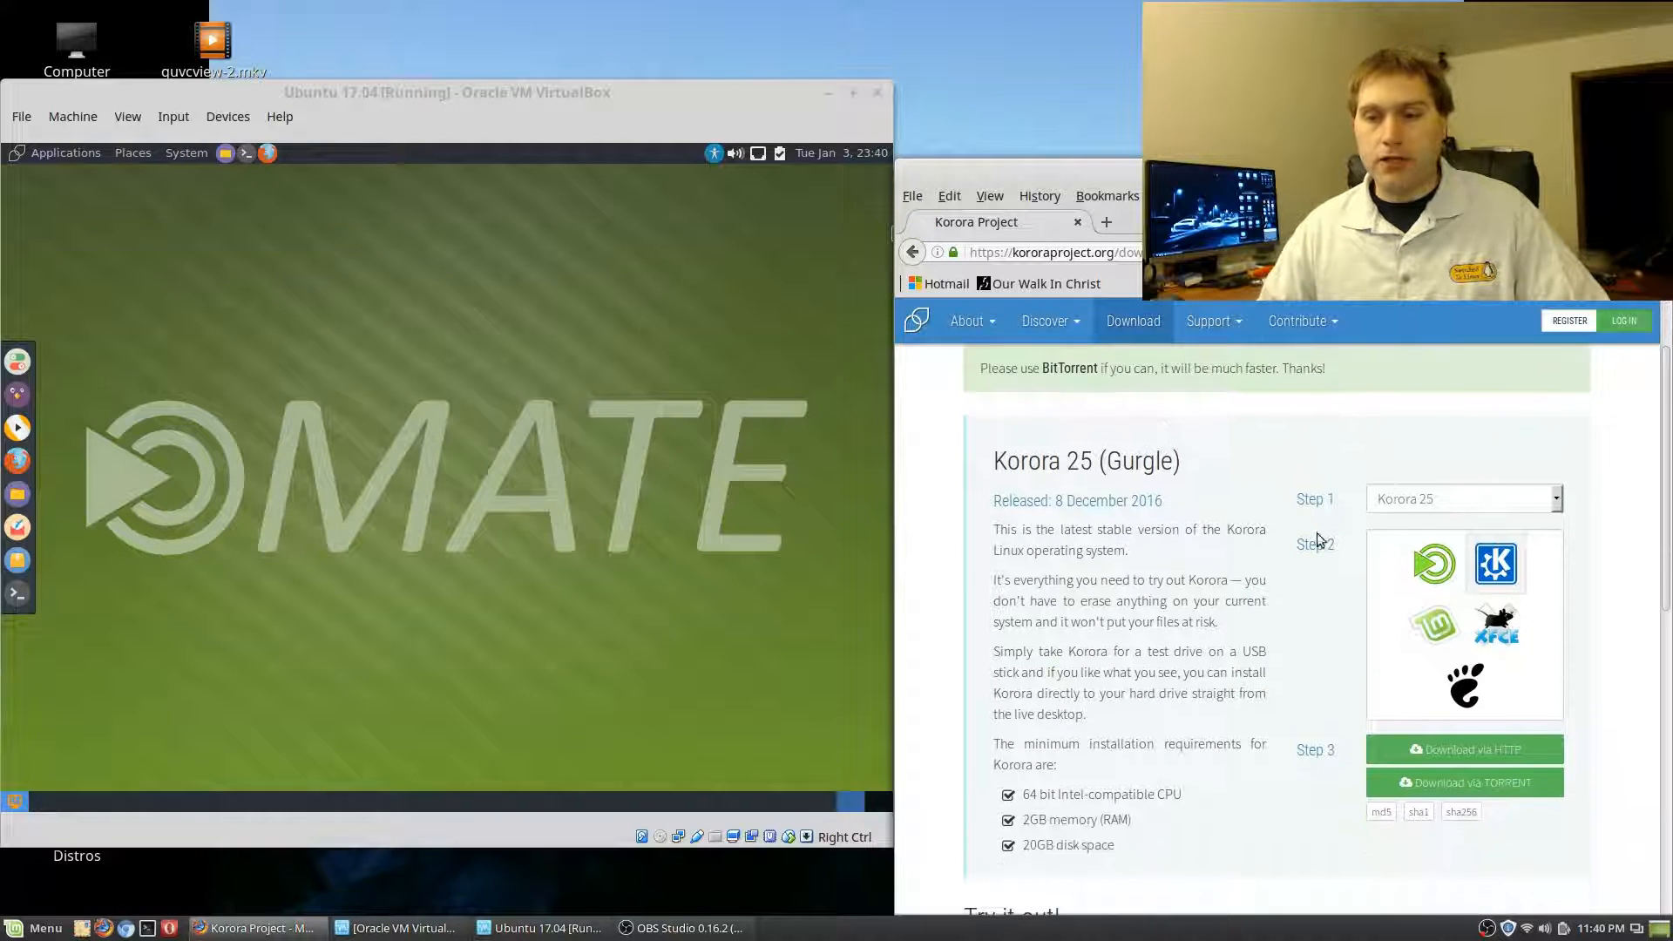
click(1462, 498)
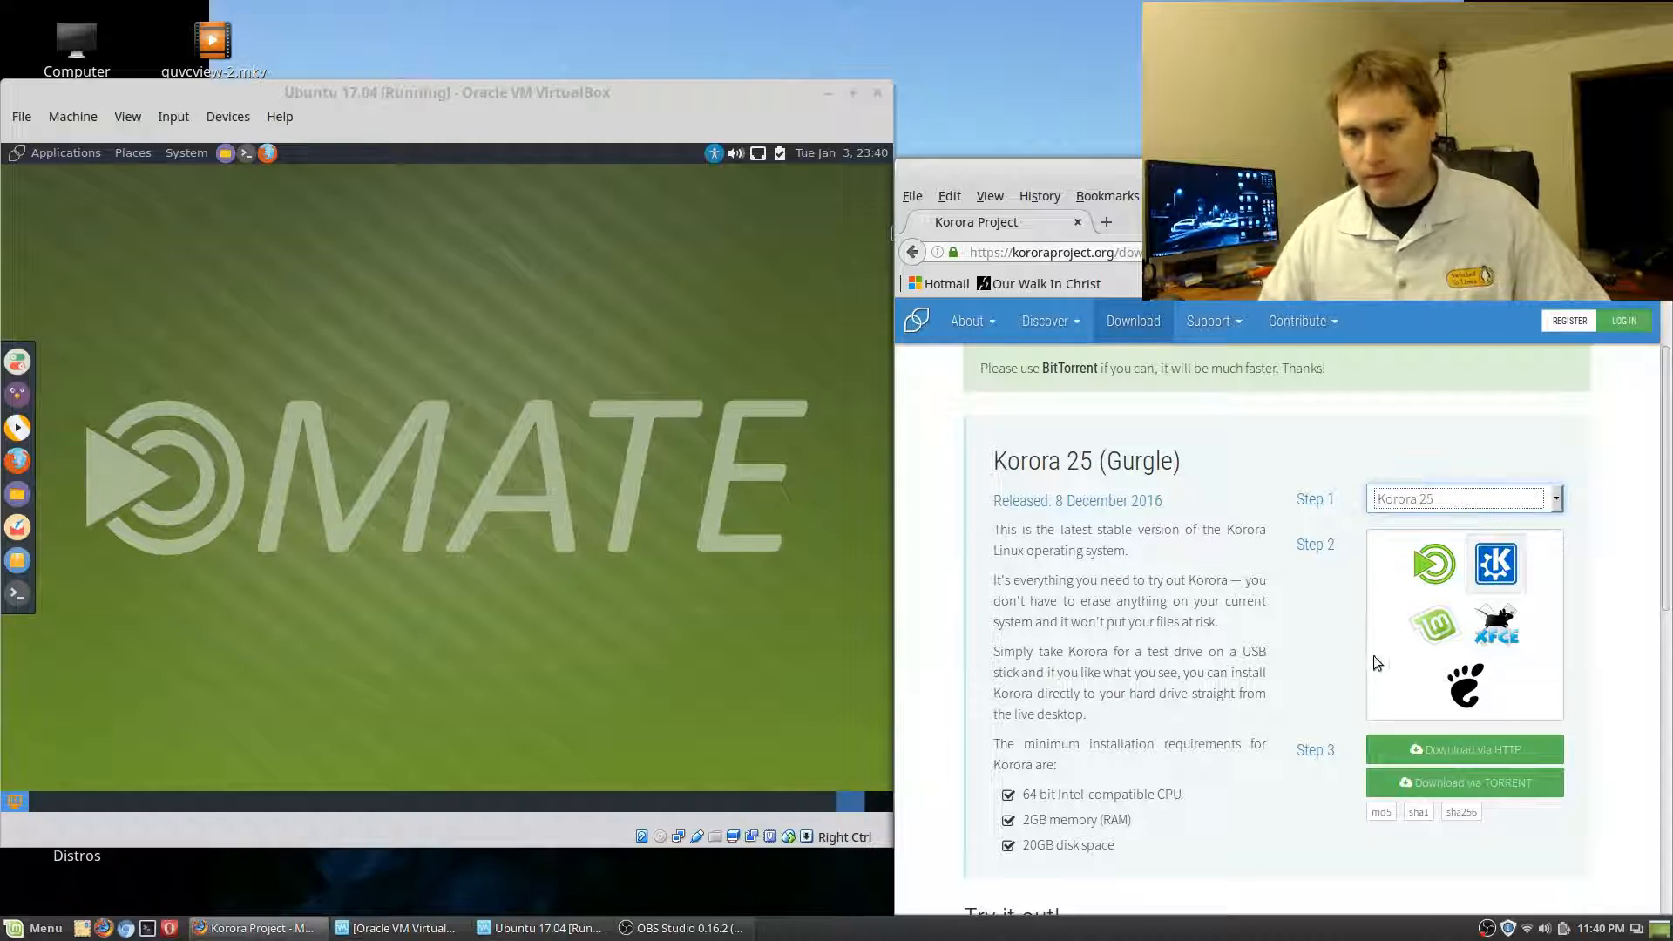
scroll(down, 3)
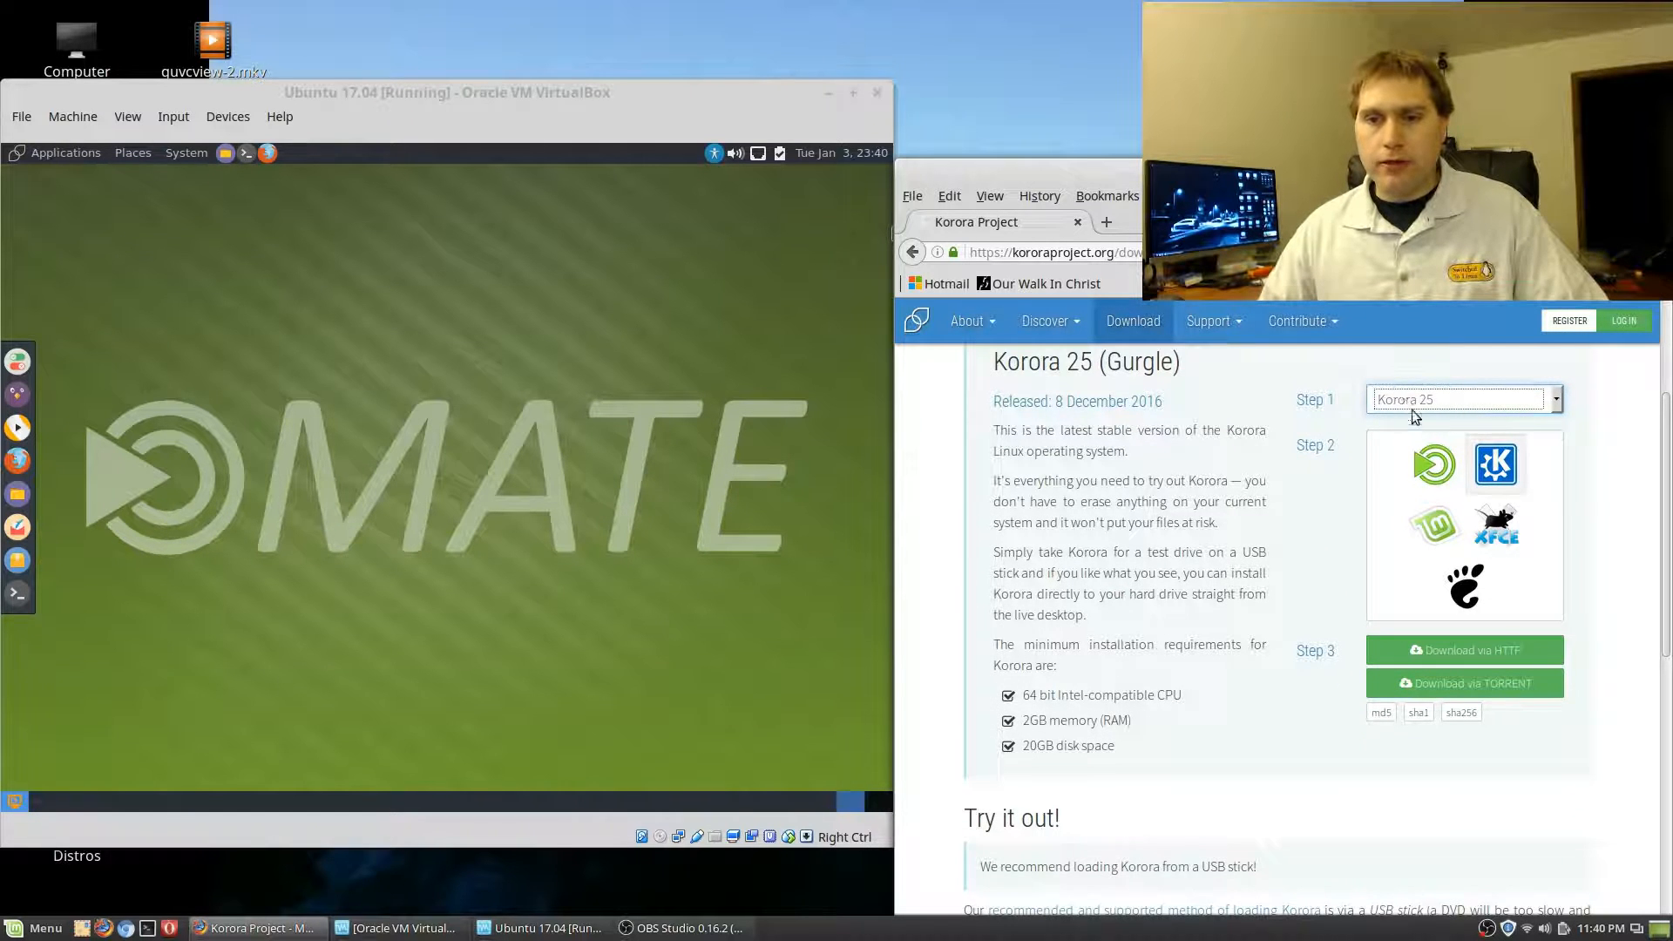
mouse_move(1495, 463)
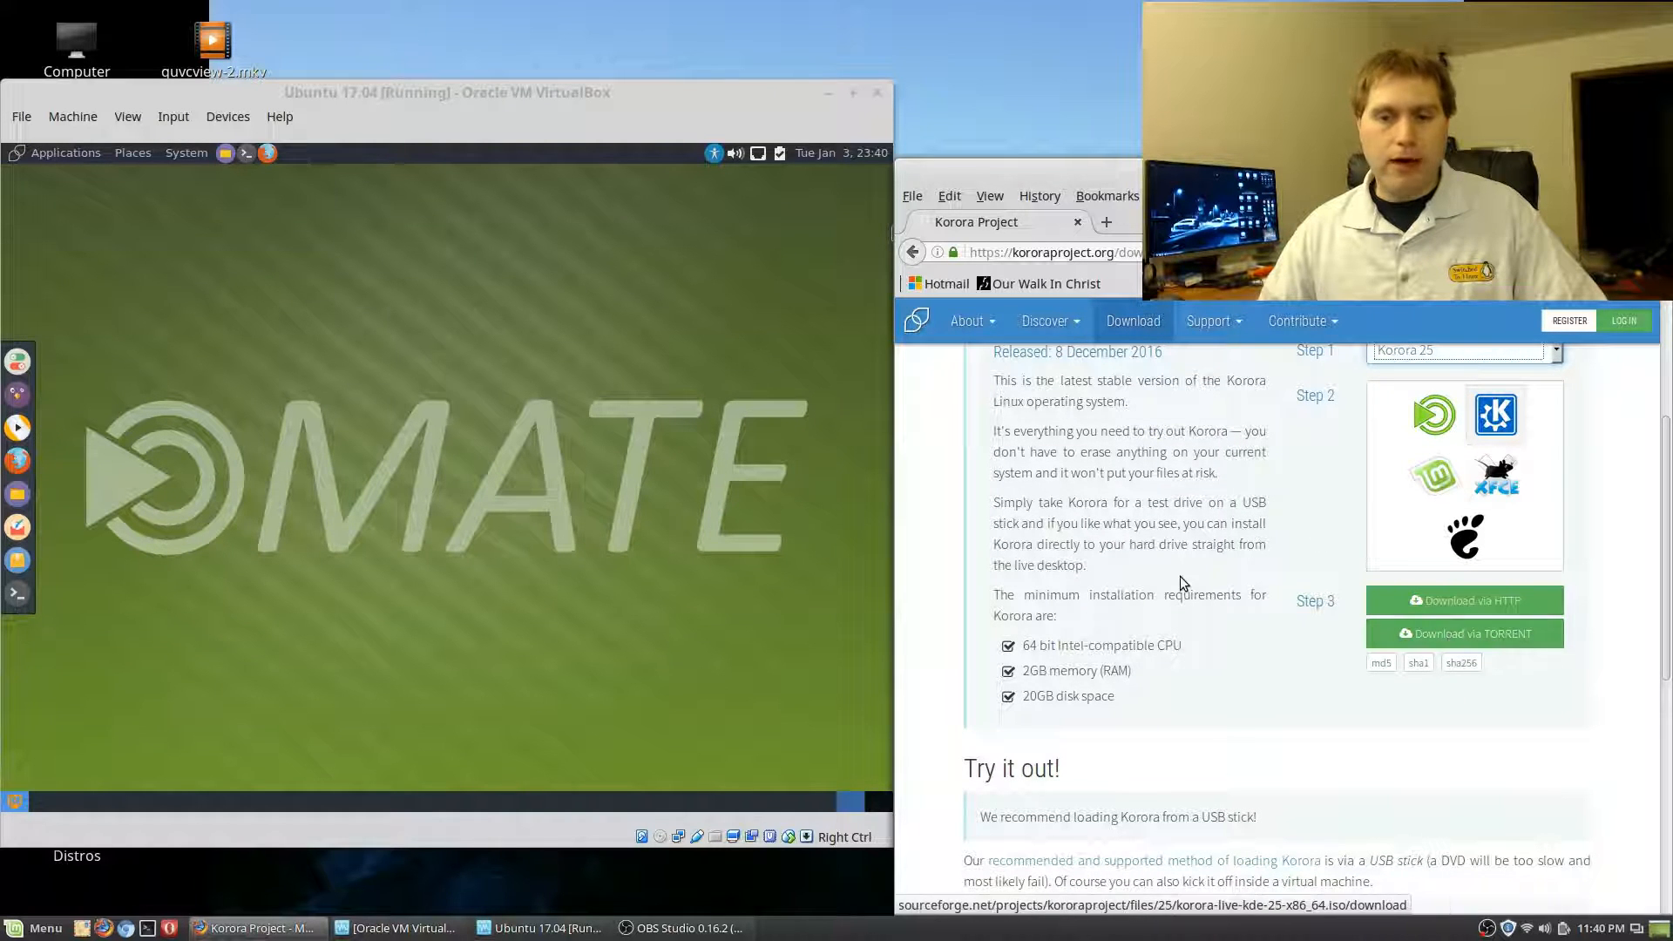
scroll(down, 3)
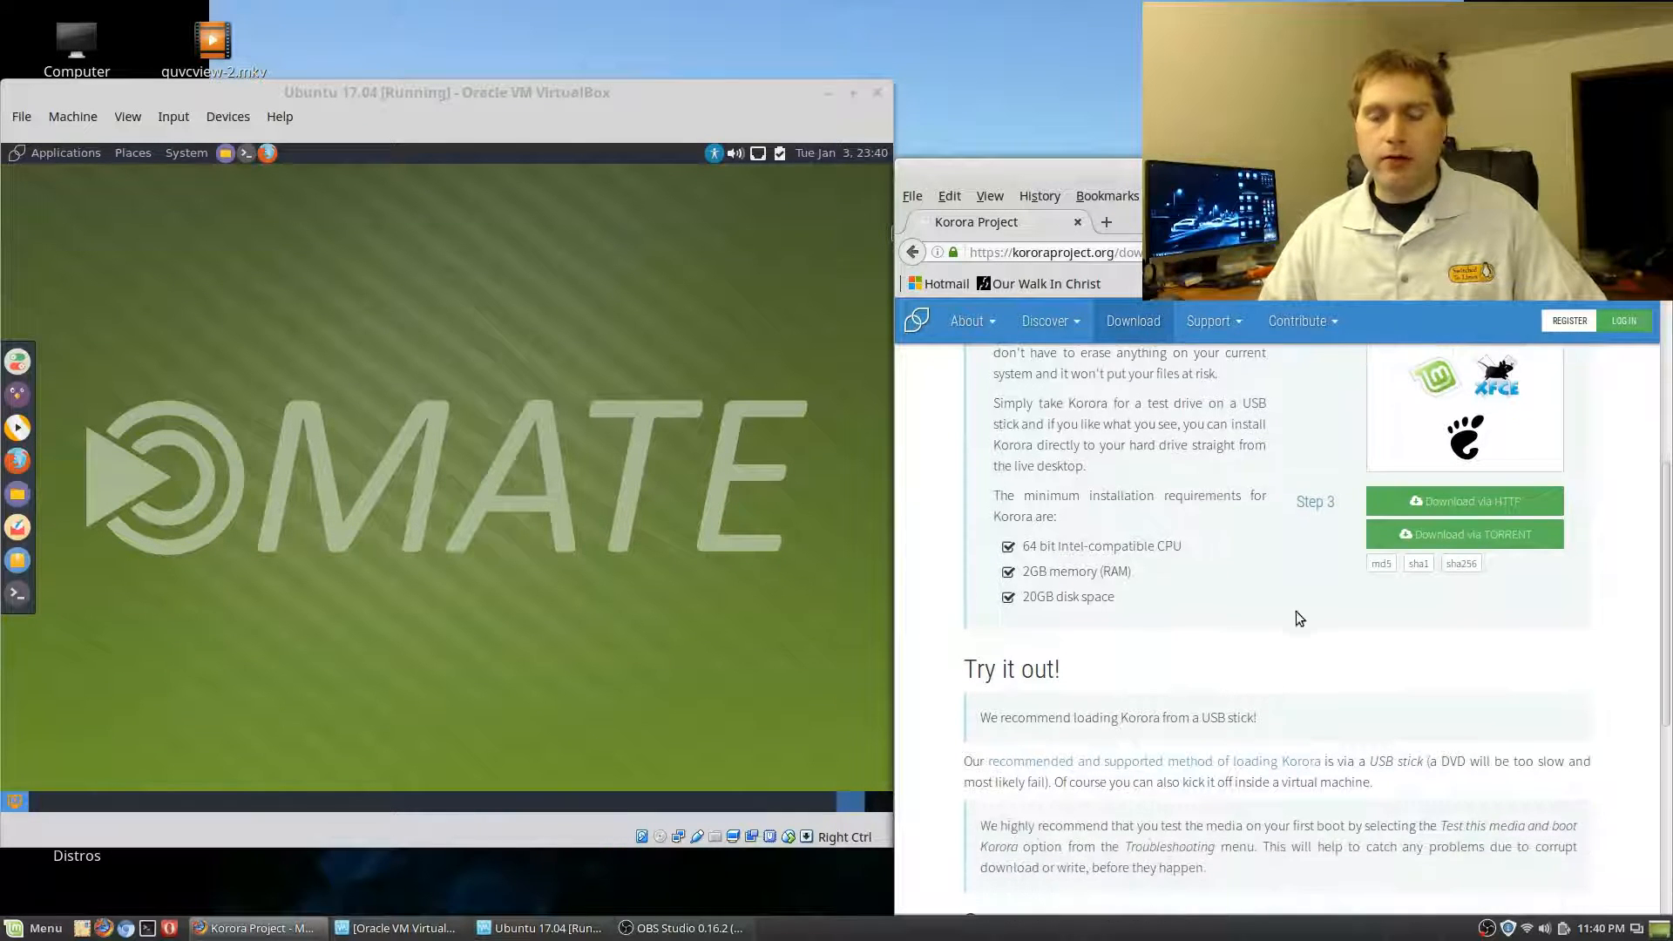
scroll(down, 3)
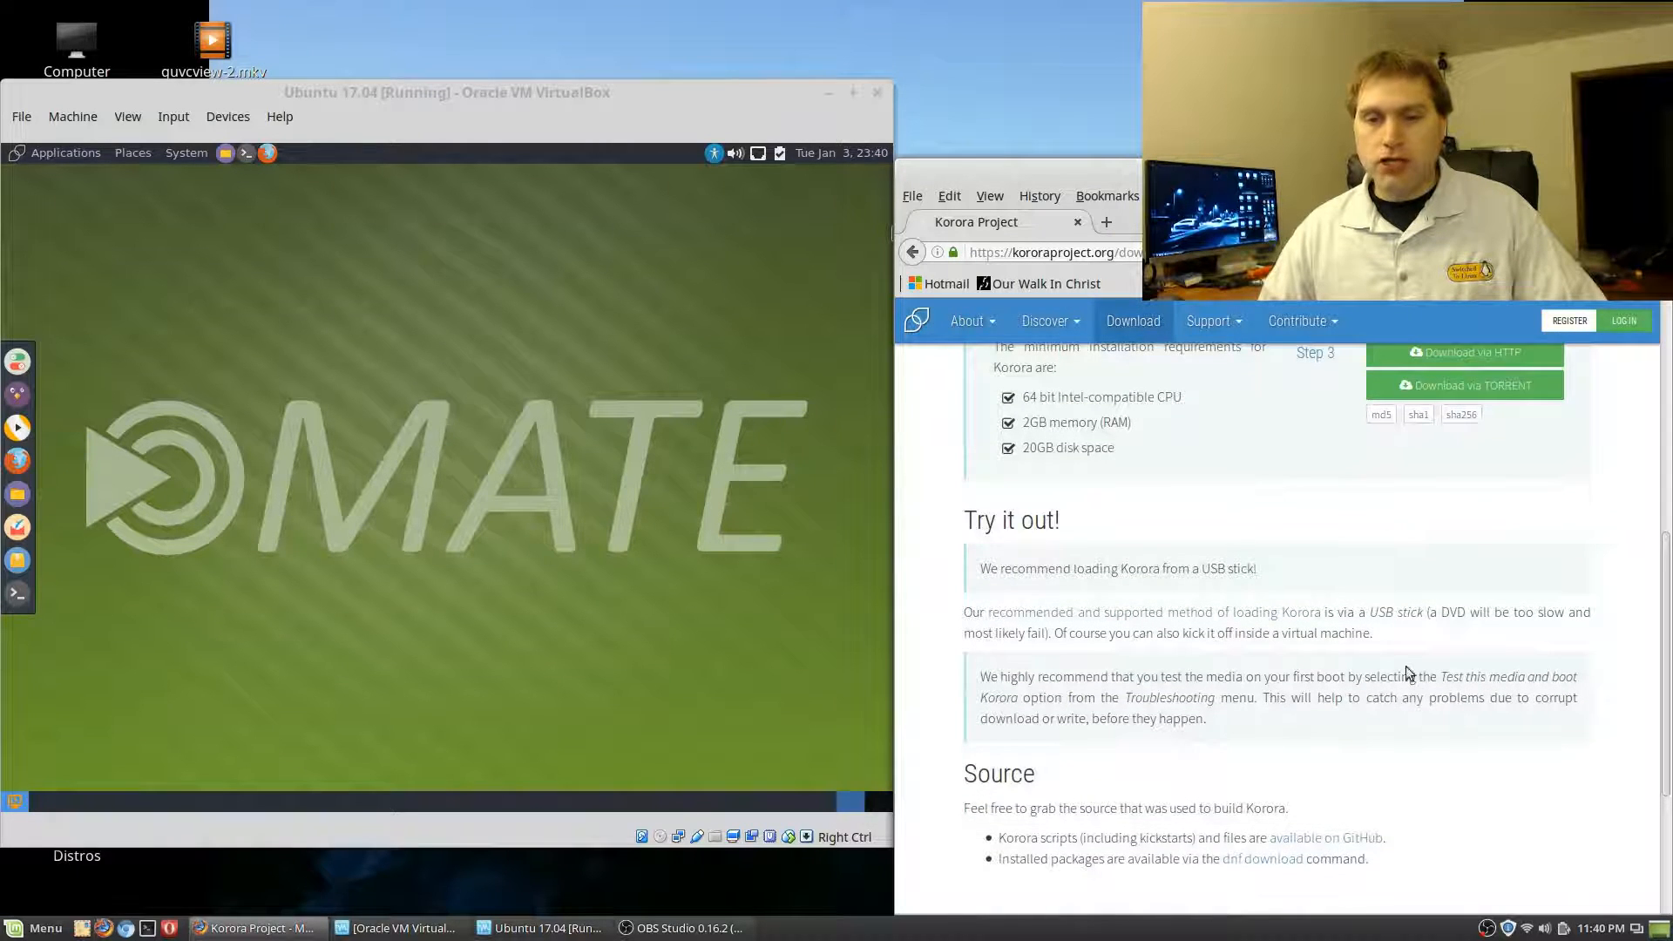
scroll(down, 3)
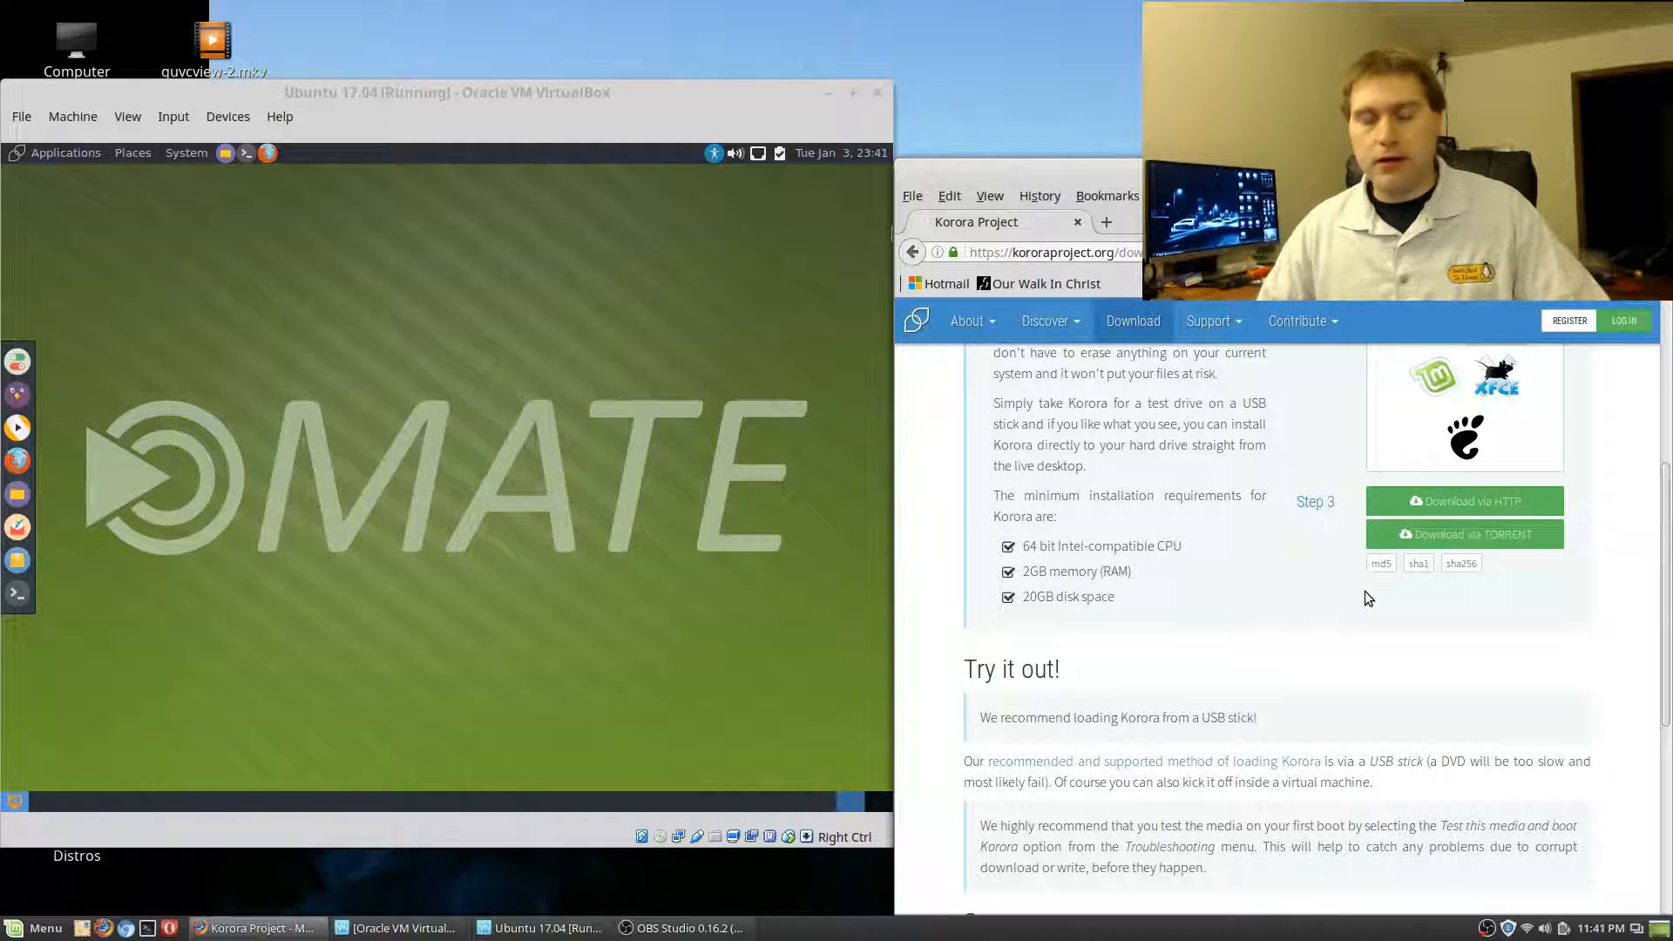
mouse_move(1281, 440)
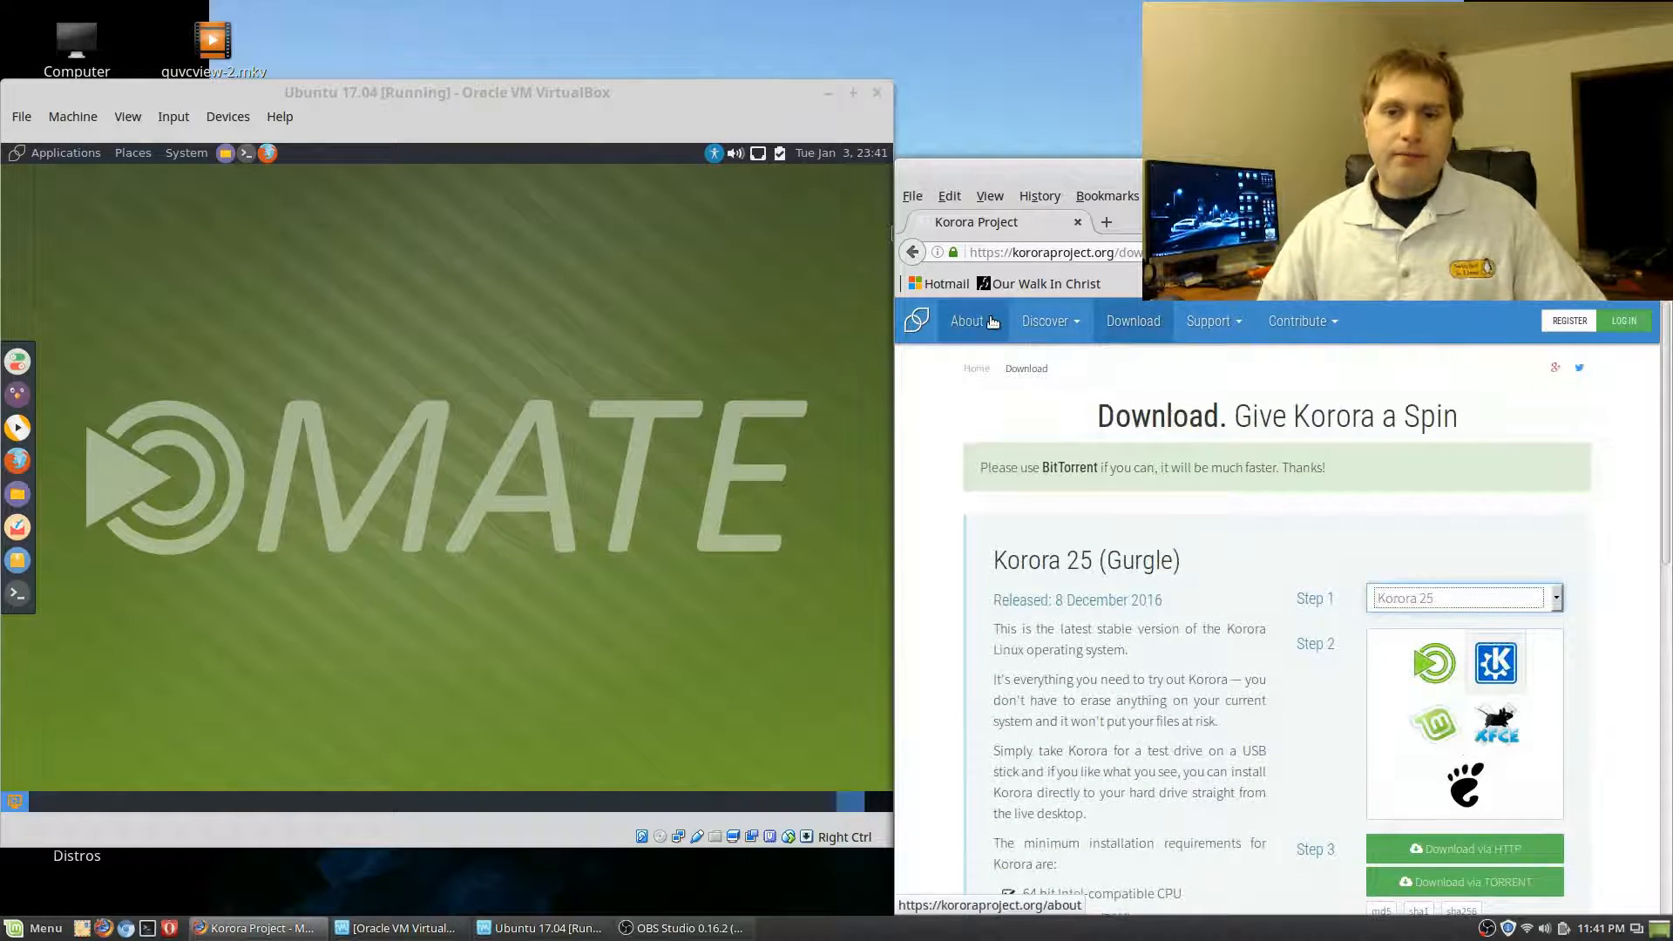
click(965, 320)
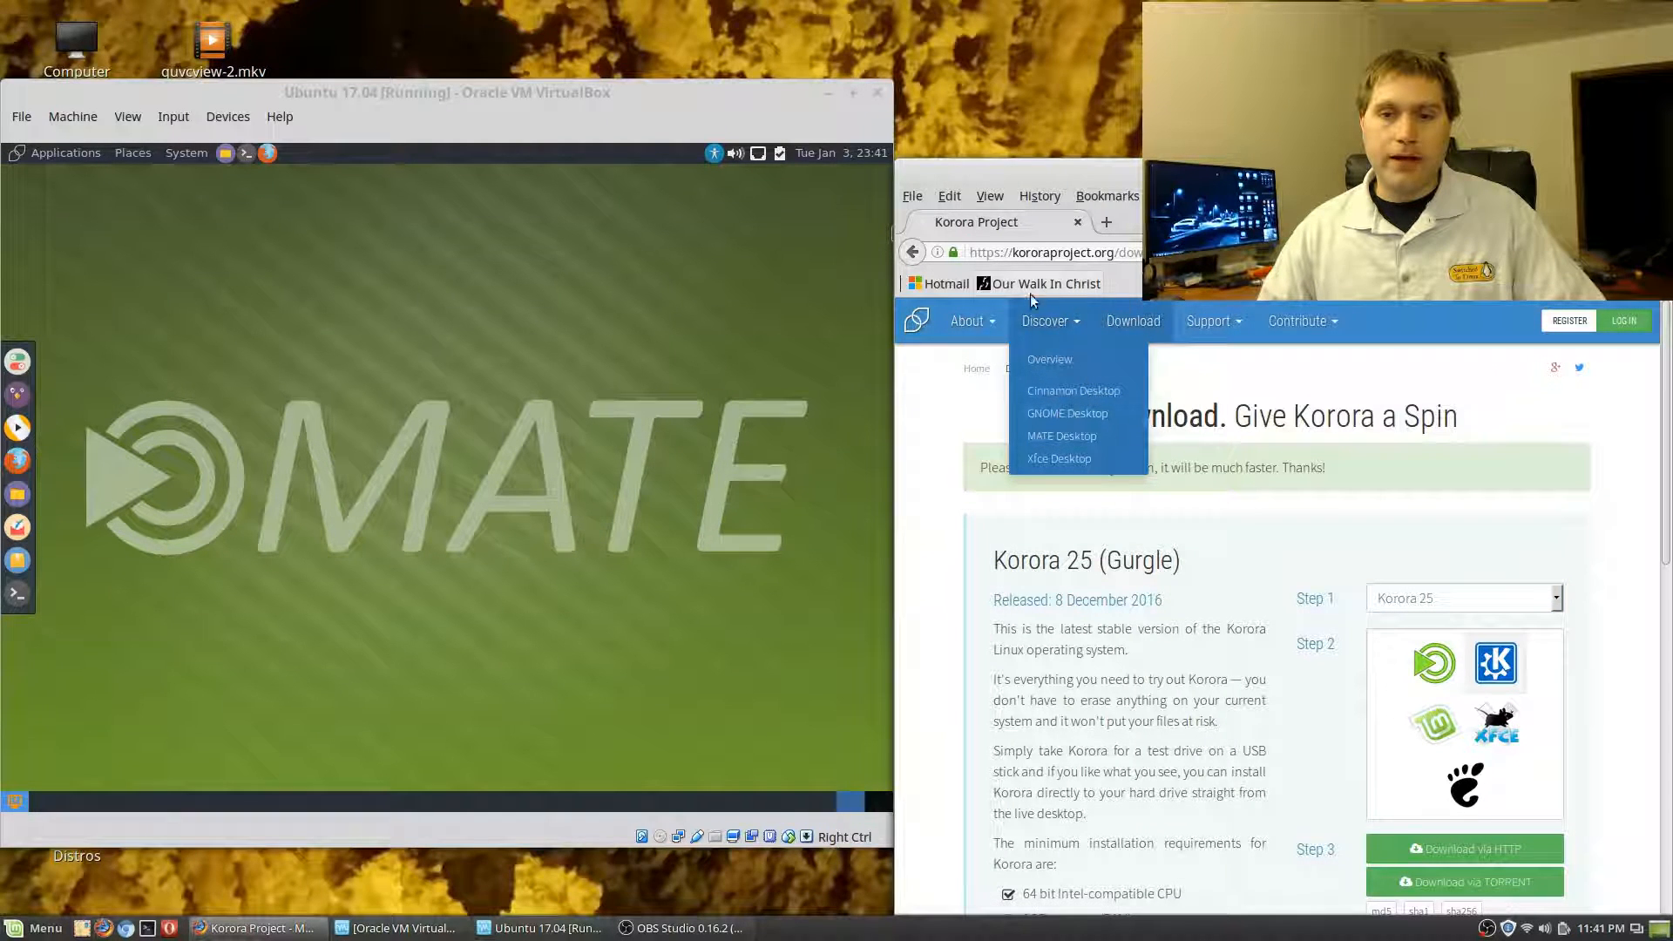
click(965, 320)
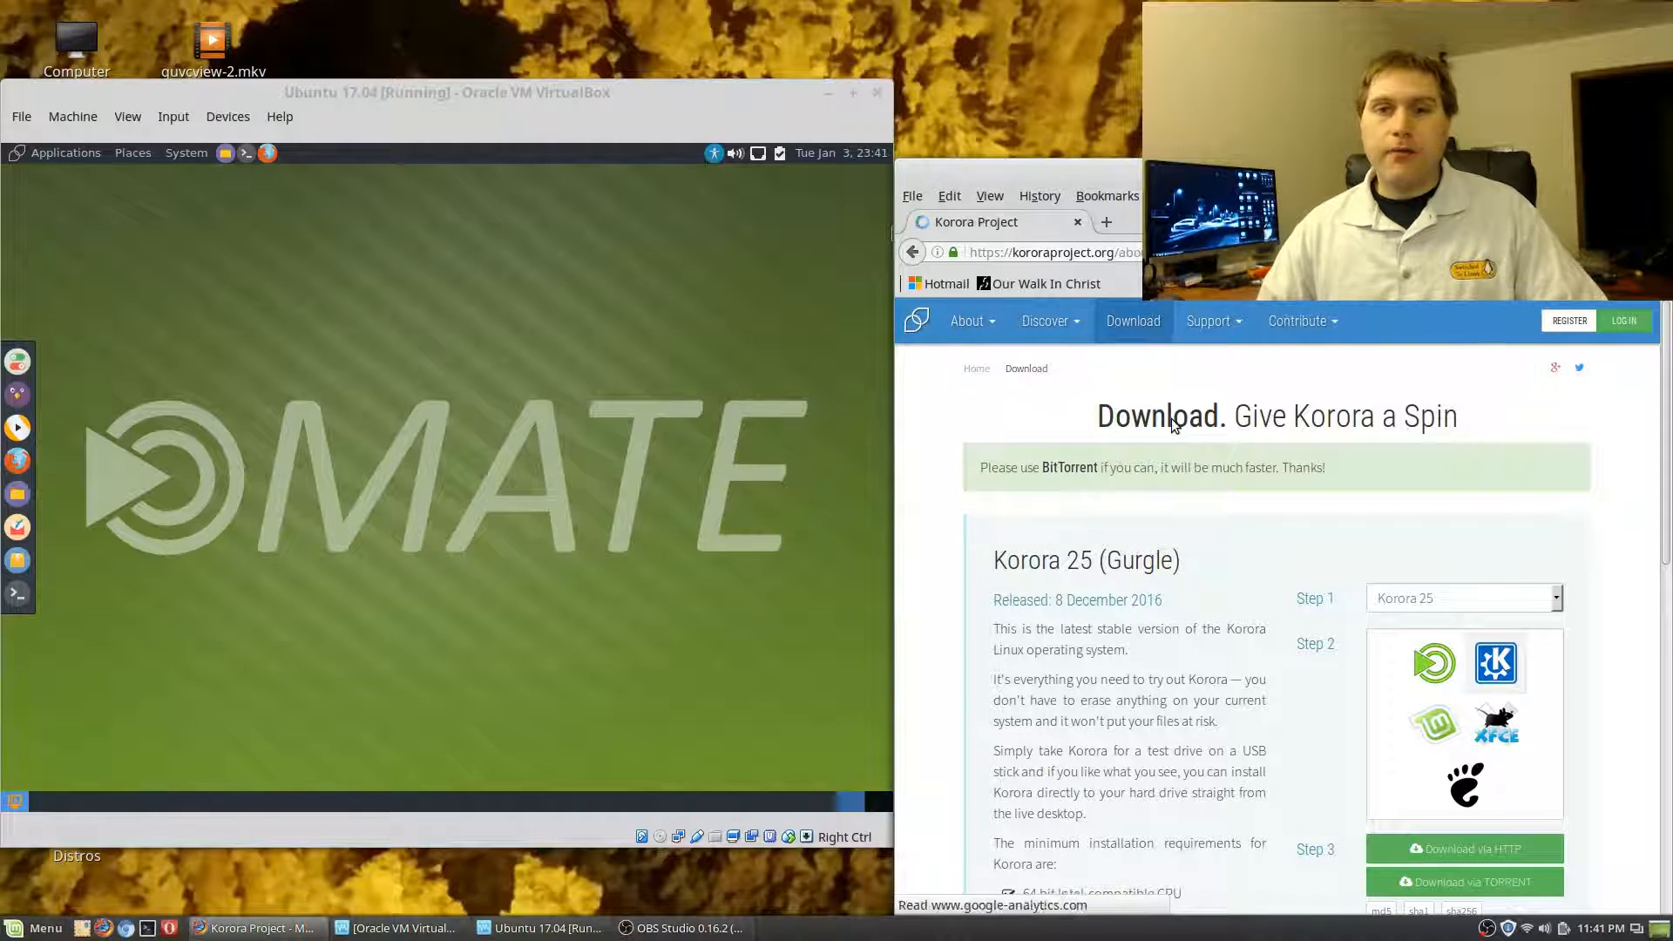
scroll(down, 3)
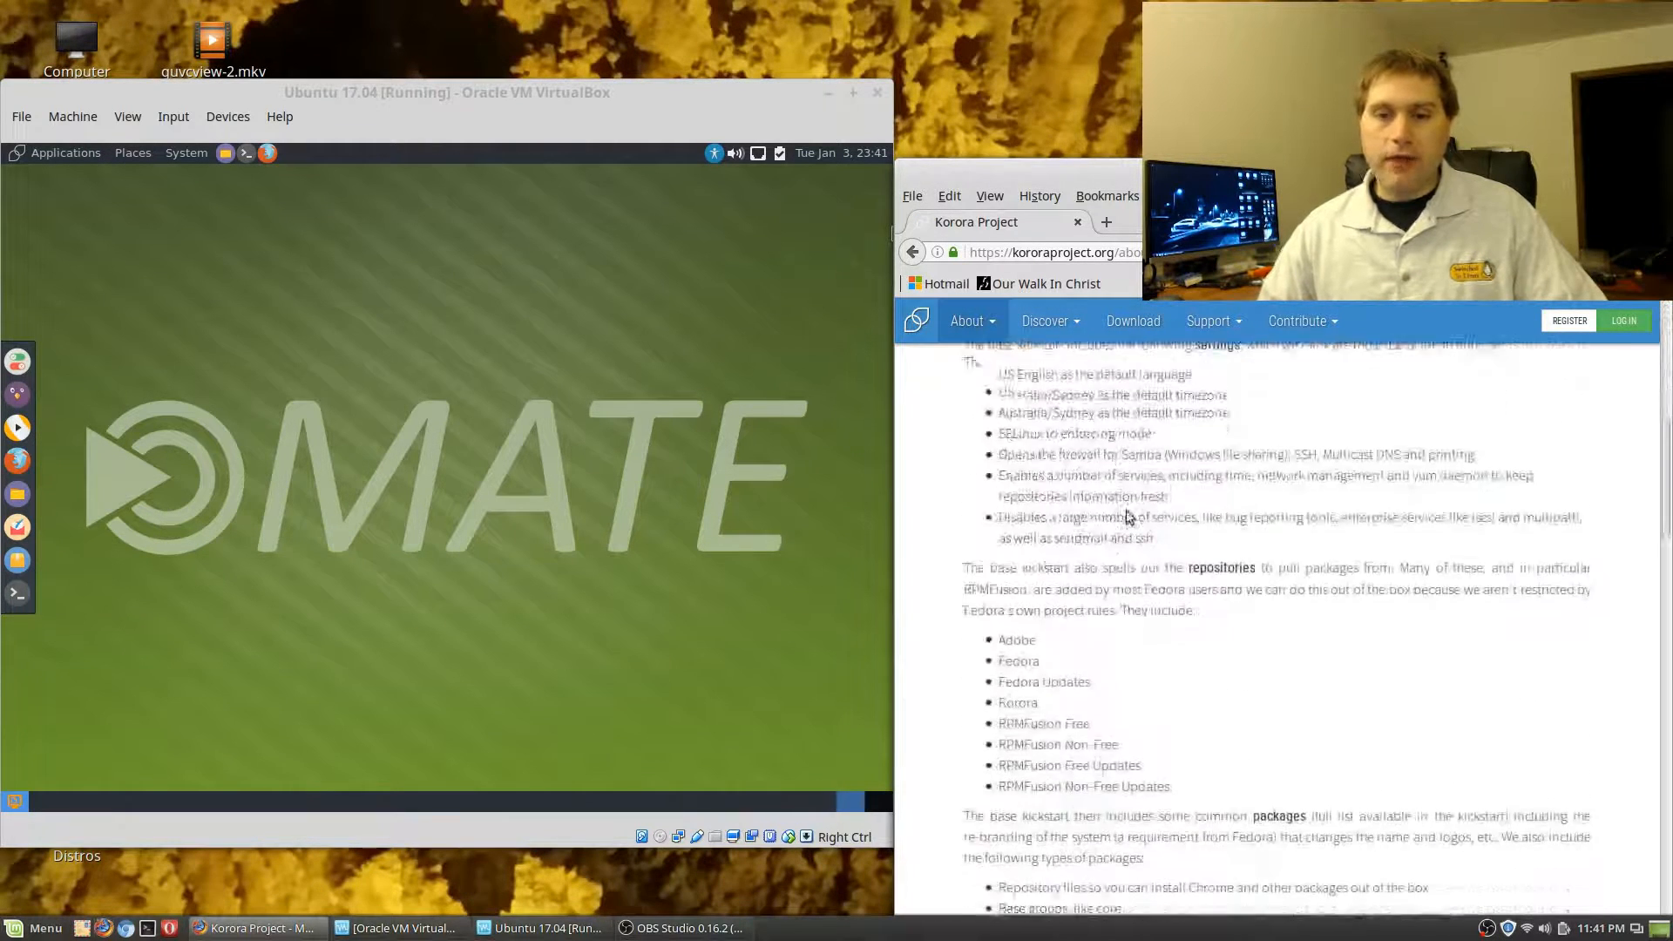
scroll(down, 3)
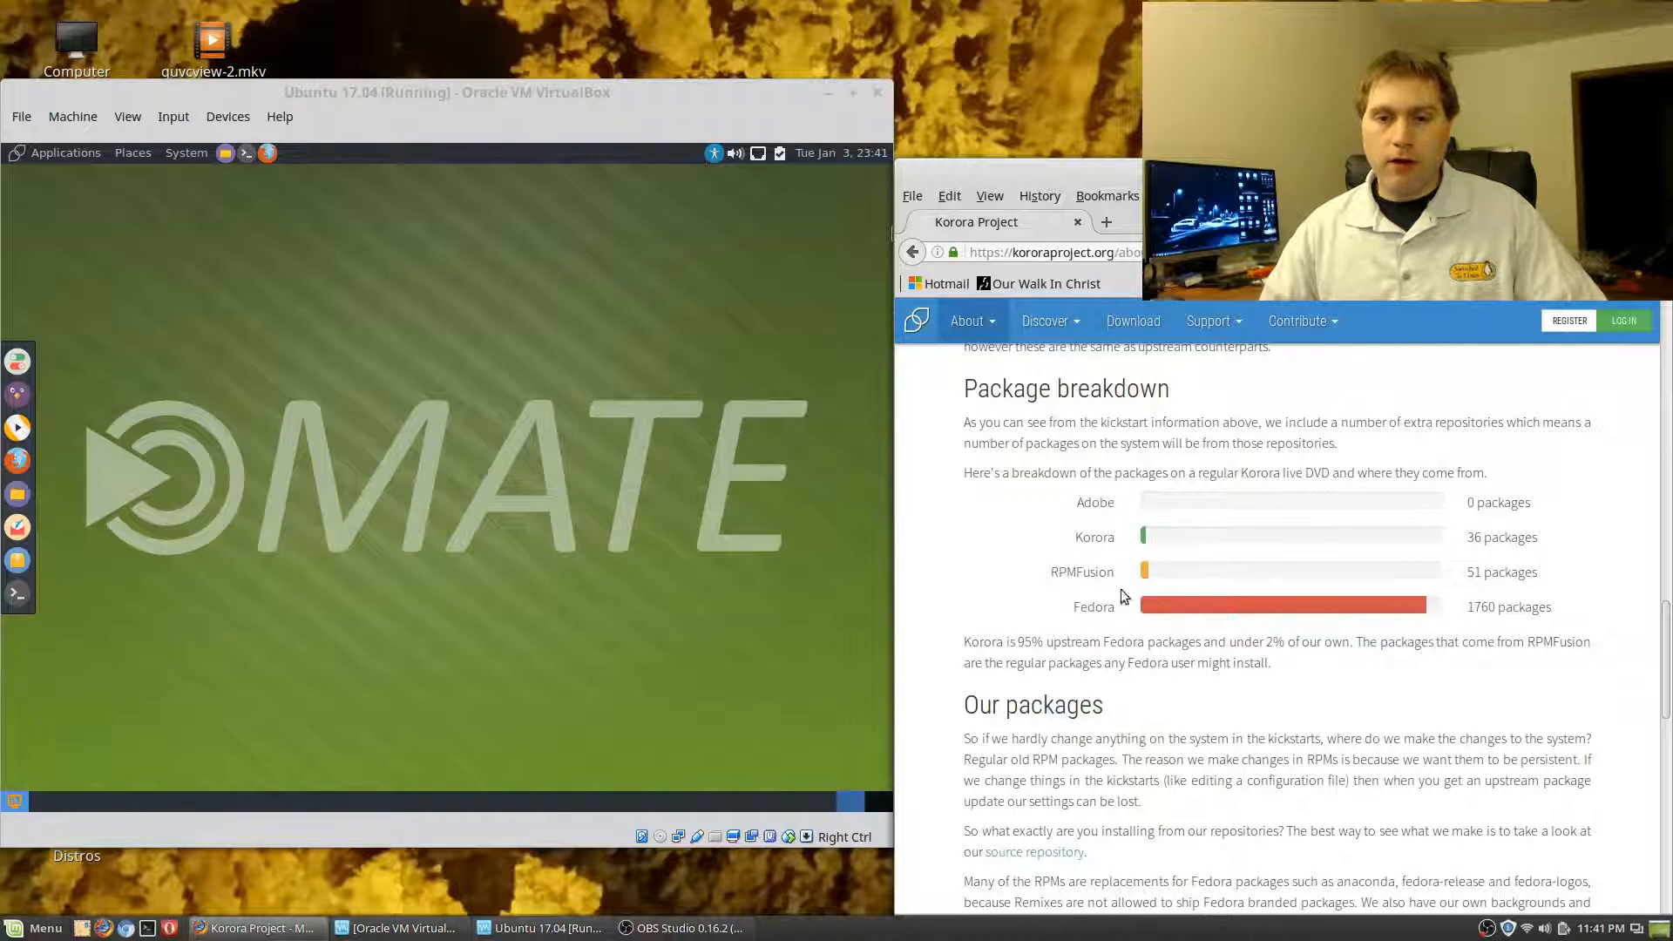
scroll(down, 3)
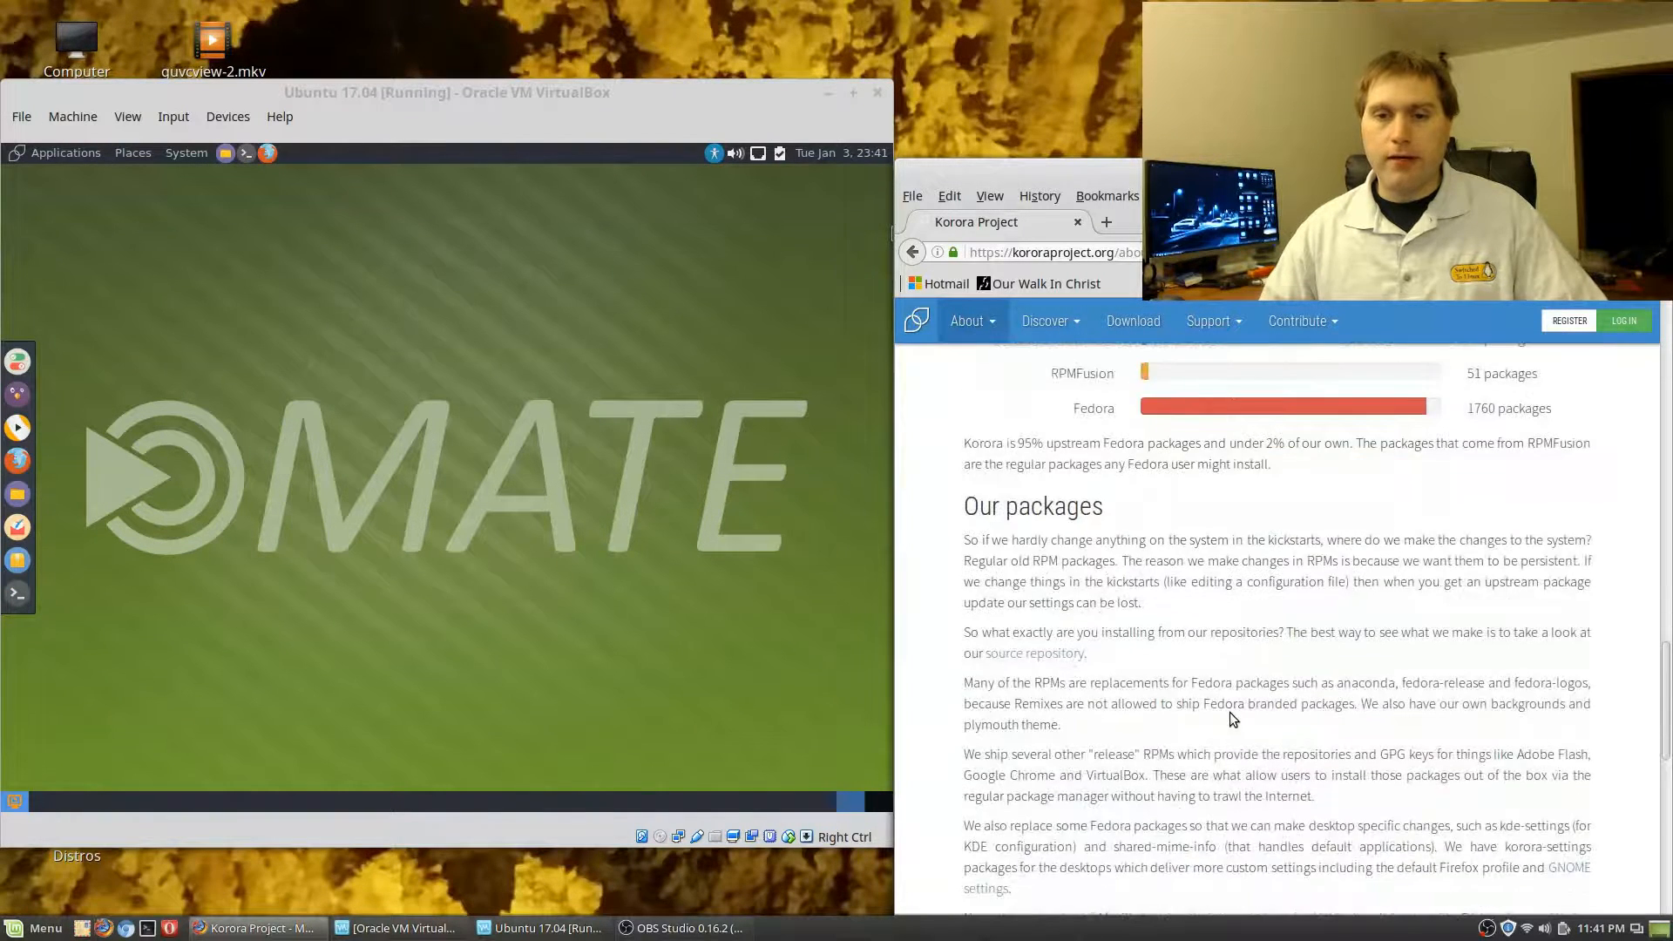
scroll(down, 3)
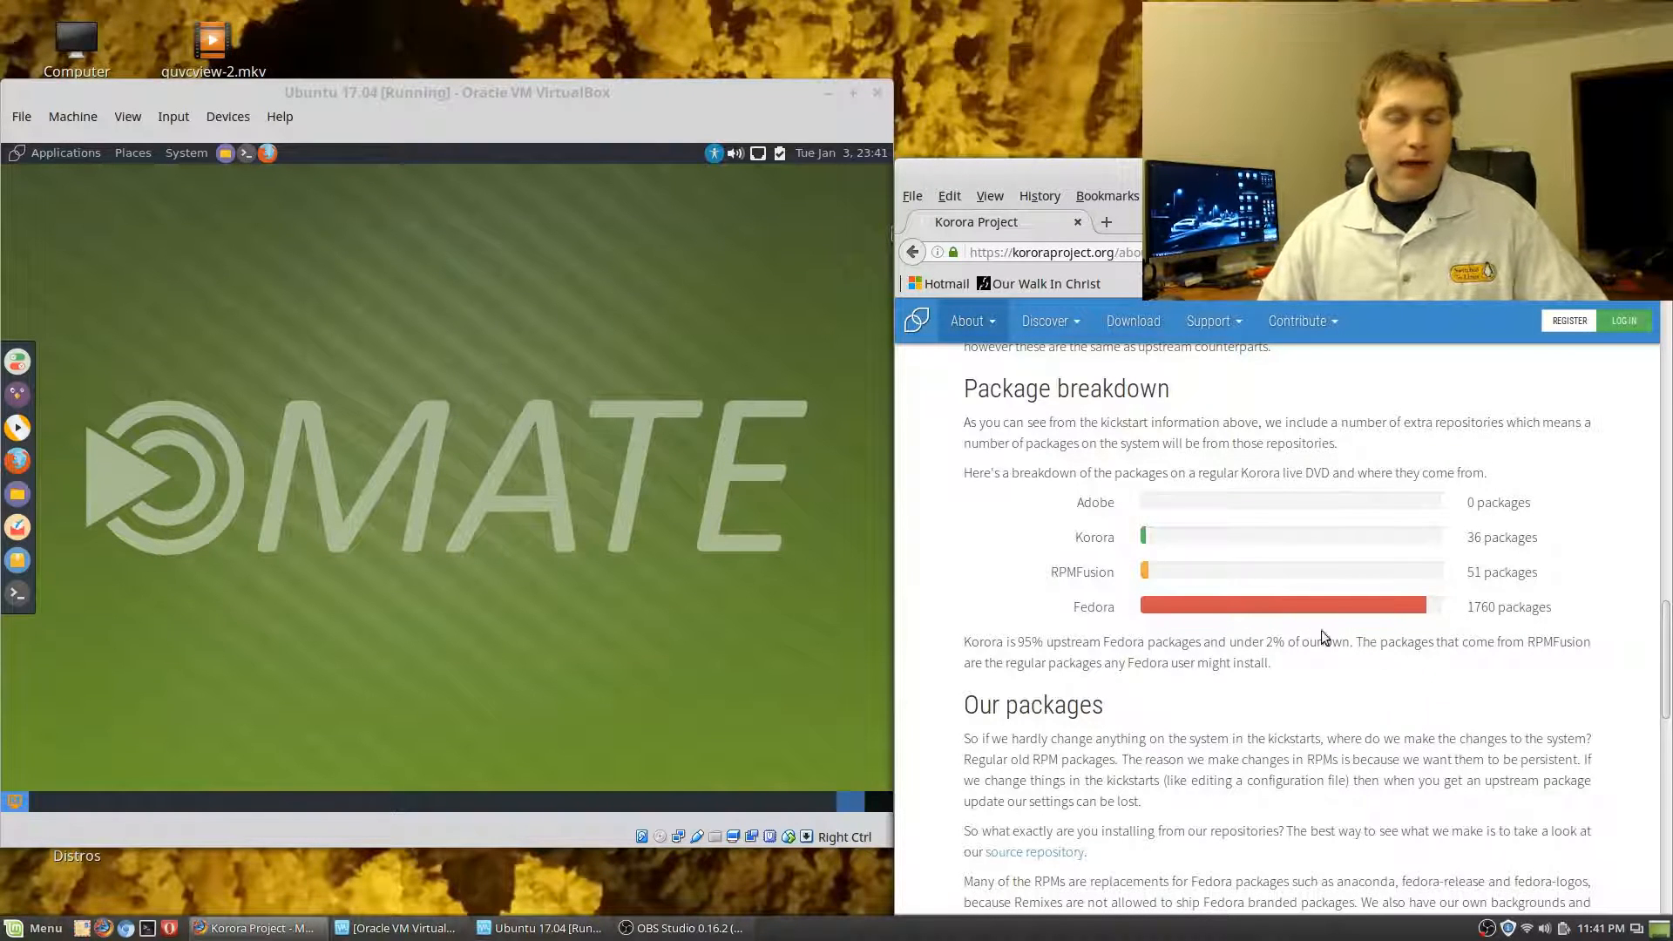
scroll(up, 3)
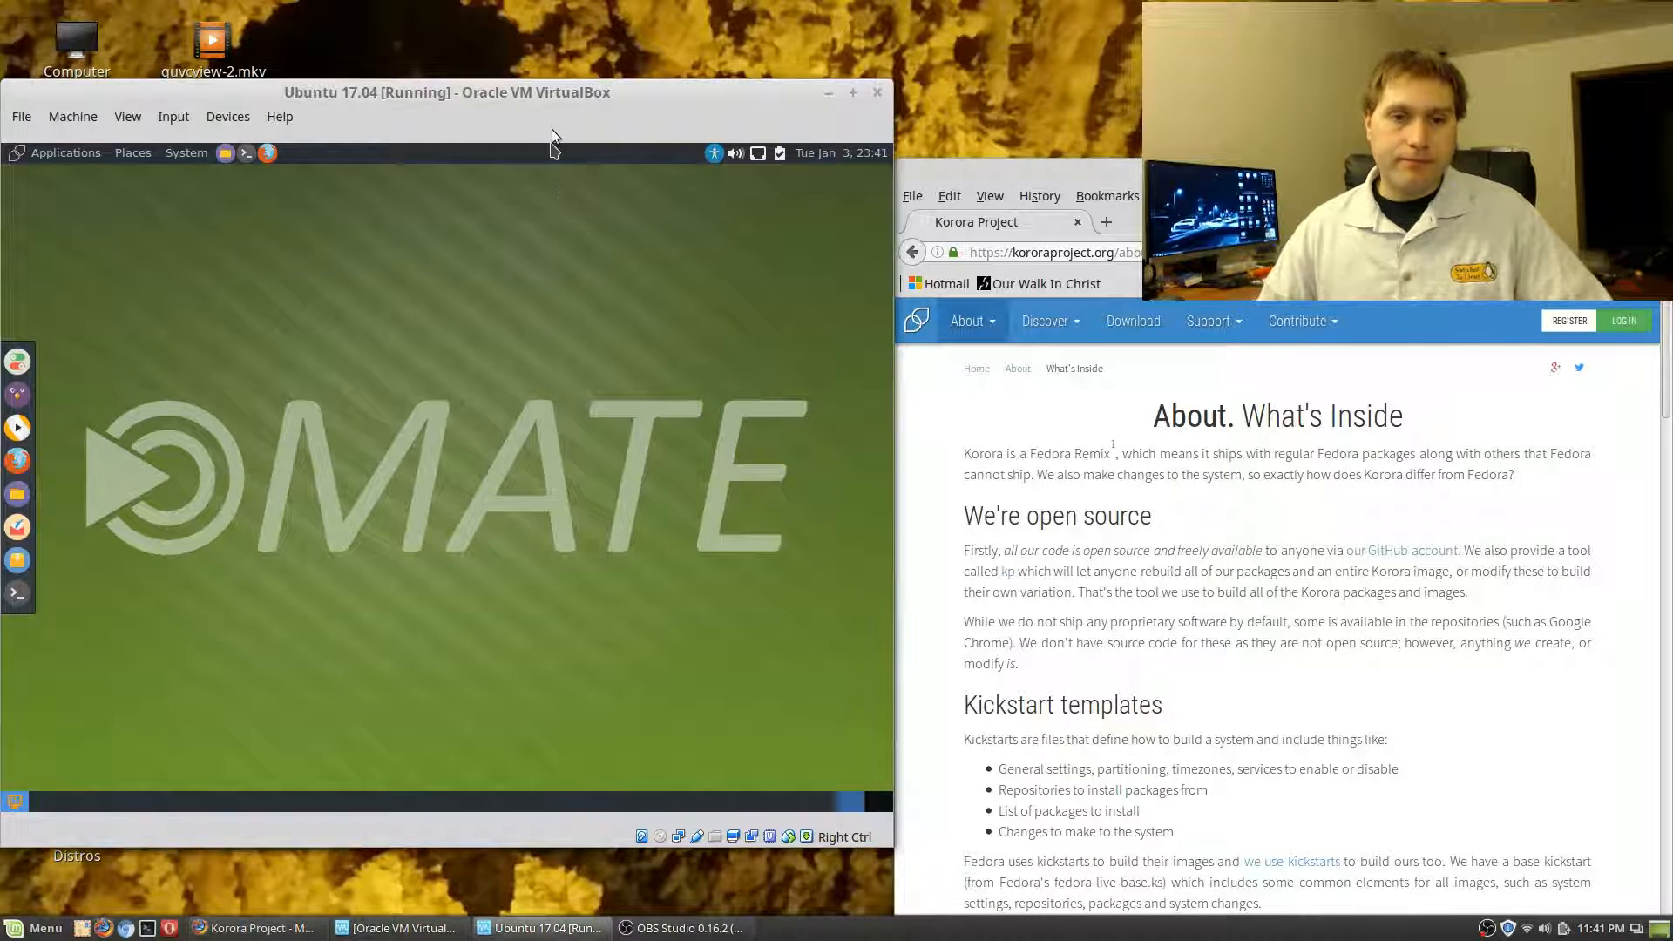
mouse_move(464, 324)
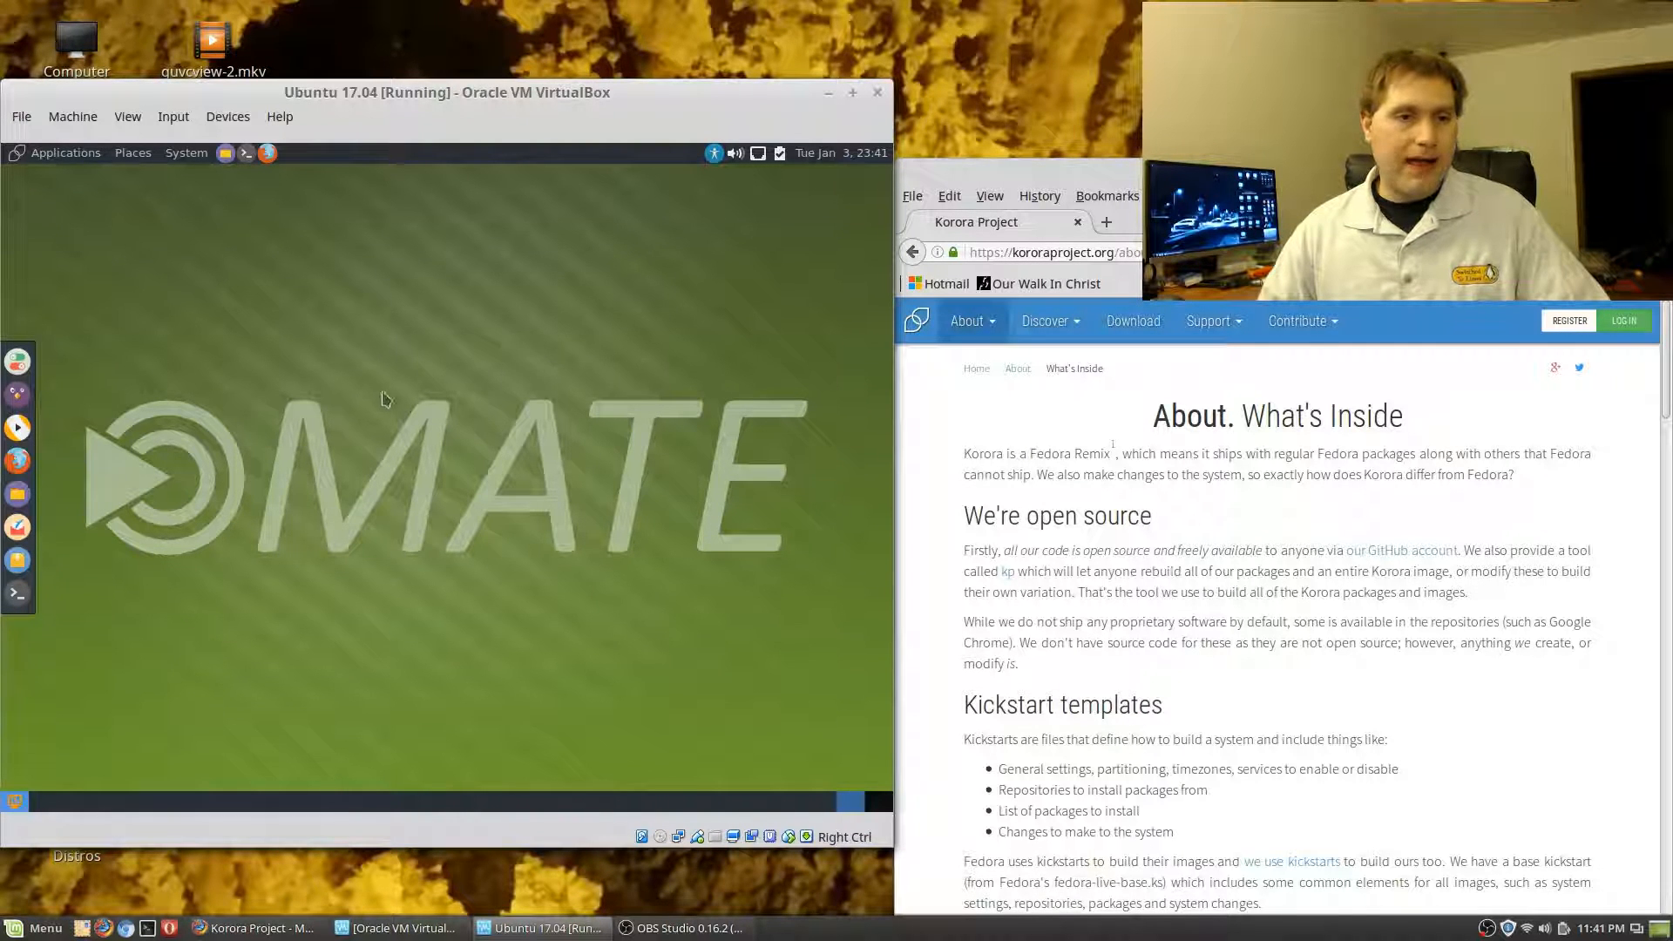
mouse_move(523, 589)
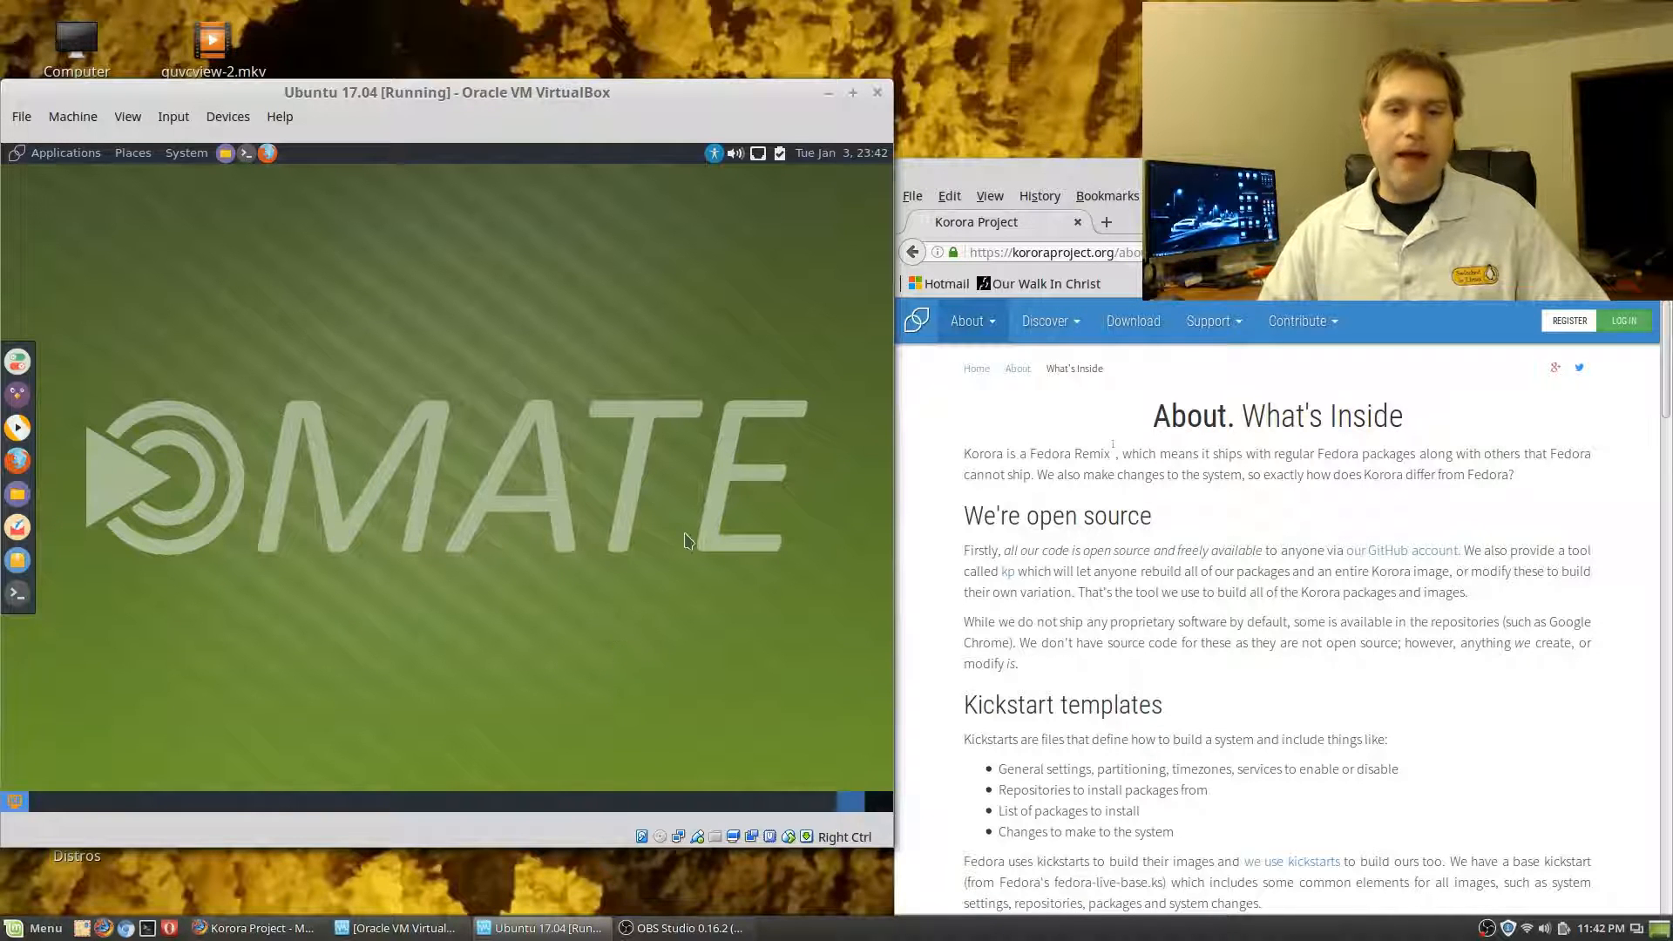
mouse_move(672, 616)
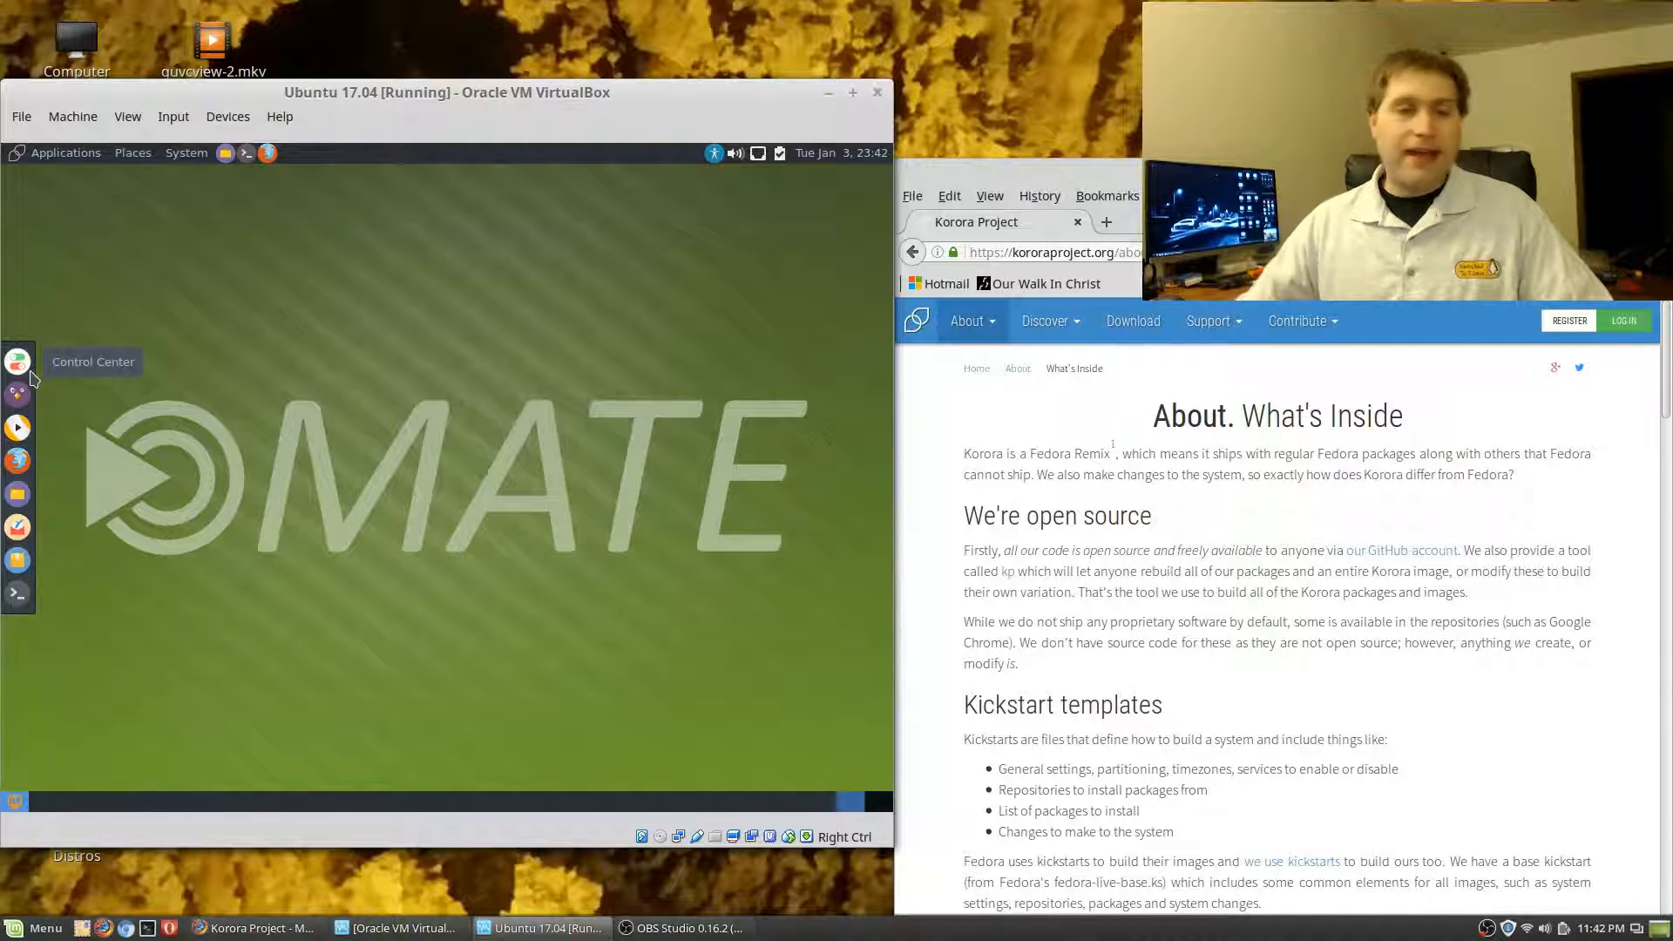
mouse_move(51, 496)
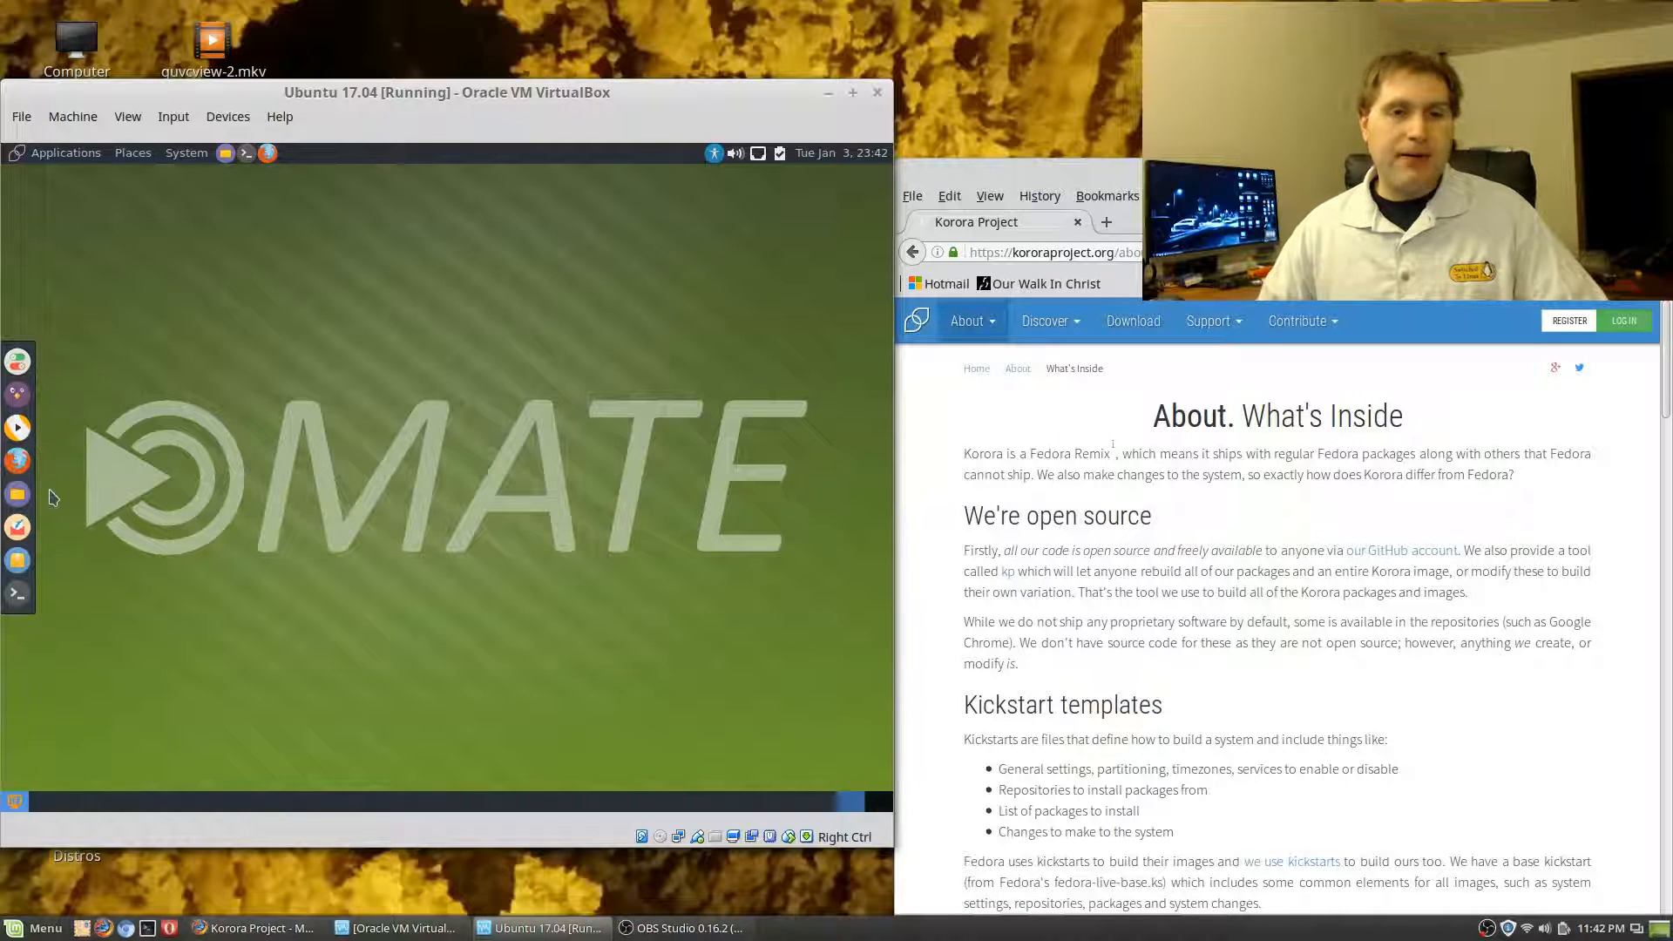
mouse_move(18, 493)
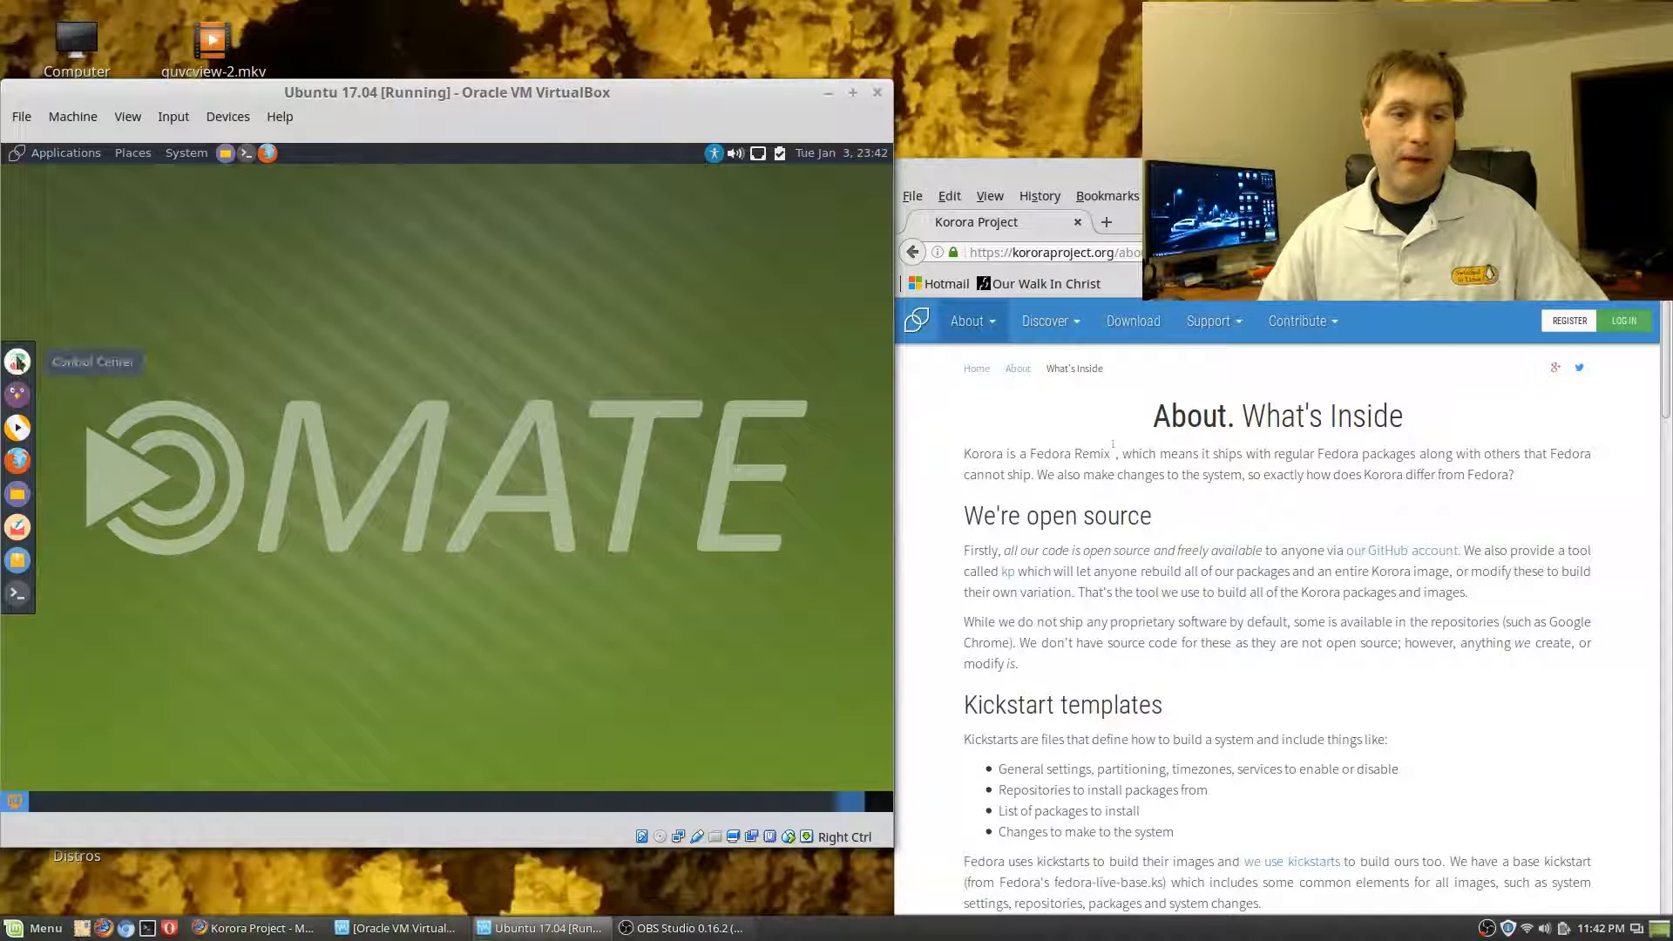
Reach Look and Feel in the Control Center and bring up Appearance Preferences listing themes like Adwaita and Arc
click(17, 363)
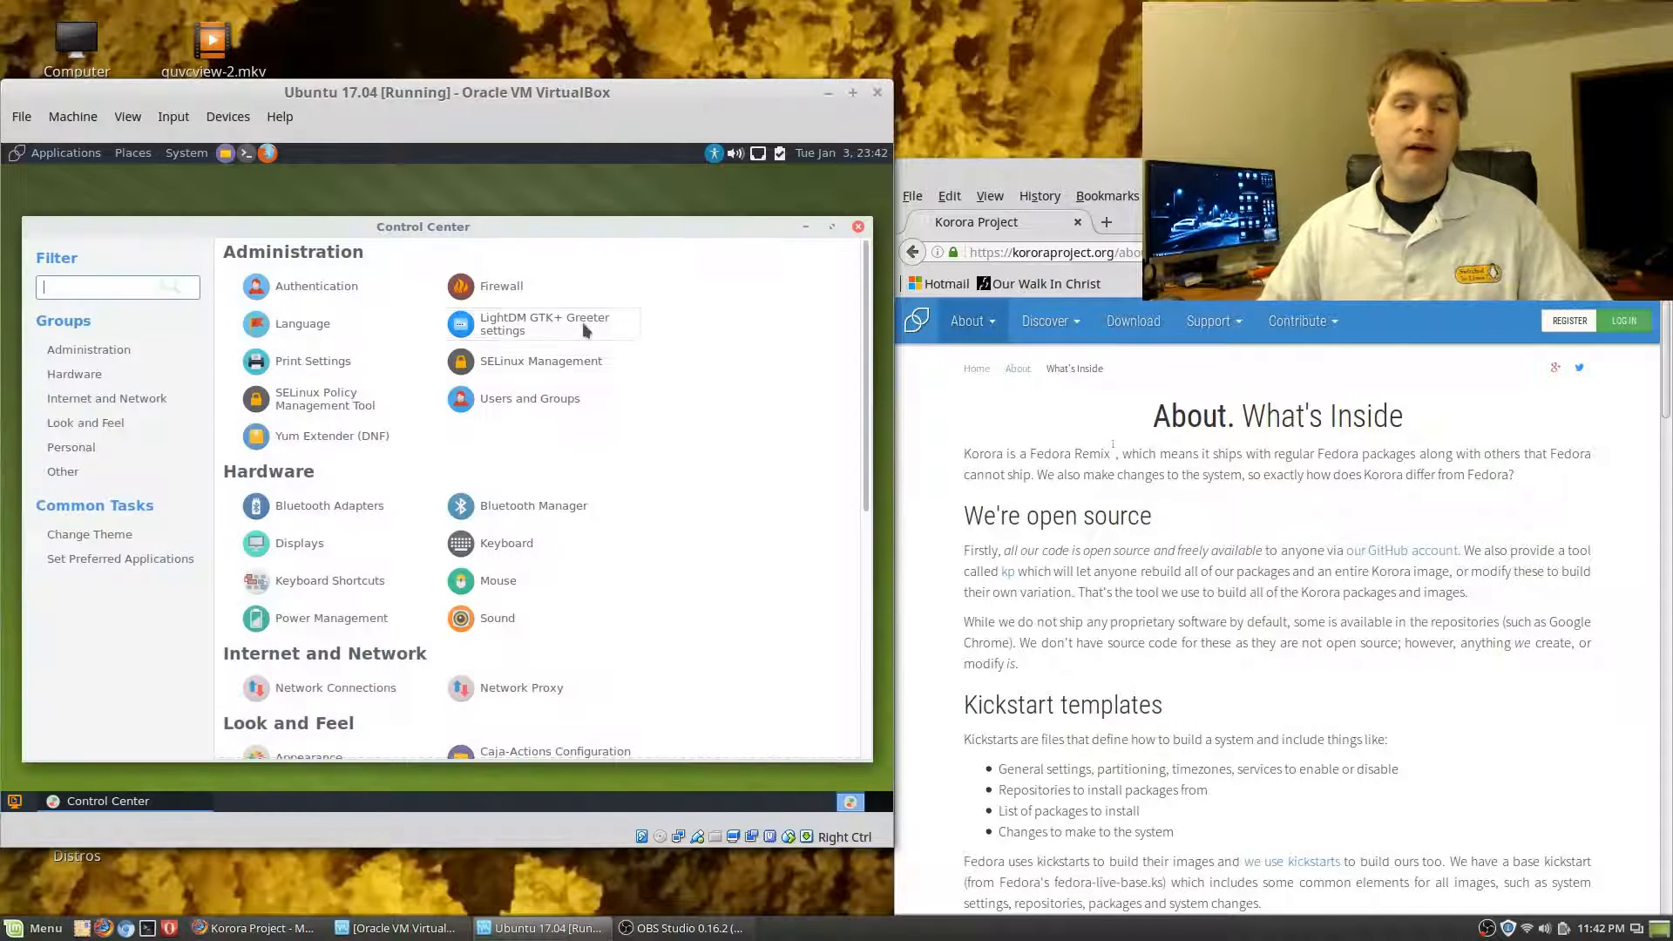
mouse_move(530, 397)
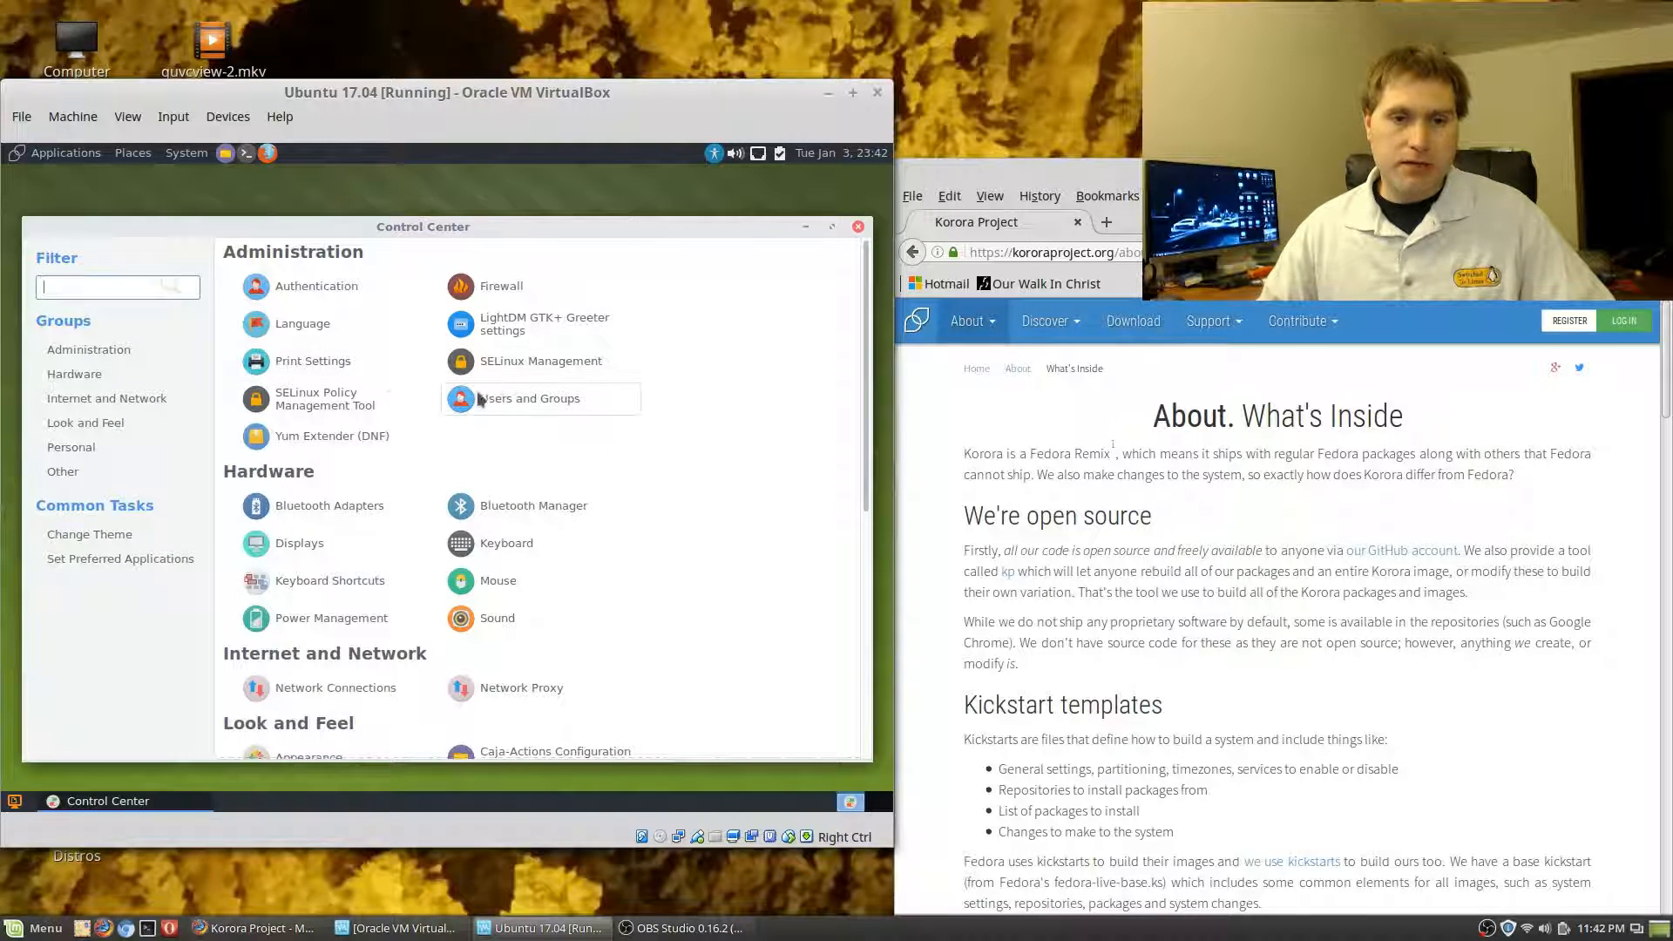
scroll(down, 3)
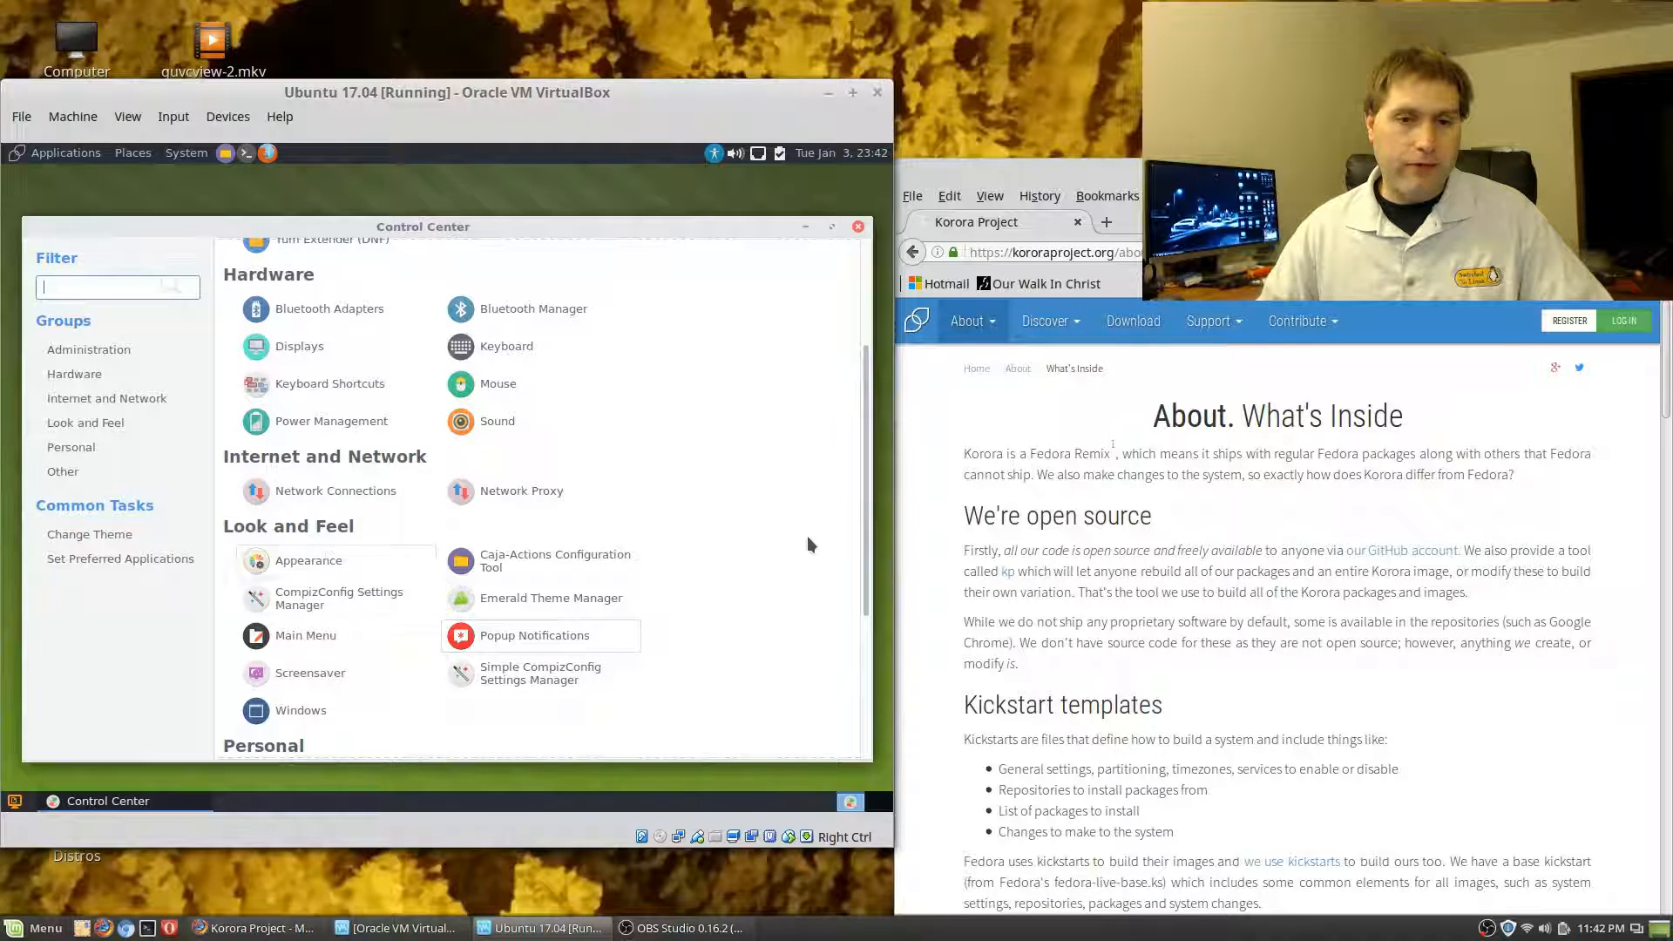
click(306, 559)
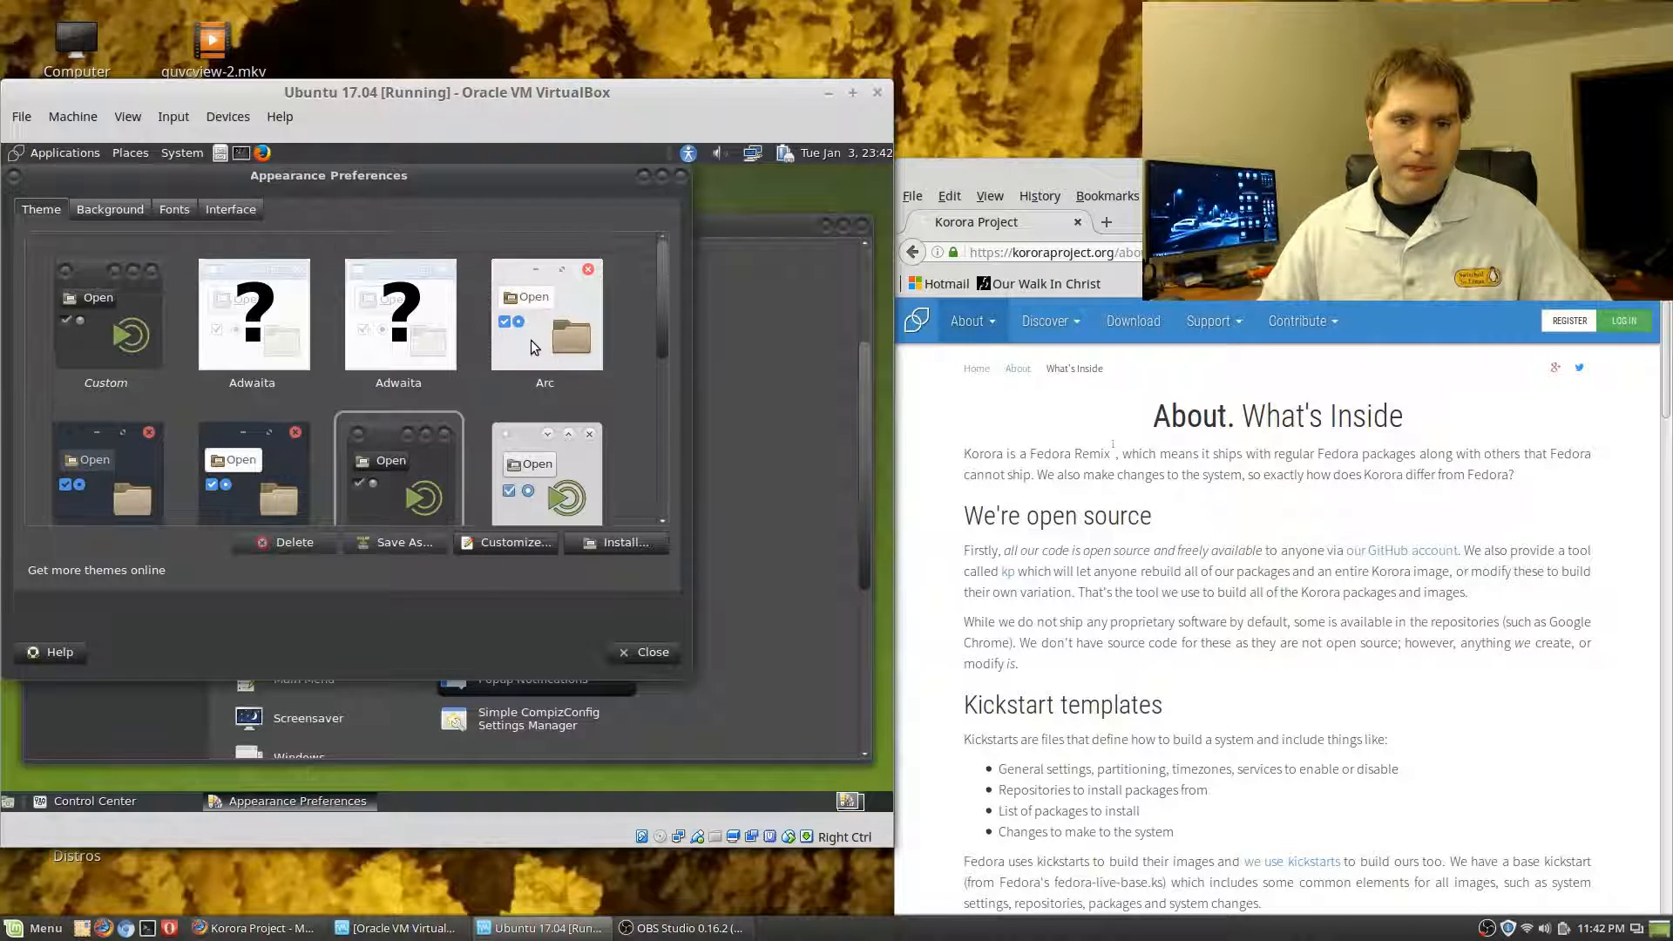
Switch the desktop to a lighter theme and view the bundled wallpapers in the Background section
click(104, 316)
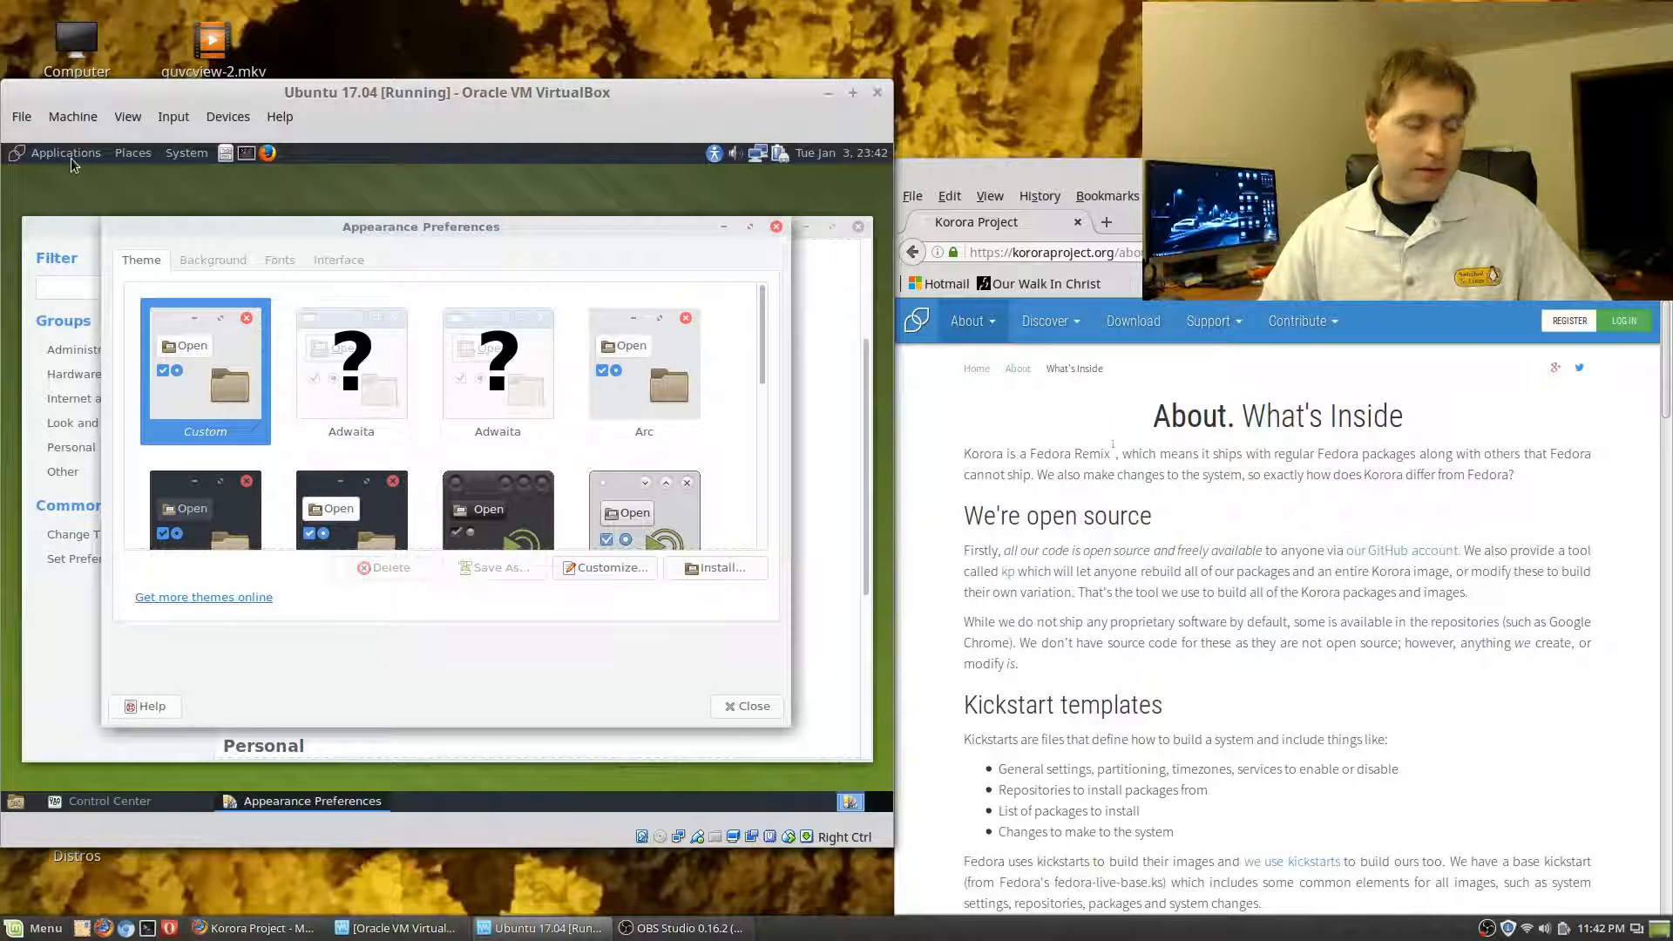
click(64, 154)
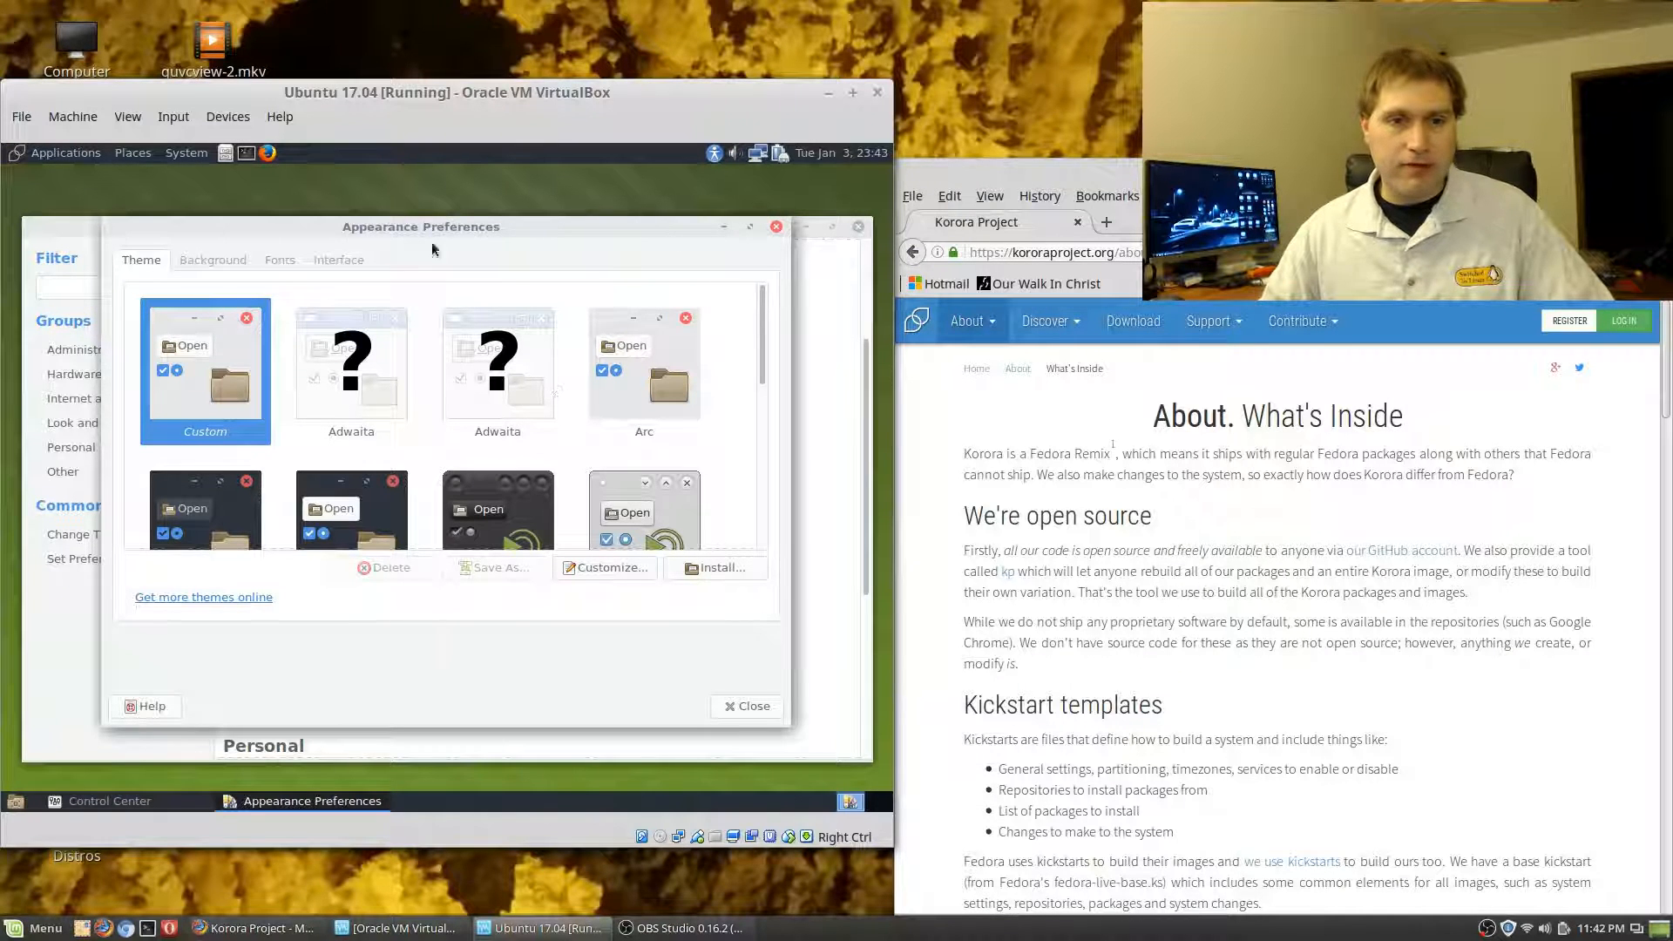
click(212, 260)
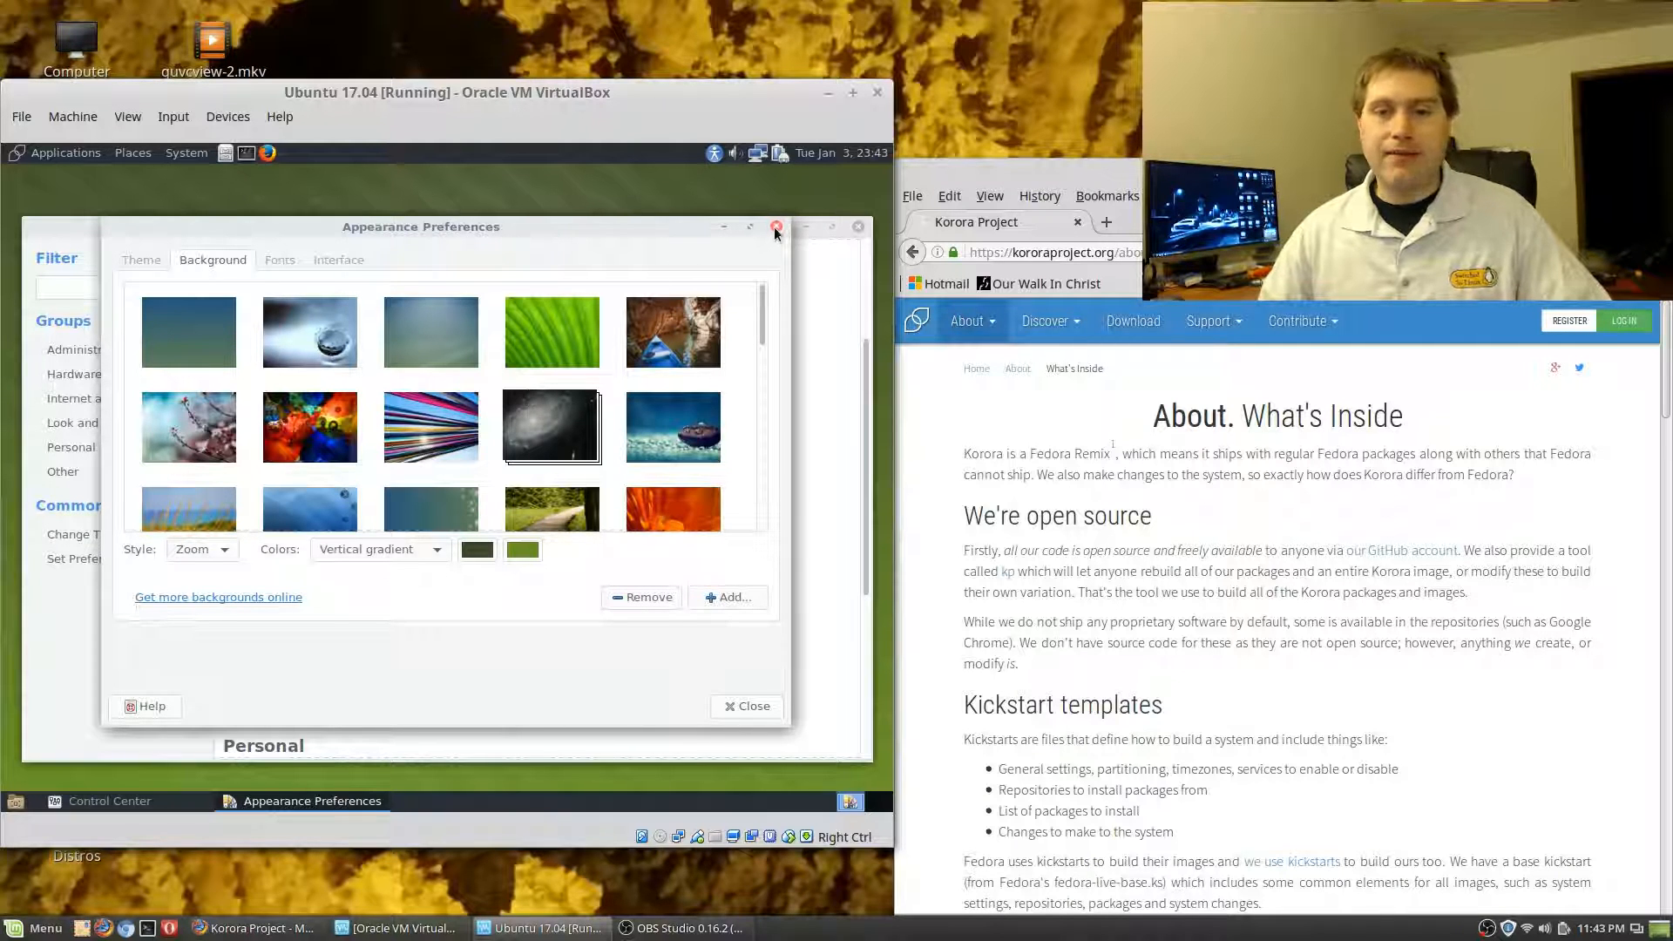
mouse_move(776, 227)
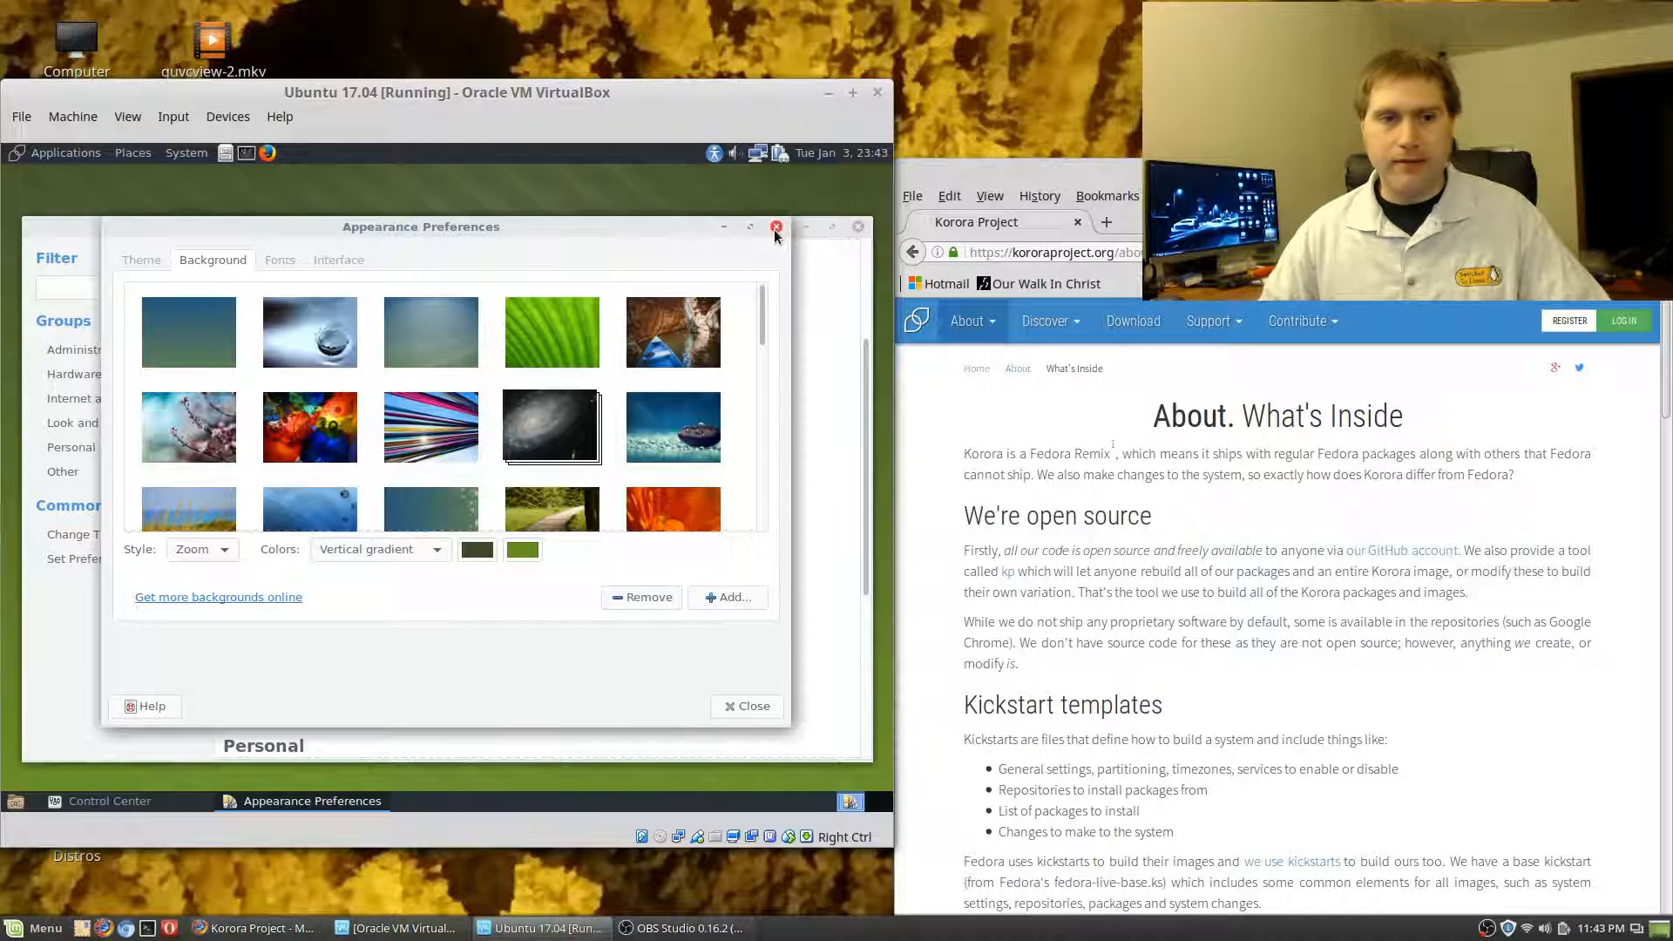
Close Appearance Preferences and the Control Center to return to the bare MATE desktop
click(775, 226)
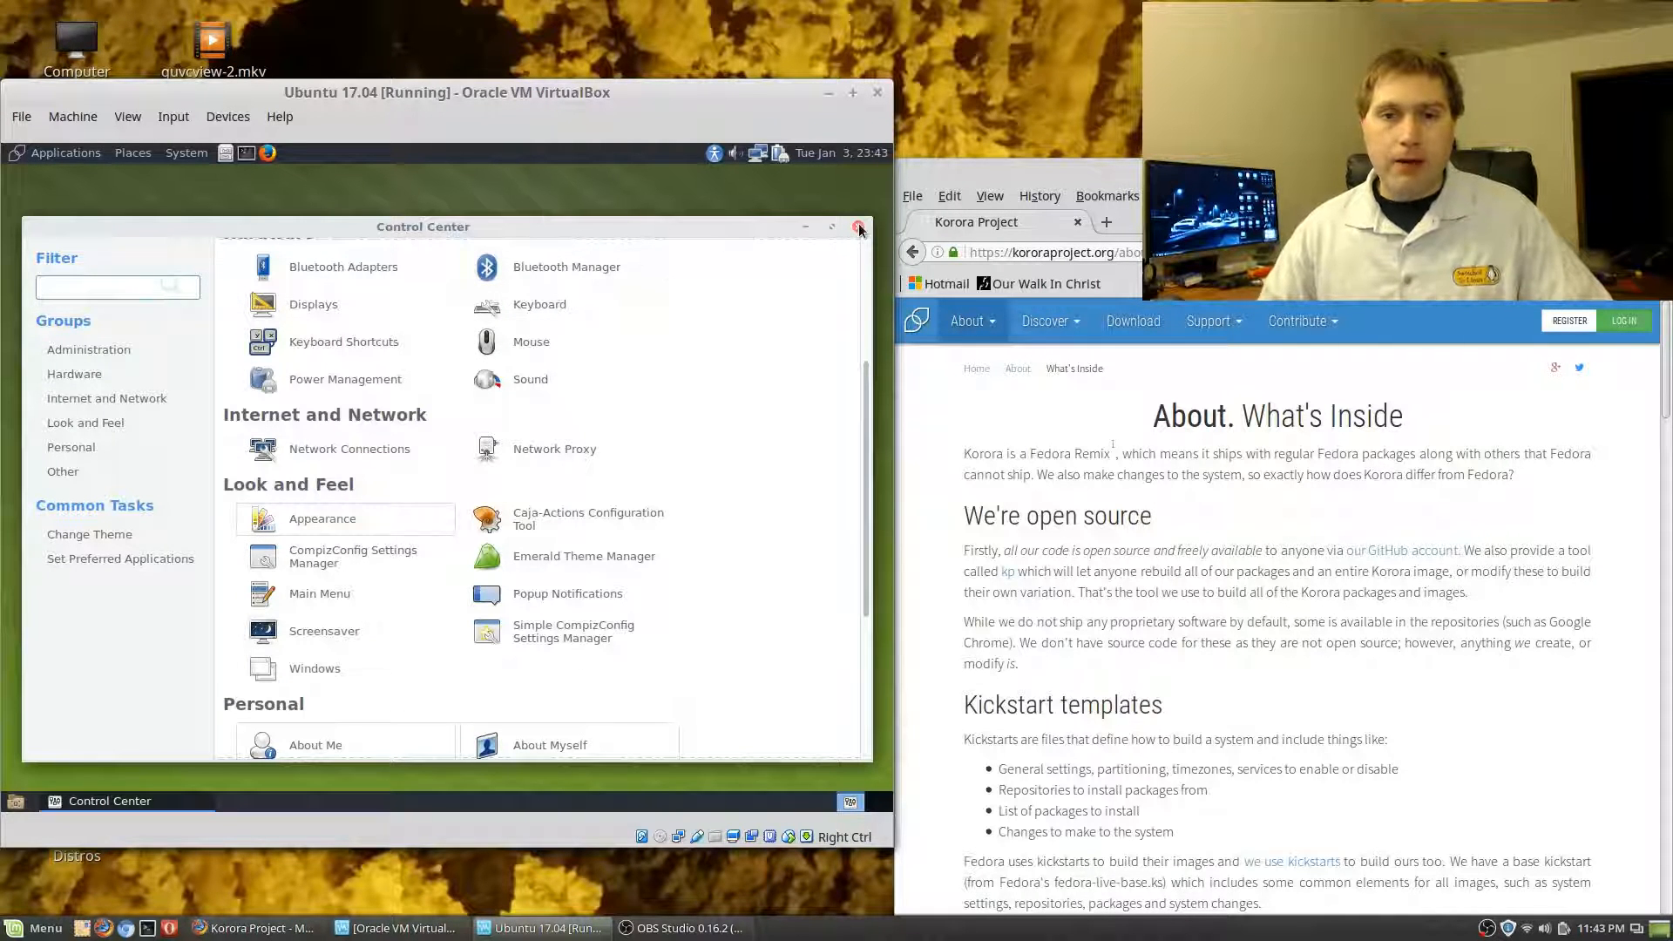
click(860, 227)
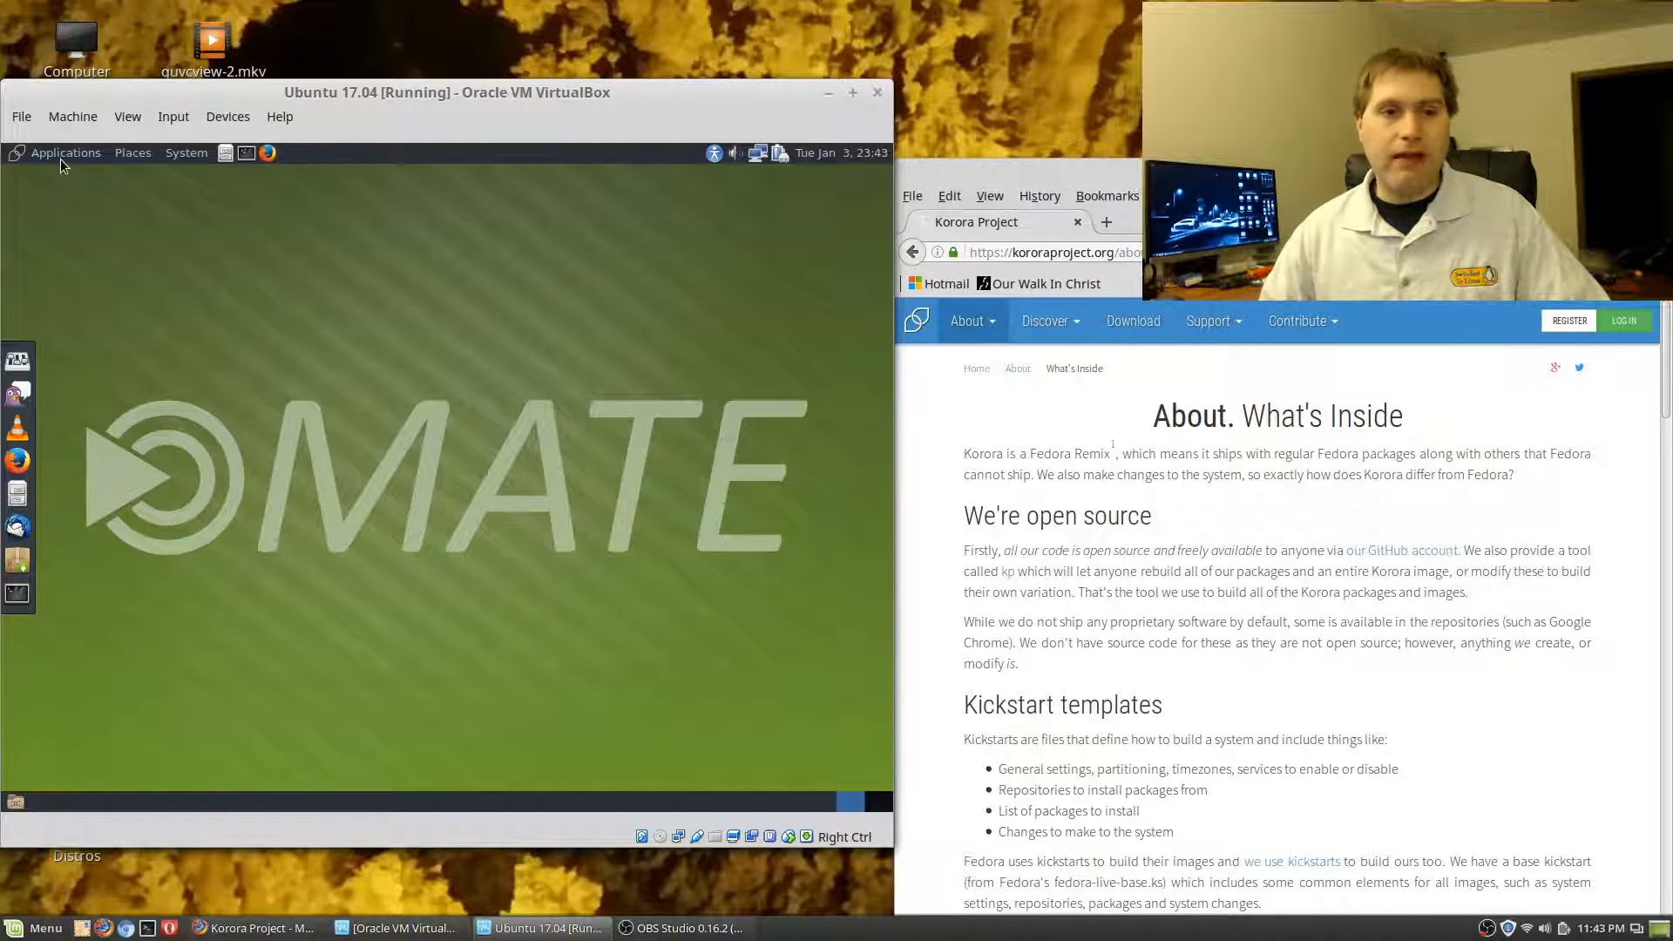
Expand the Applications menu and browse Accessories such as Character Map, MATE Calculator and Pluma
click(64, 153)
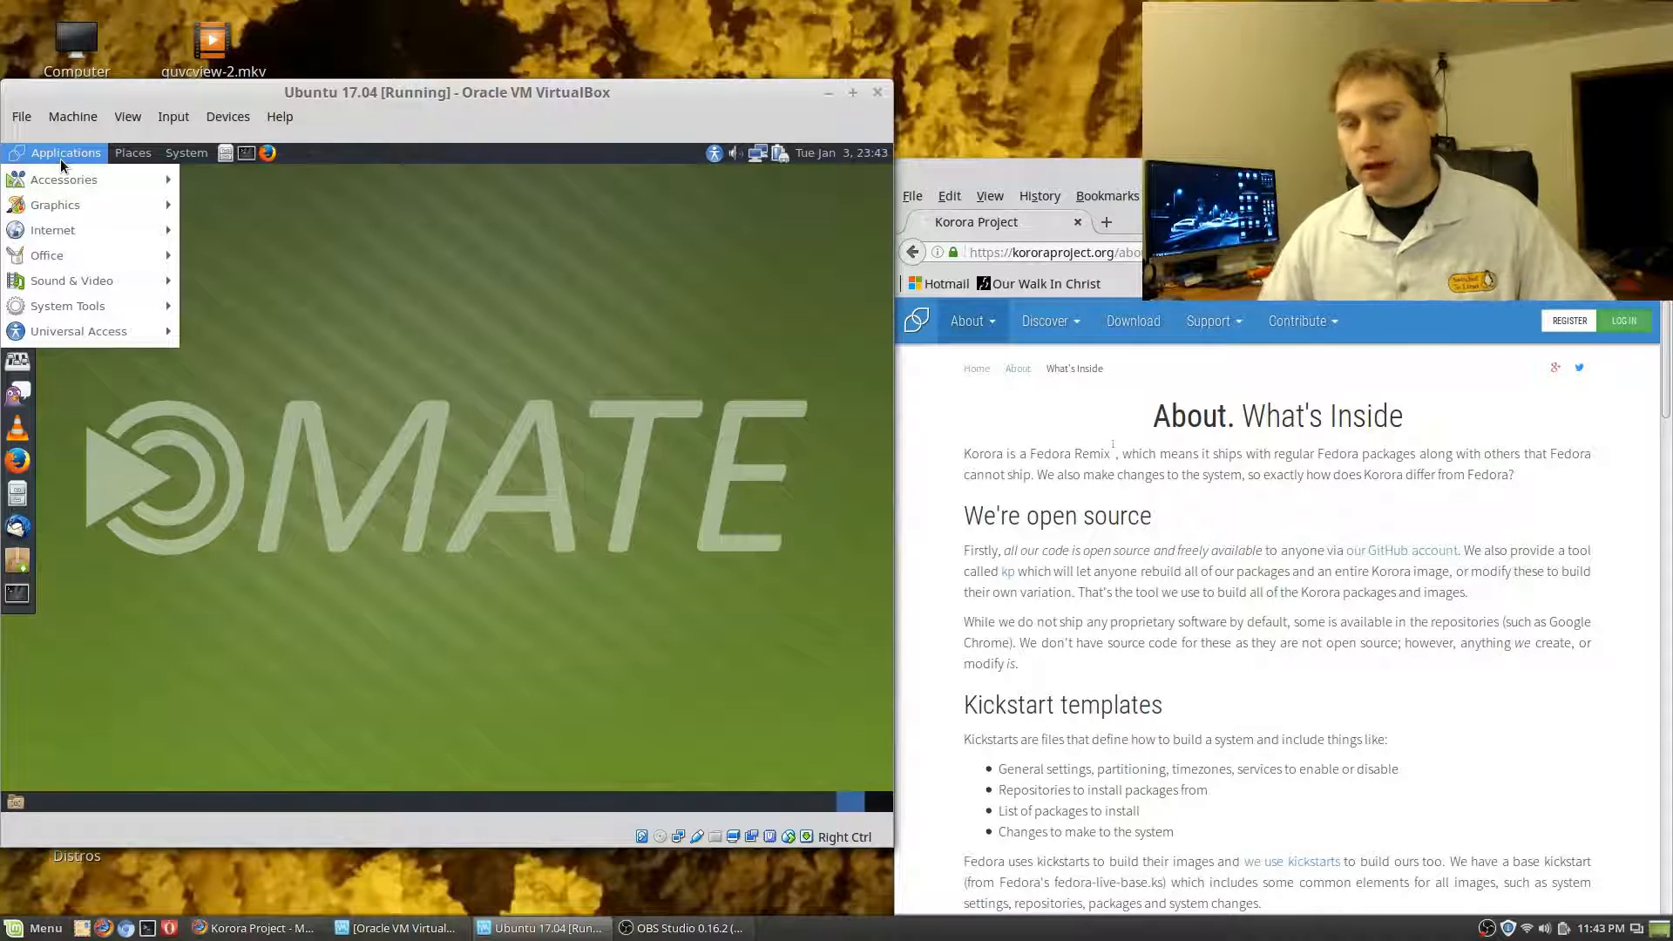
click(63, 180)
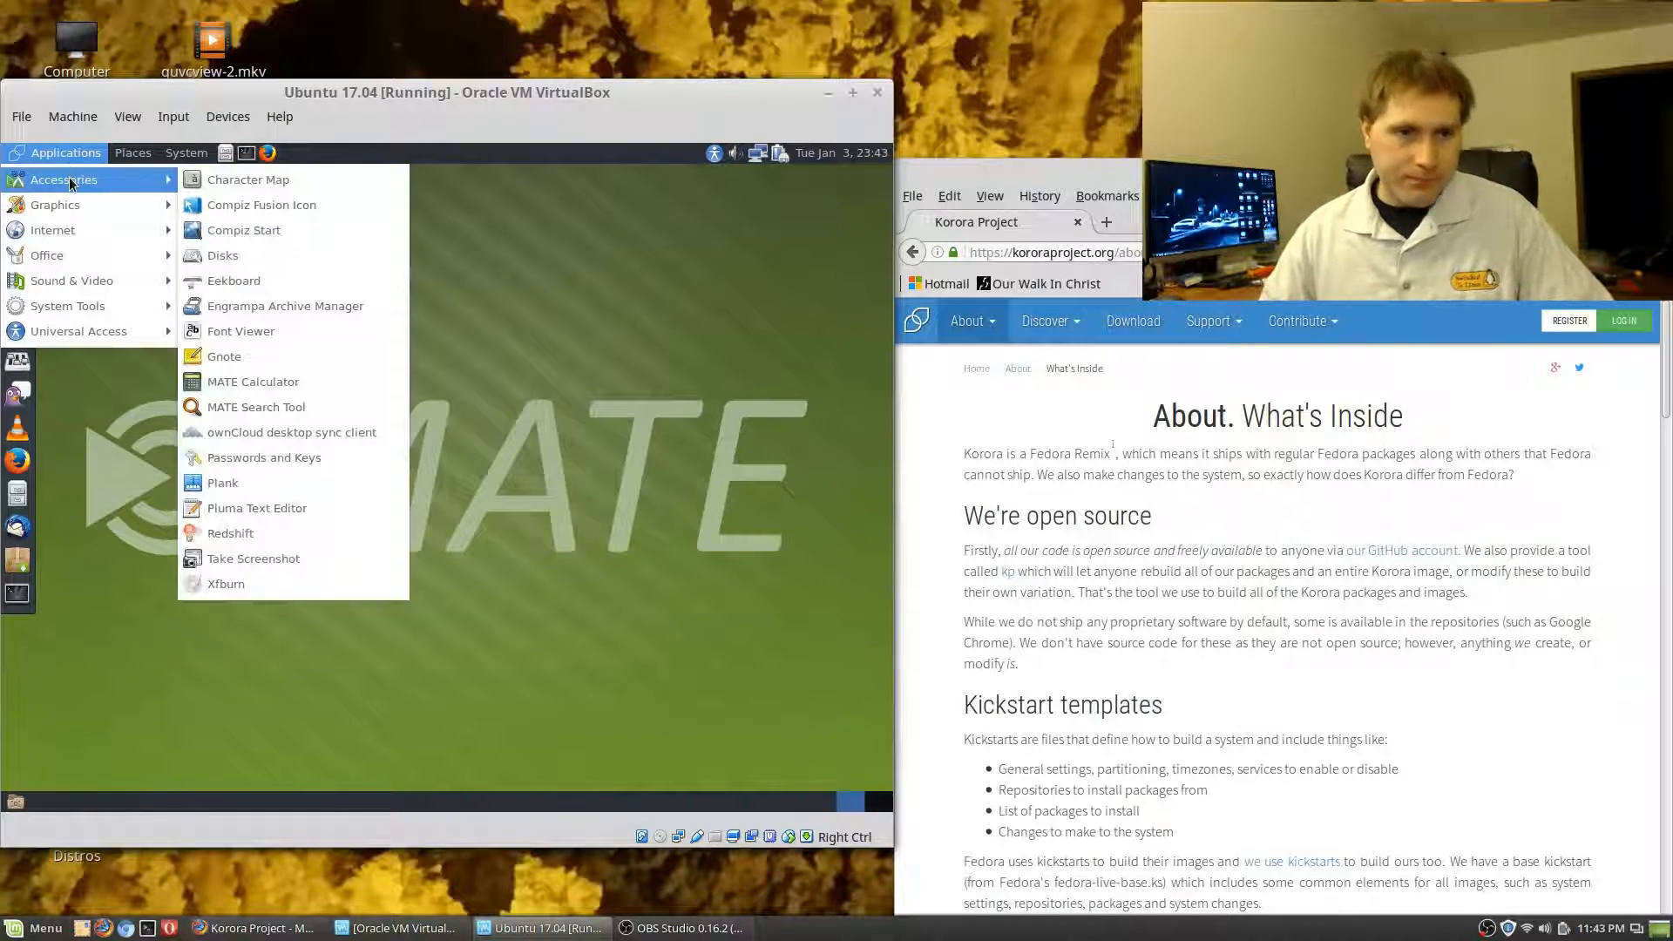
mouse_move(232, 280)
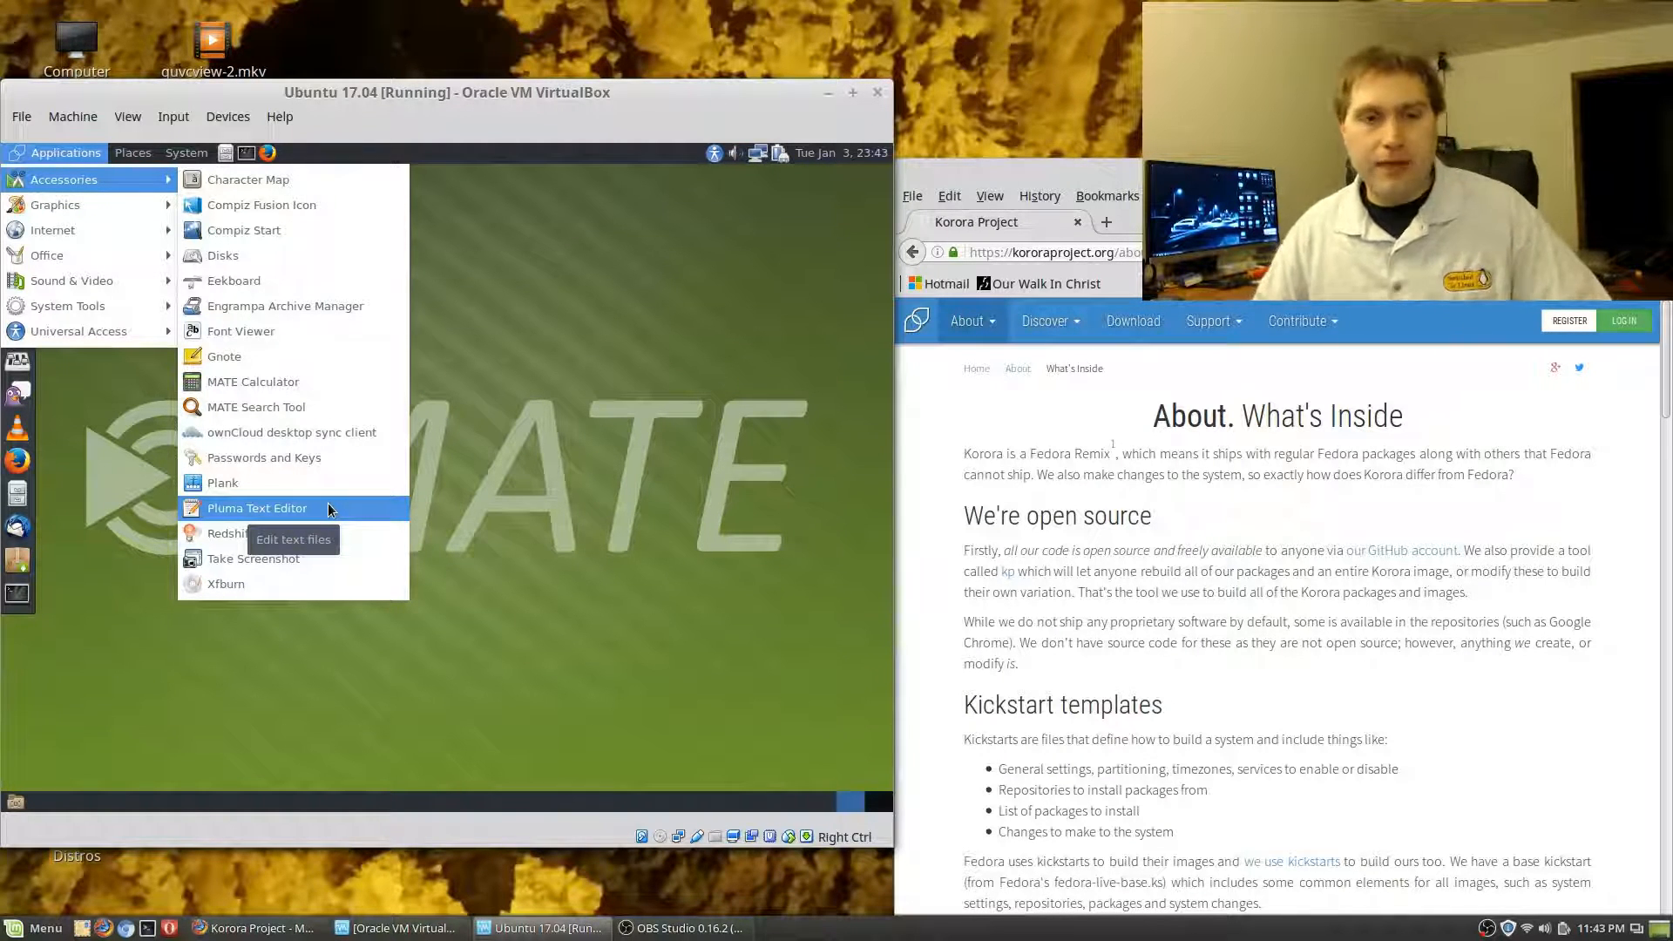
mouse_move(539, 342)
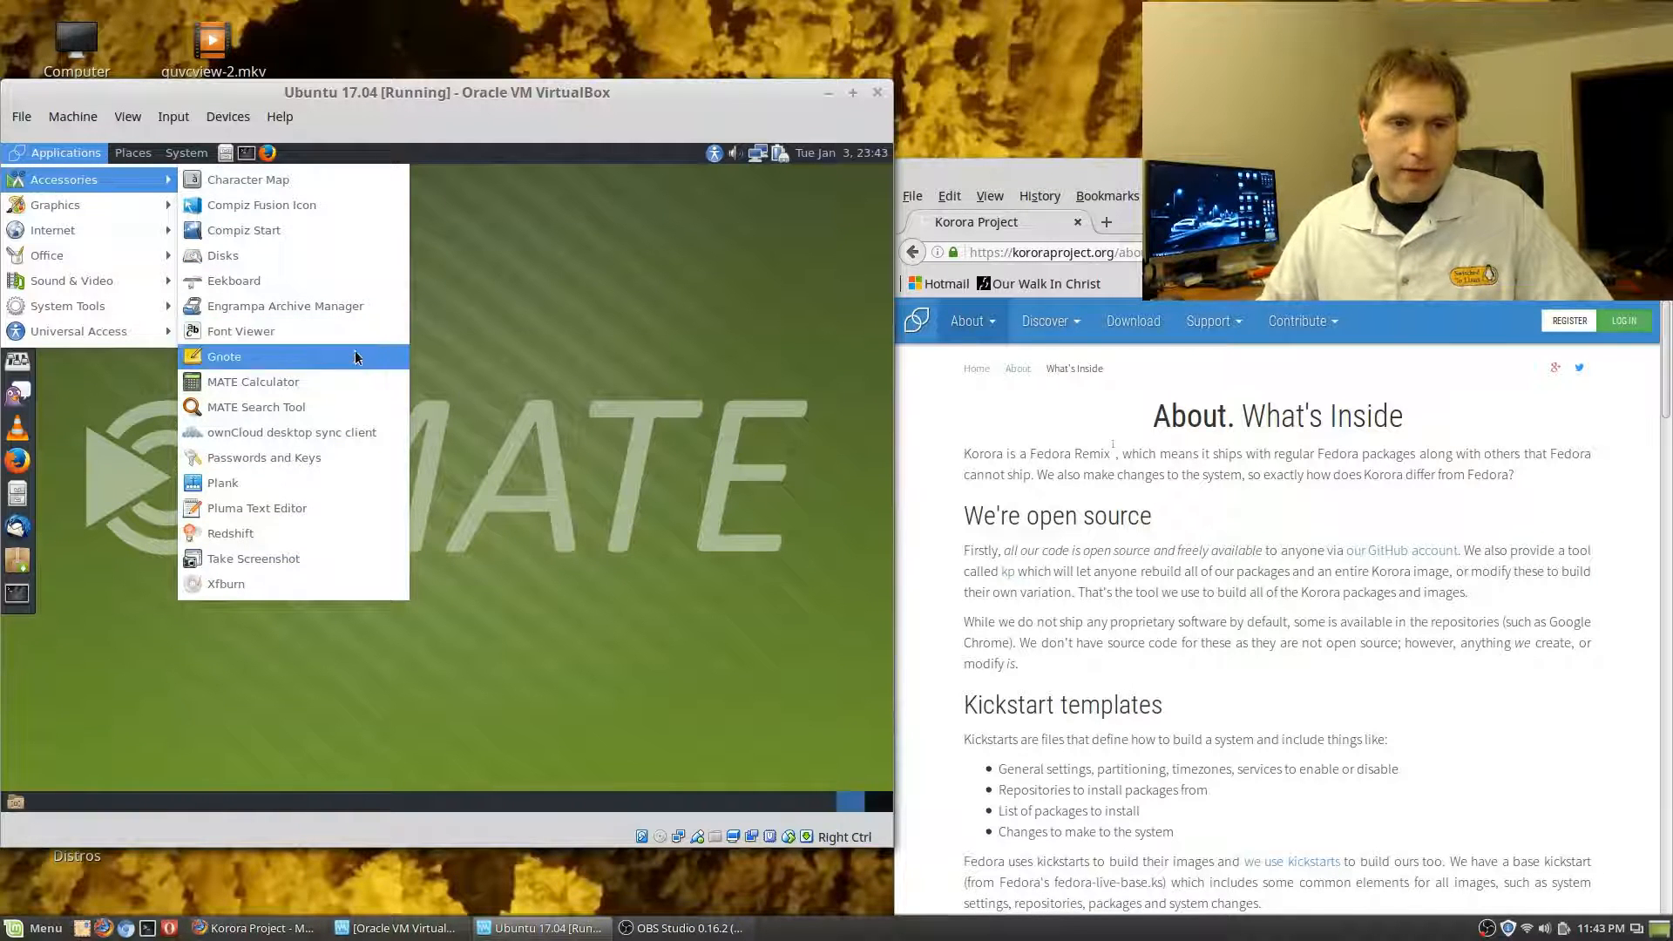
mouse_move(230, 533)
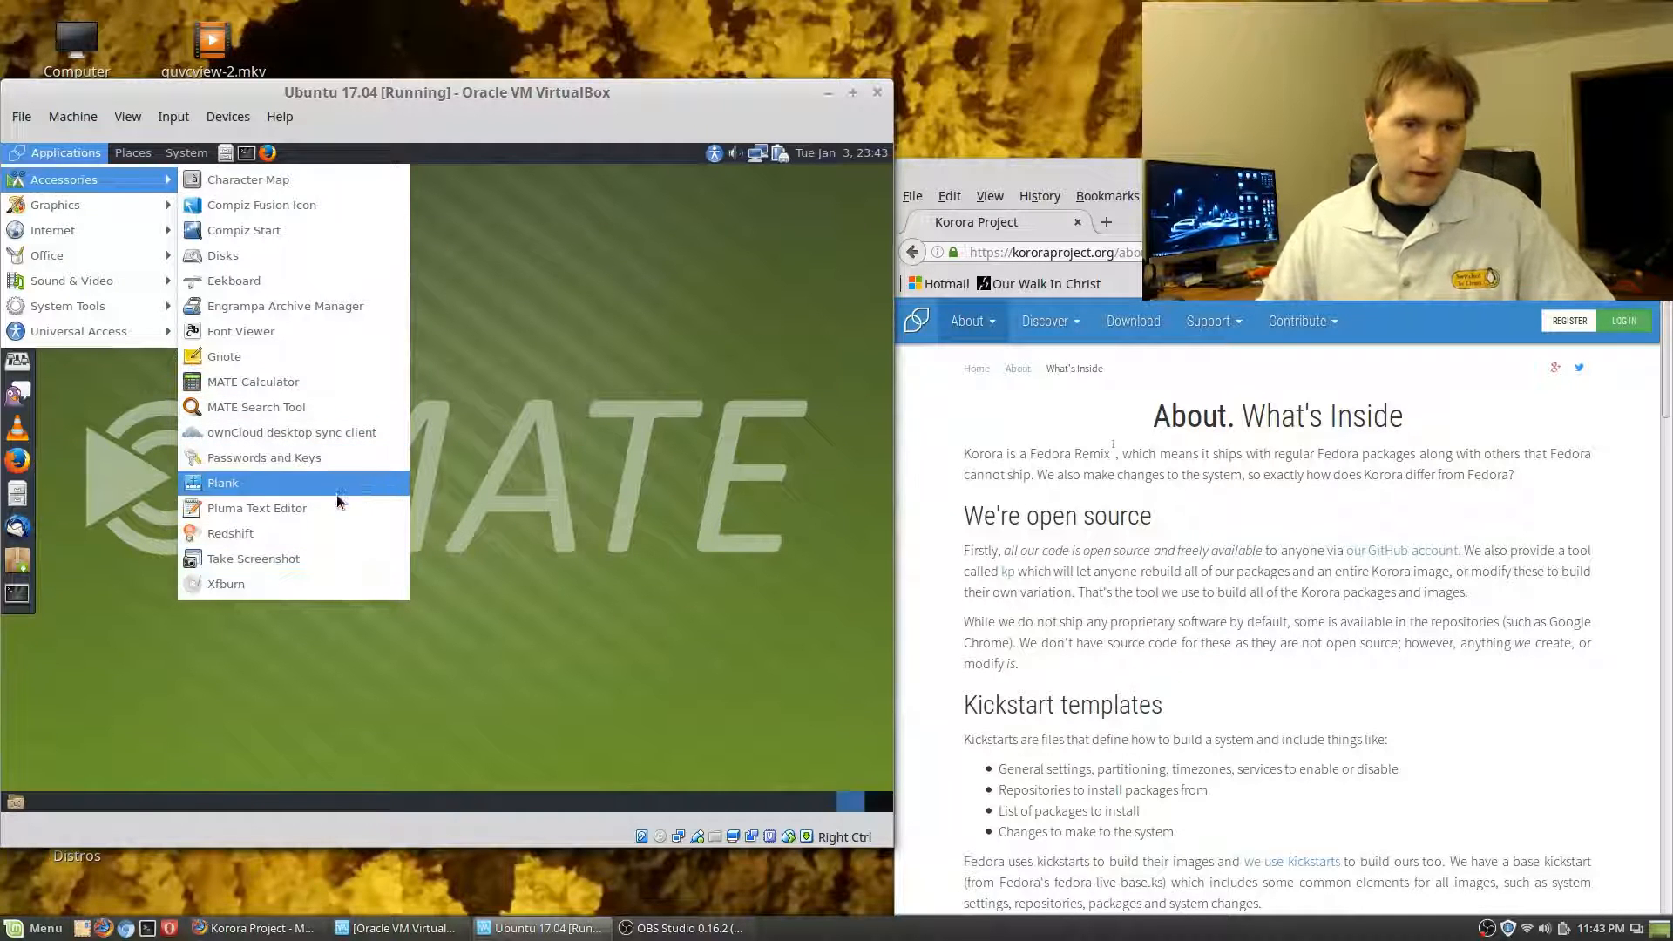
mouse_move(256, 507)
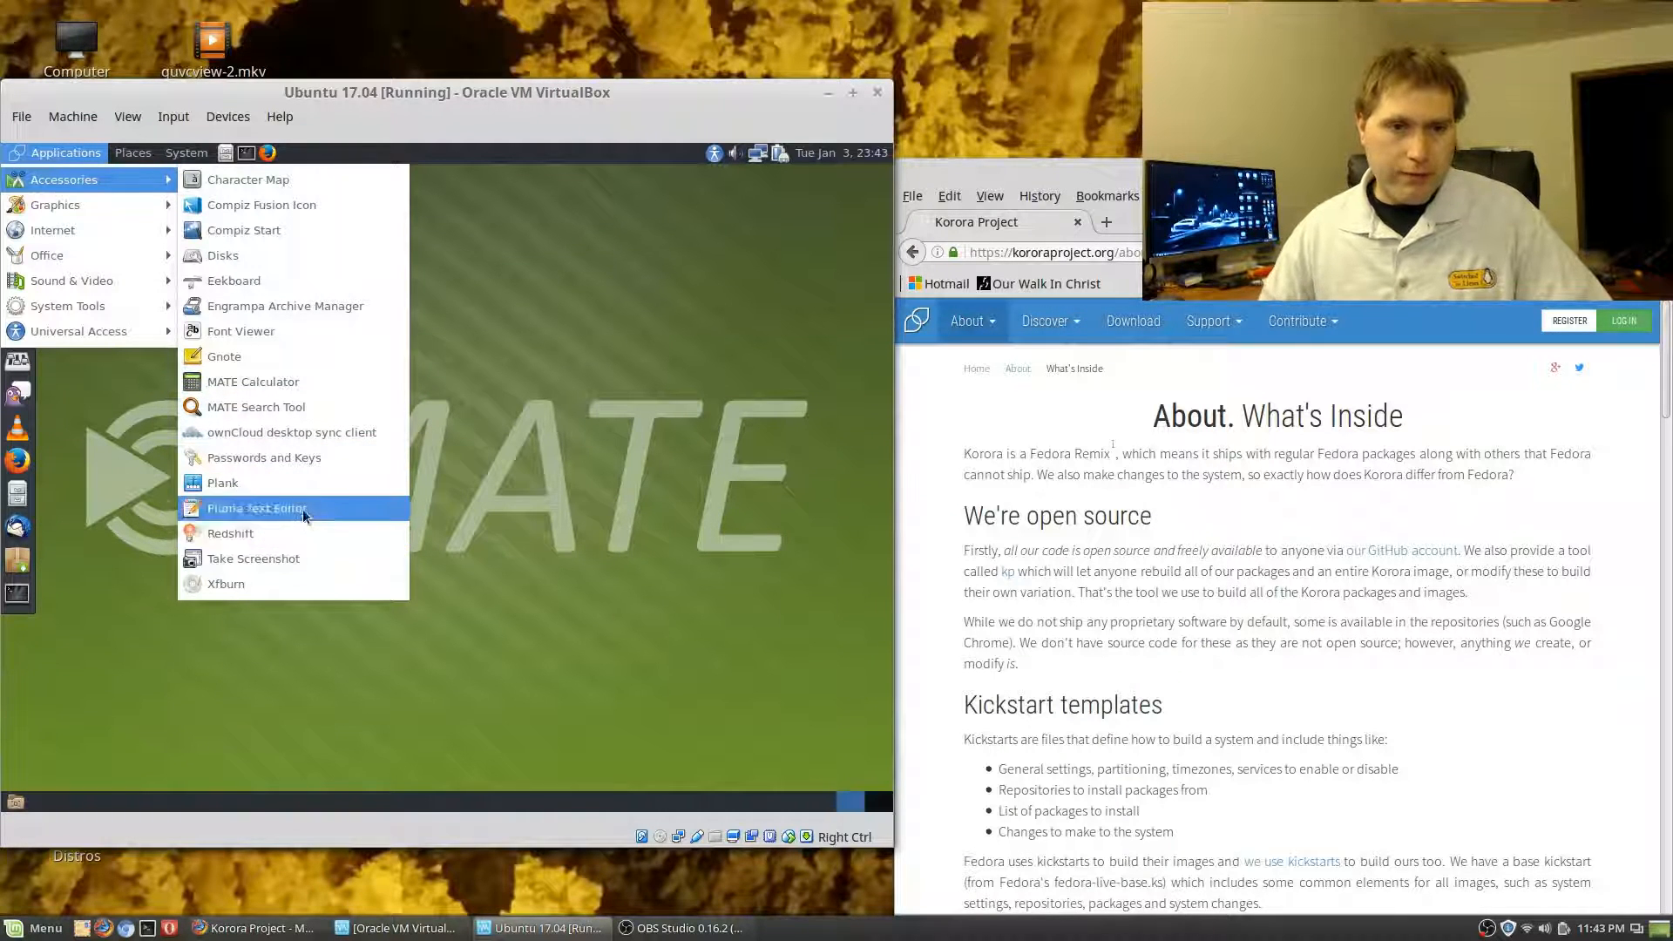
mouse_move(291, 433)
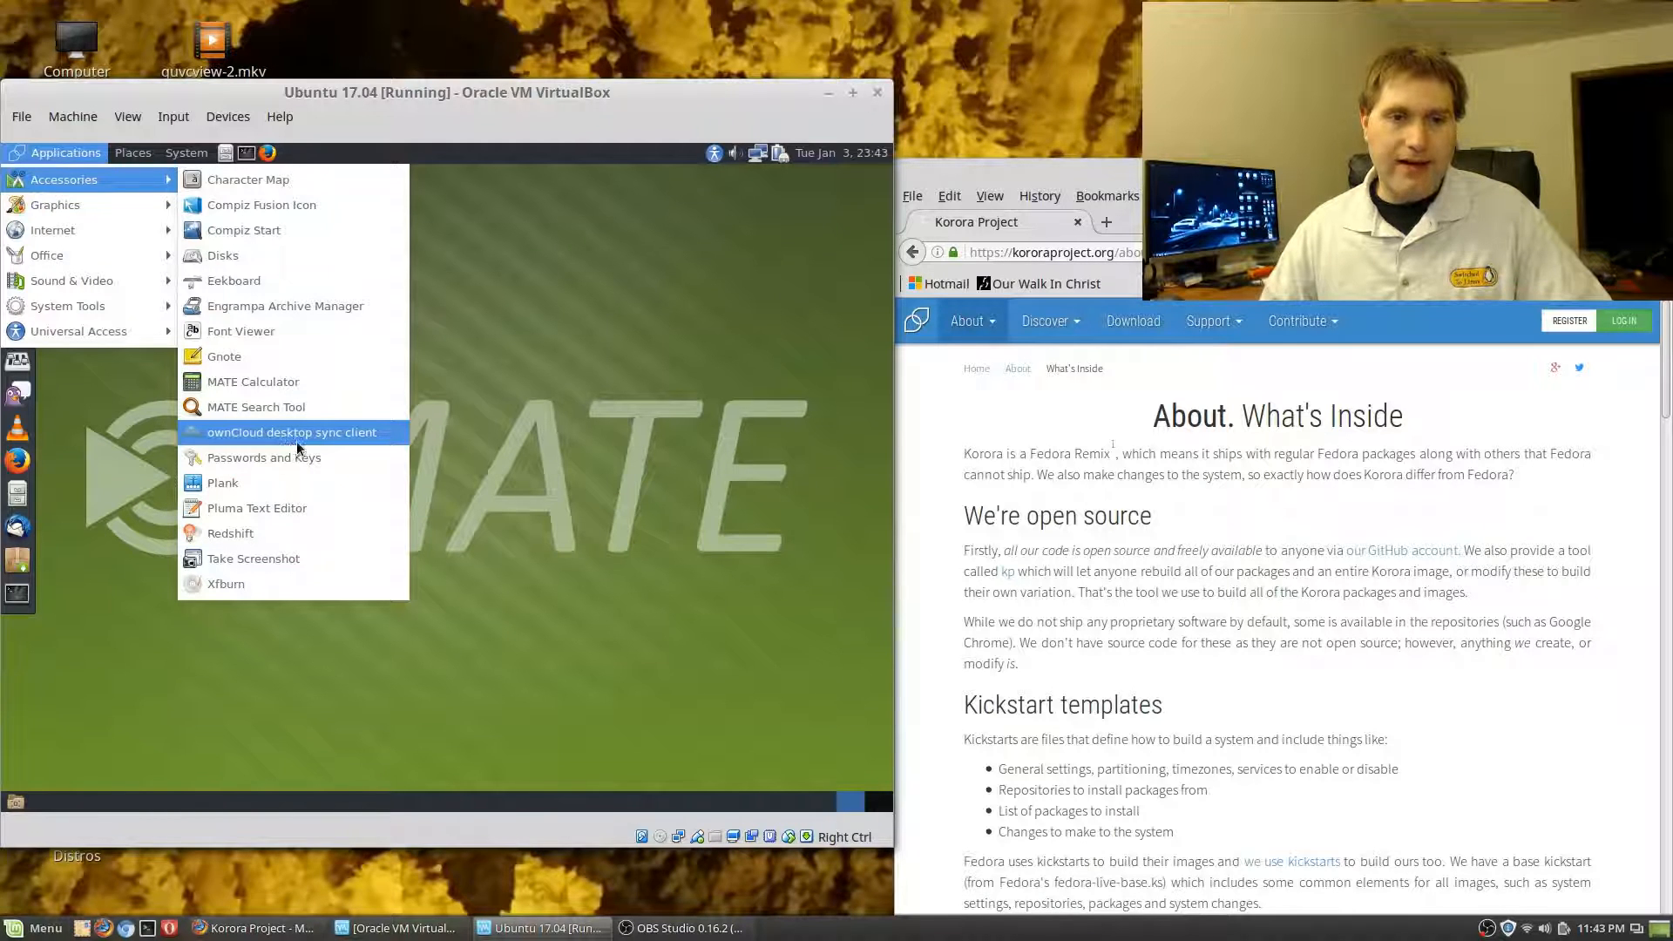
mouse_move(310, 443)
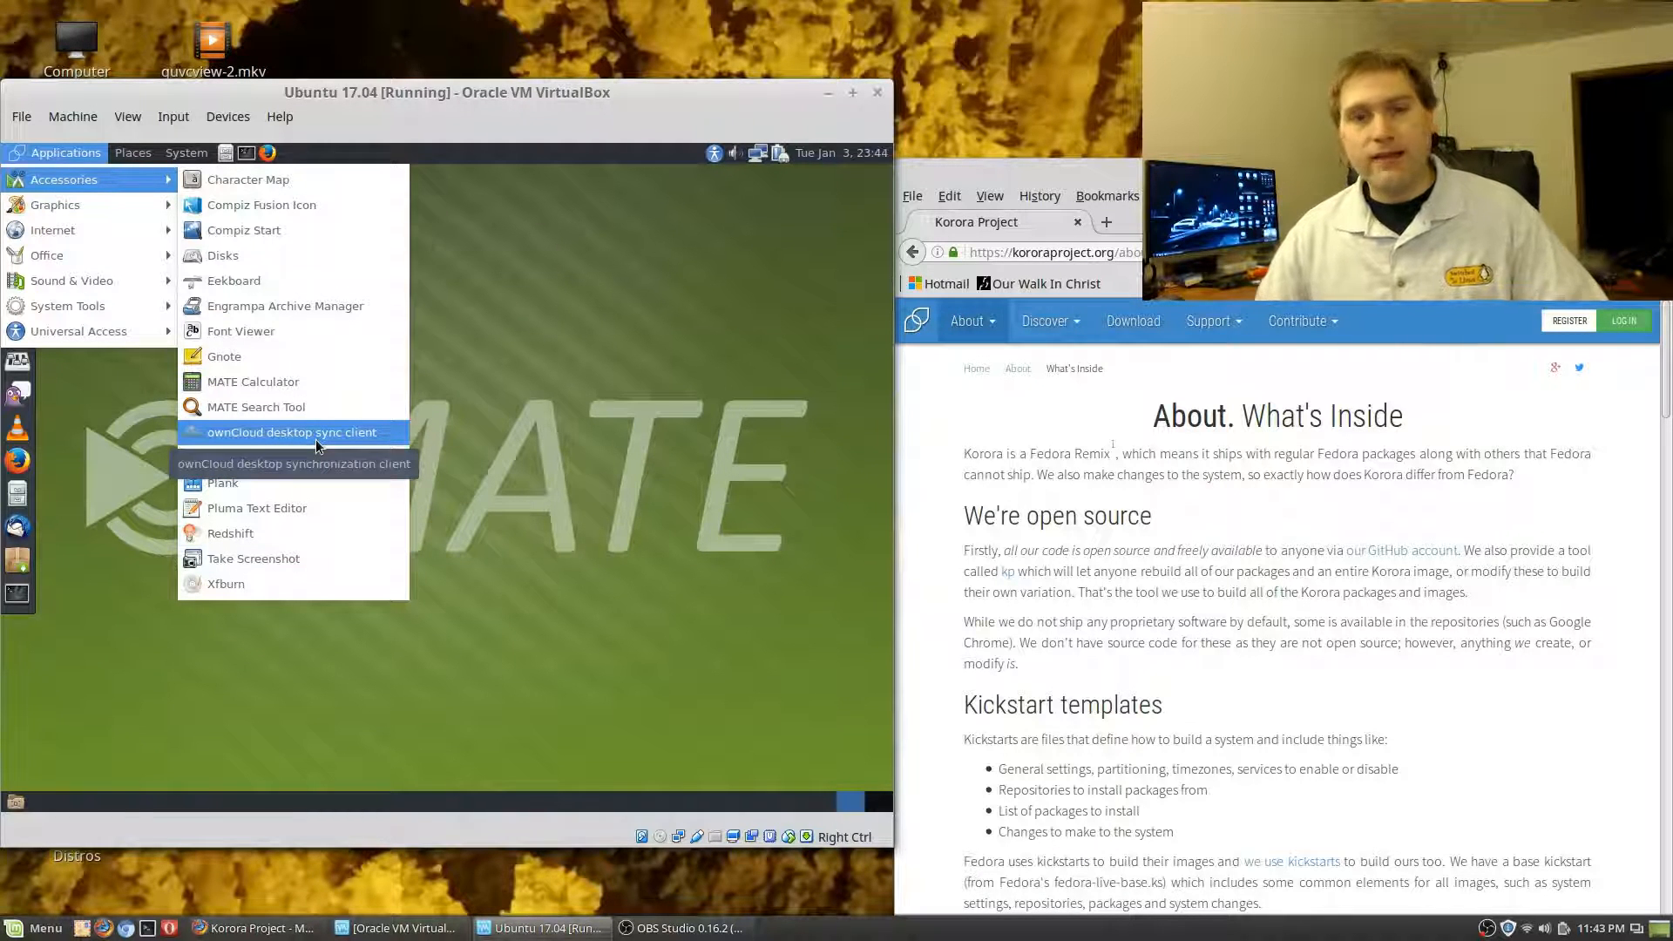
mouse_move(256, 406)
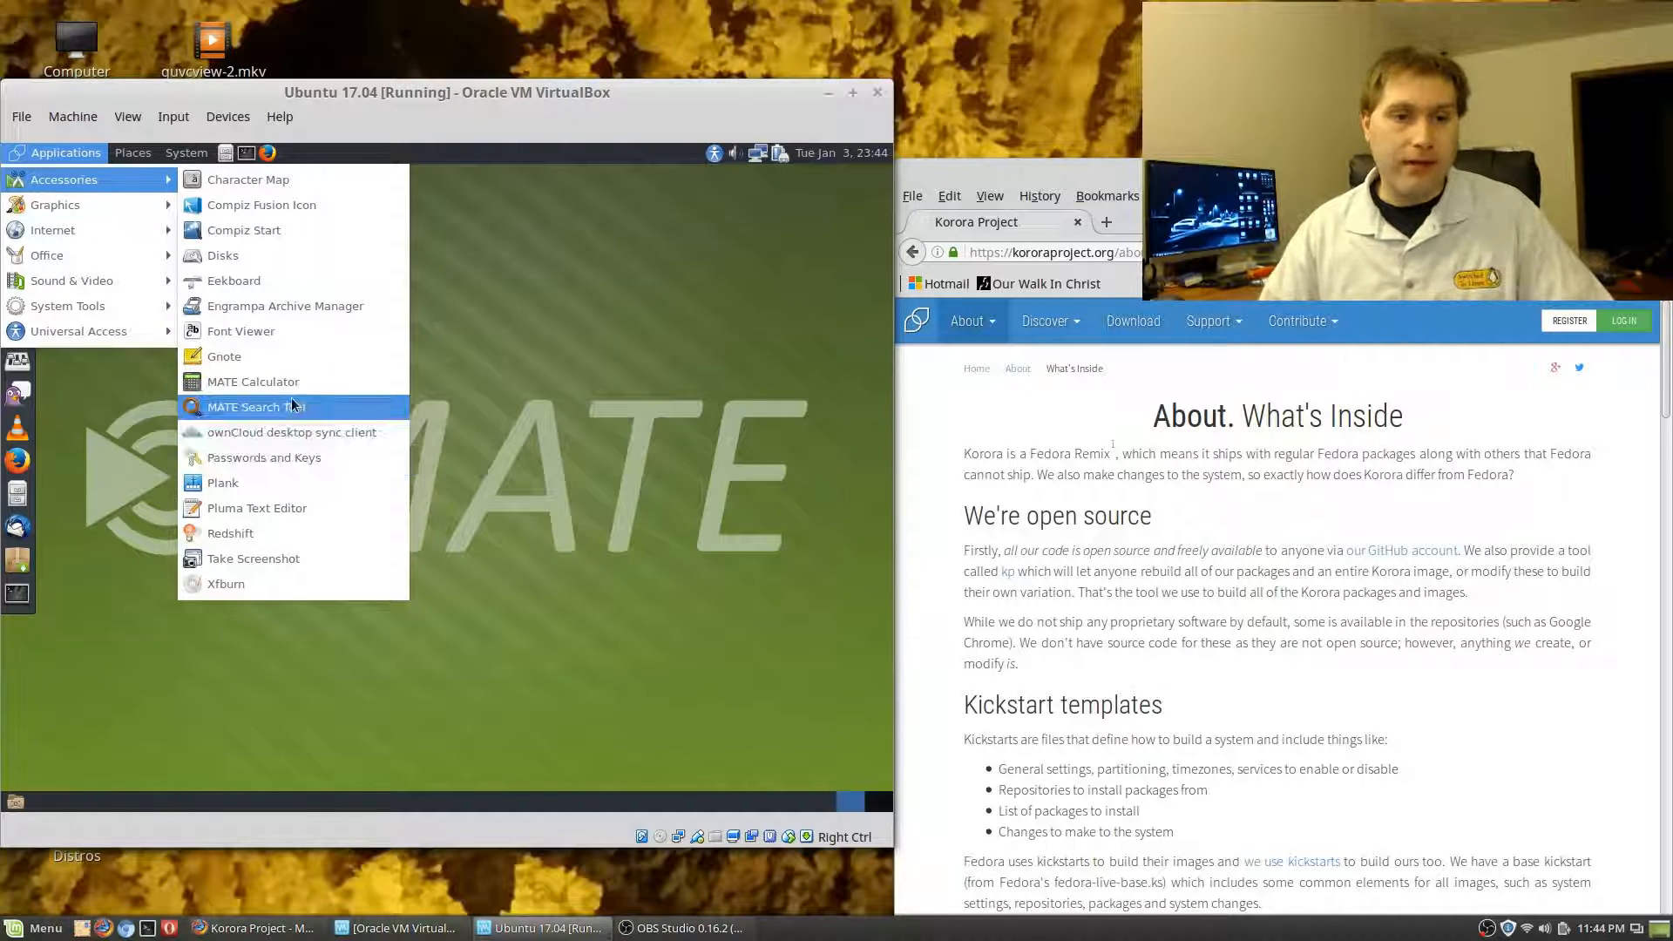
mouse_move(225, 255)
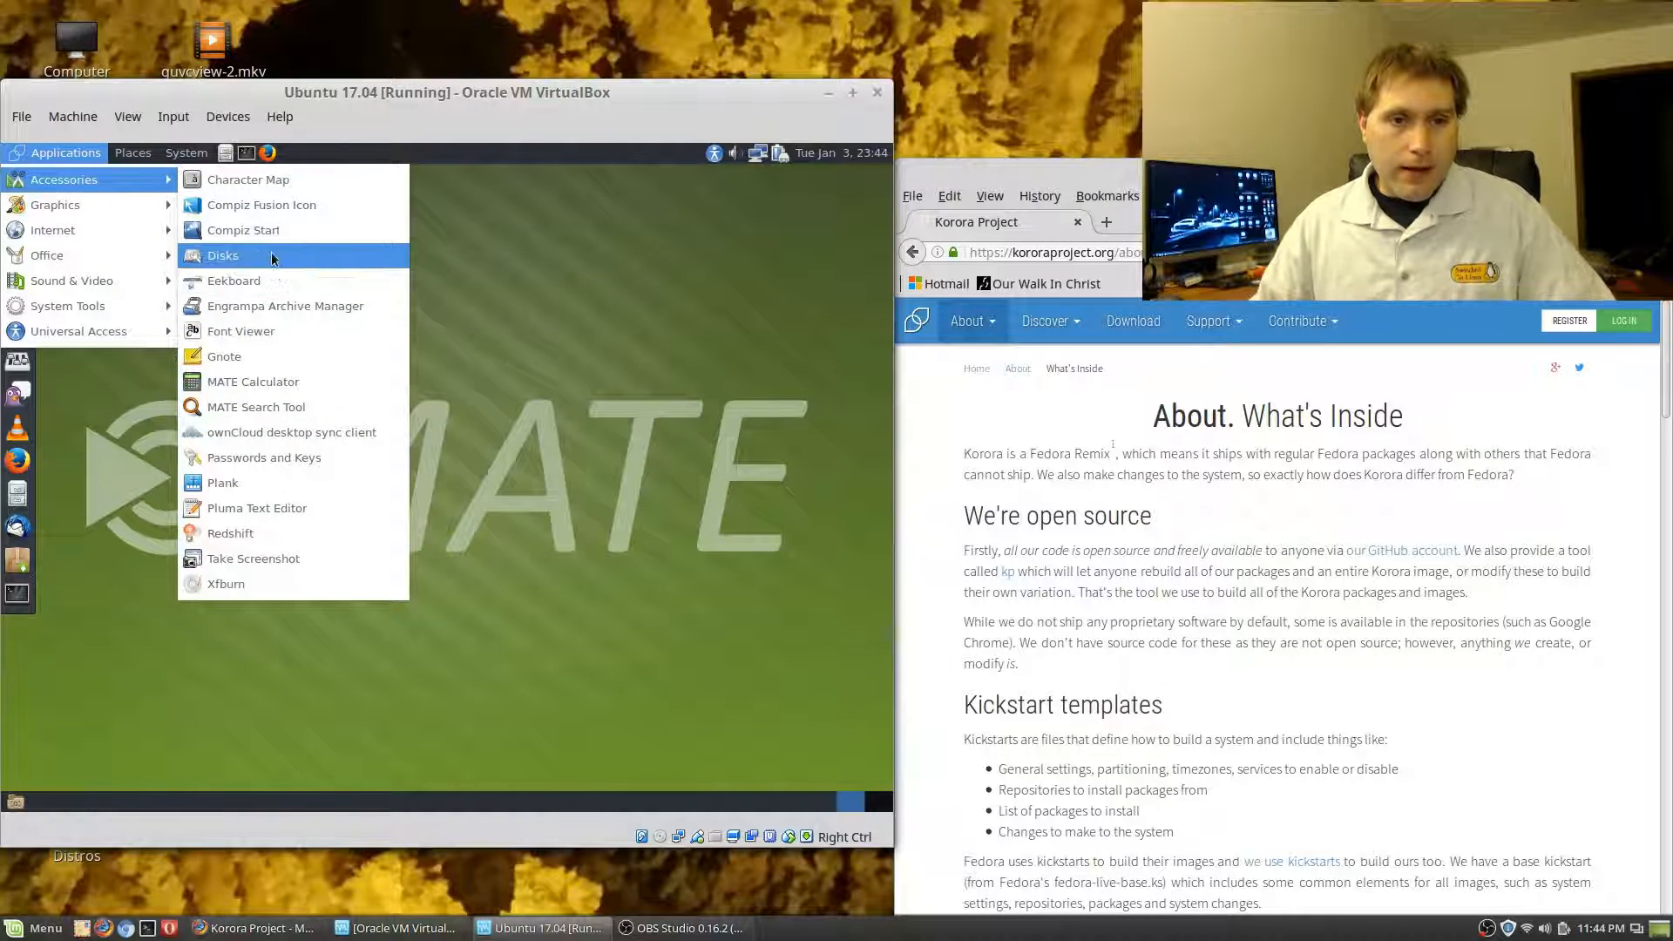
mouse_move(262, 206)
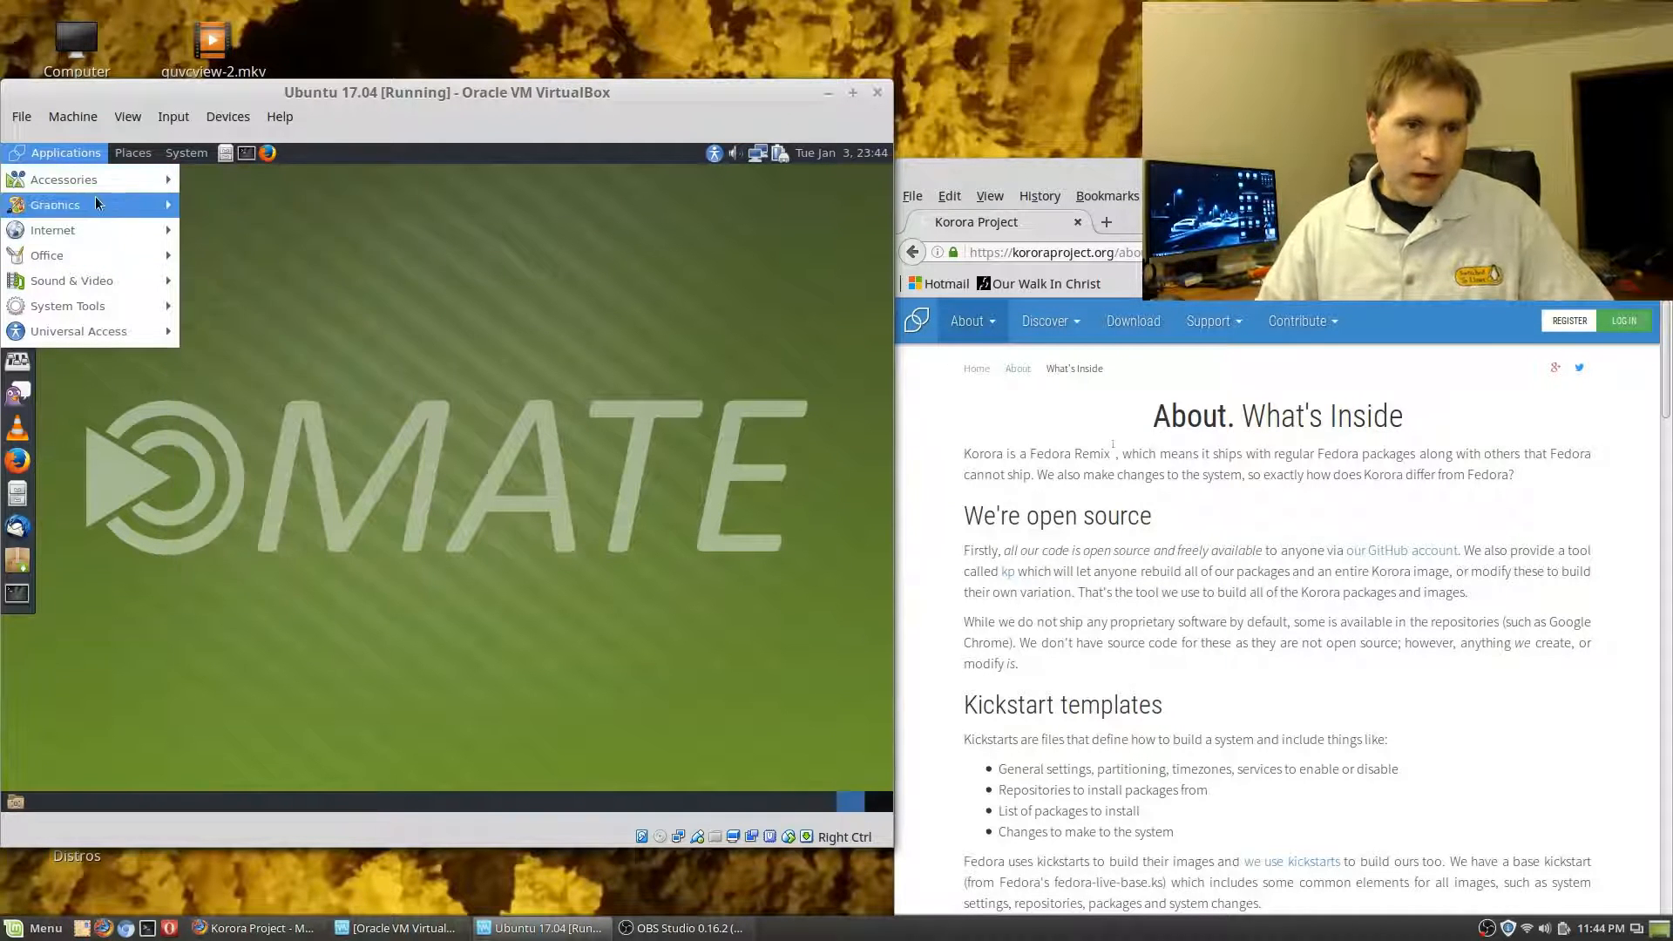
Show the Graphics submenu listing Eye of MATE, GIMP, Inkscape and Simple Scan
click(54, 206)
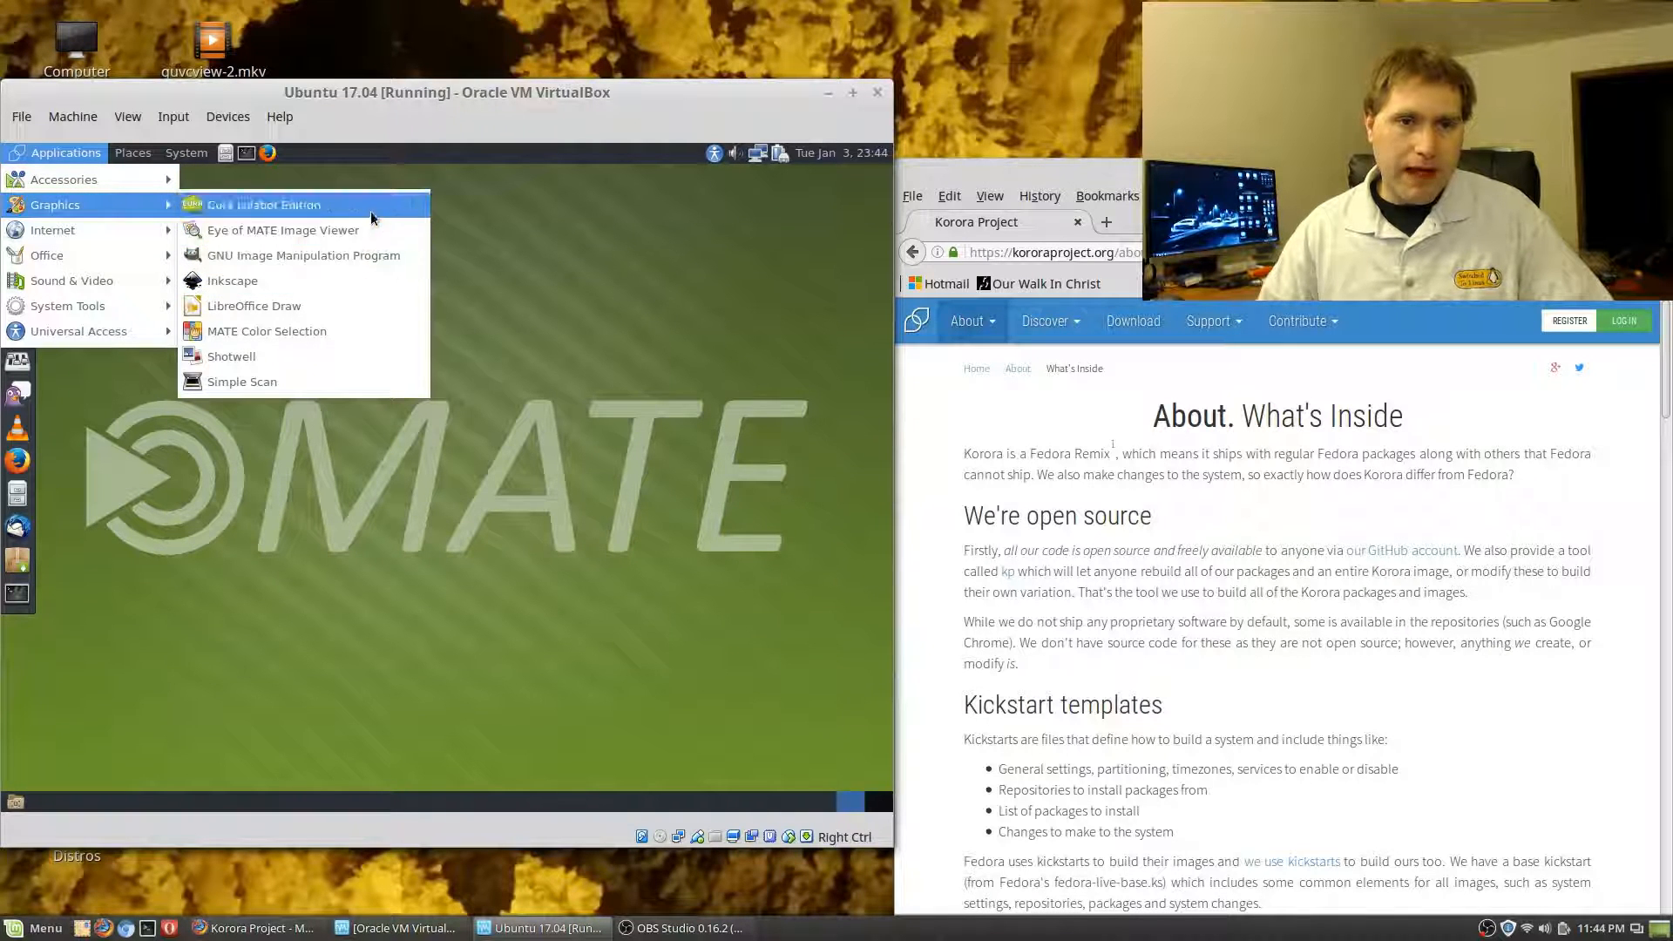
mouse_move(231, 281)
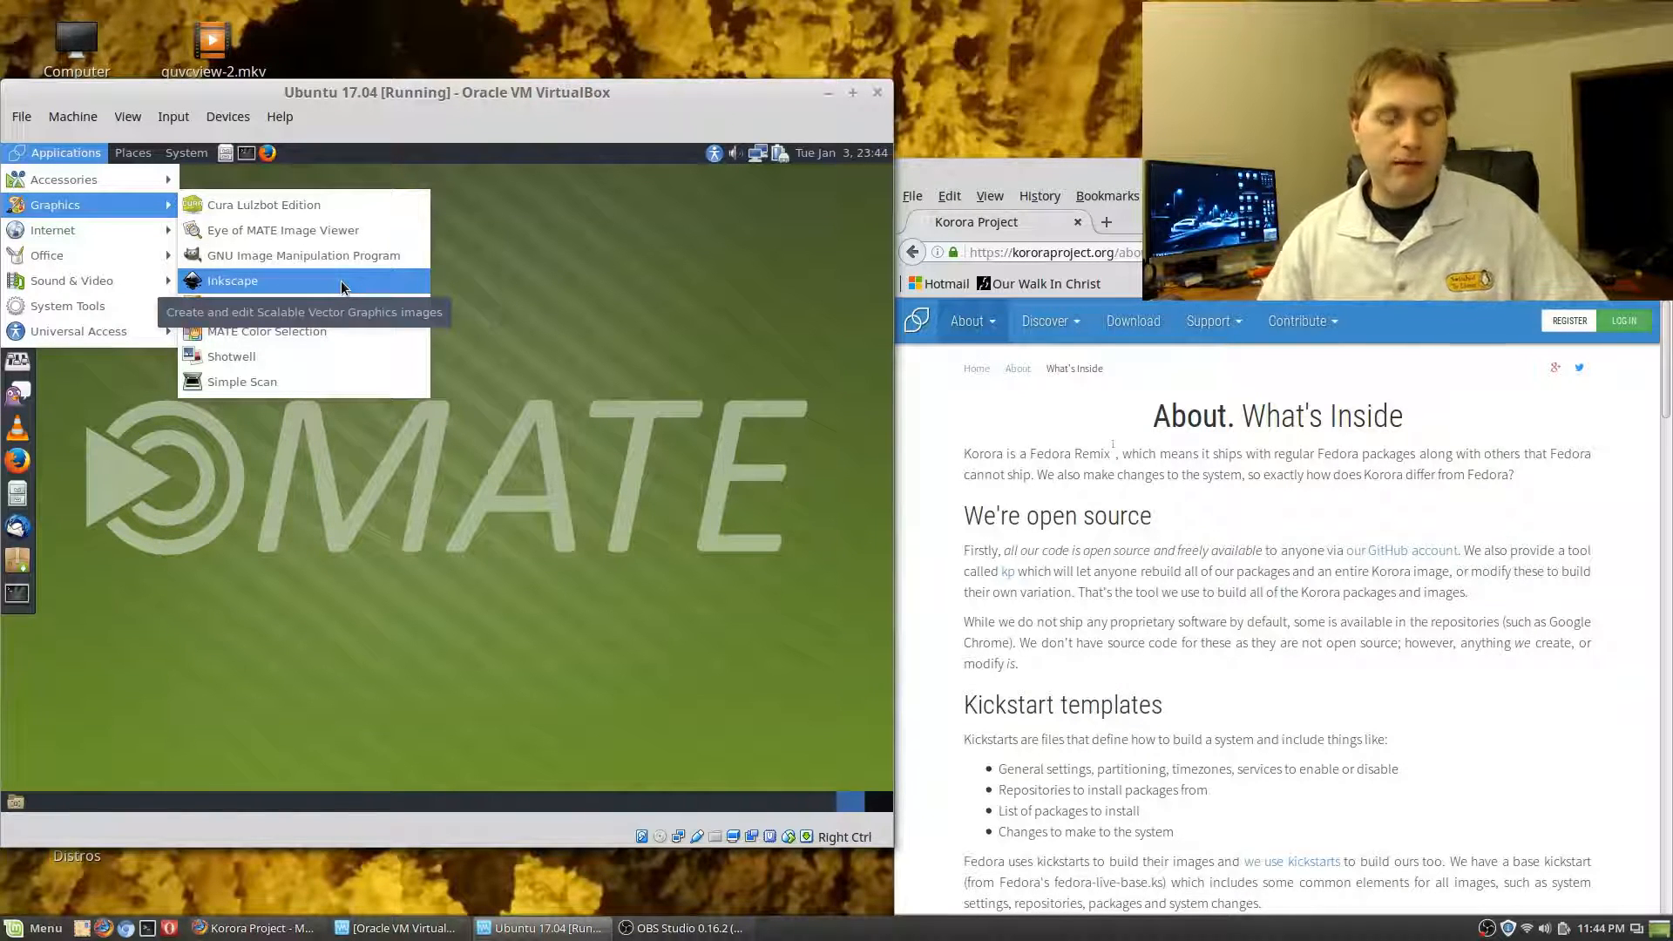
mouse_move(301, 254)
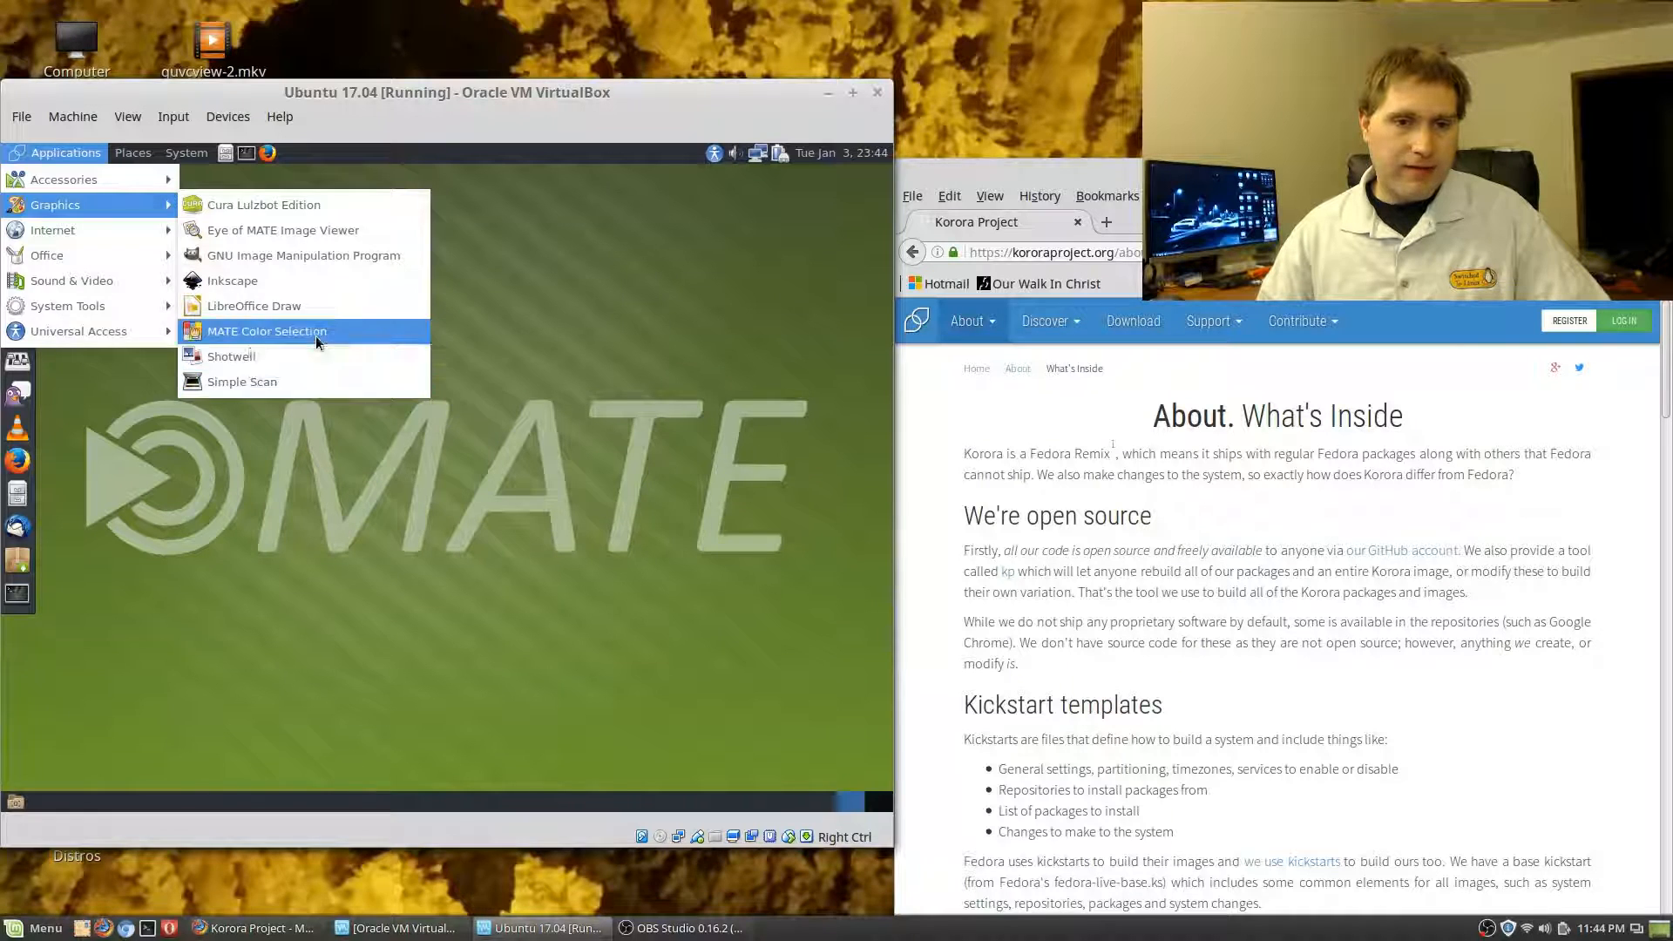
Launch MATE Color Selection, pick a bright green swatch (#73D216), and shift the picker window aside and back
click(267, 331)
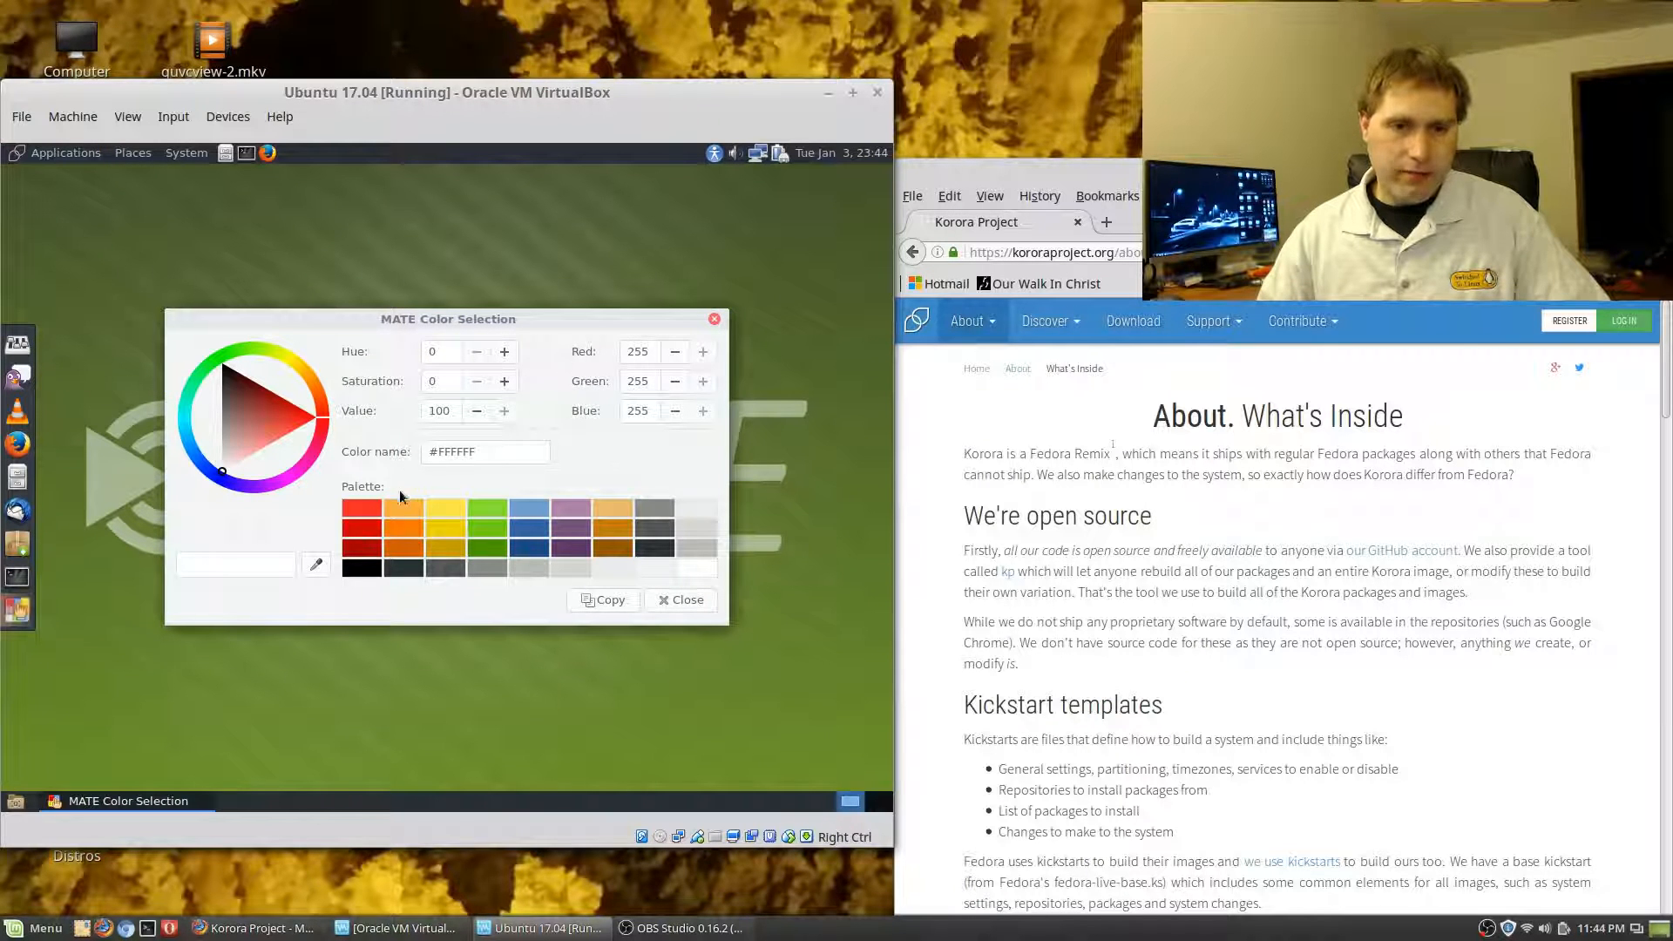
click(361, 549)
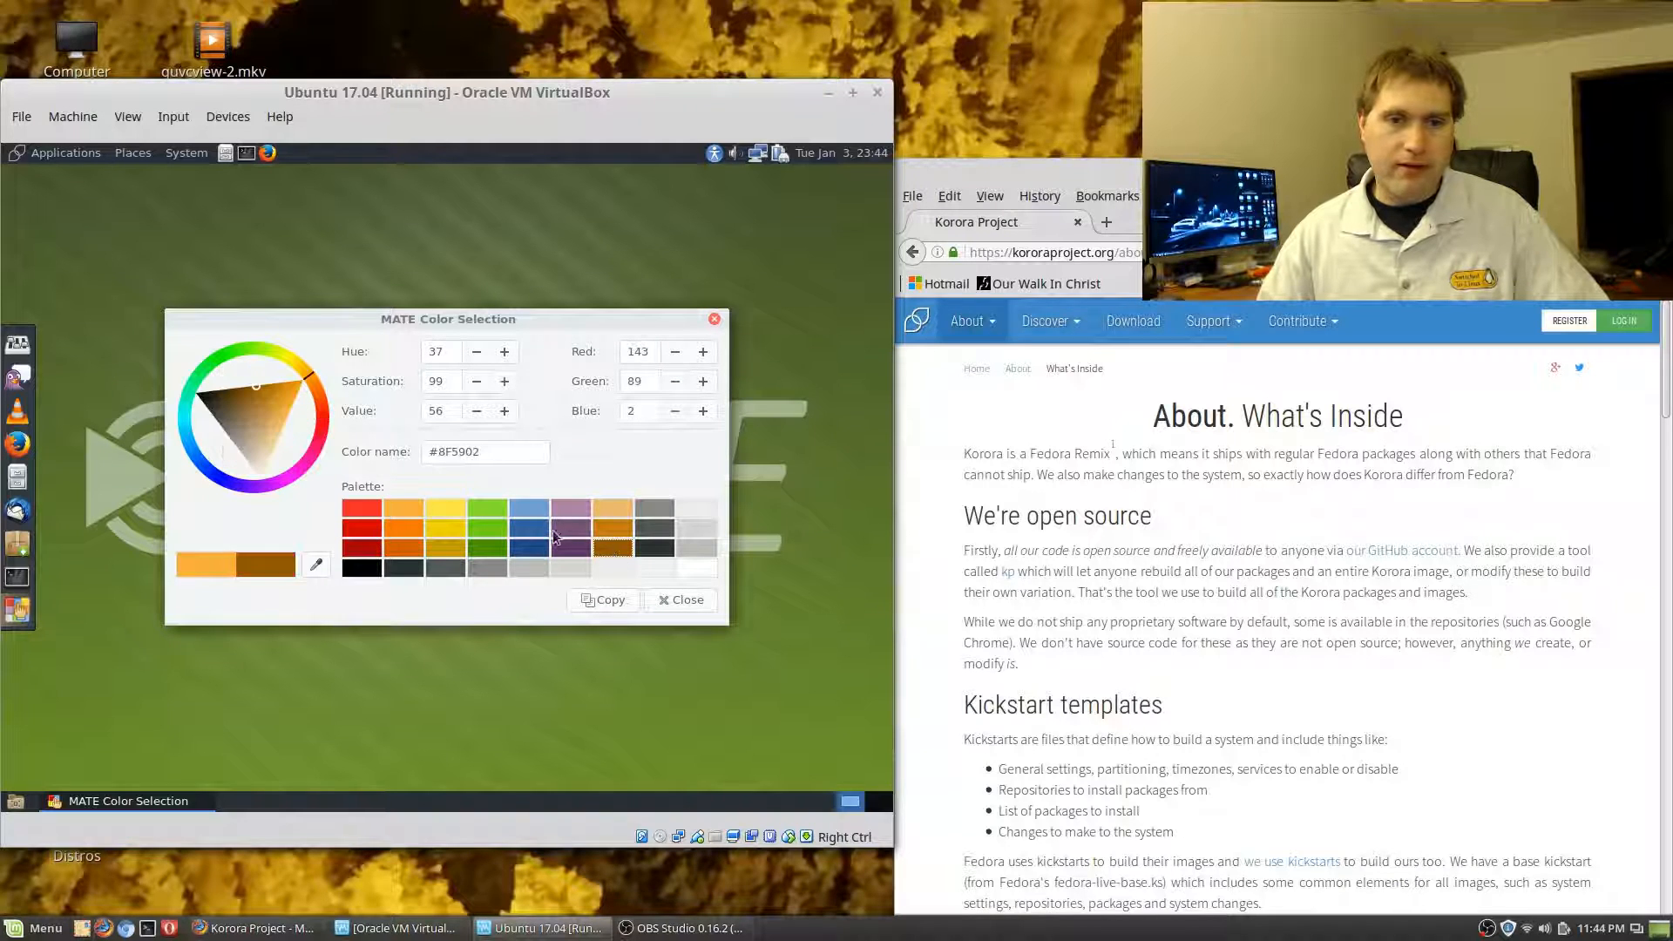
click(485, 521)
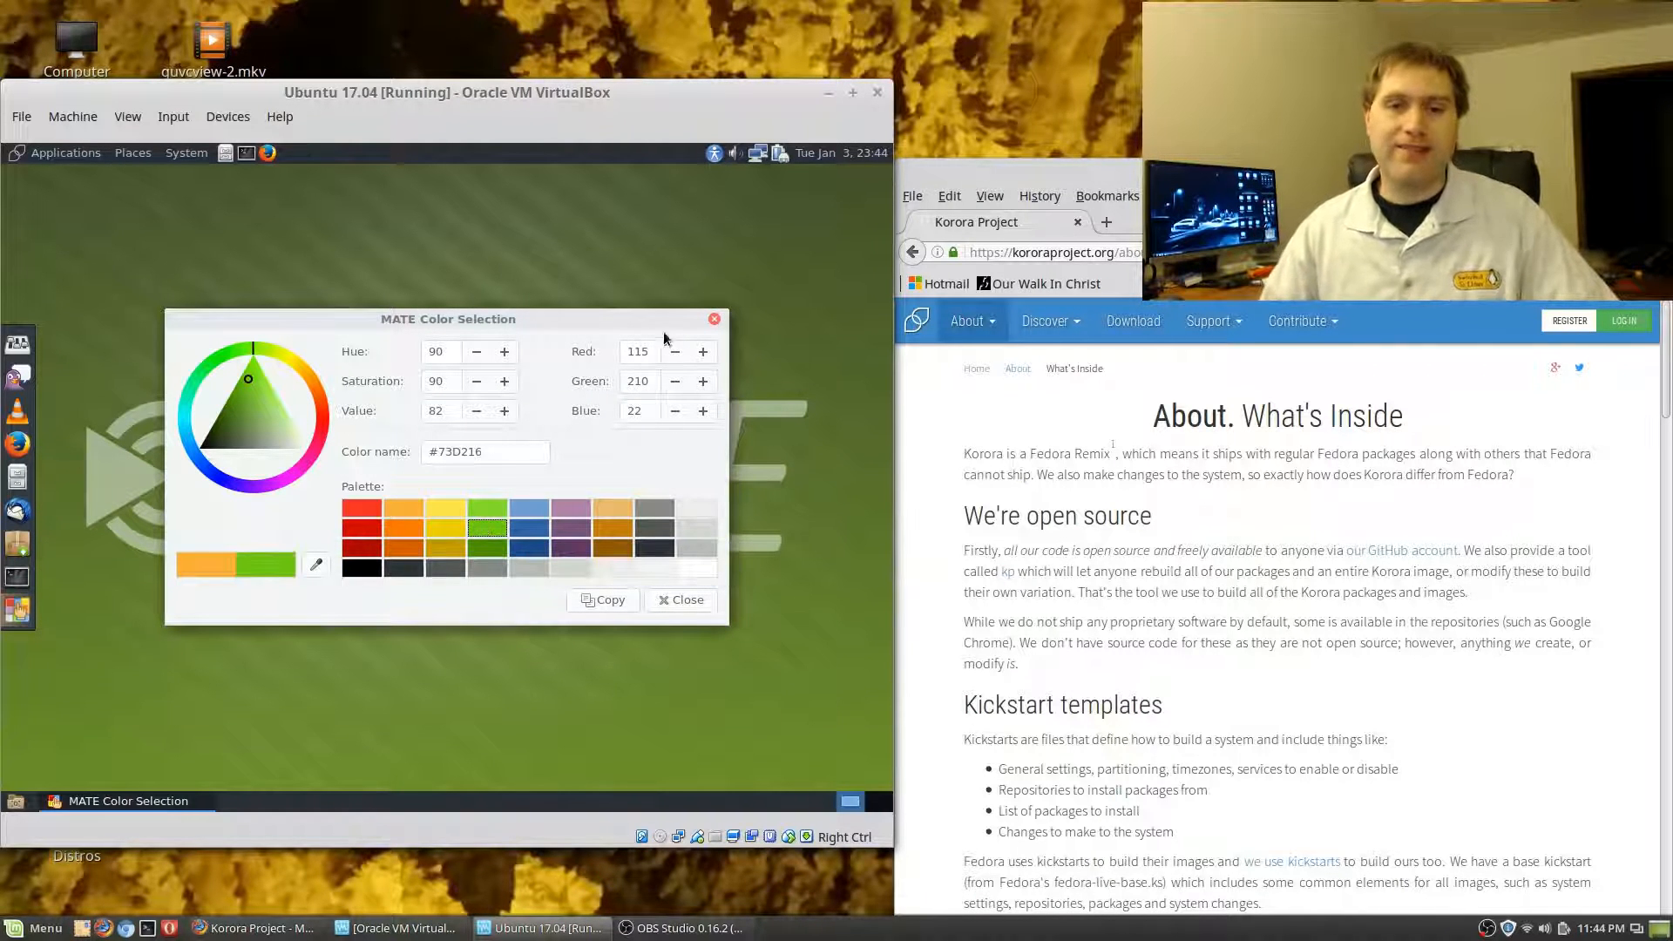
drag(448, 317, 284, 329)
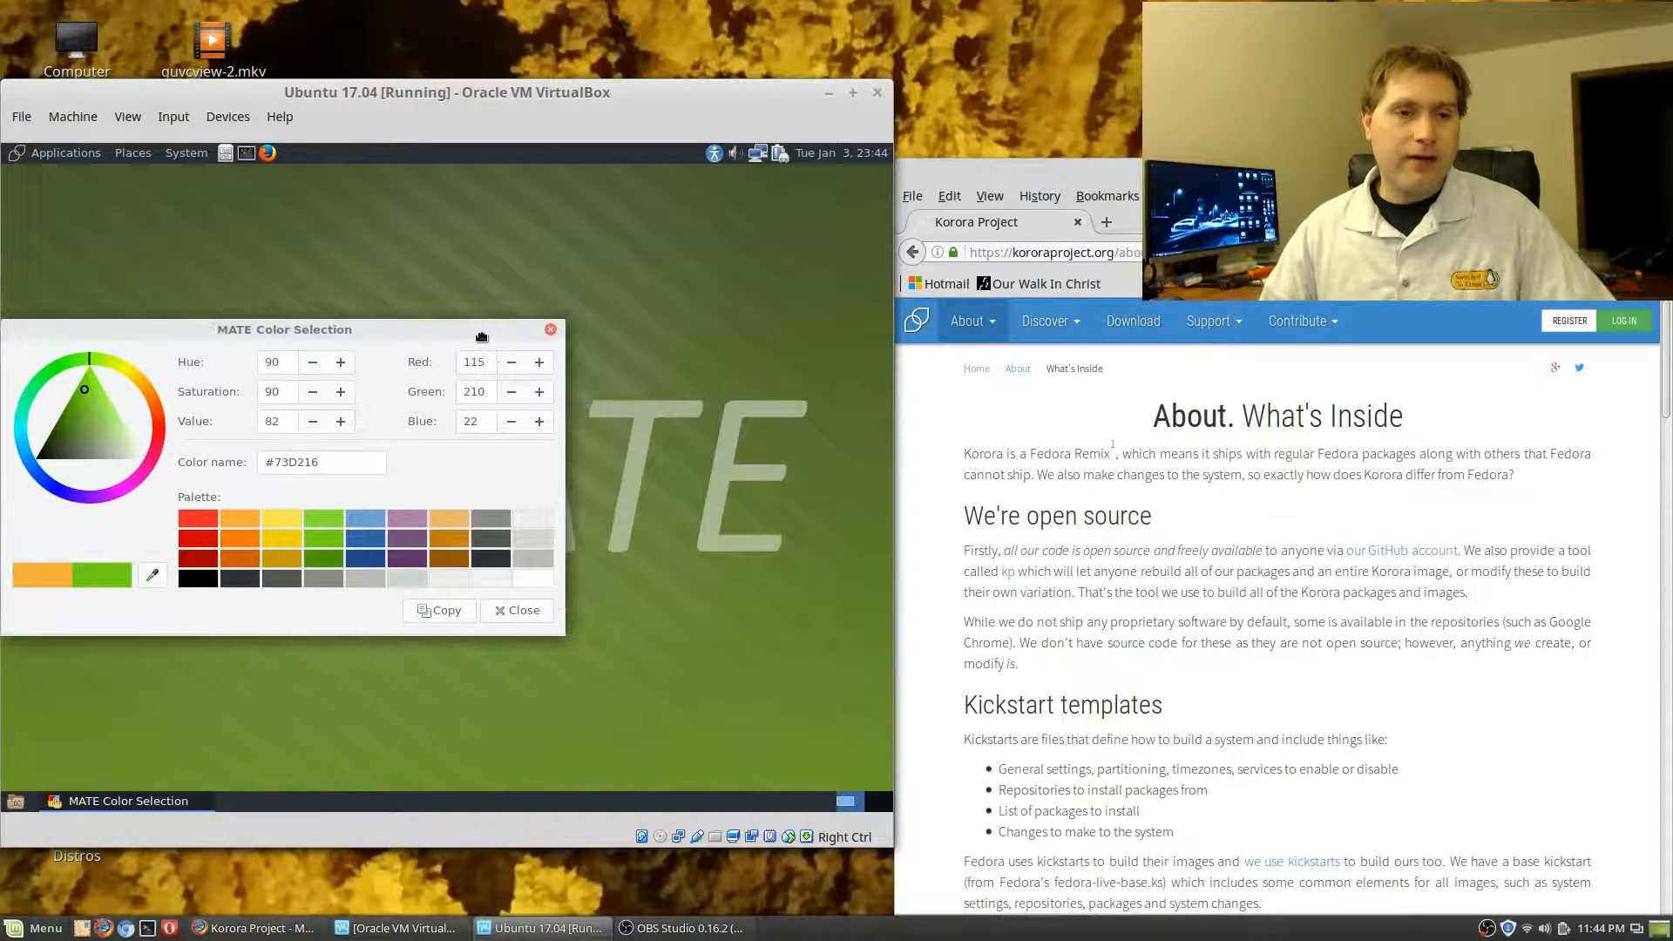
drag(284, 330, 449, 321)
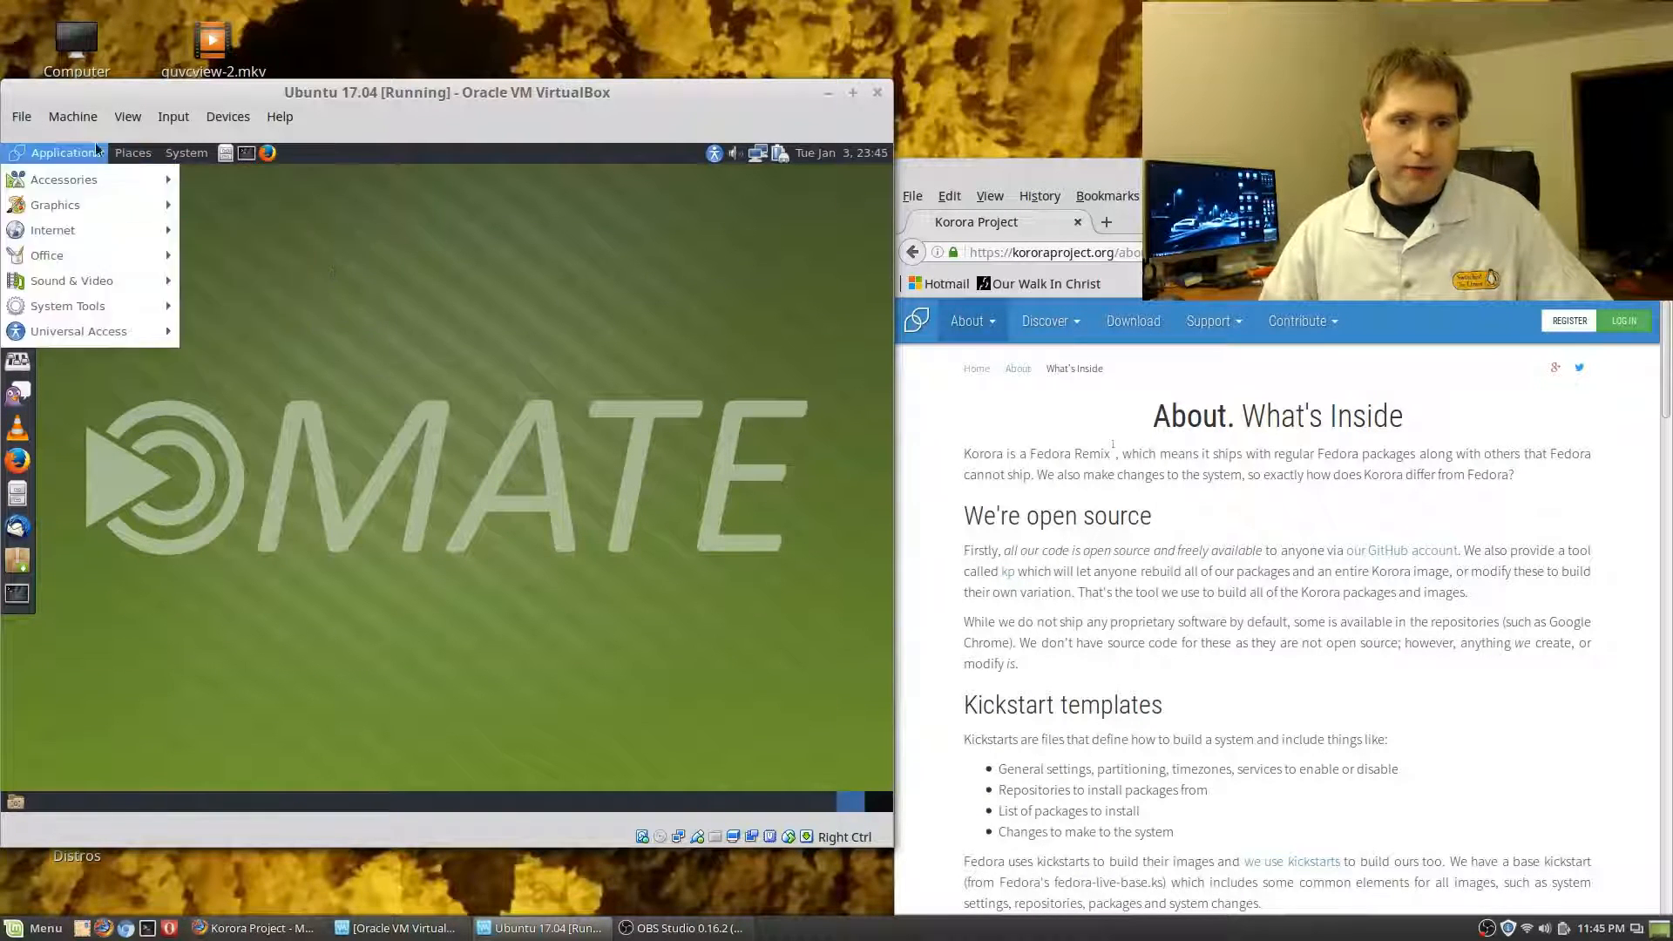
mouse_move(56, 206)
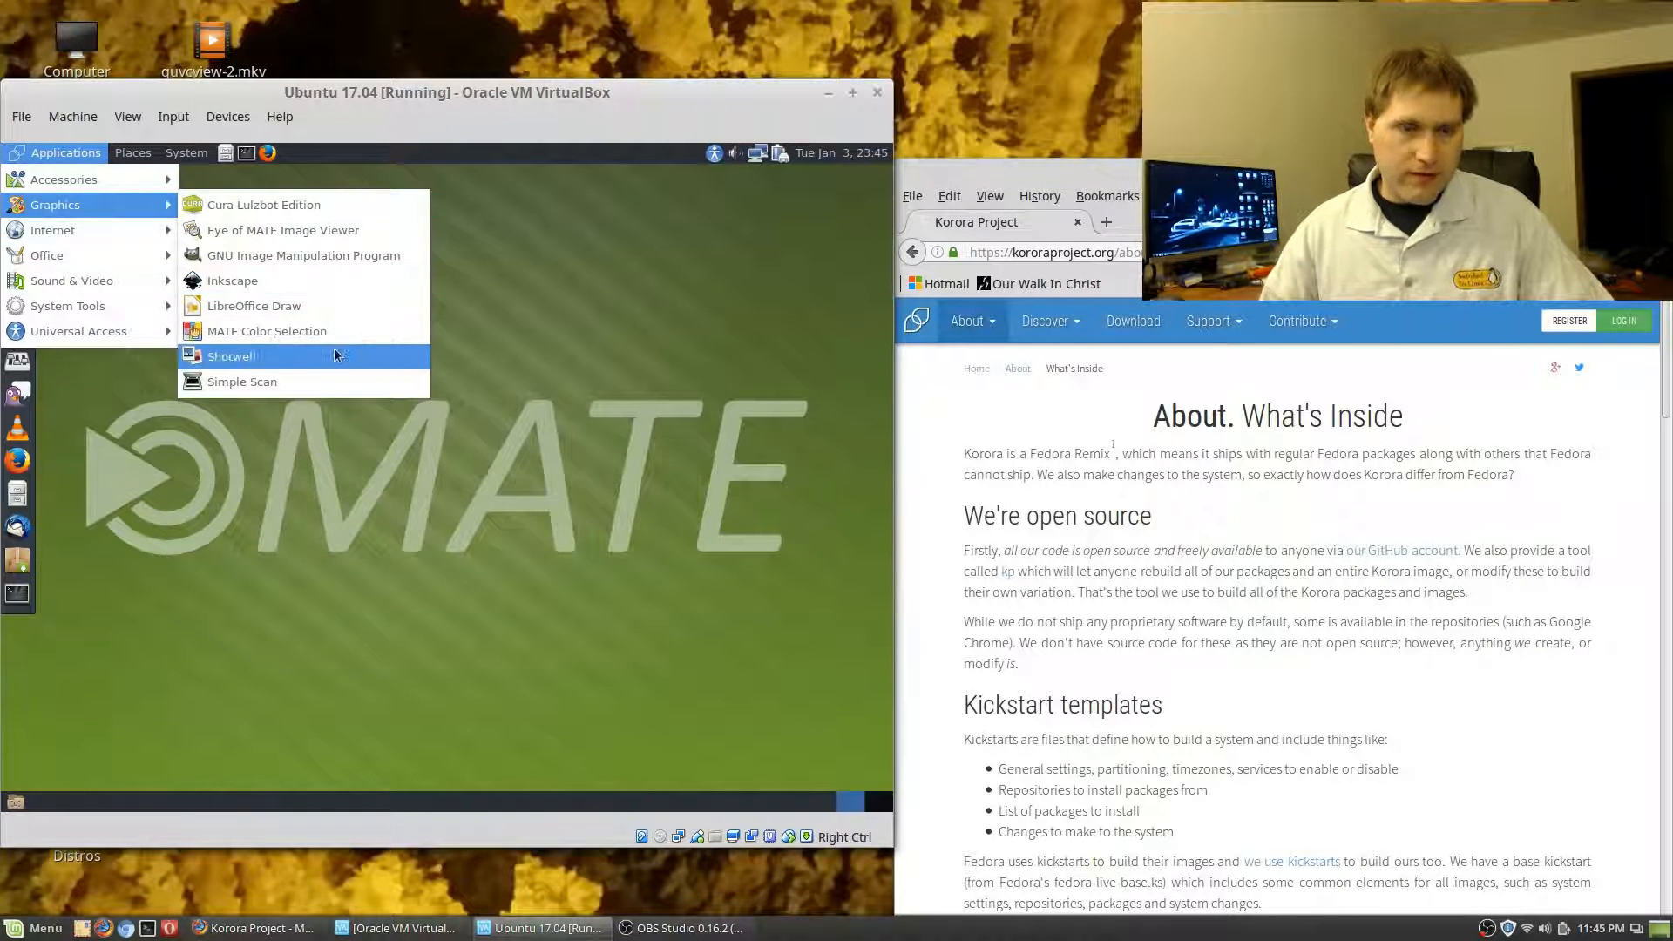
mouse_move(242, 382)
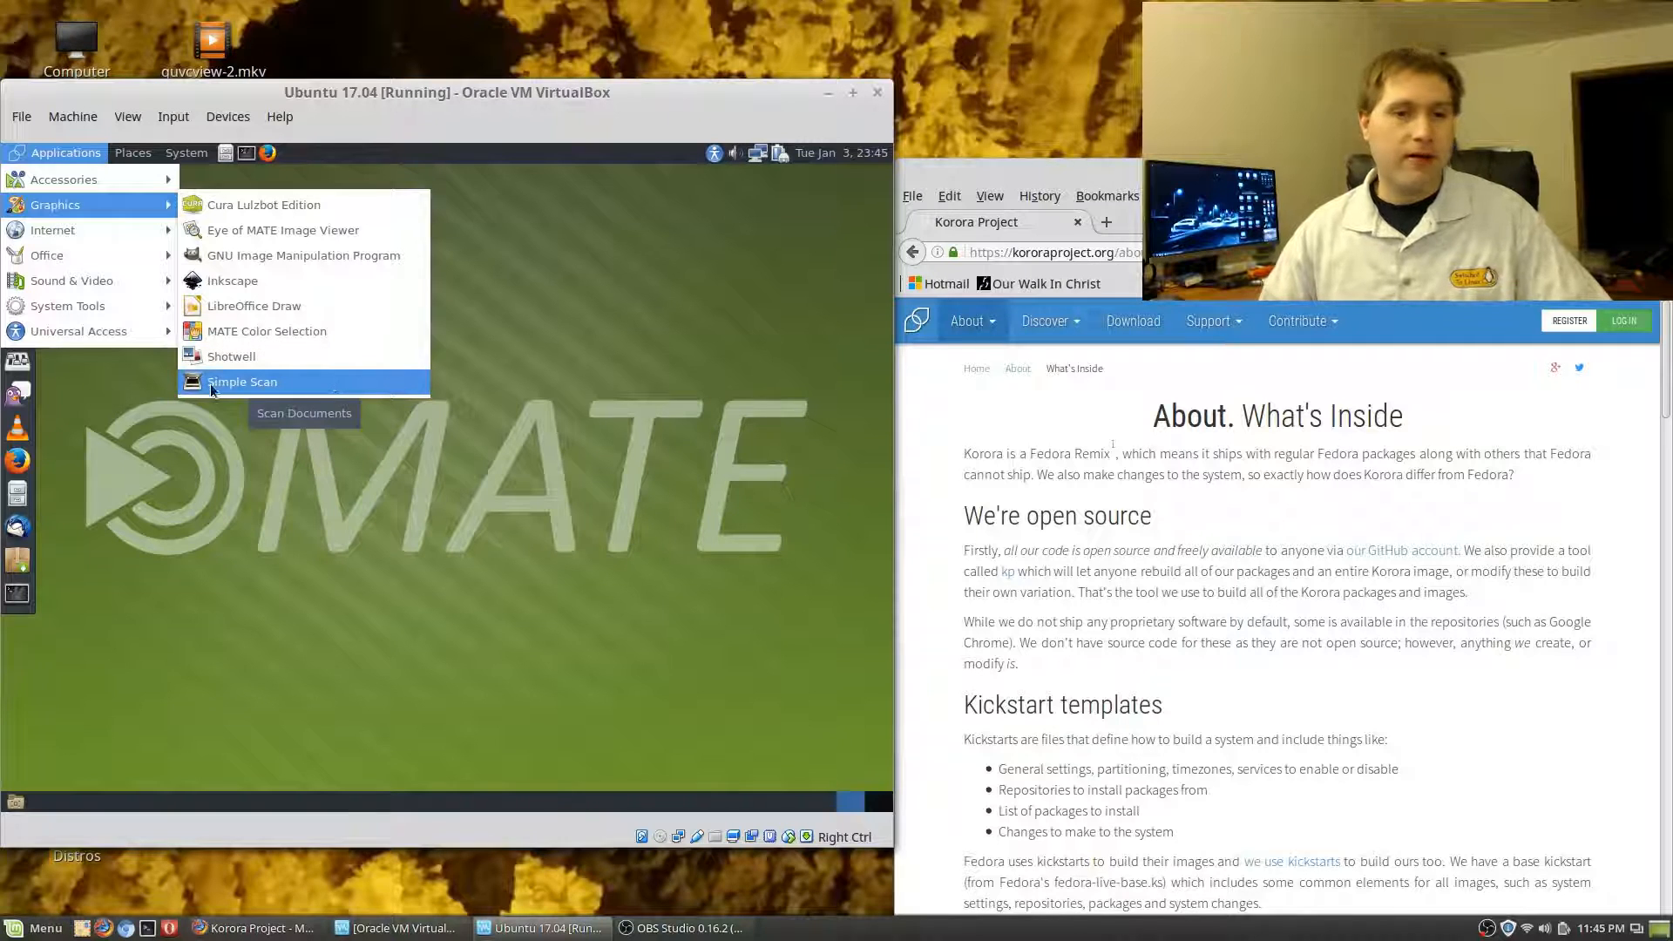
mouse_move(230, 356)
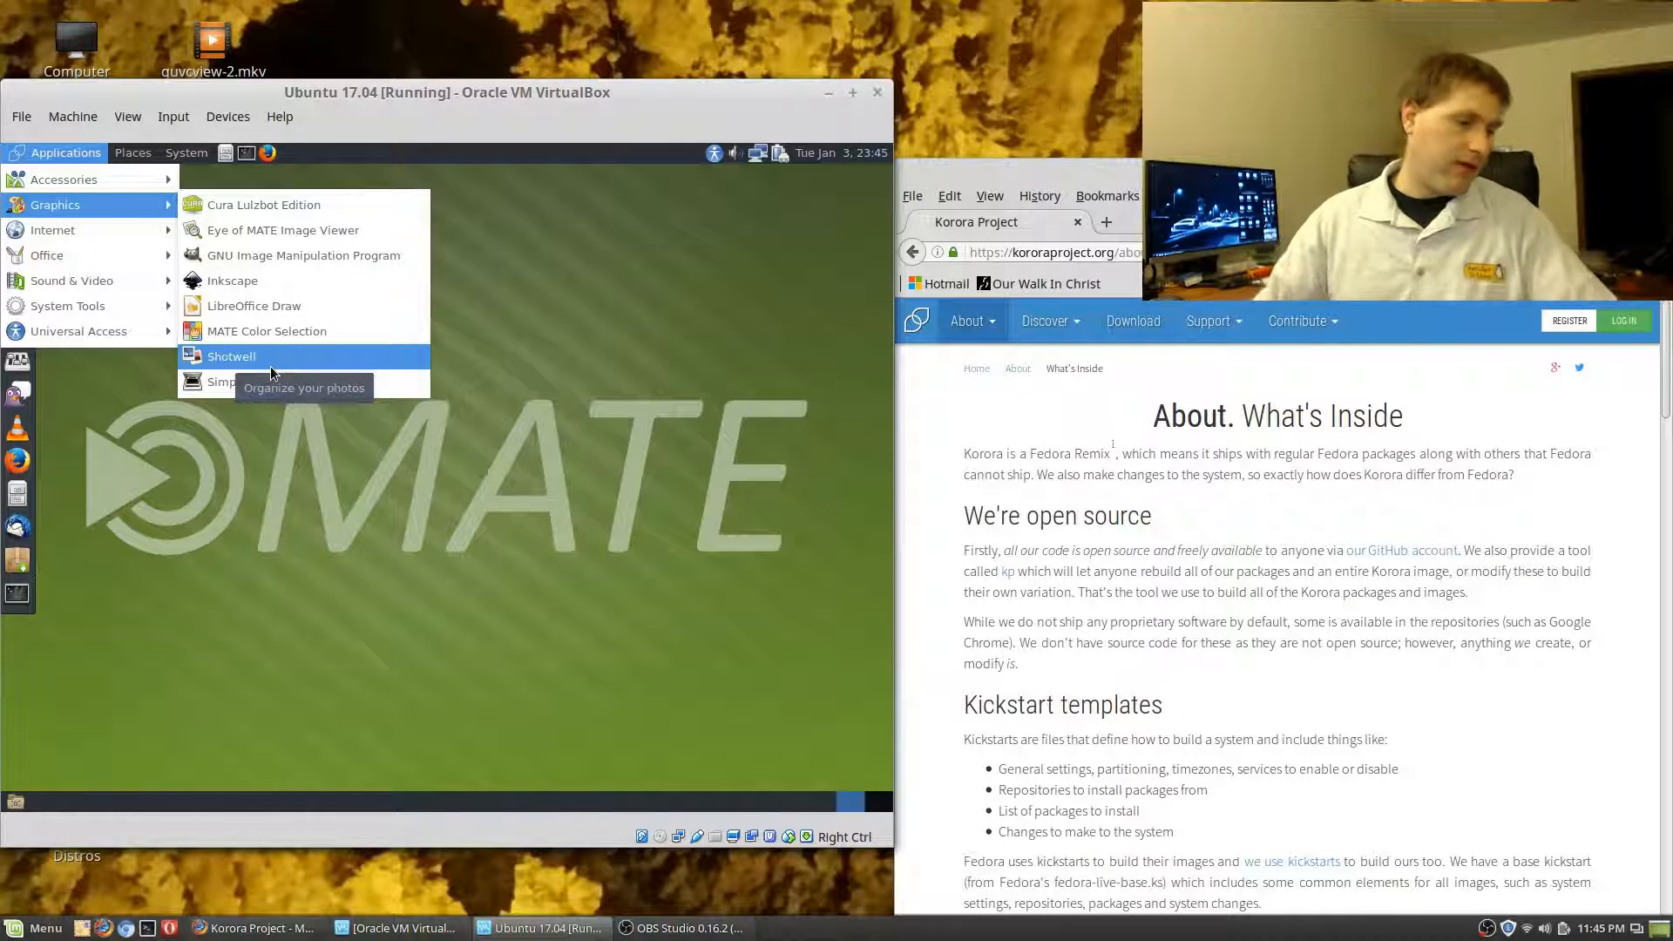
mouse_move(232, 281)
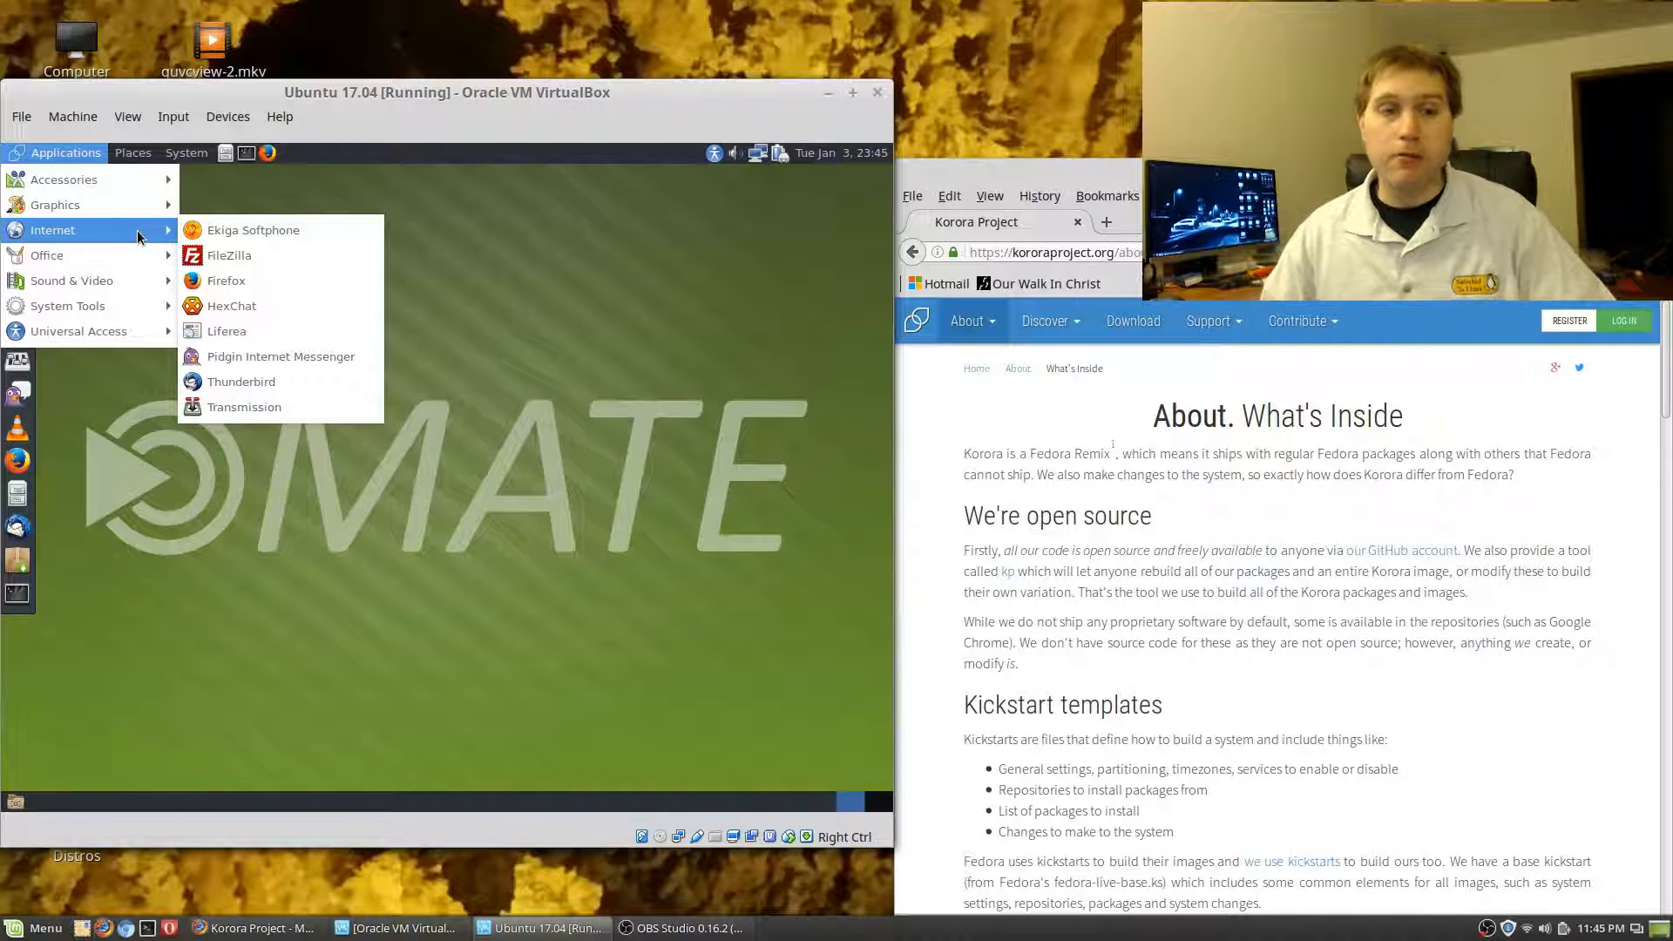
mouse_move(254, 230)
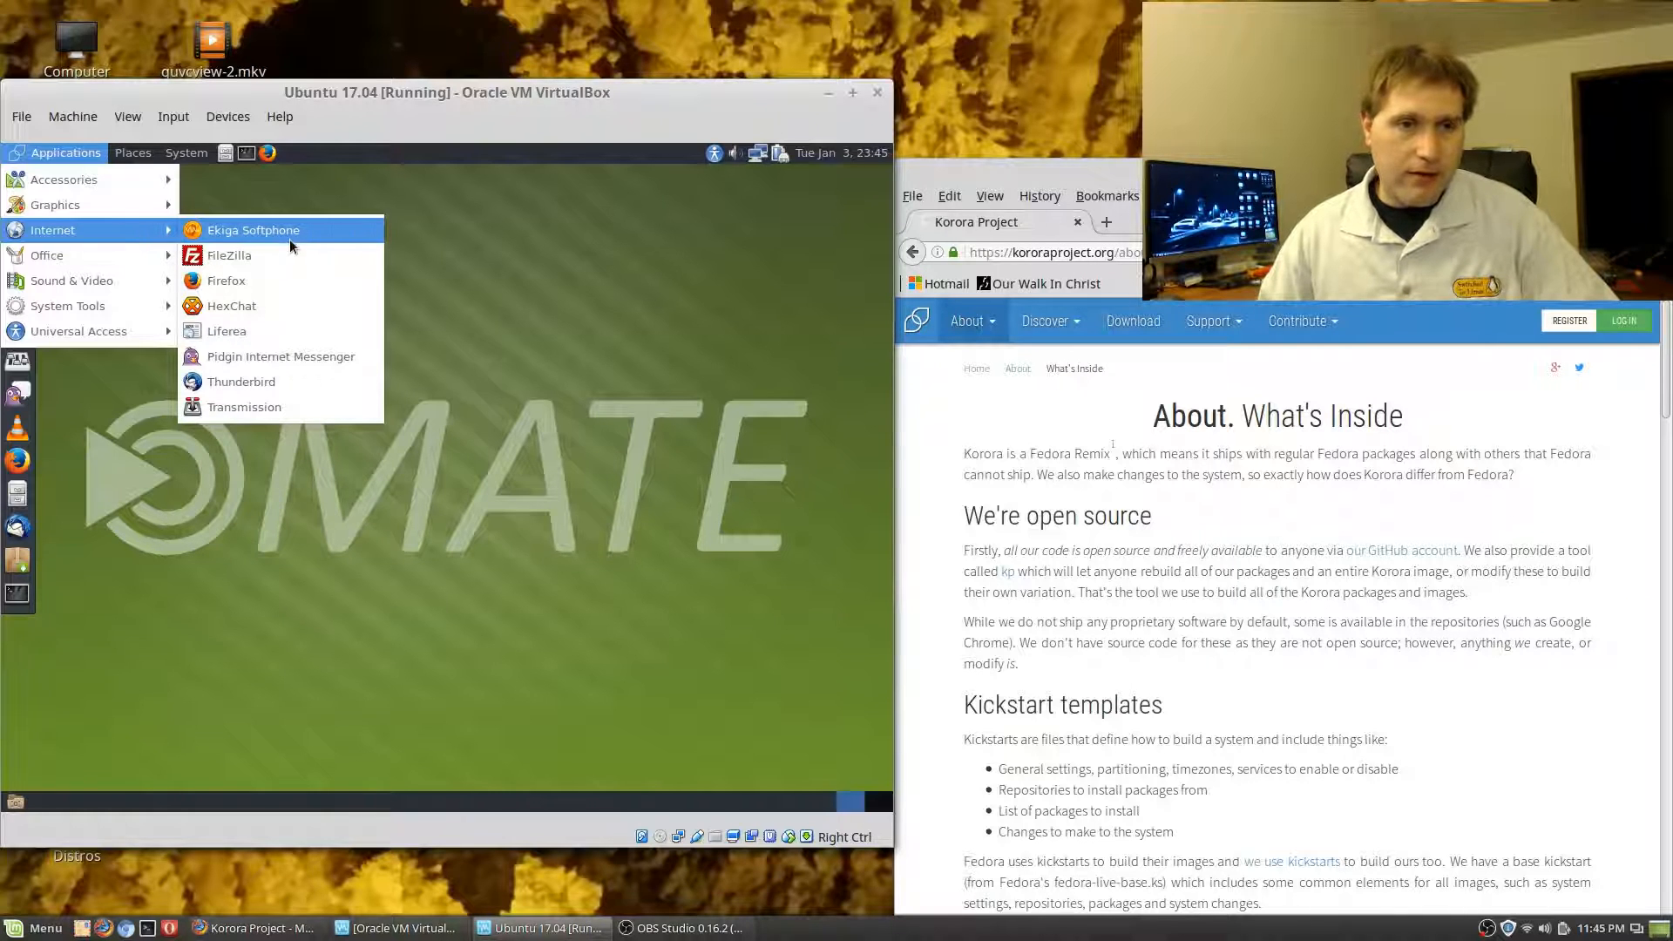
mouse_move(253, 230)
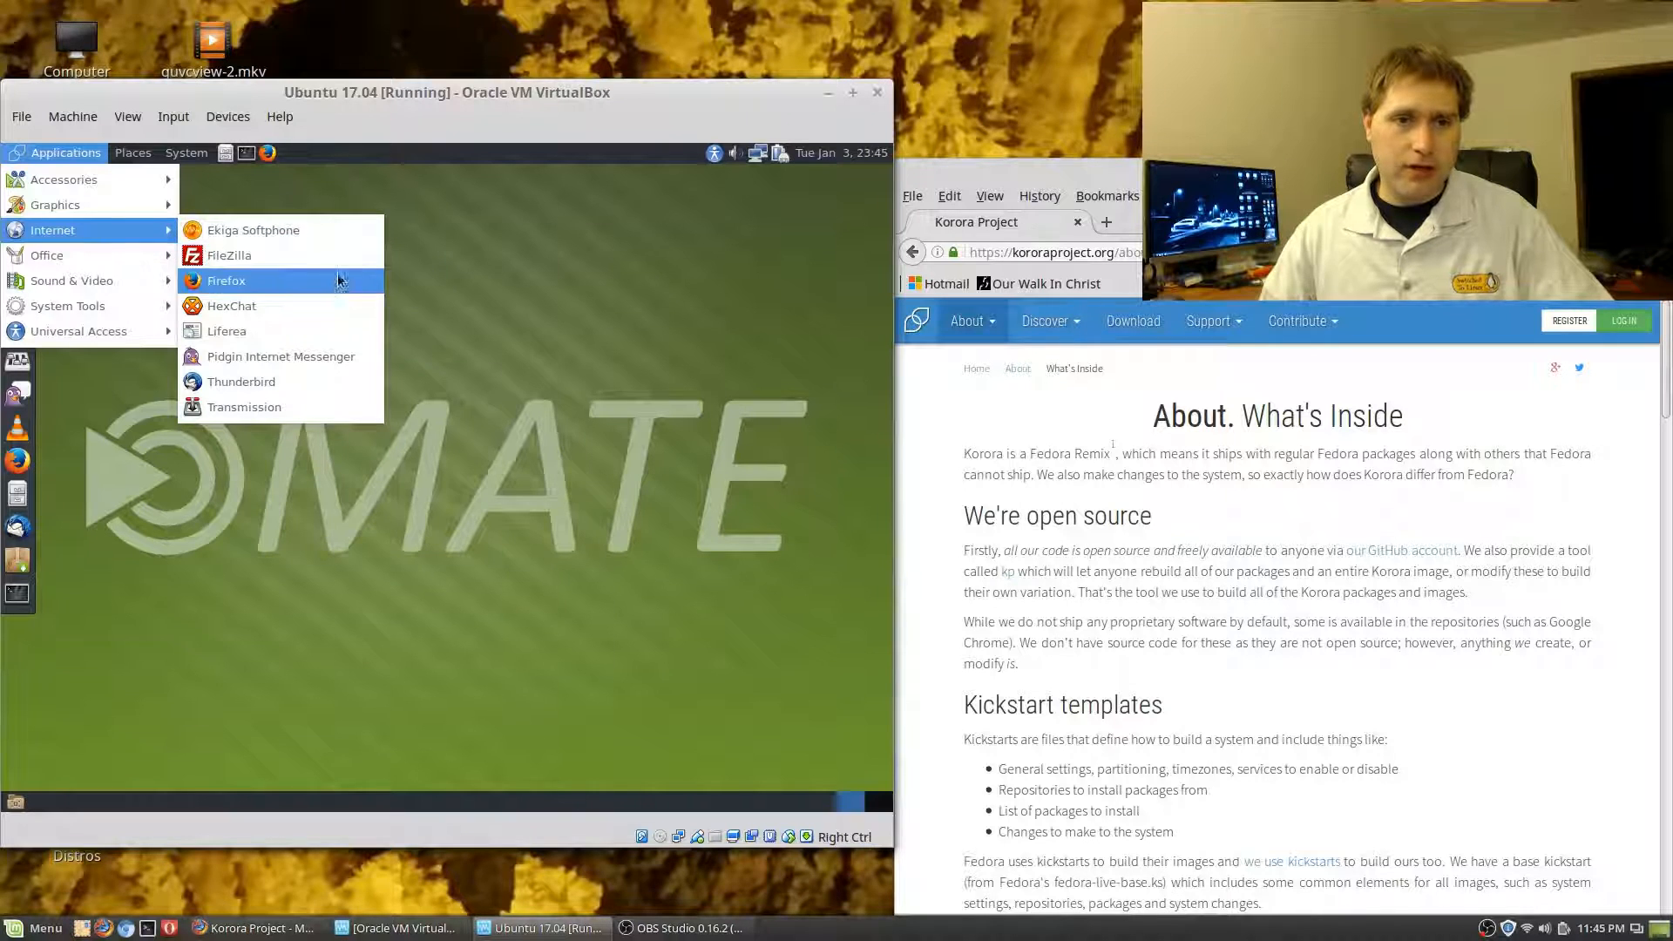
mouse_move(242, 382)
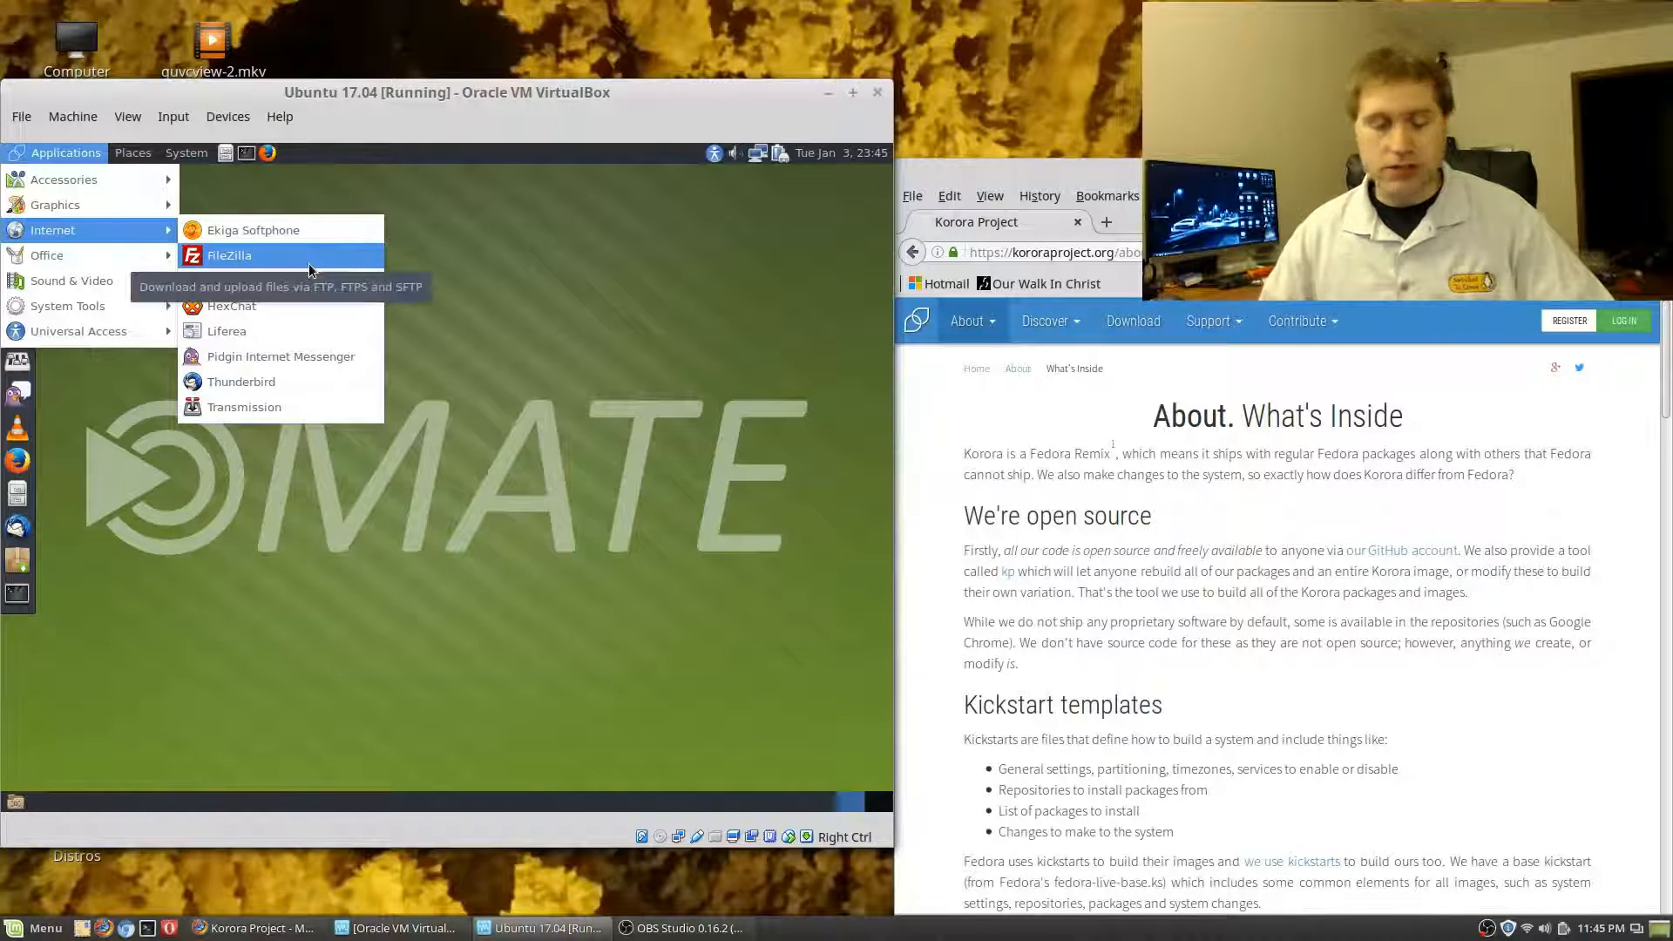
mouse_move(231, 307)
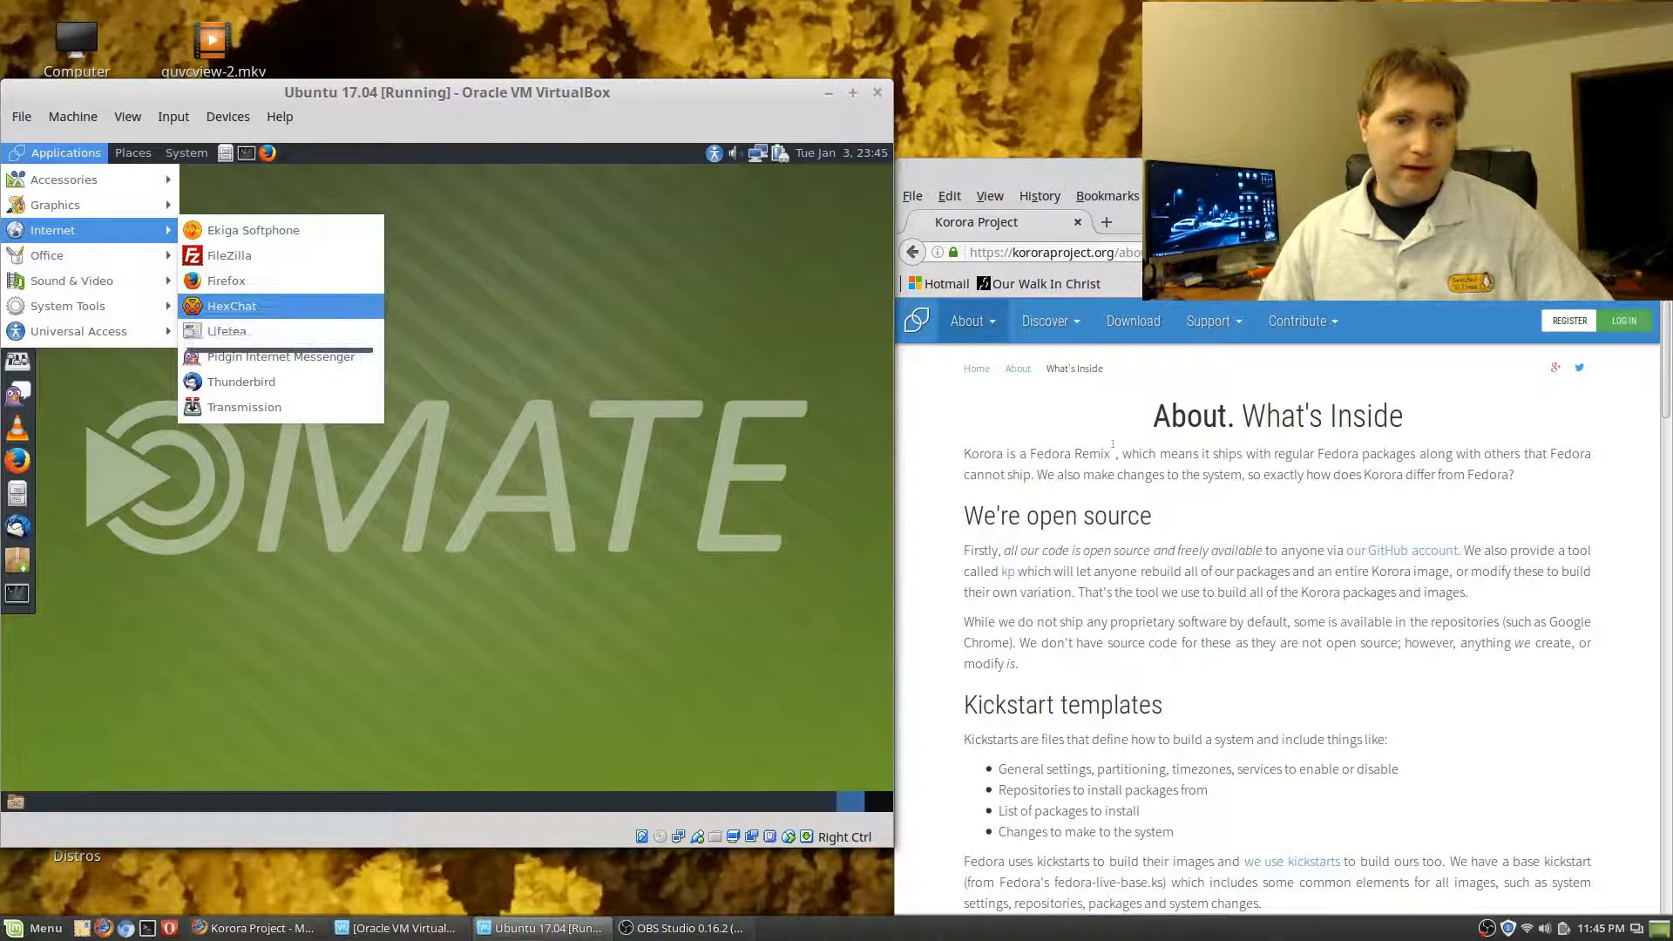
mouse_move(242, 381)
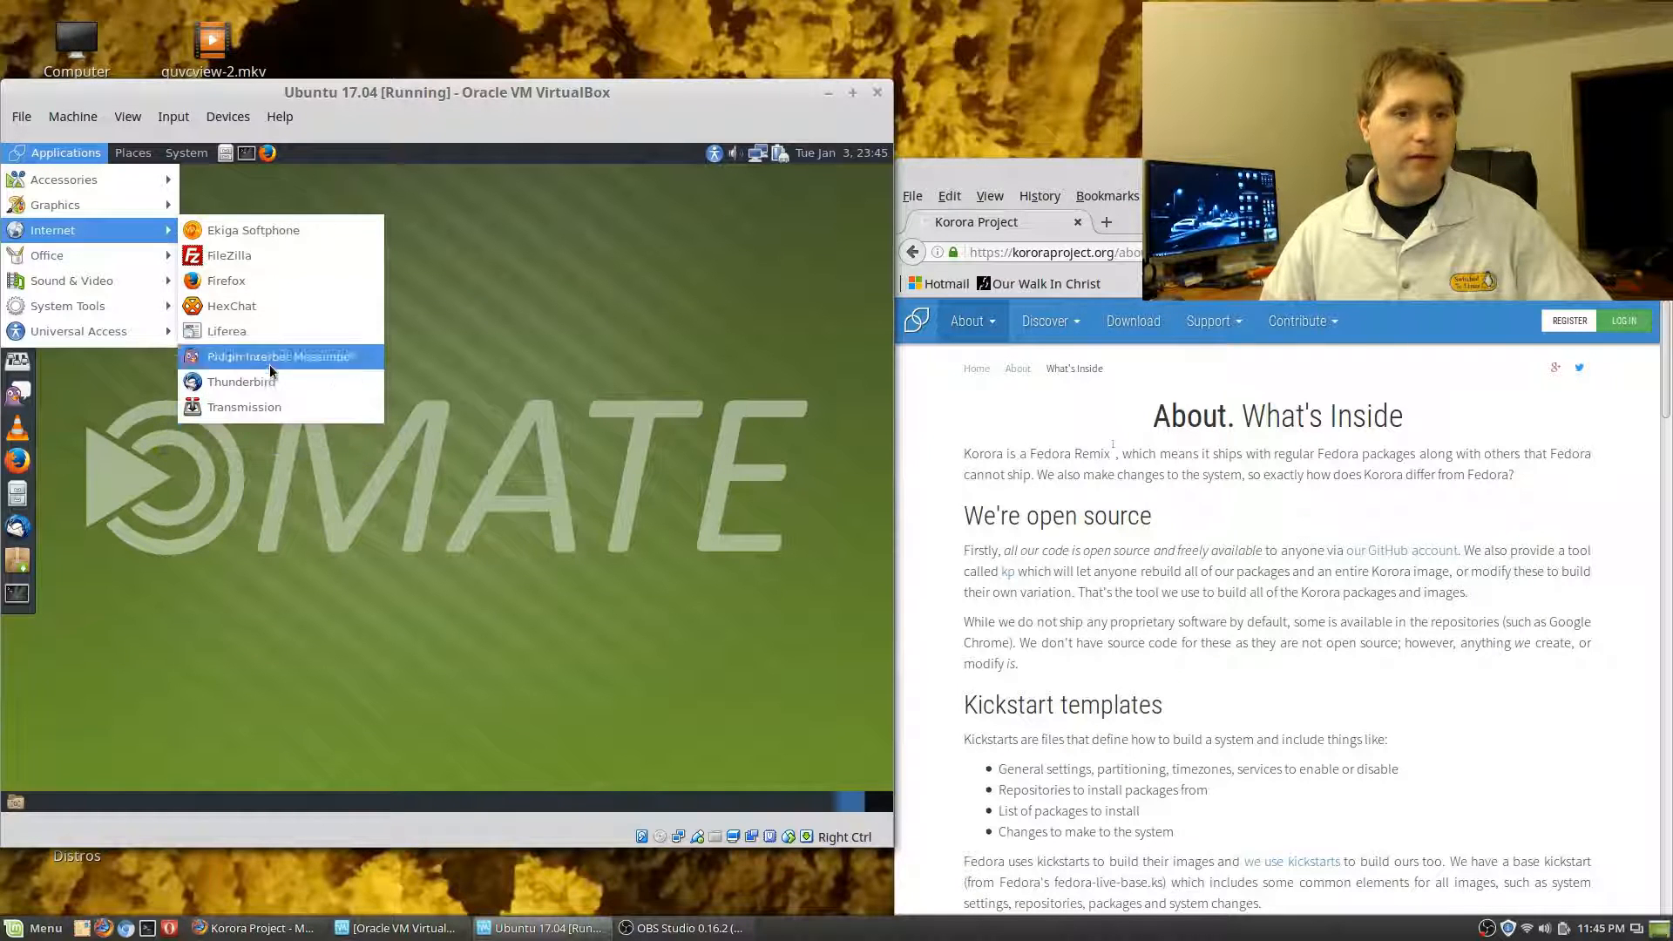
mouse_move(63, 246)
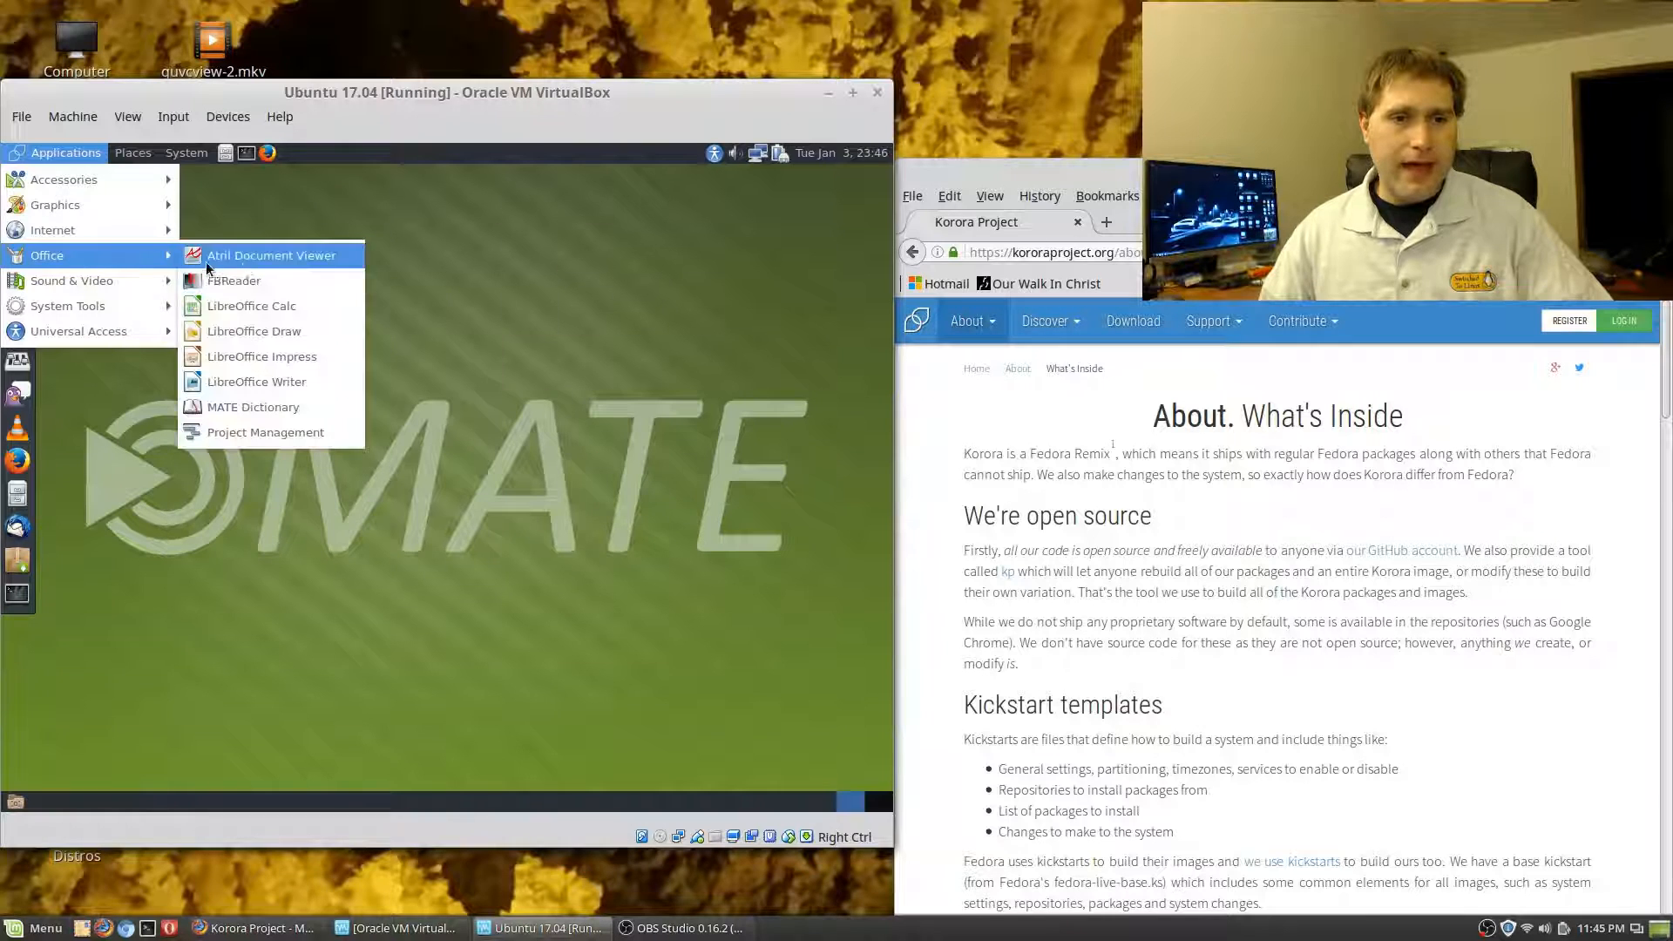
mouse_move(256, 382)
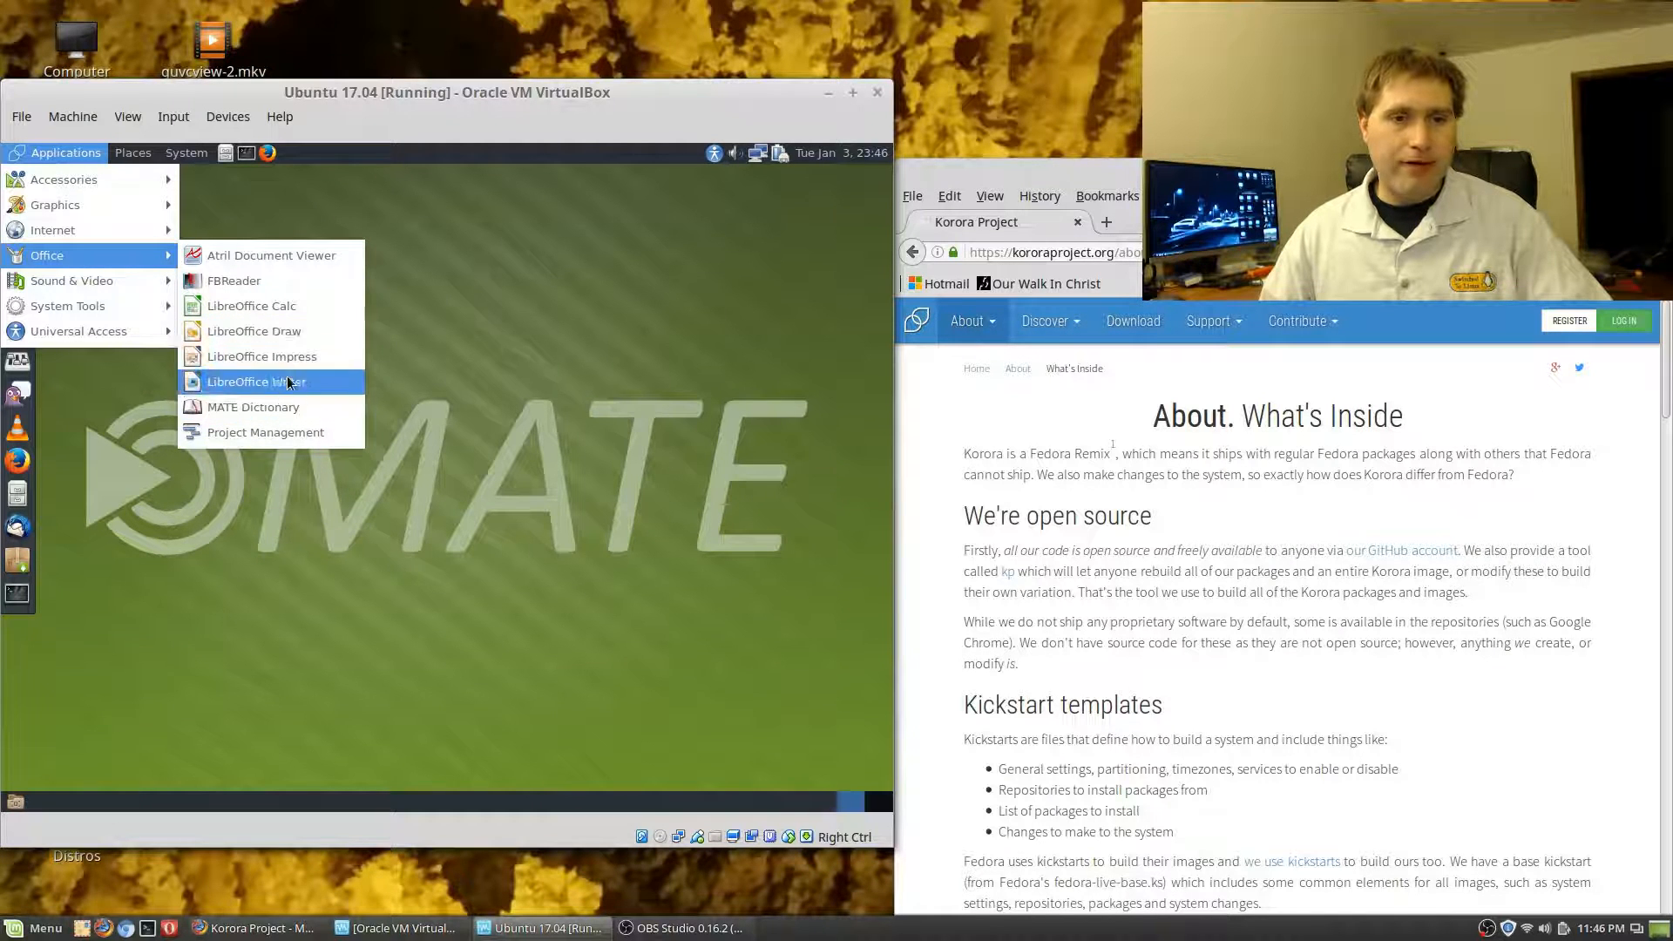
mouse_move(265, 432)
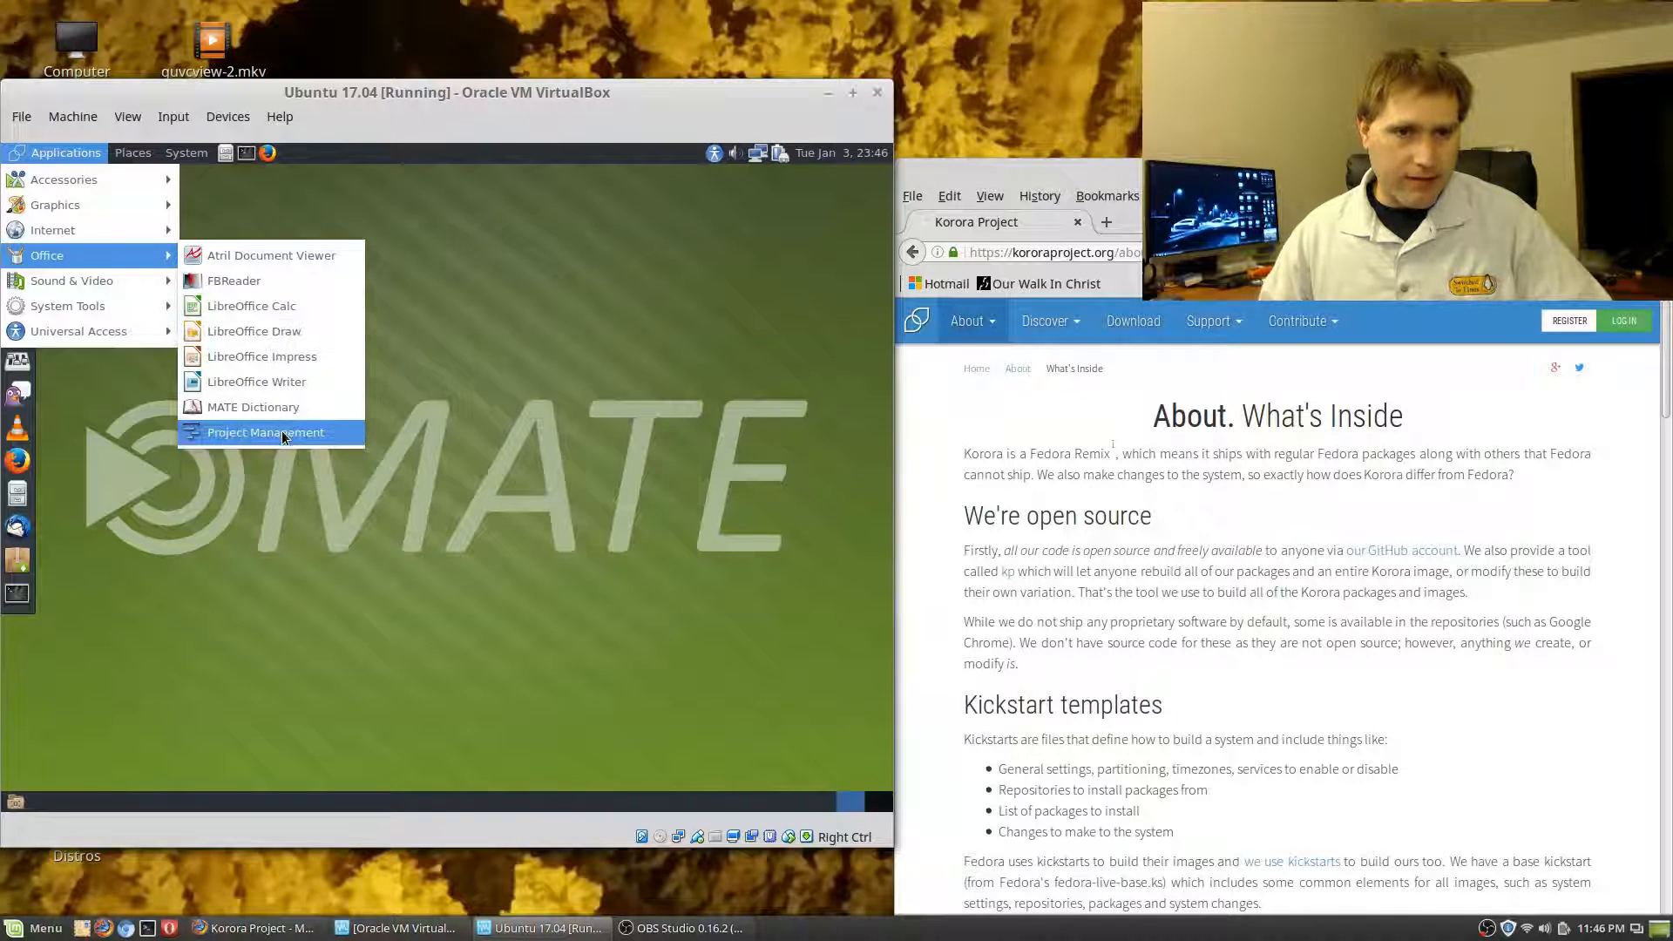
mouse_move(236, 281)
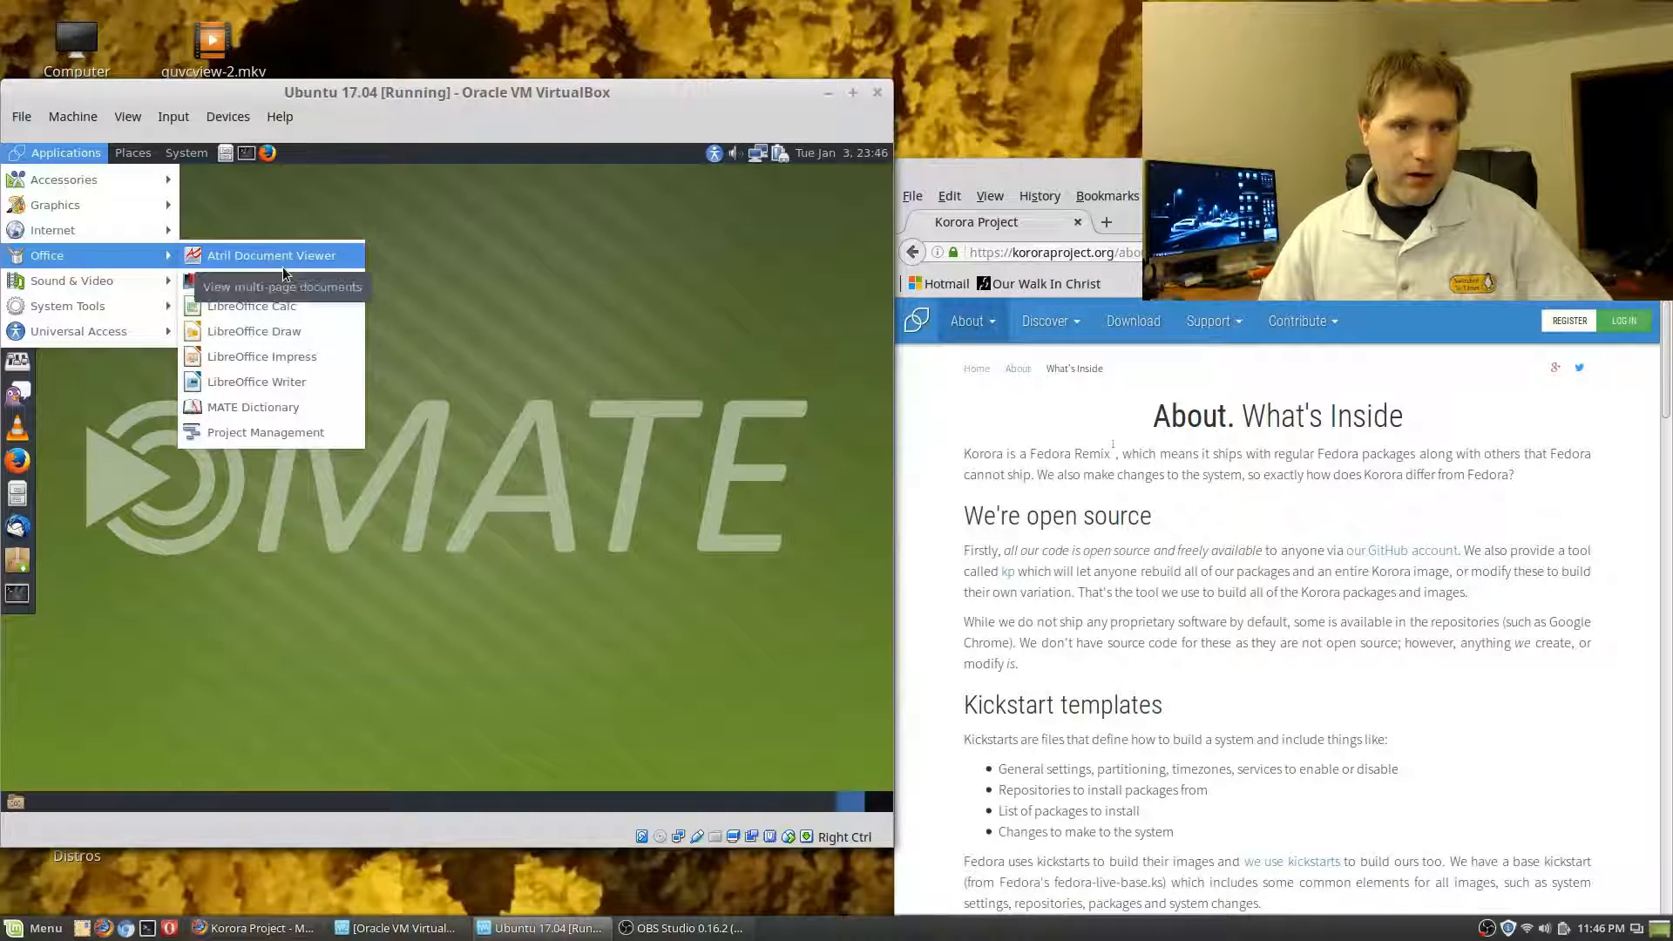
mouse_move(264, 433)
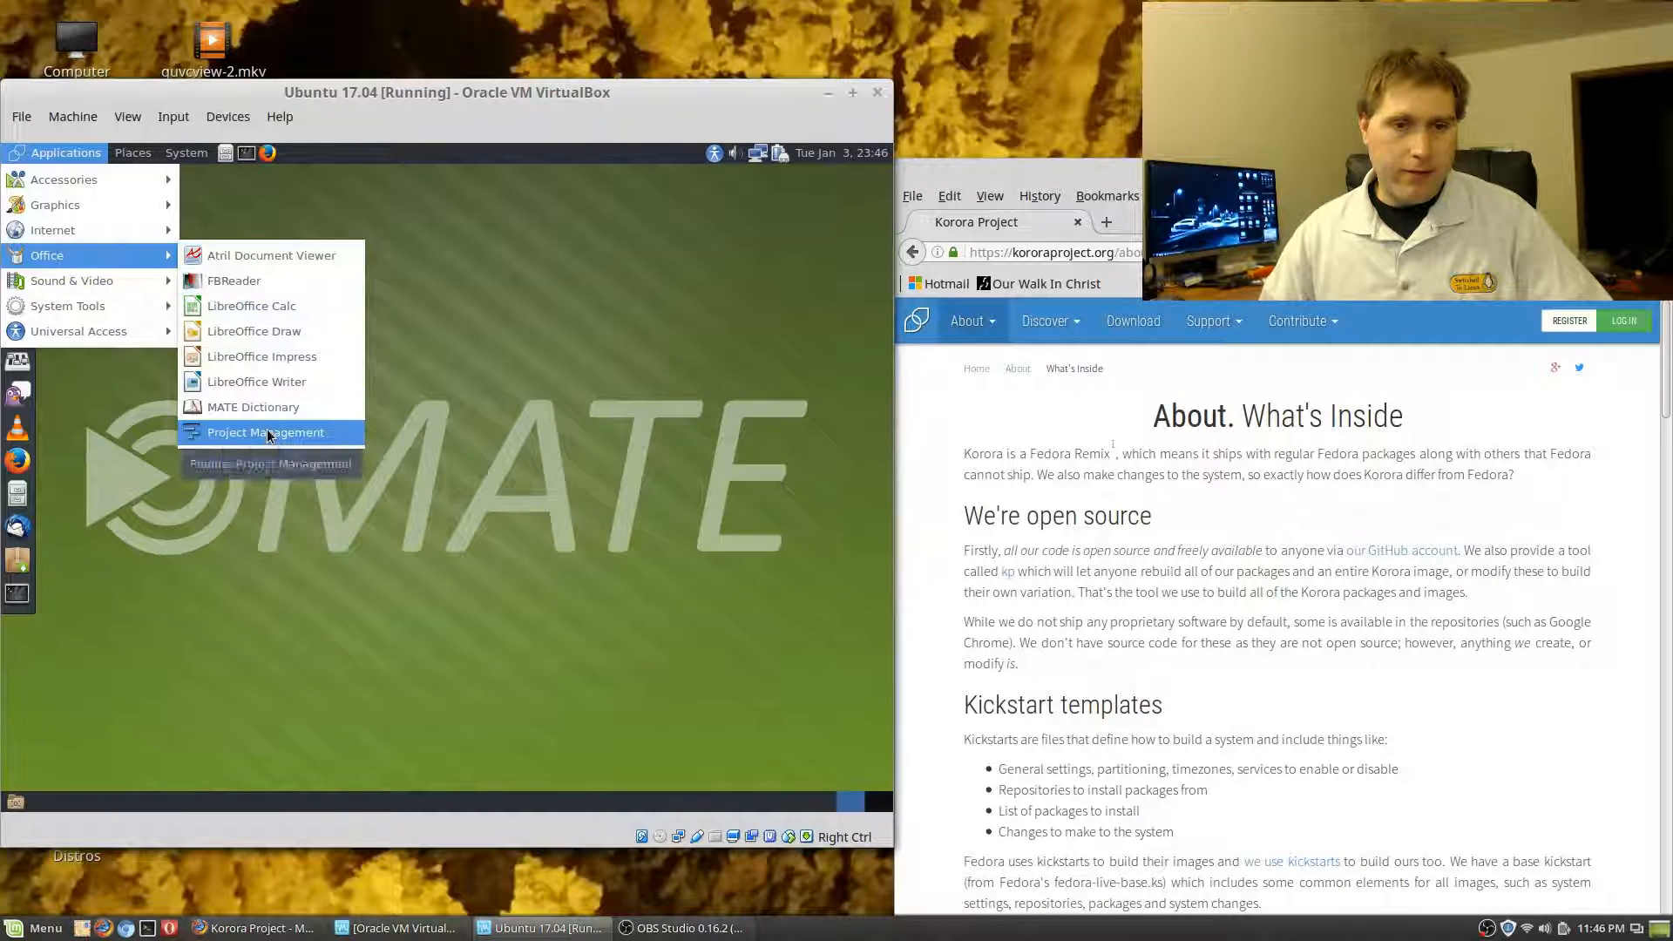
Start the Project Management application from the Office programs, giving a blank 'Unnamed - Planner' window
click(265, 433)
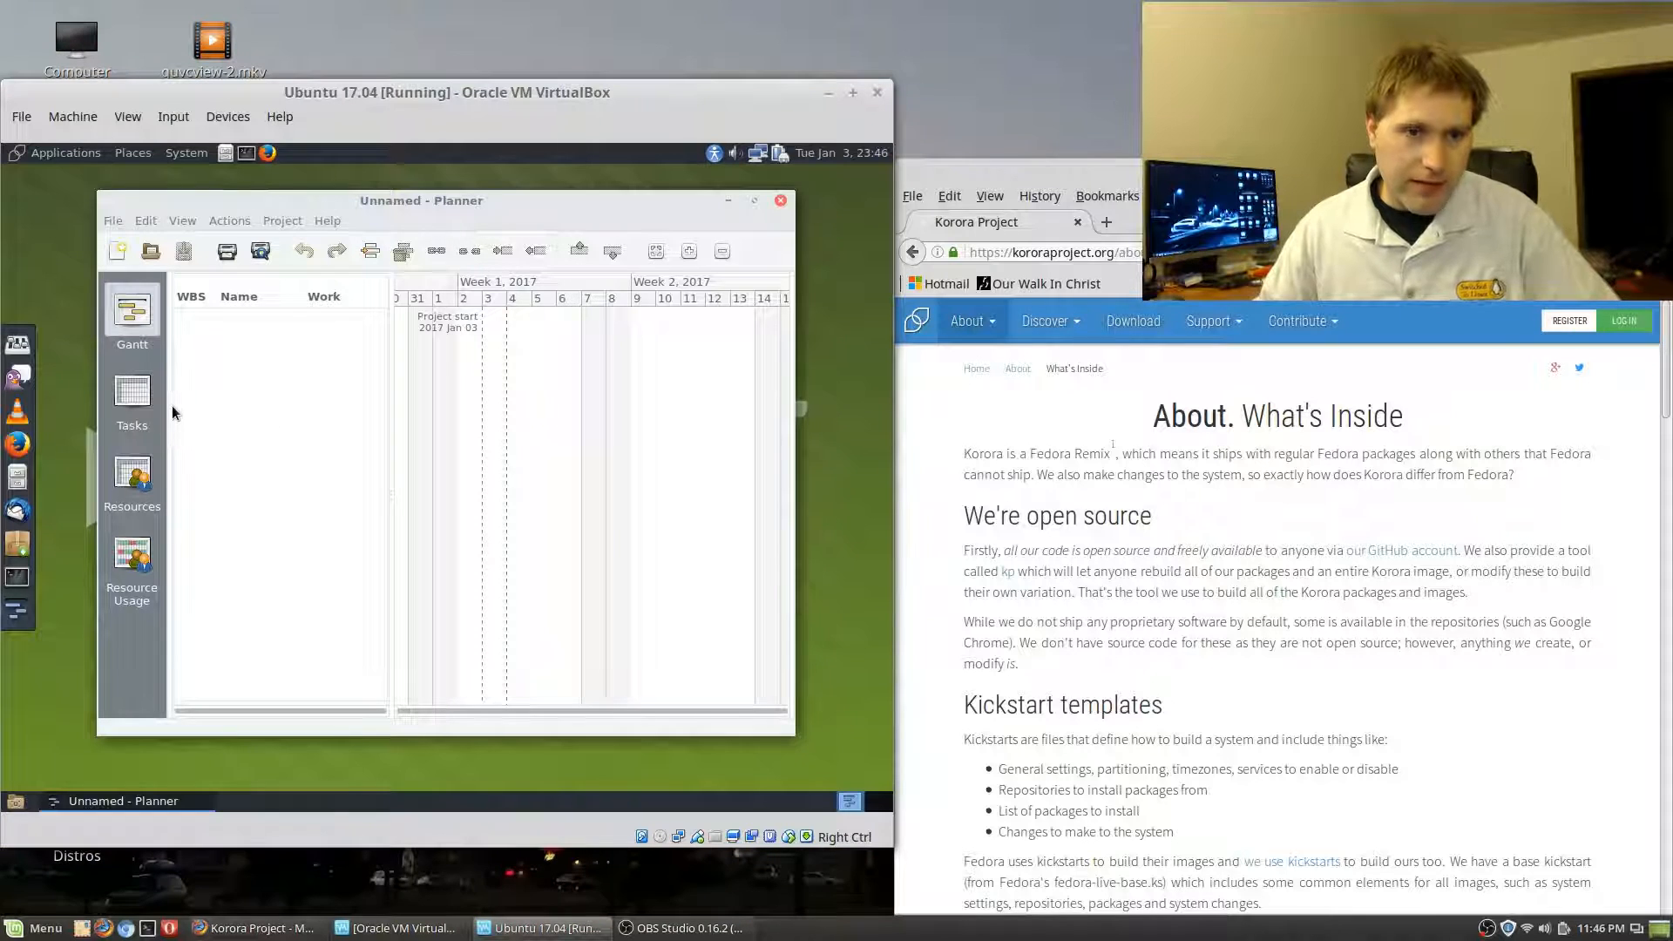
View Planner's Resources list, close the empty project, and bring the Applications menu back up
click(130, 481)
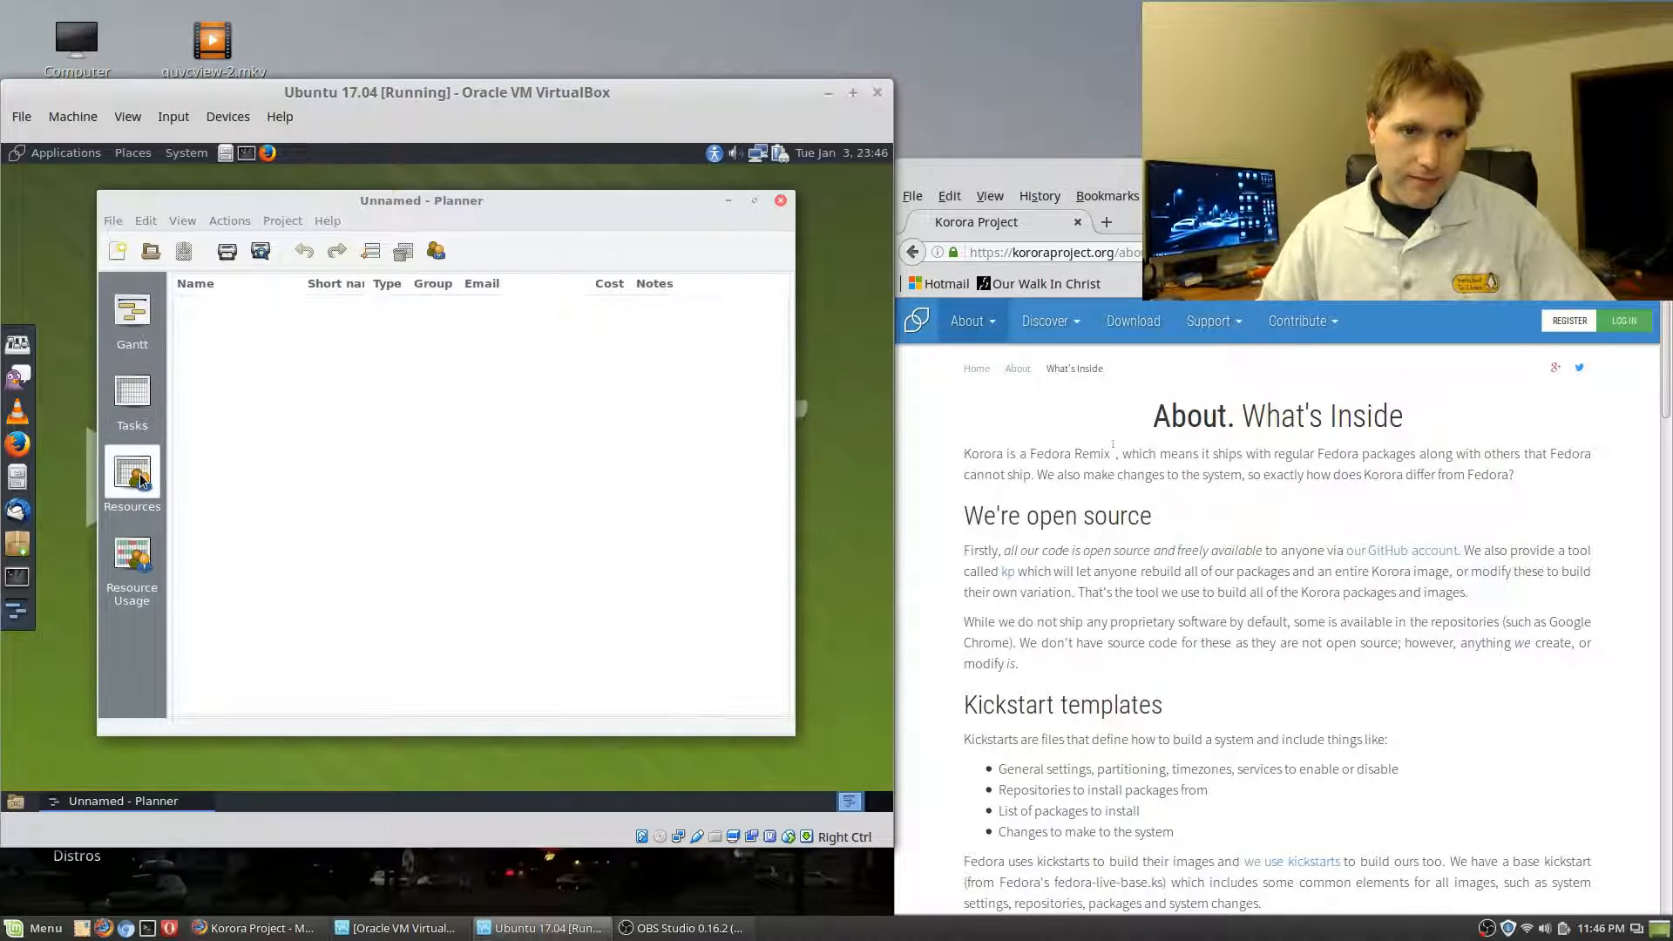
click(131, 311)
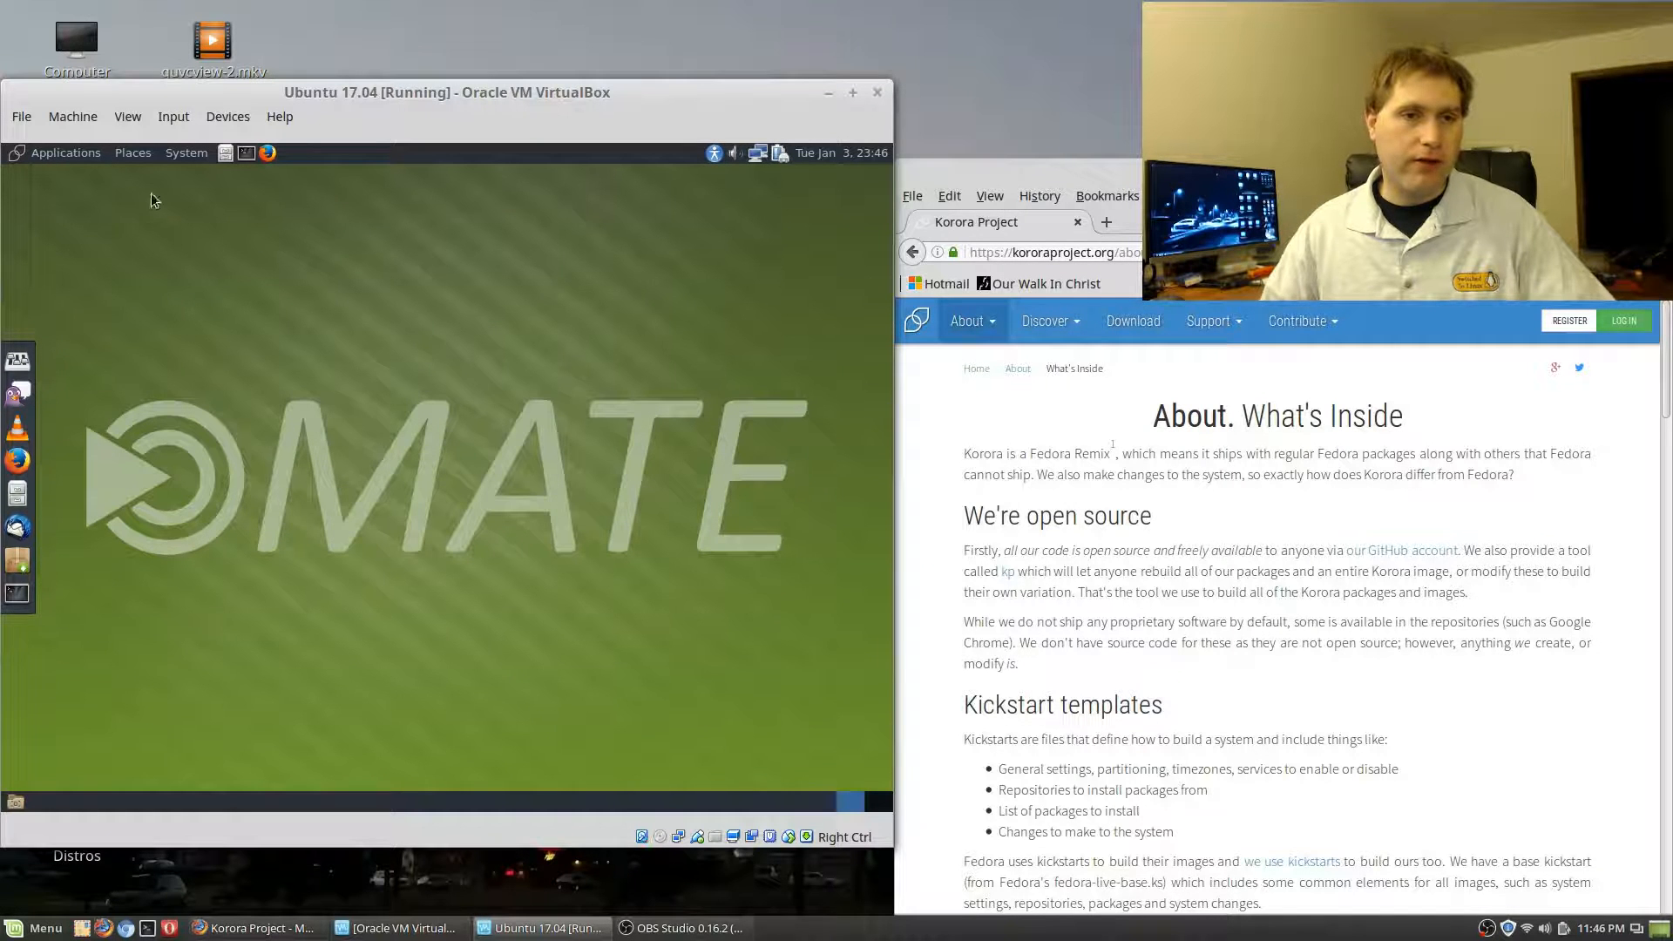
click(65, 153)
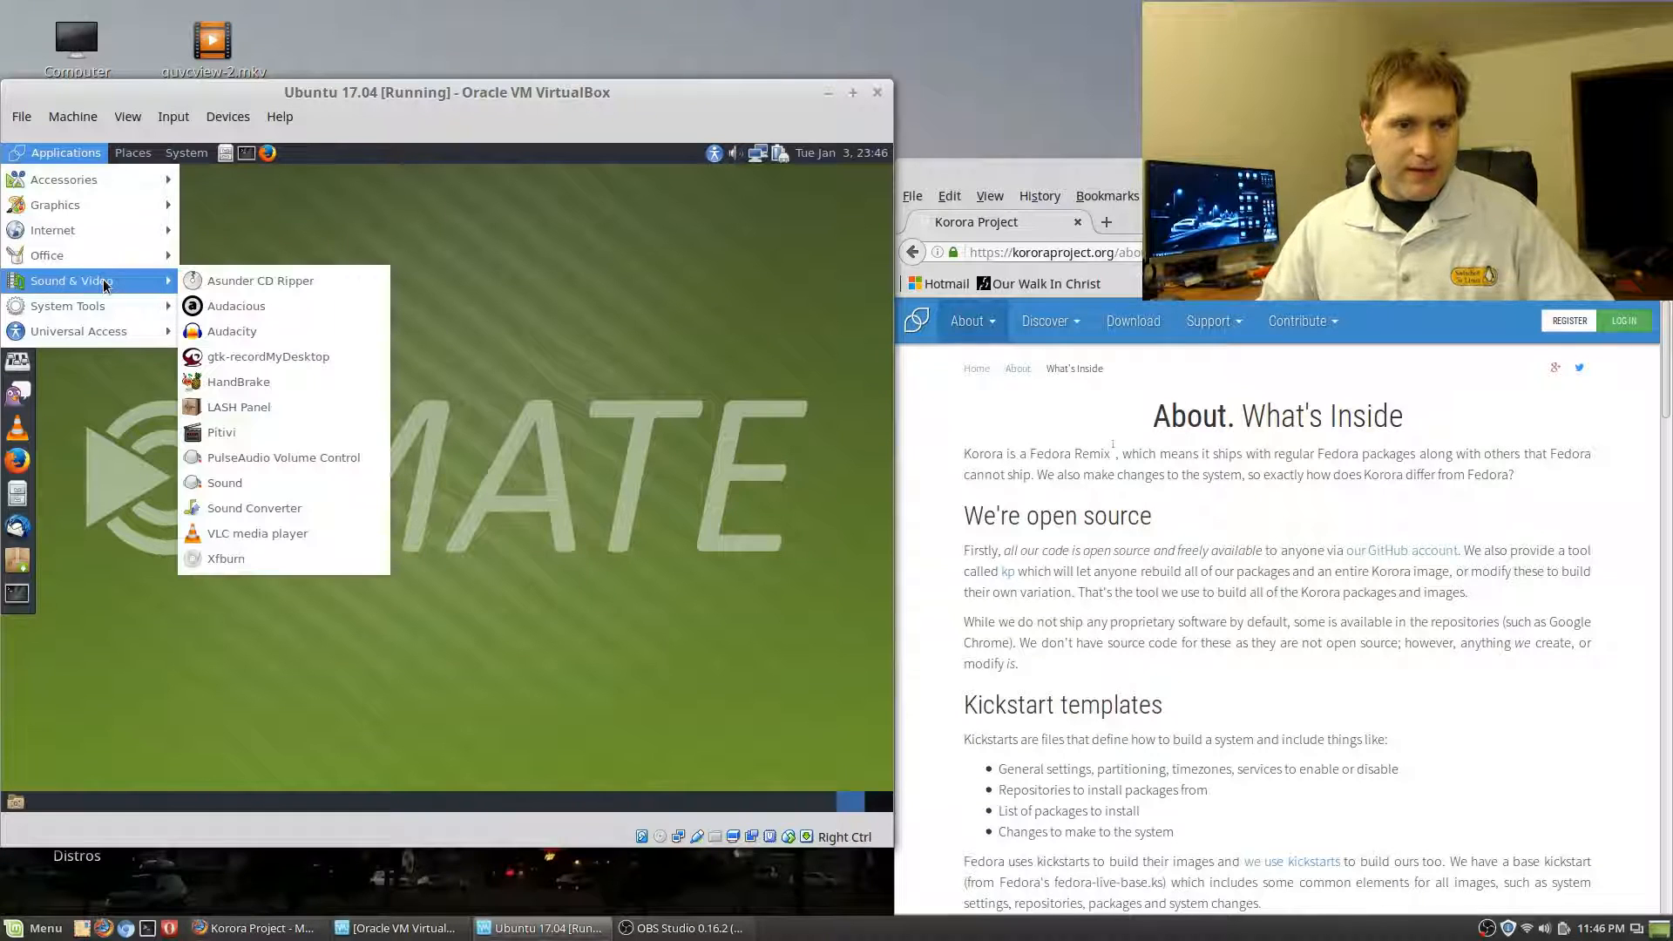
mouse_move(261, 279)
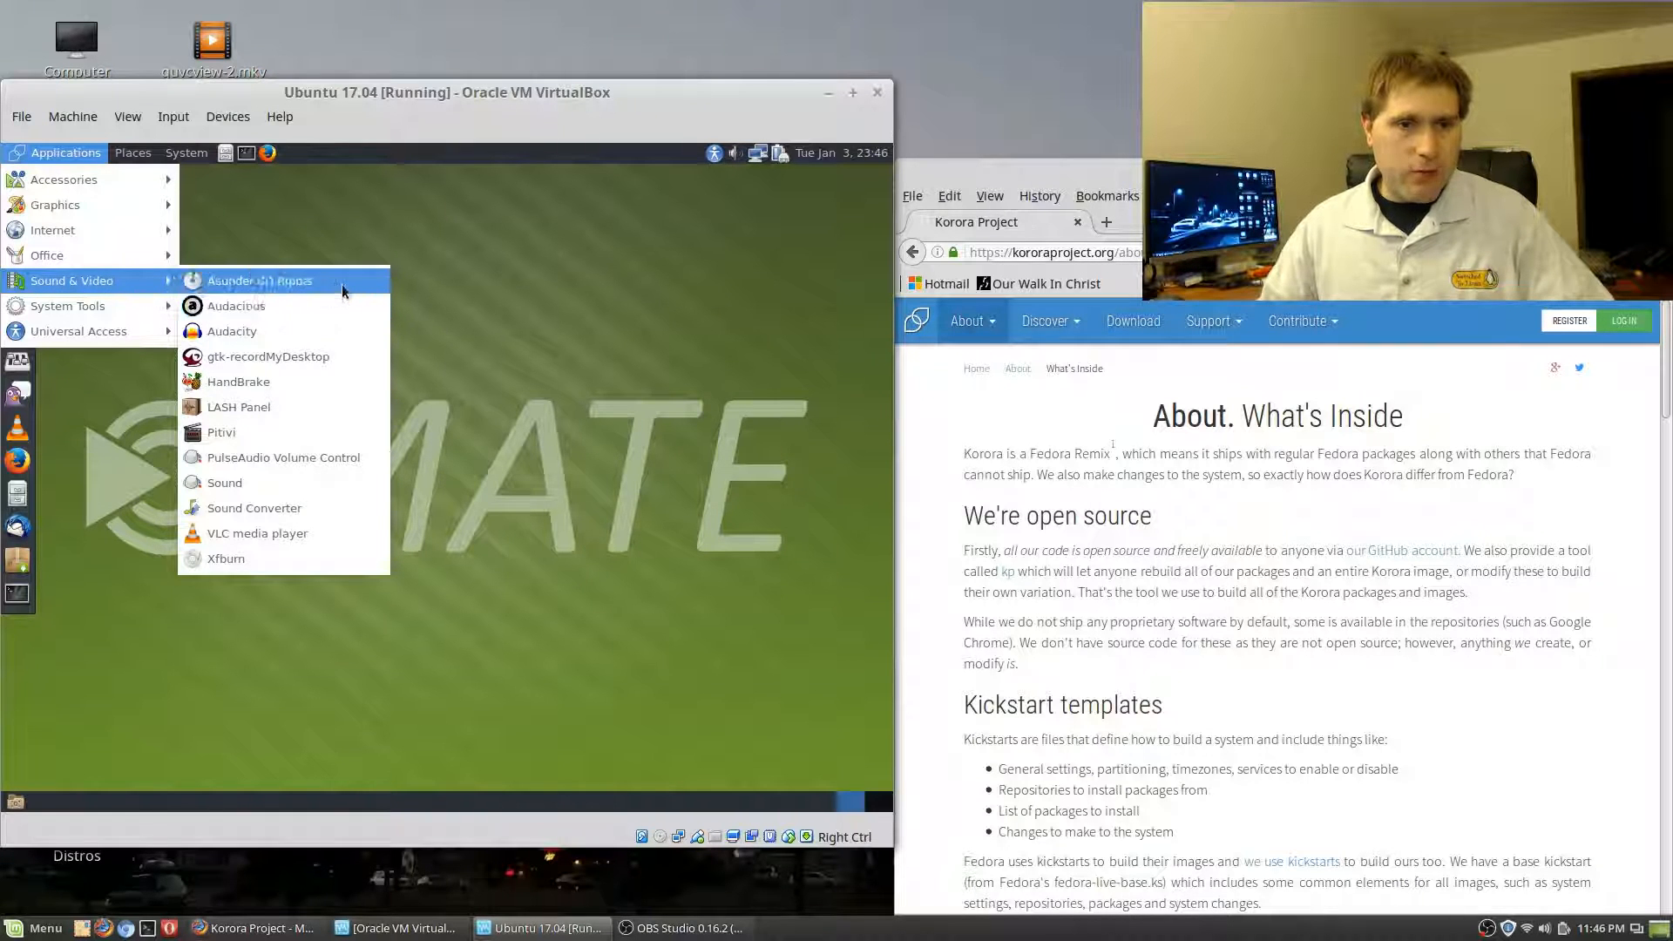
mouse_move(237, 307)
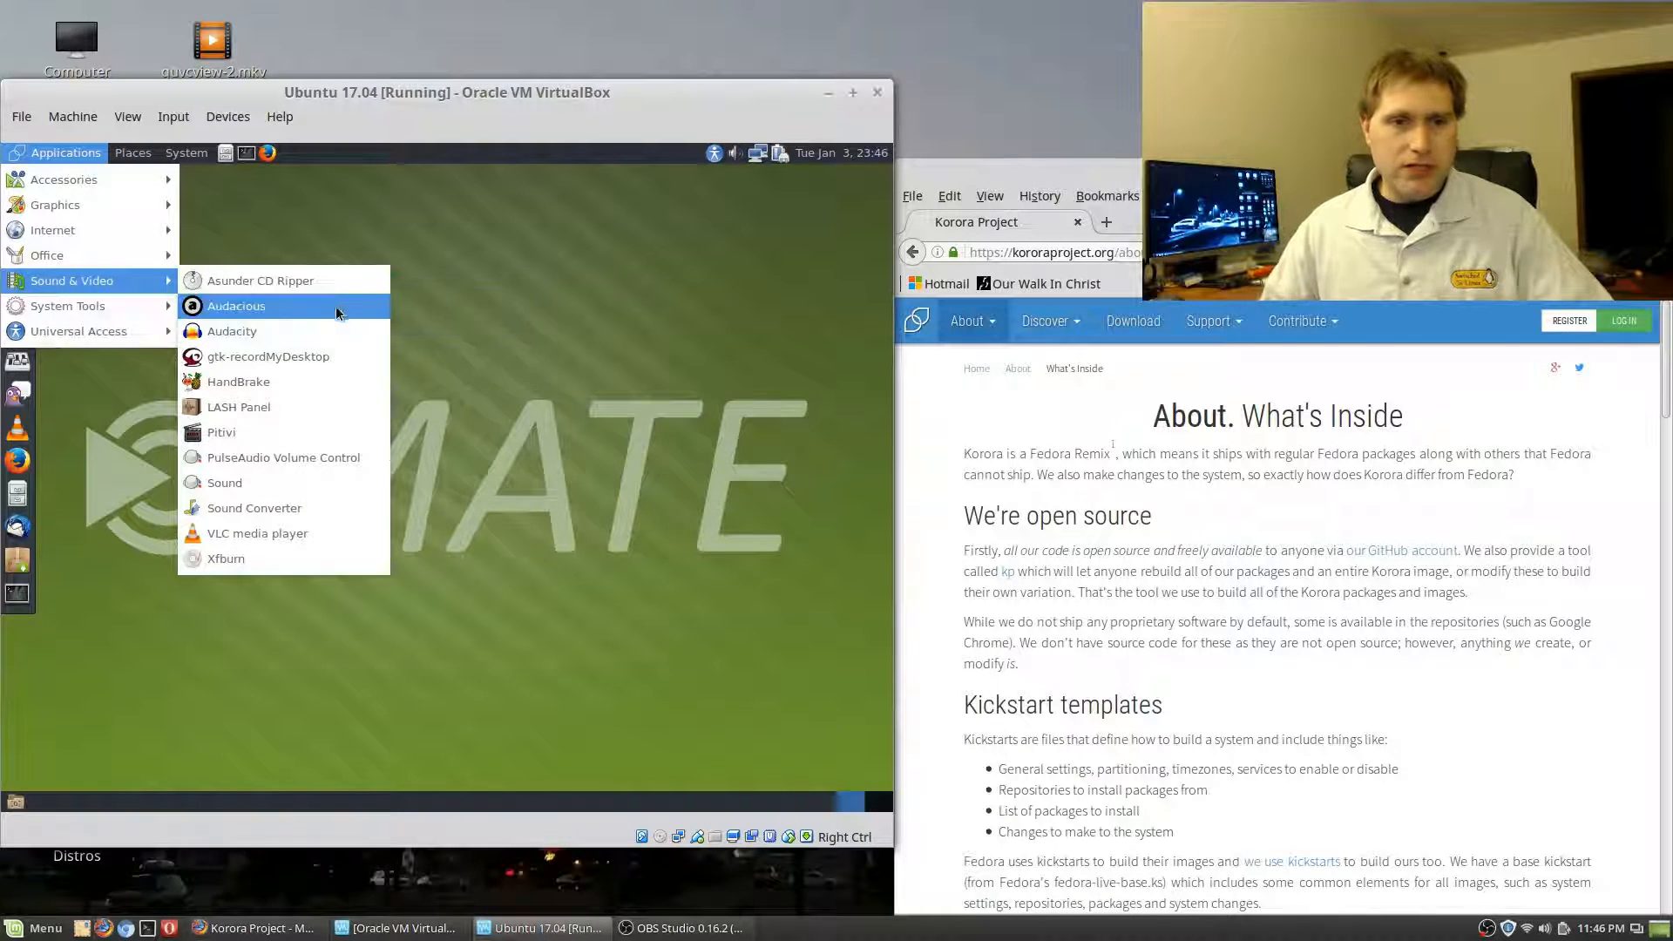
mouse_move(235, 306)
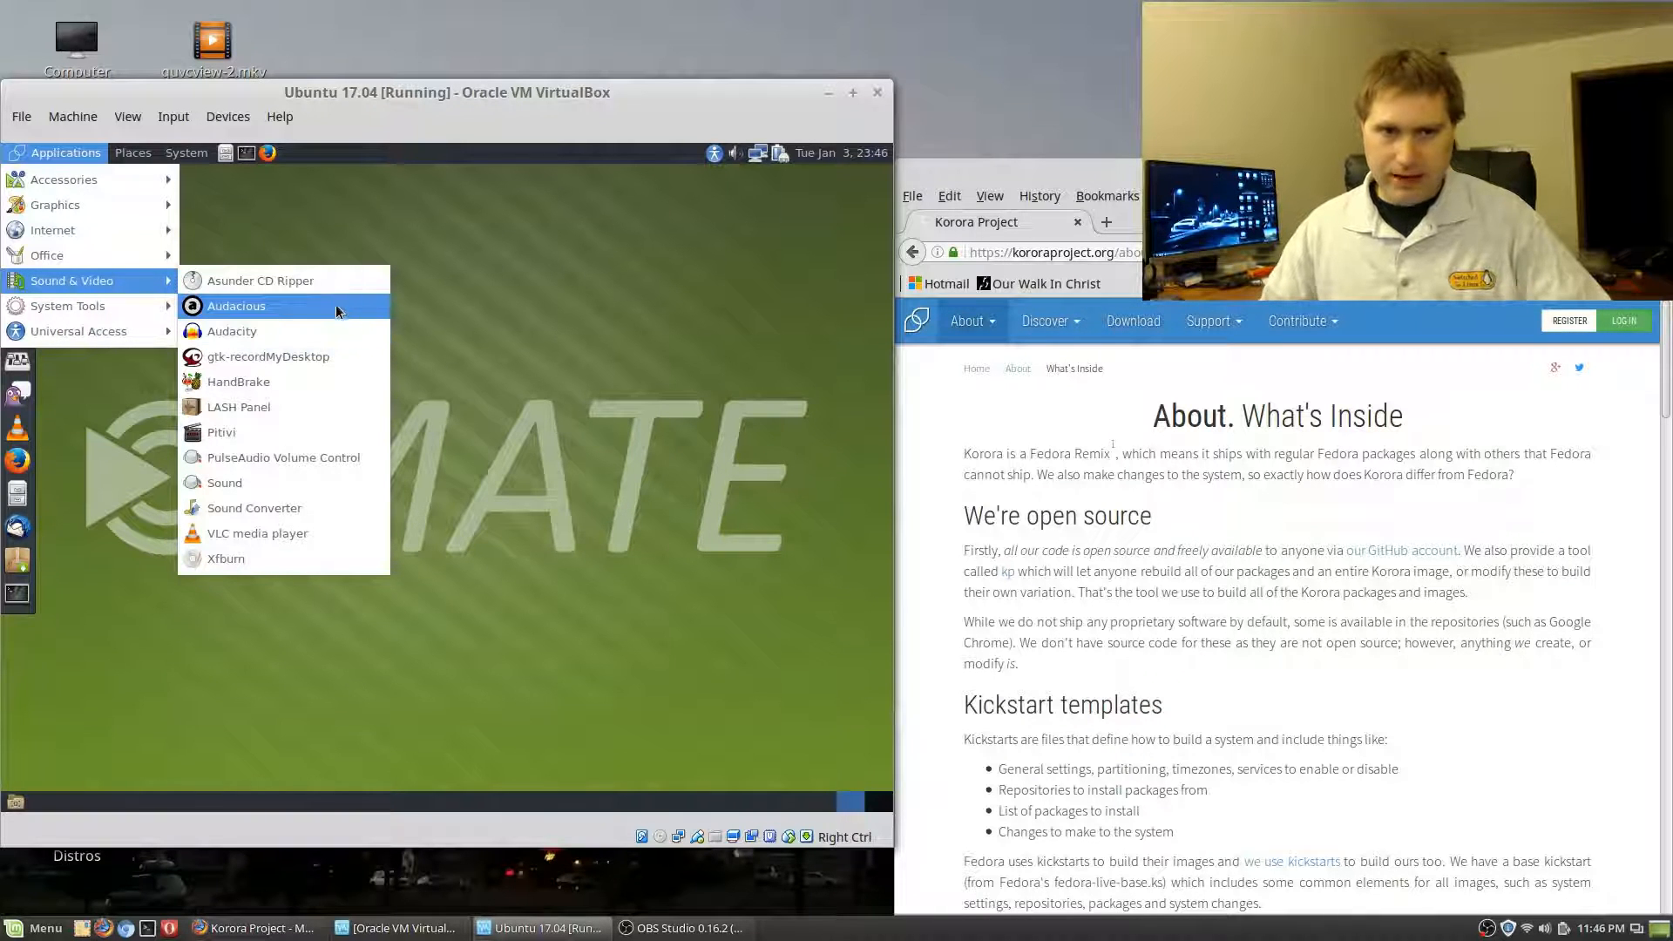
mouse_move(232, 331)
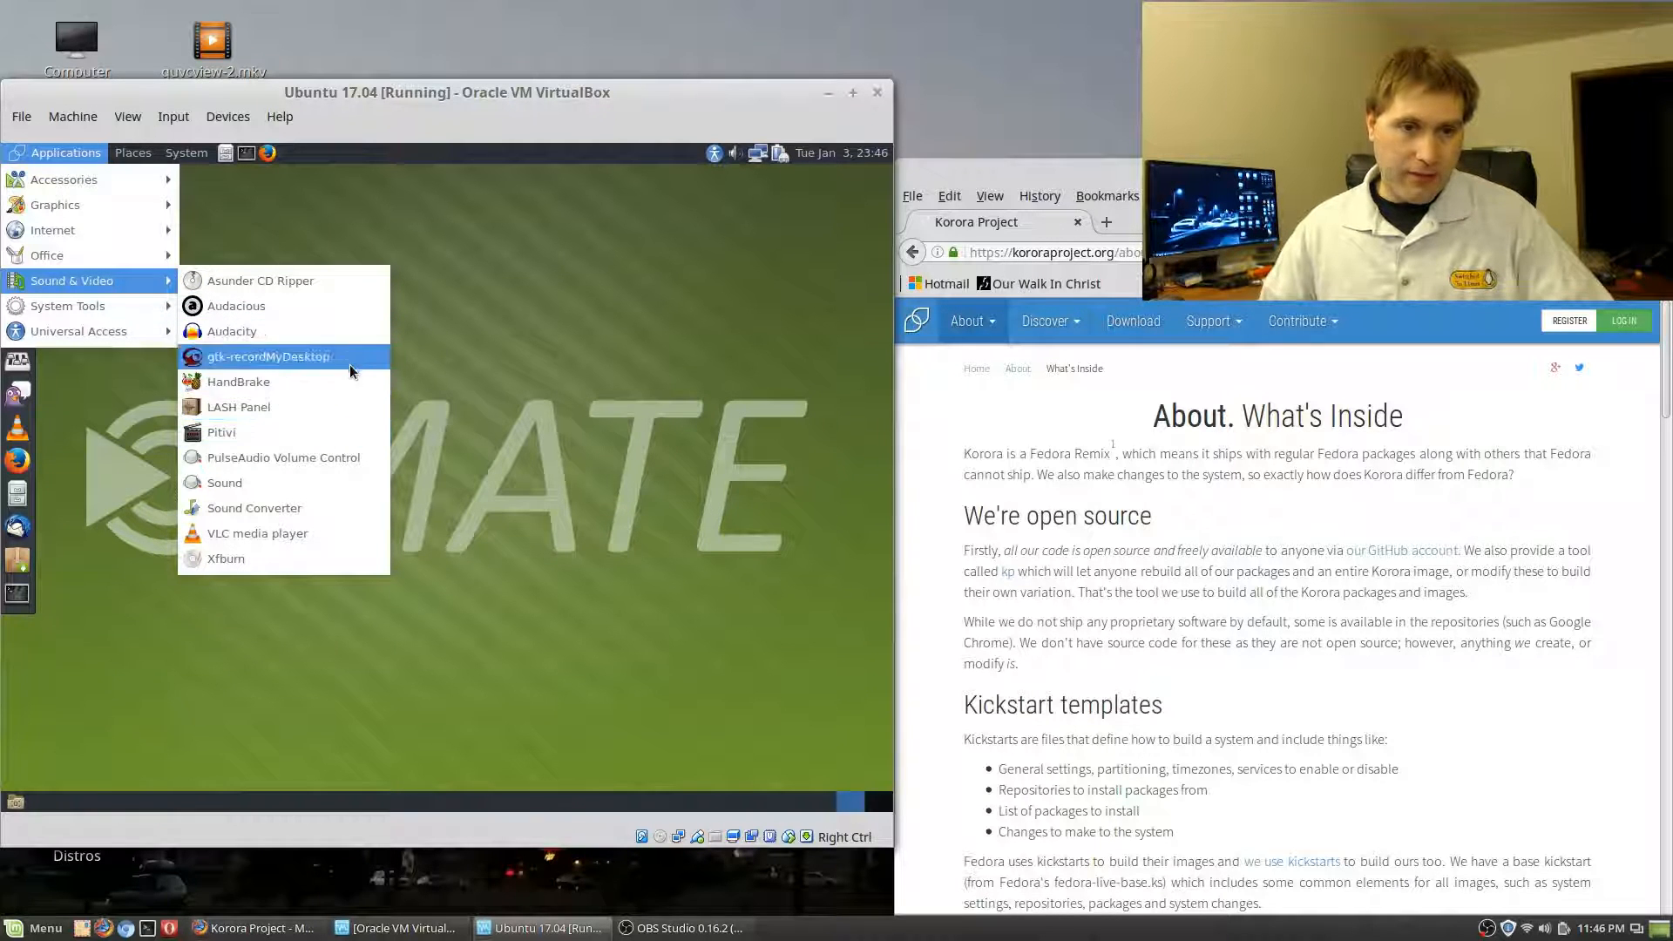
mouse_move(268, 356)
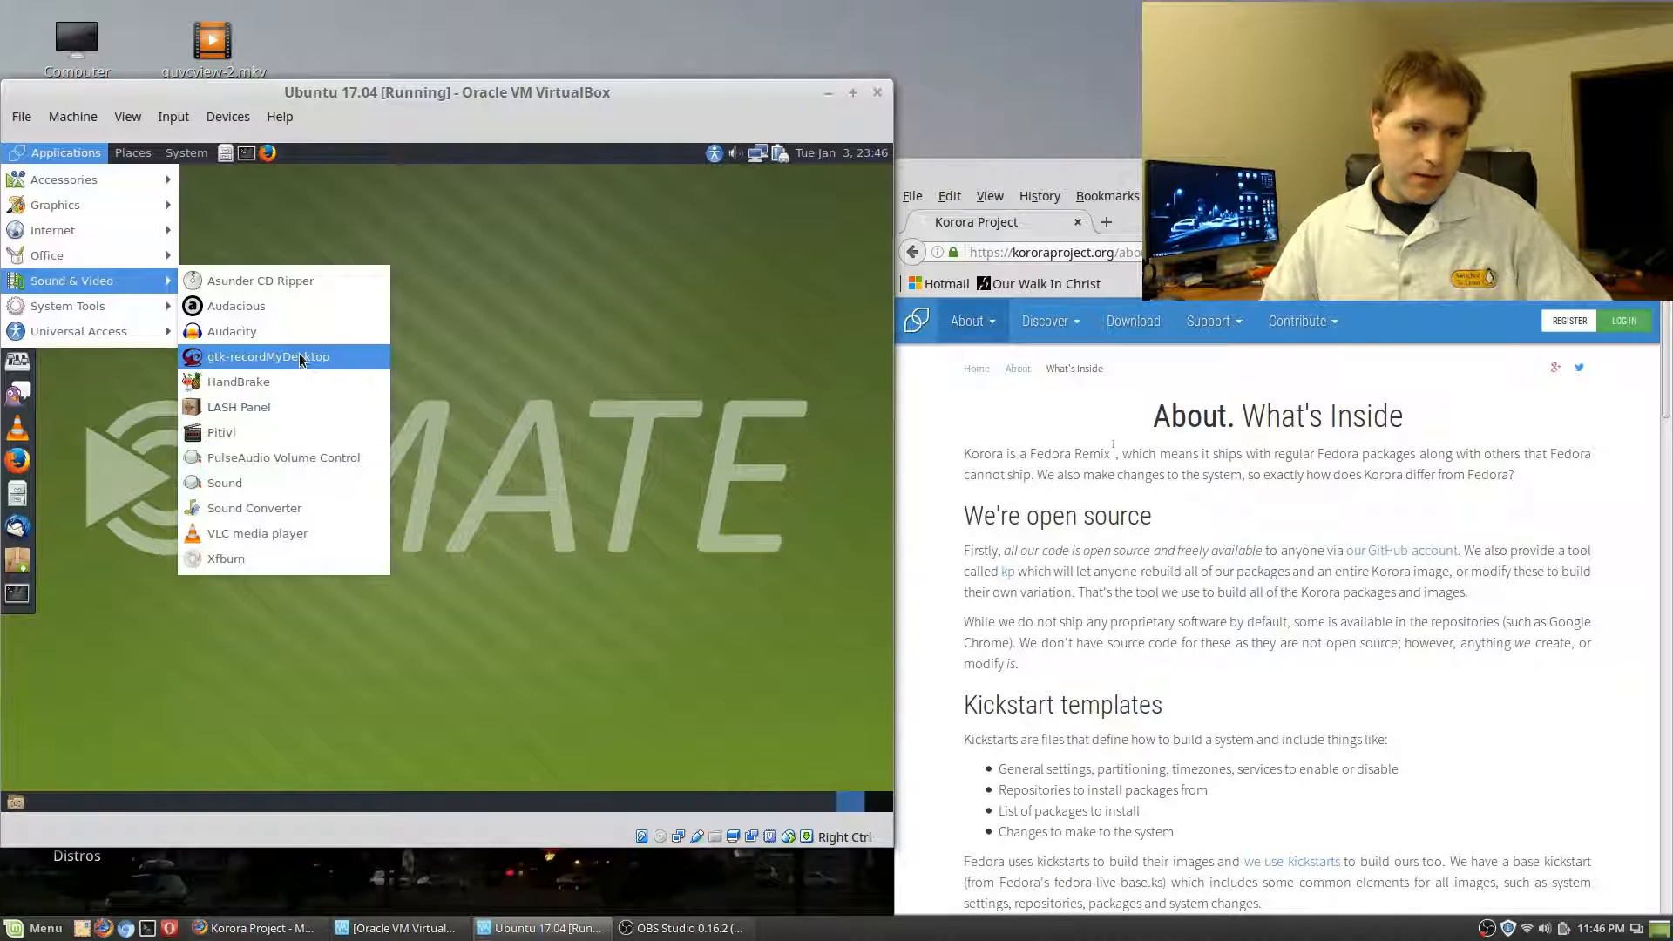
mouse_move(268, 356)
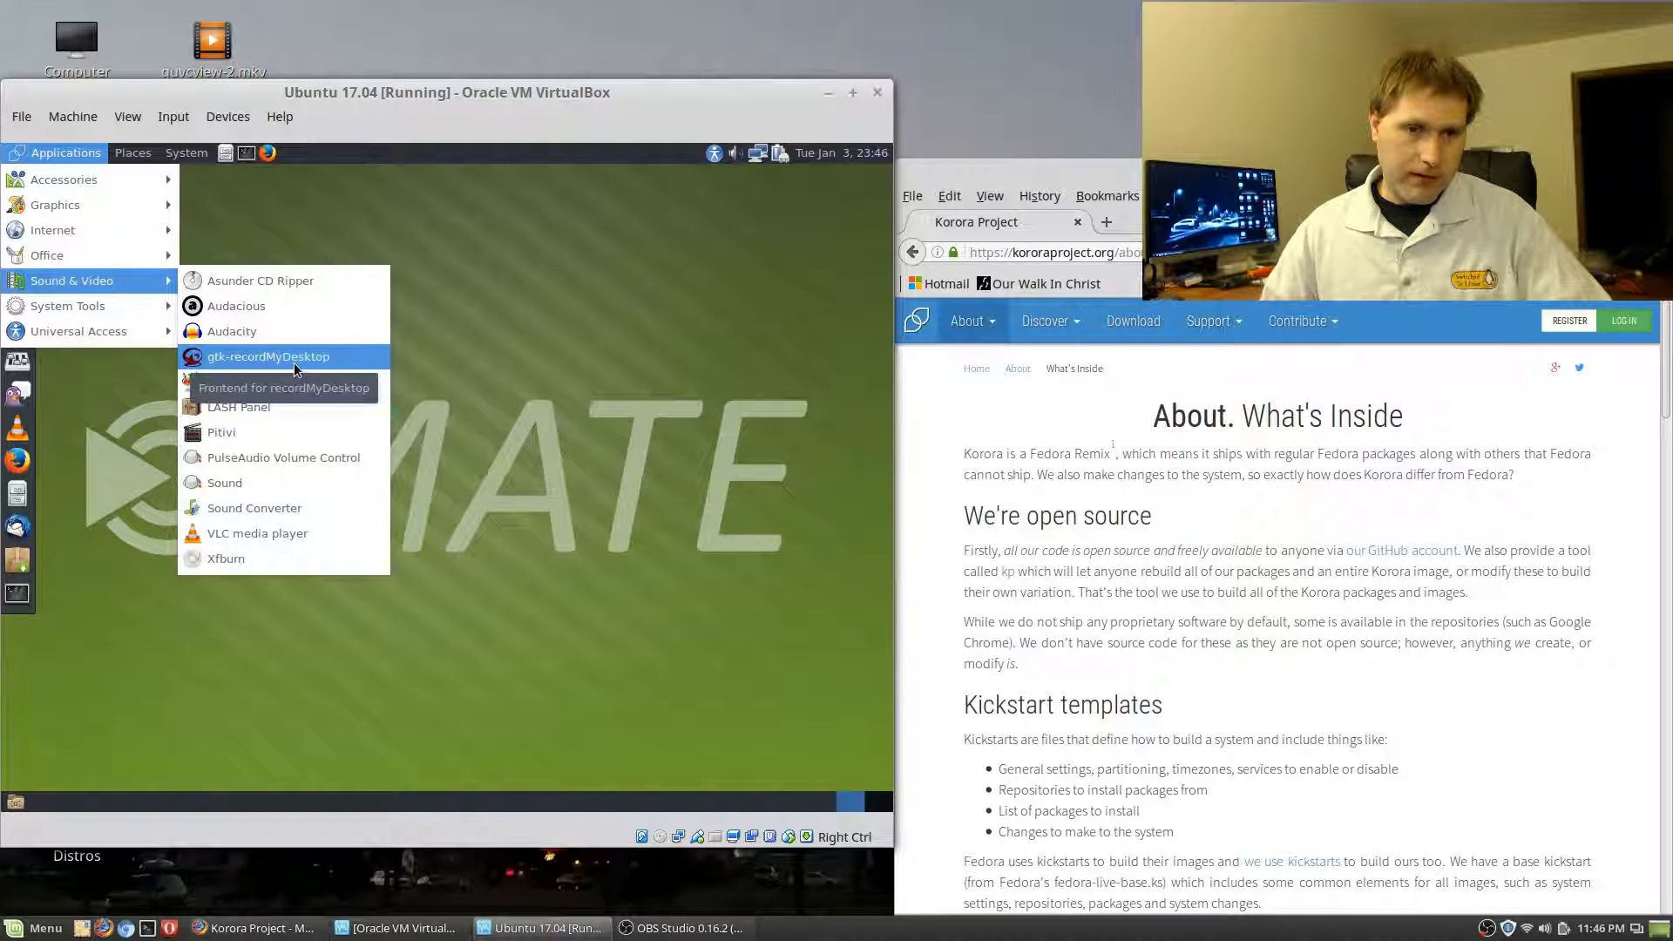
mouse_move(287, 382)
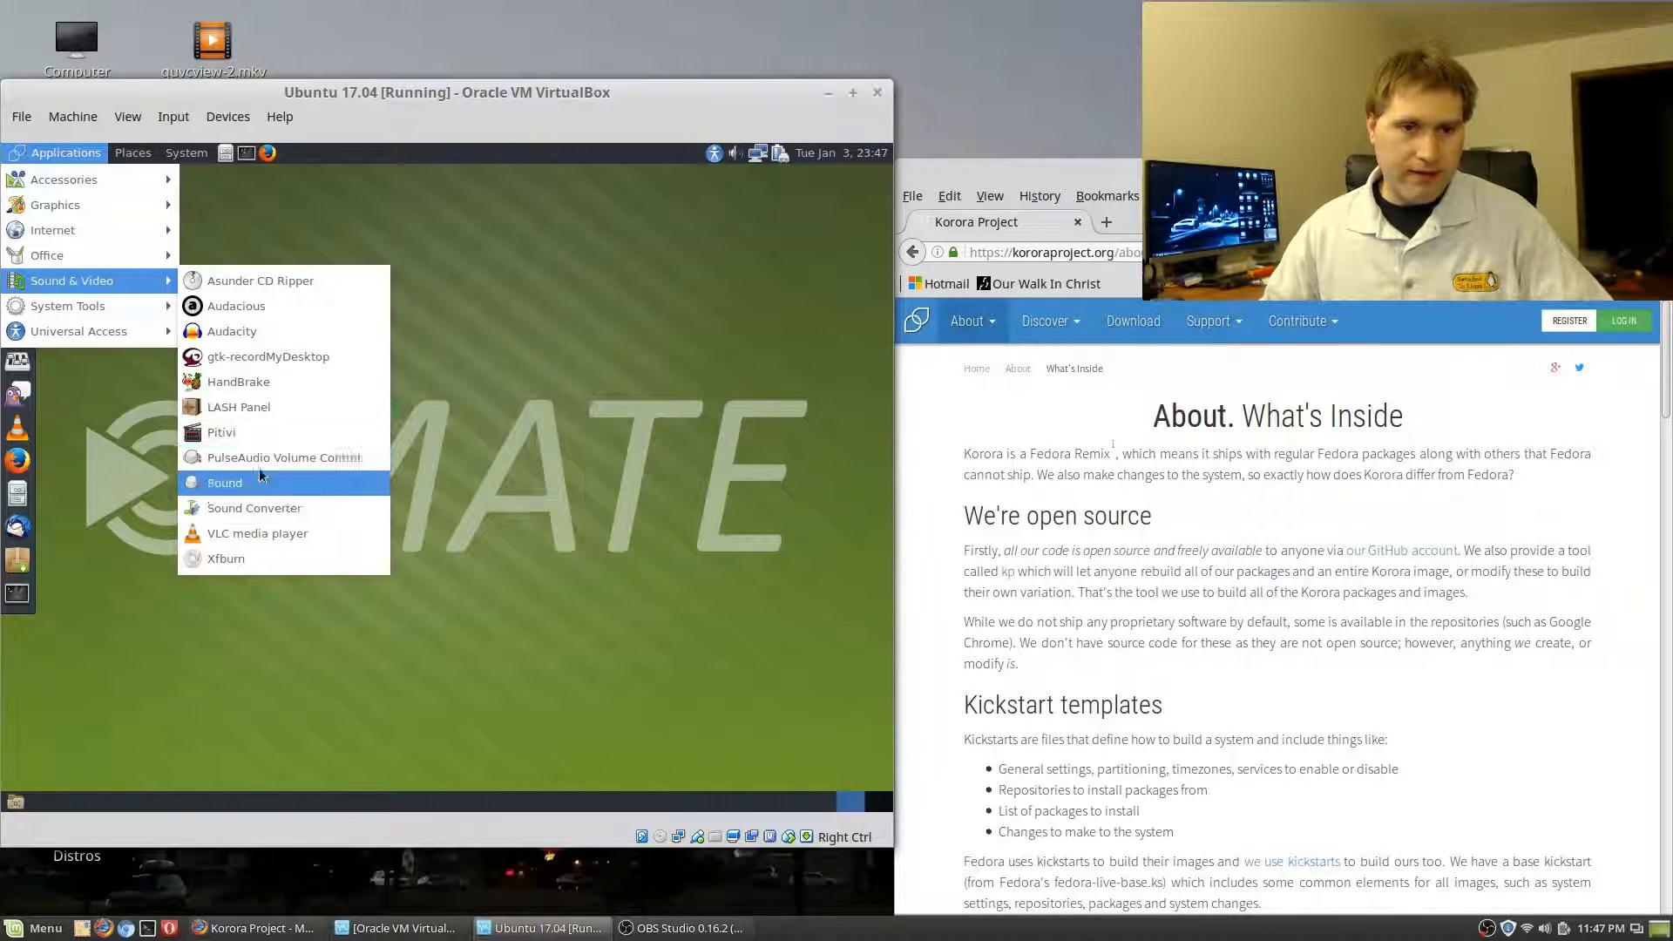
mouse_move(238, 406)
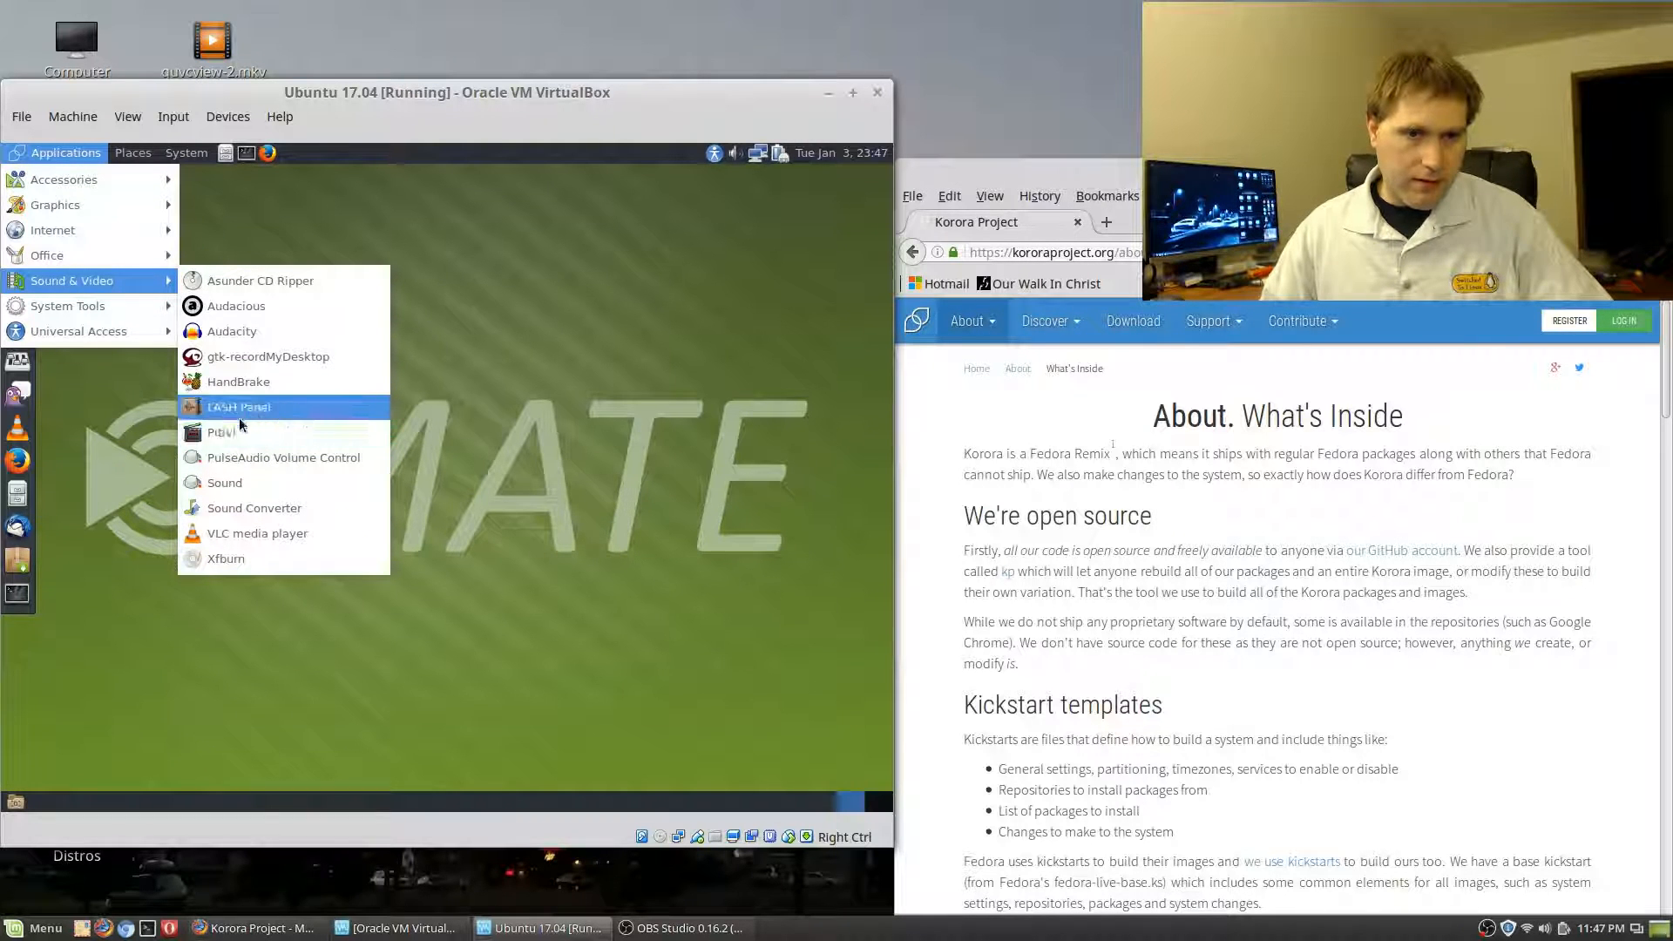
mouse_move(223, 432)
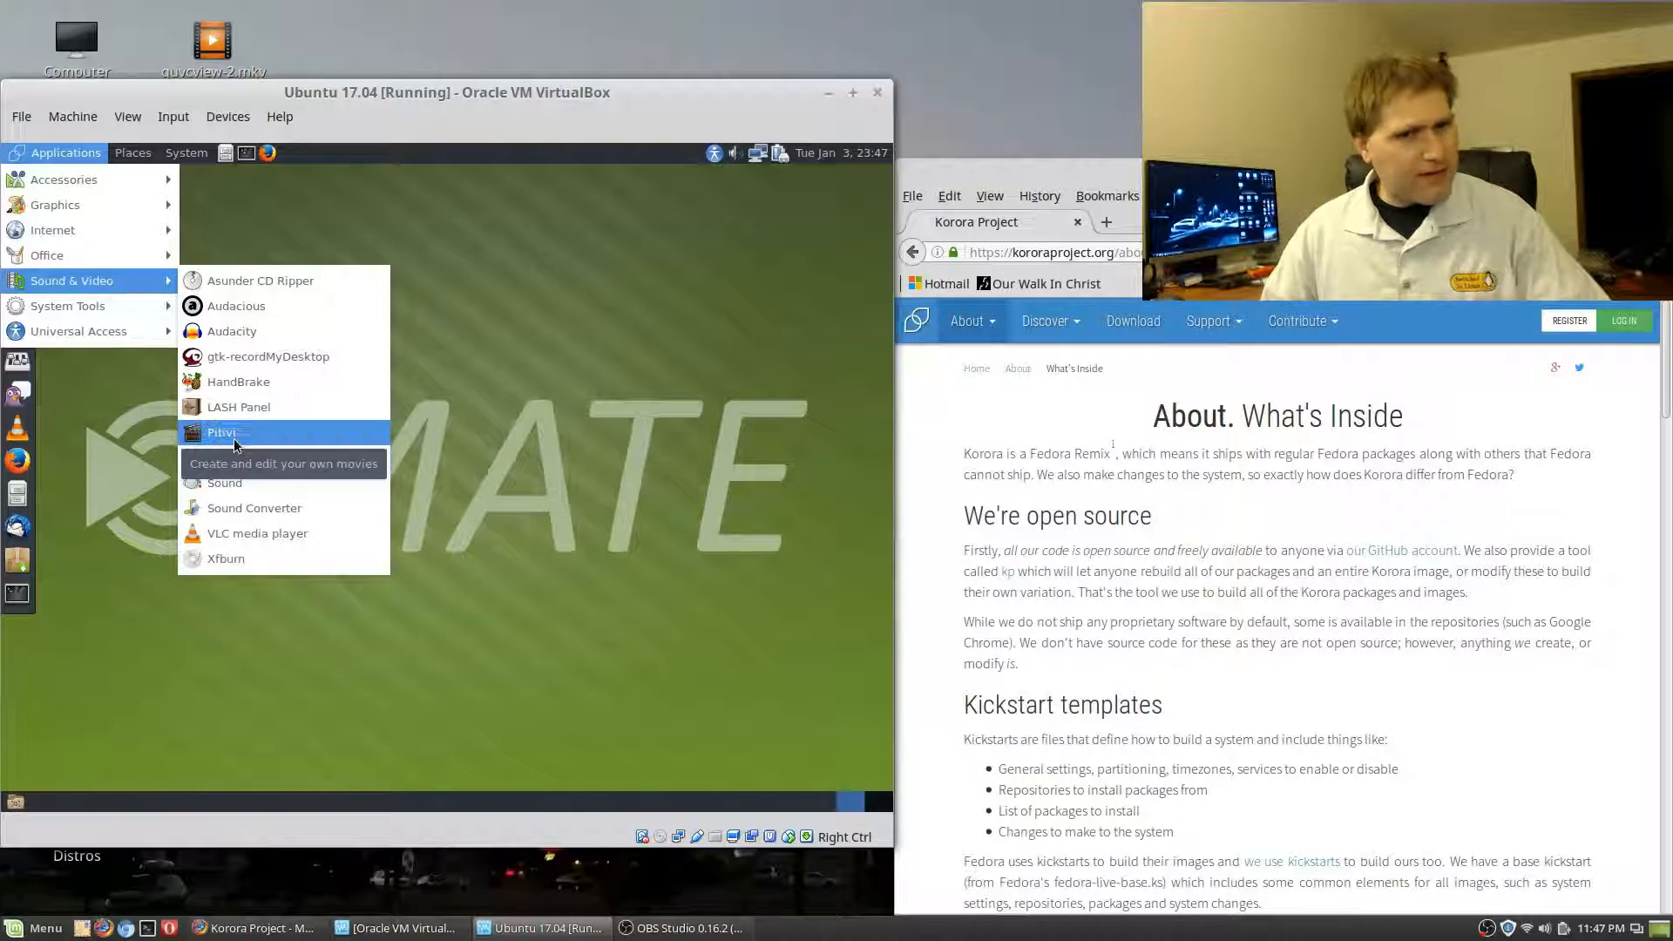
mouse_move(284, 457)
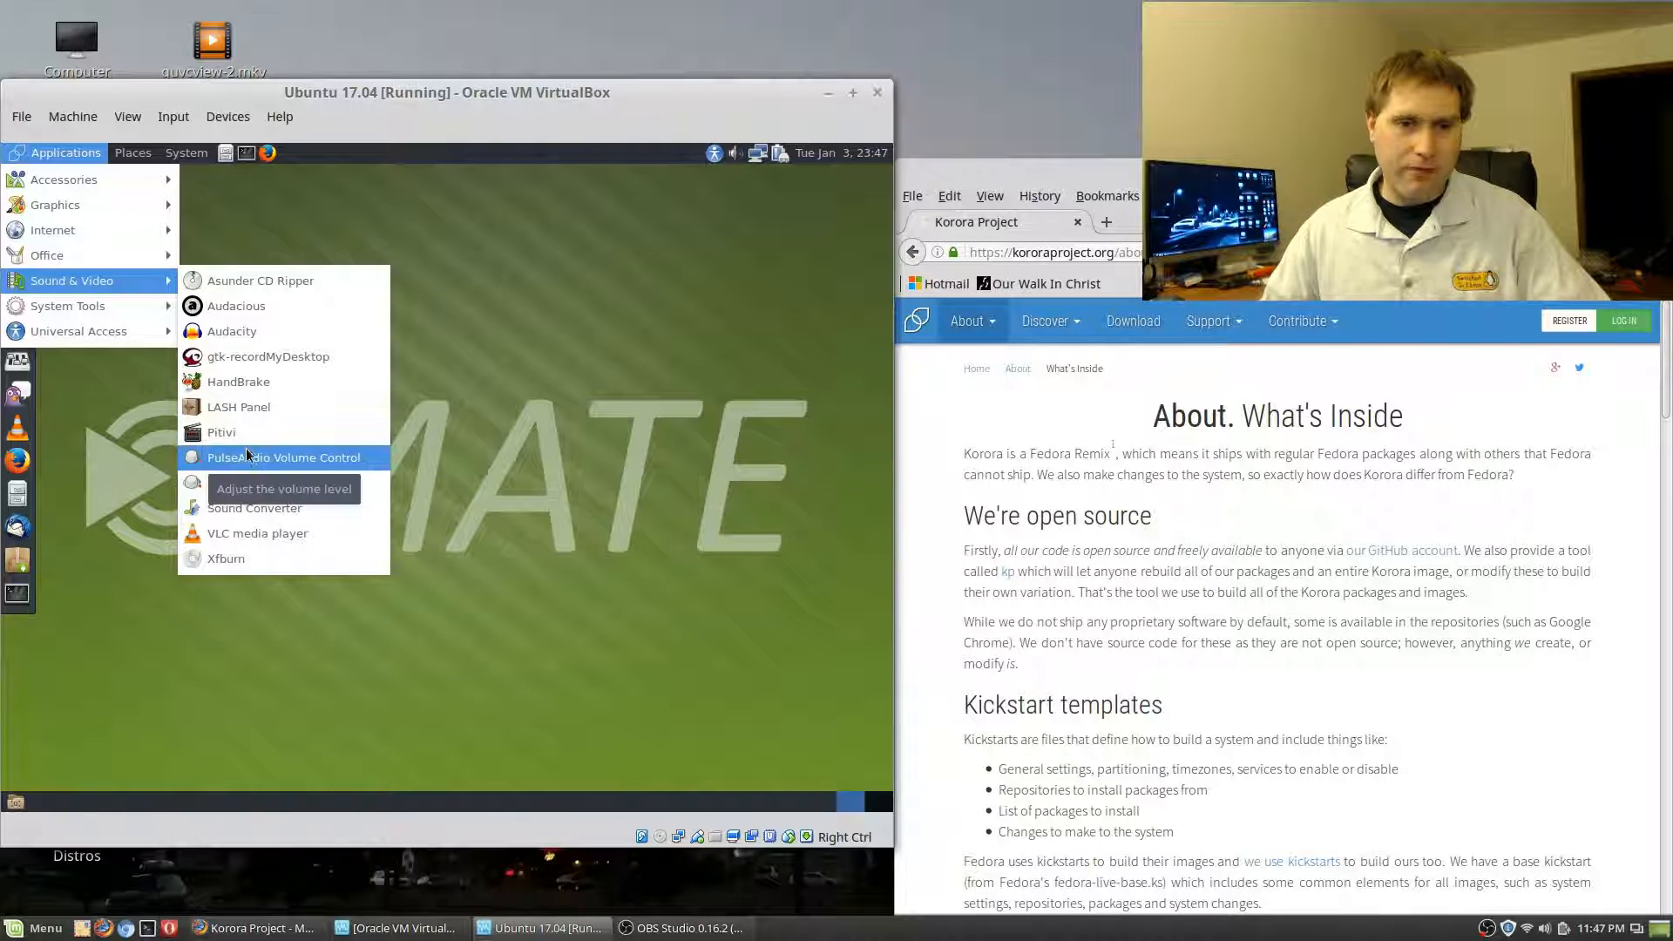
mouse_move(221, 432)
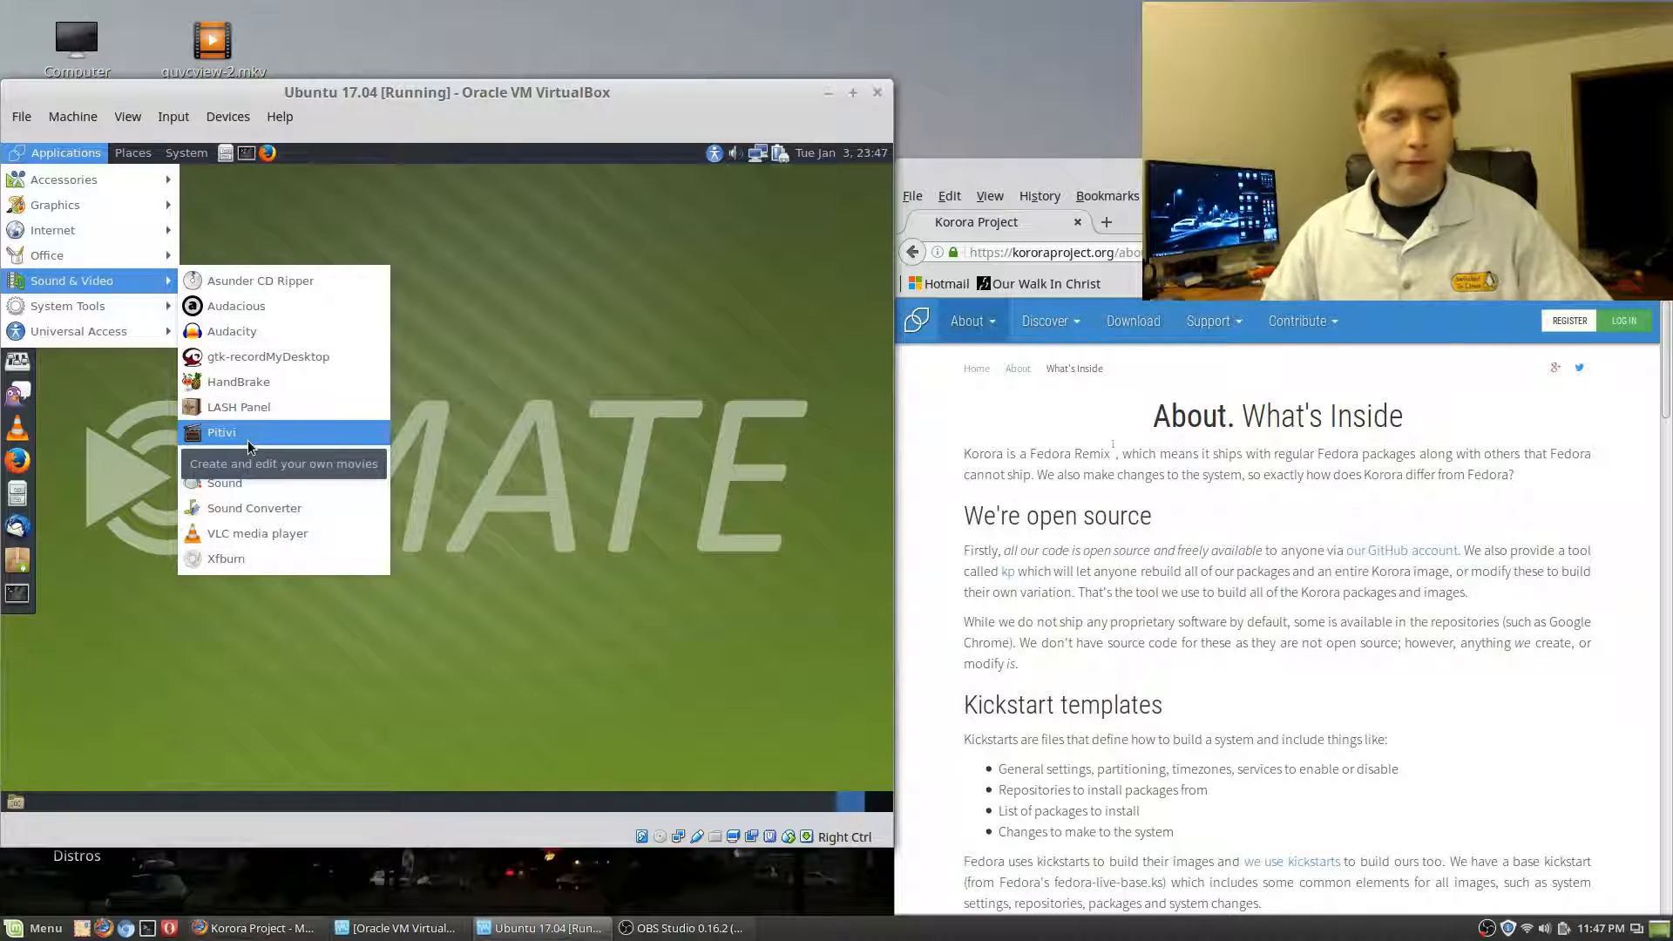
mouse_move(284, 457)
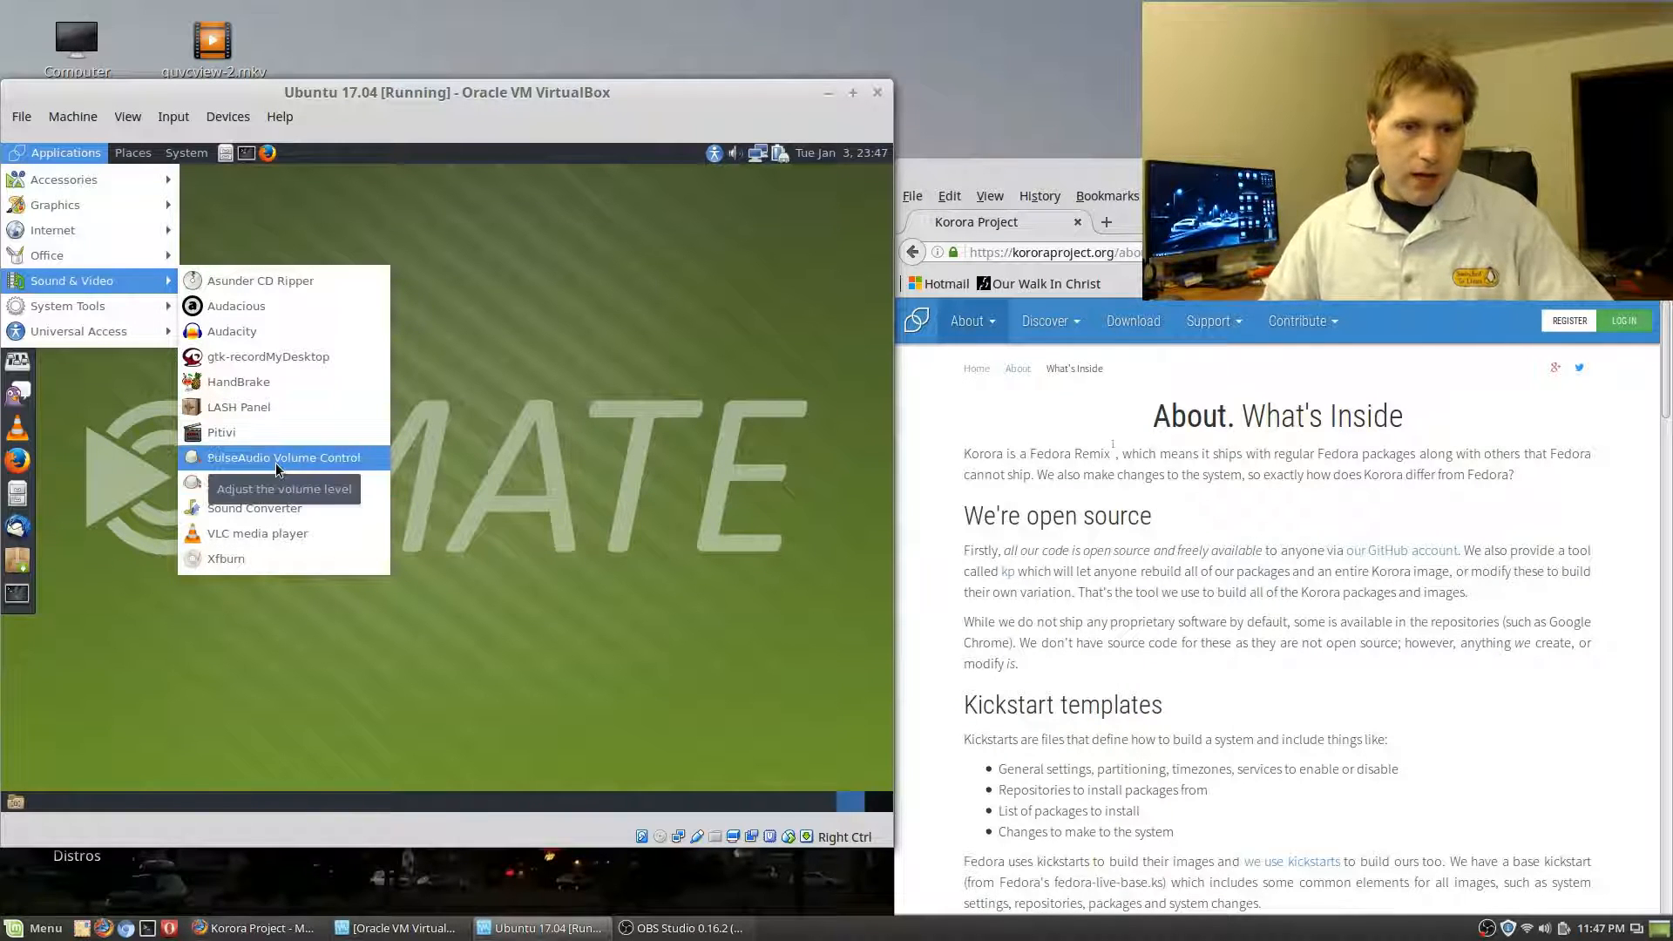
mouse_move(257, 534)
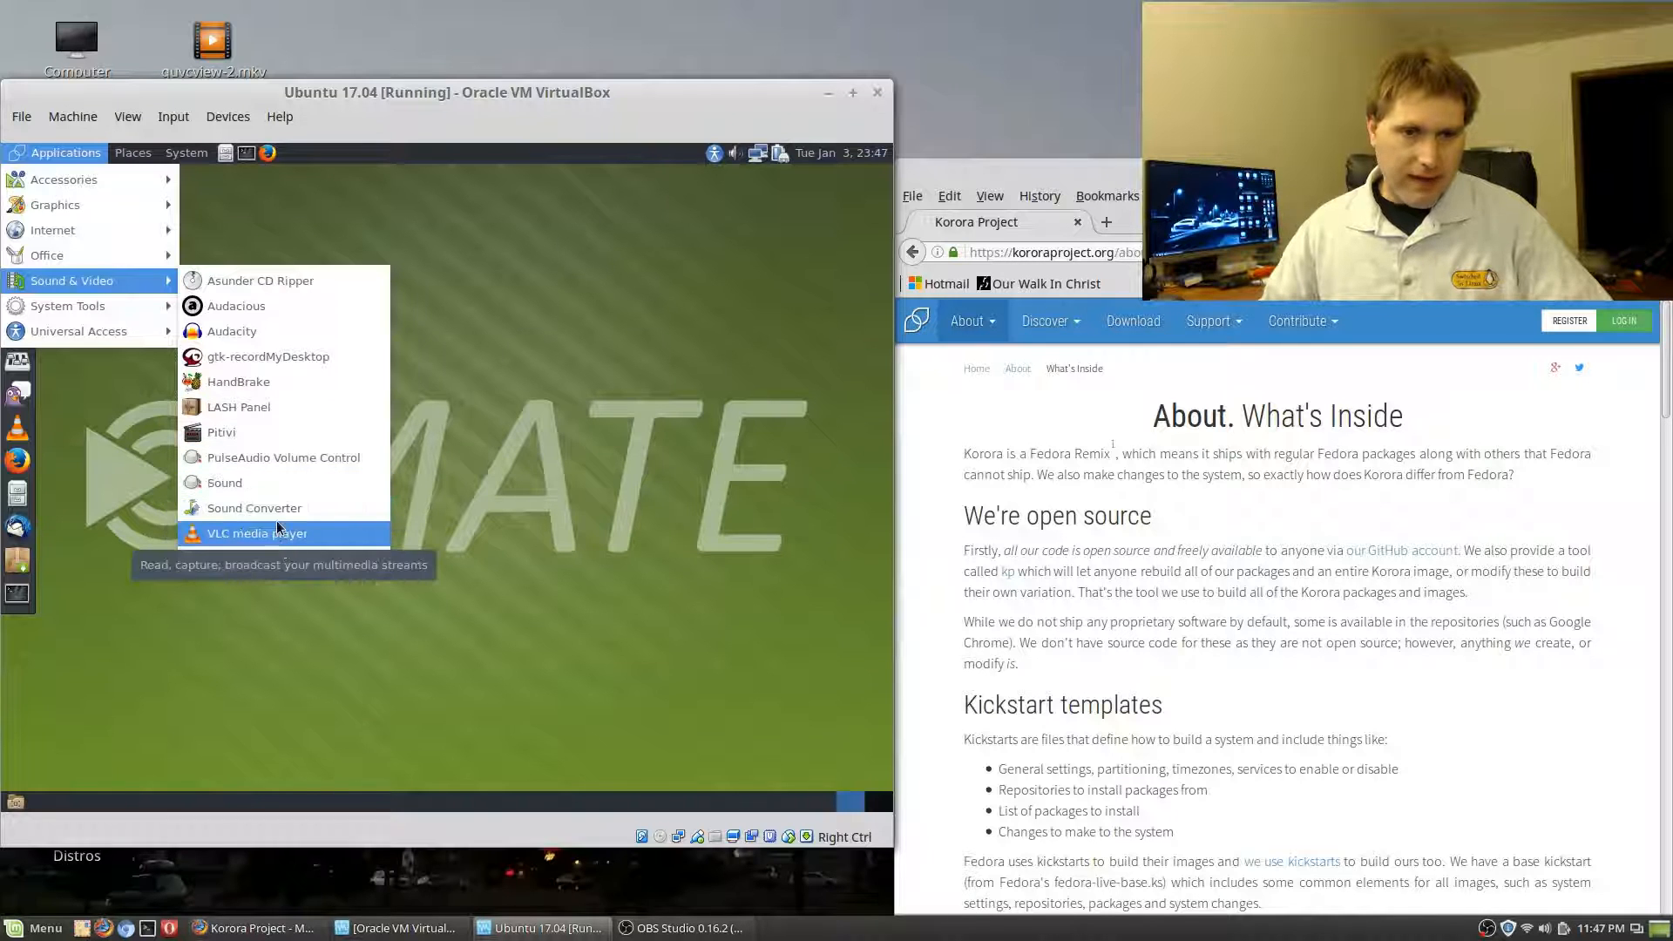
mouse_move(254, 508)
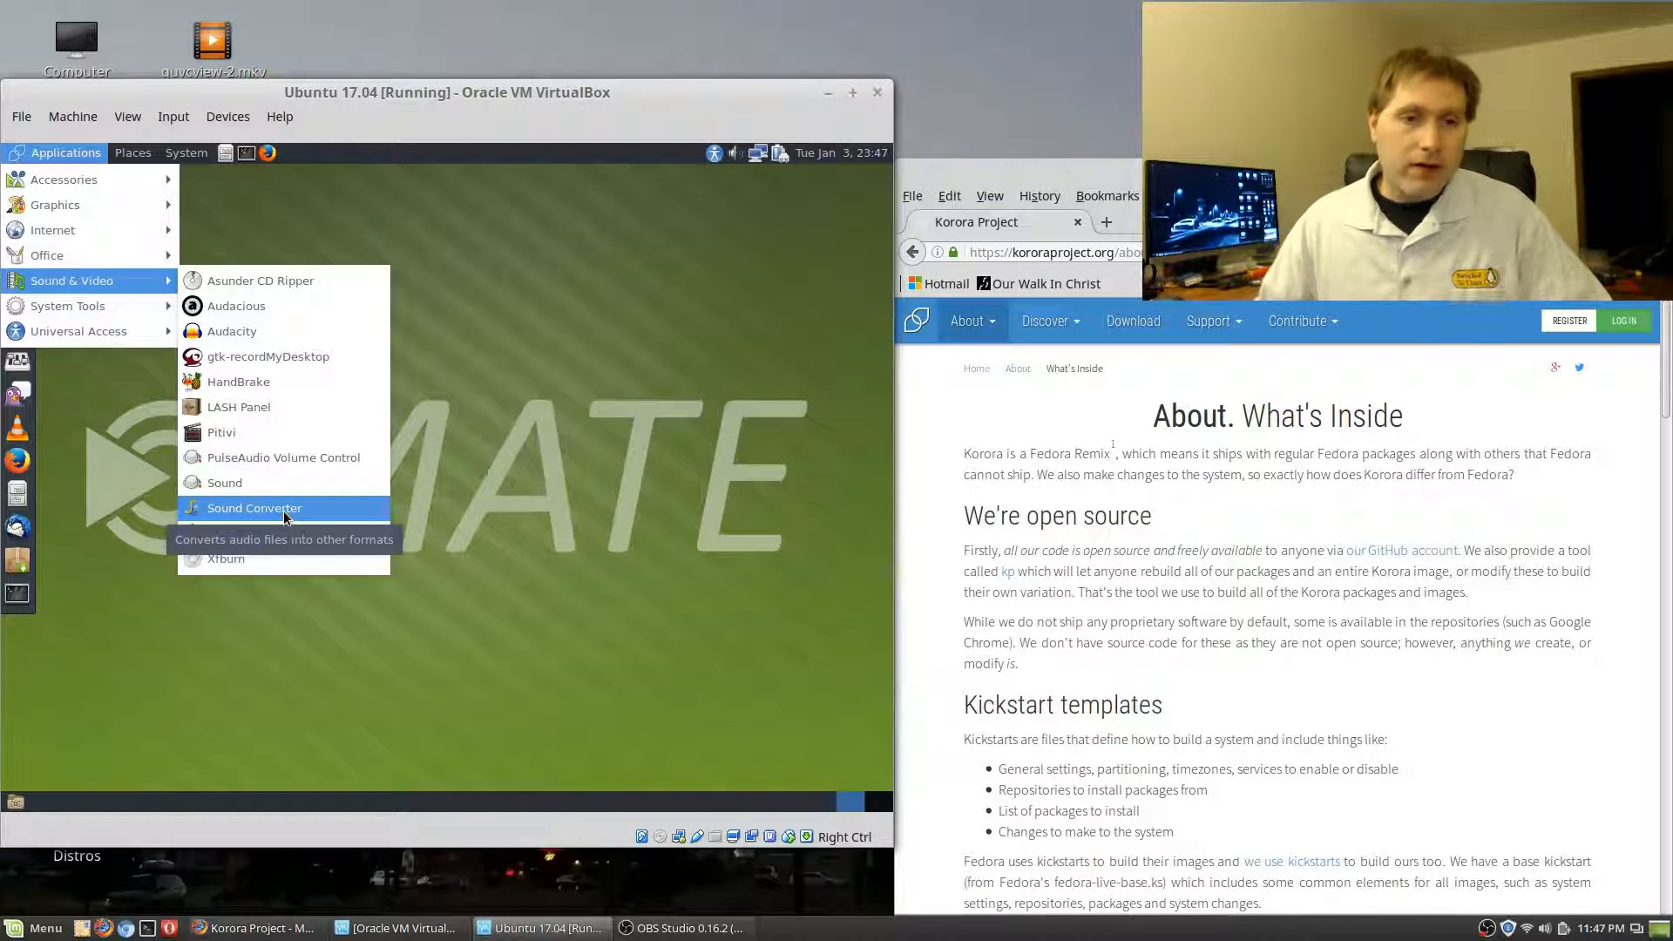
mouse_move(258, 533)
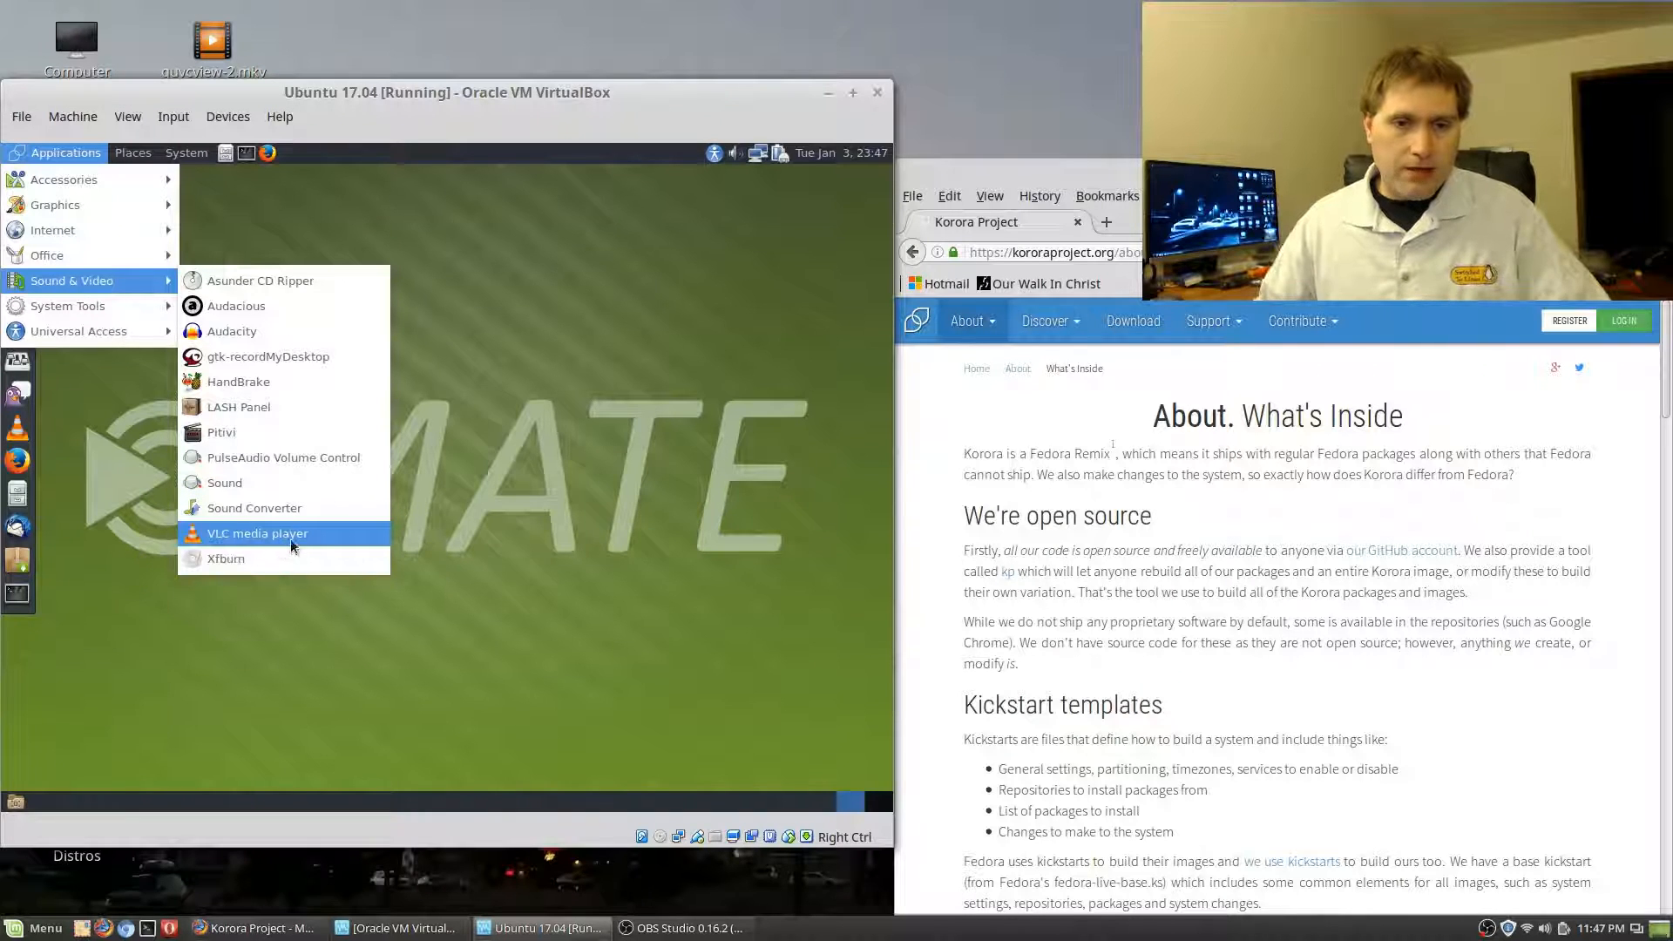
mouse_move(225, 558)
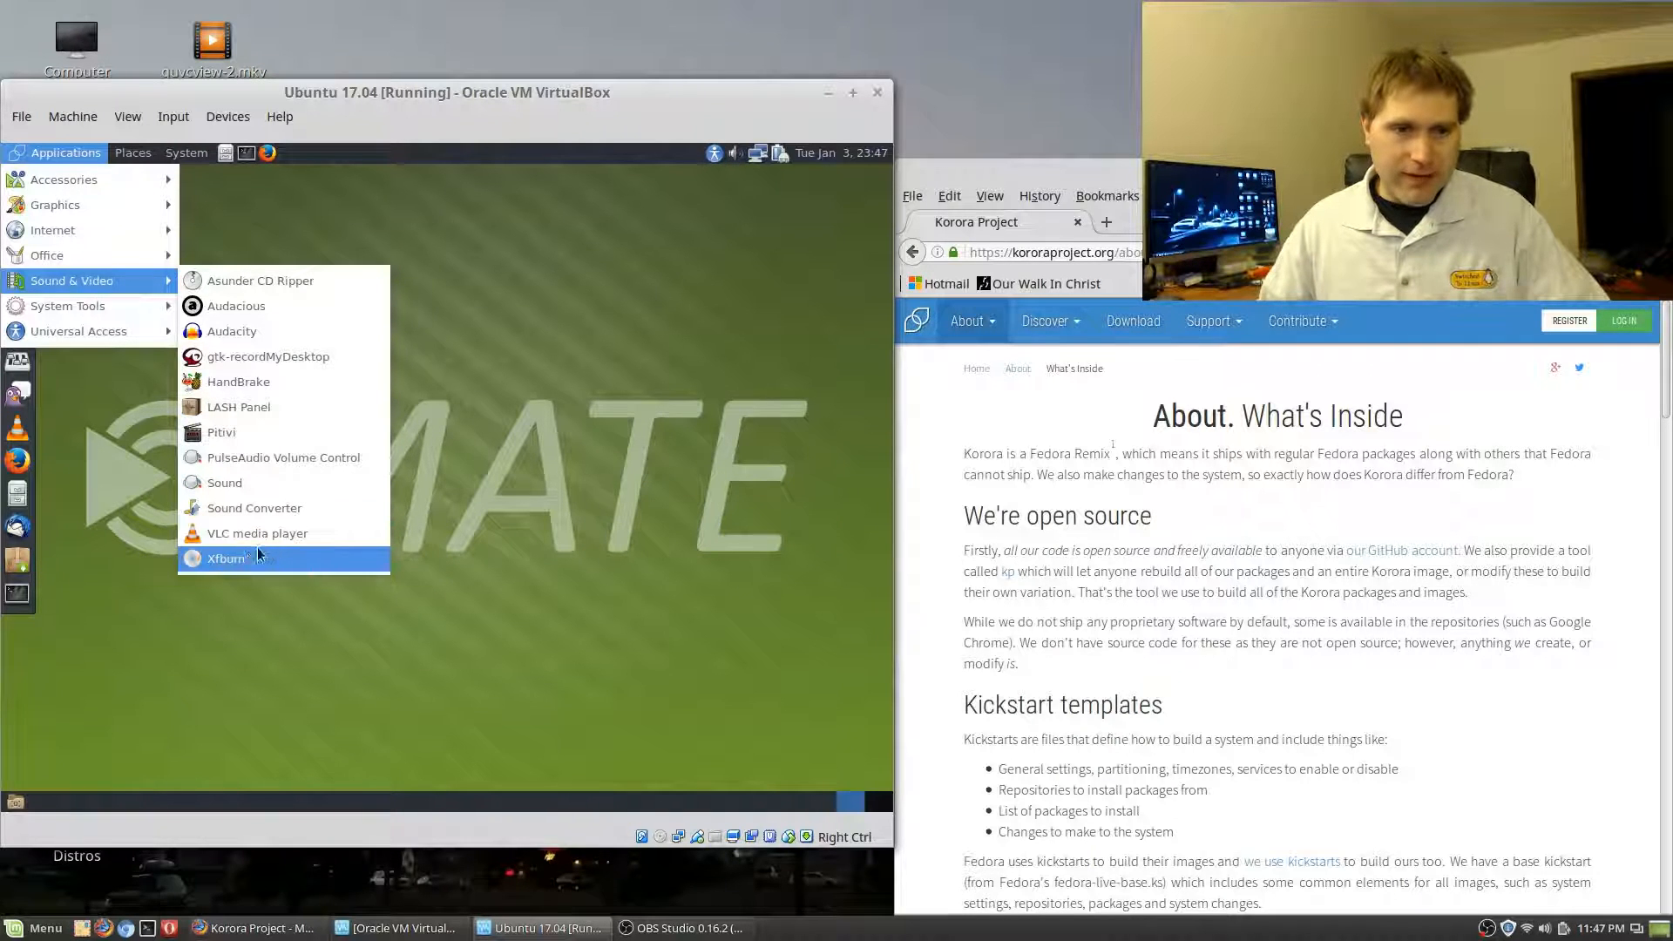
mouse_move(246, 557)
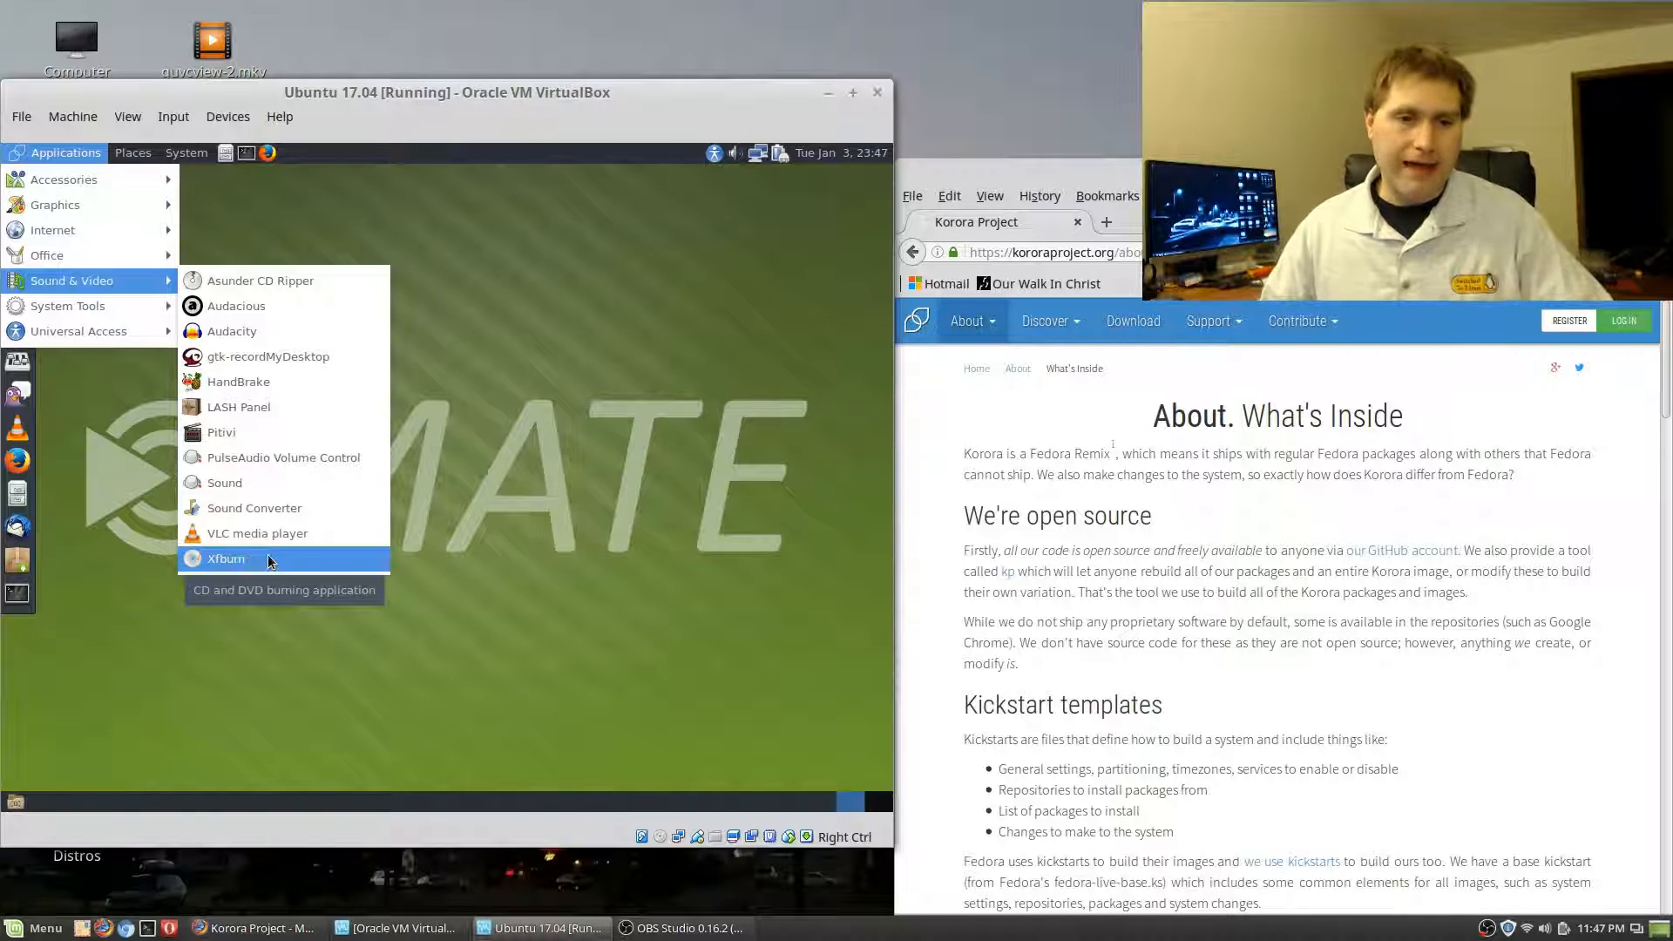
mouse_move(68, 306)
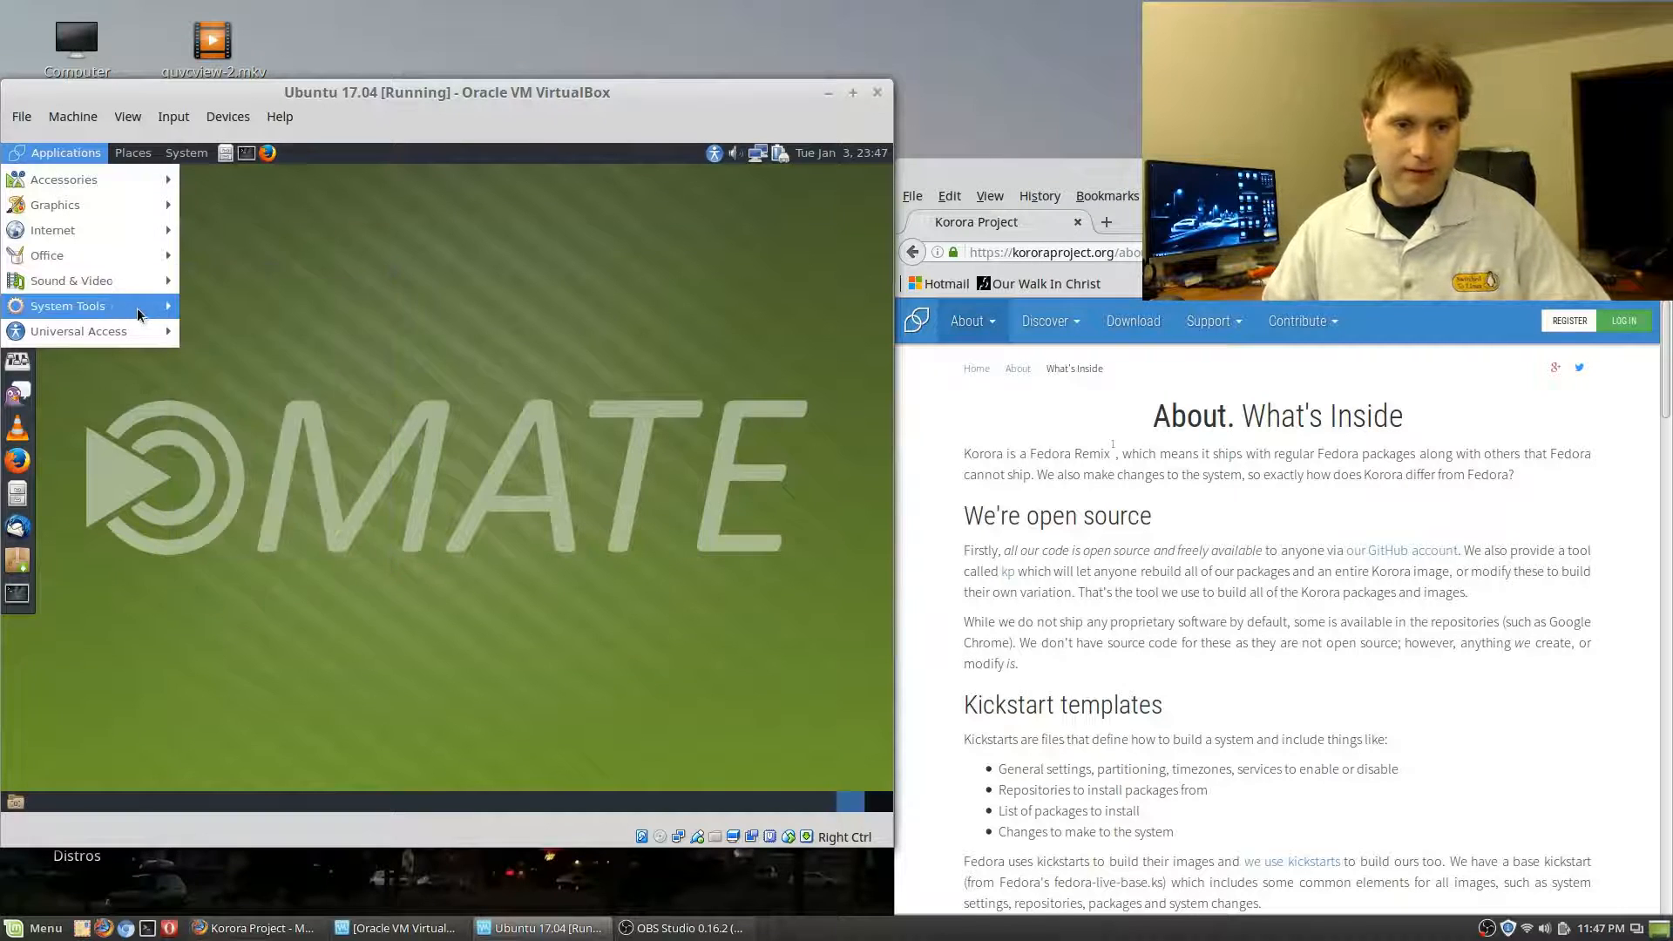
Browse System Tools and launch MATE System Monitor showing CPU, memory and network graphs
click(68, 307)
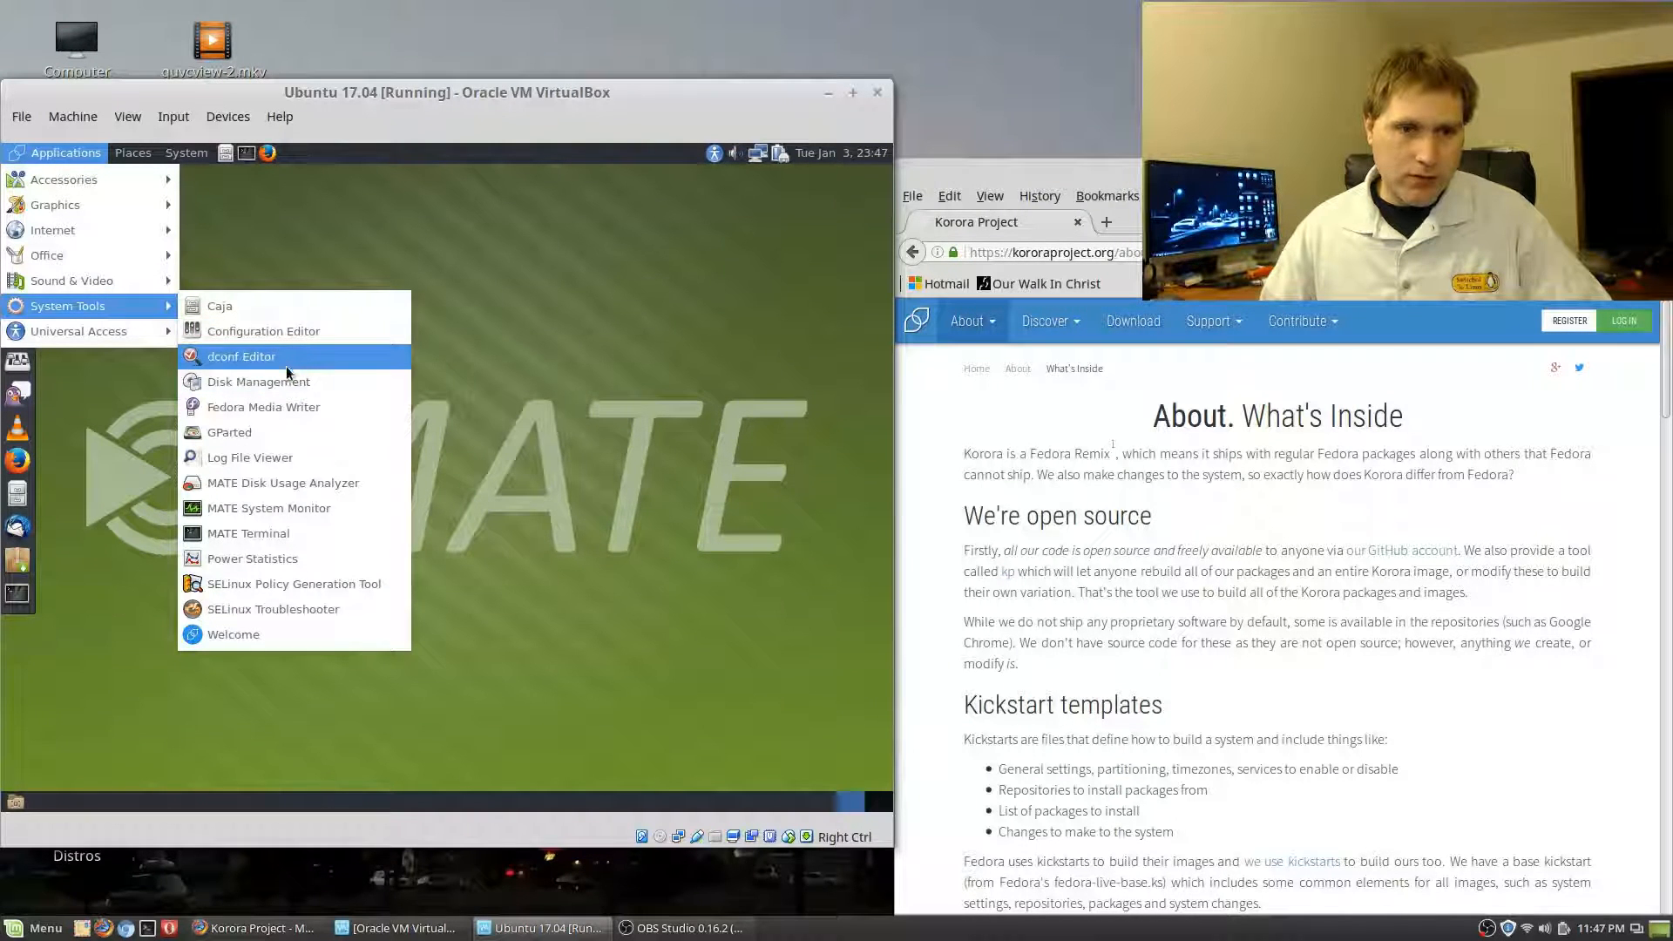
mouse_move(263, 406)
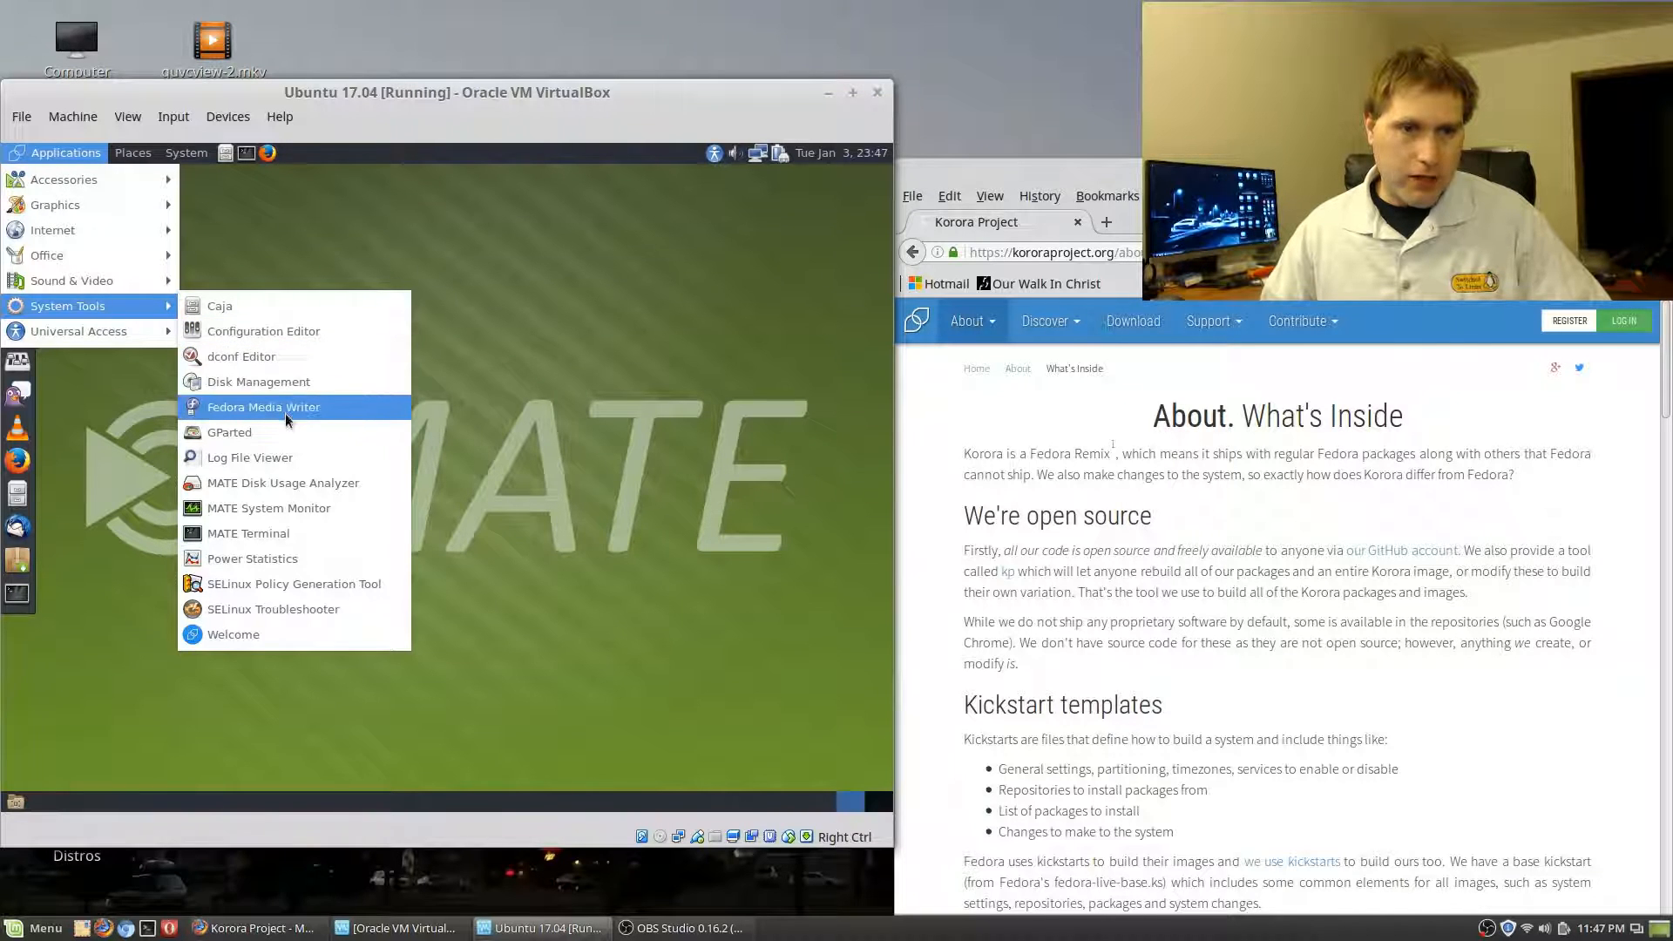
mouse_move(321, 415)
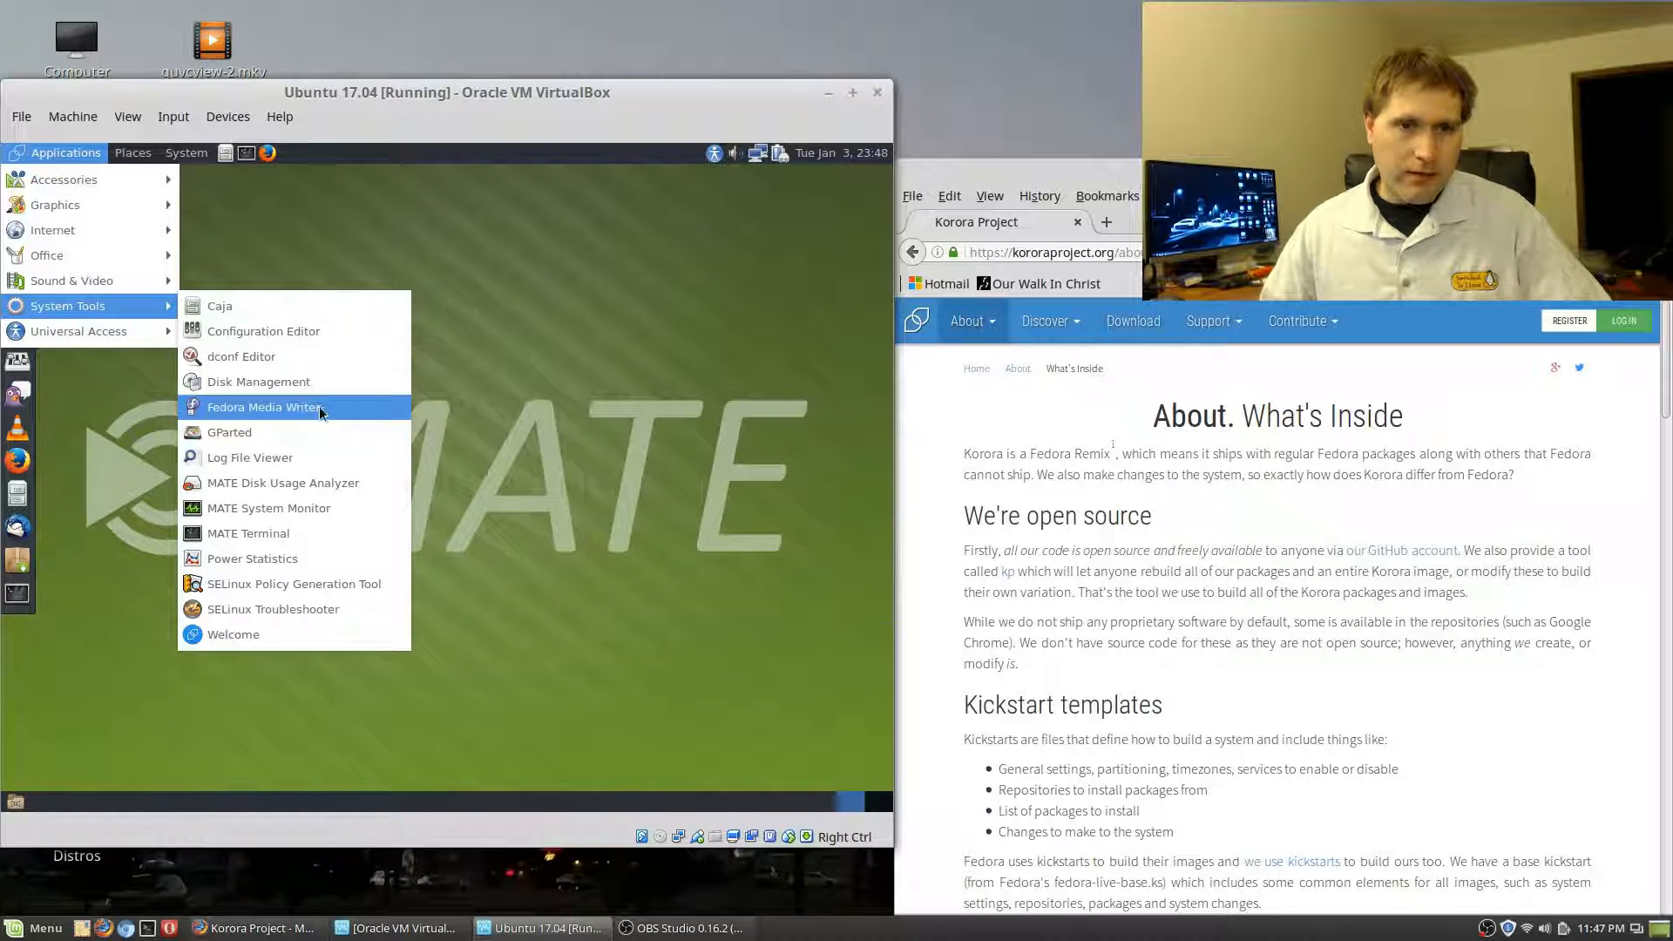
mouse_move(263, 406)
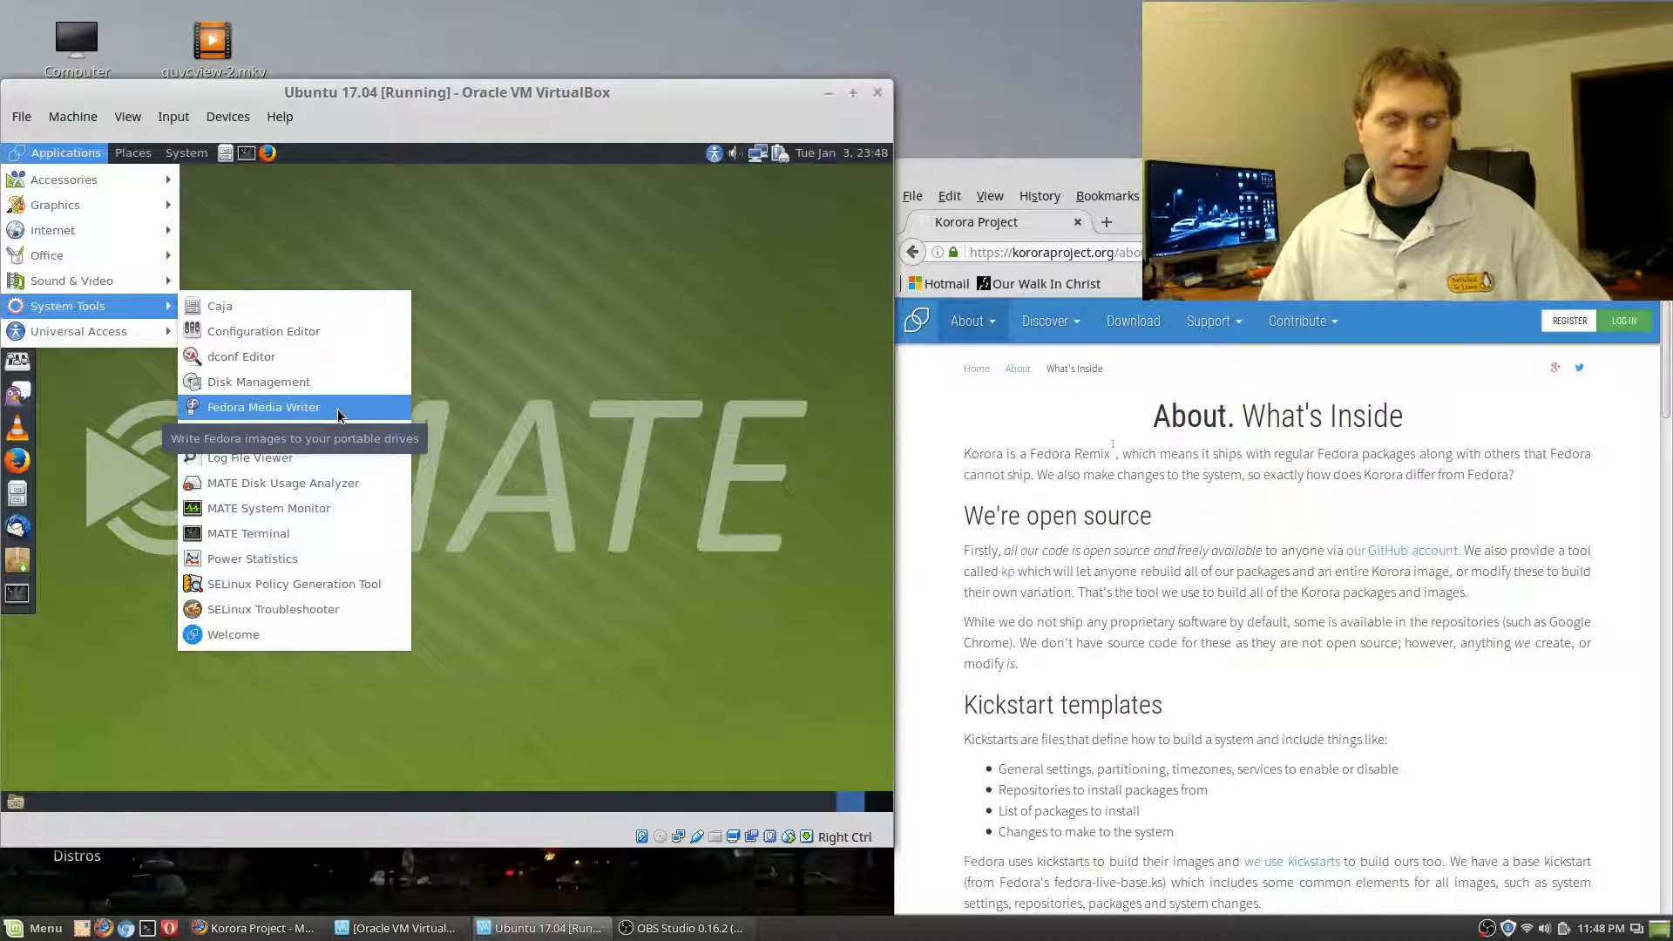
mouse_move(268, 507)
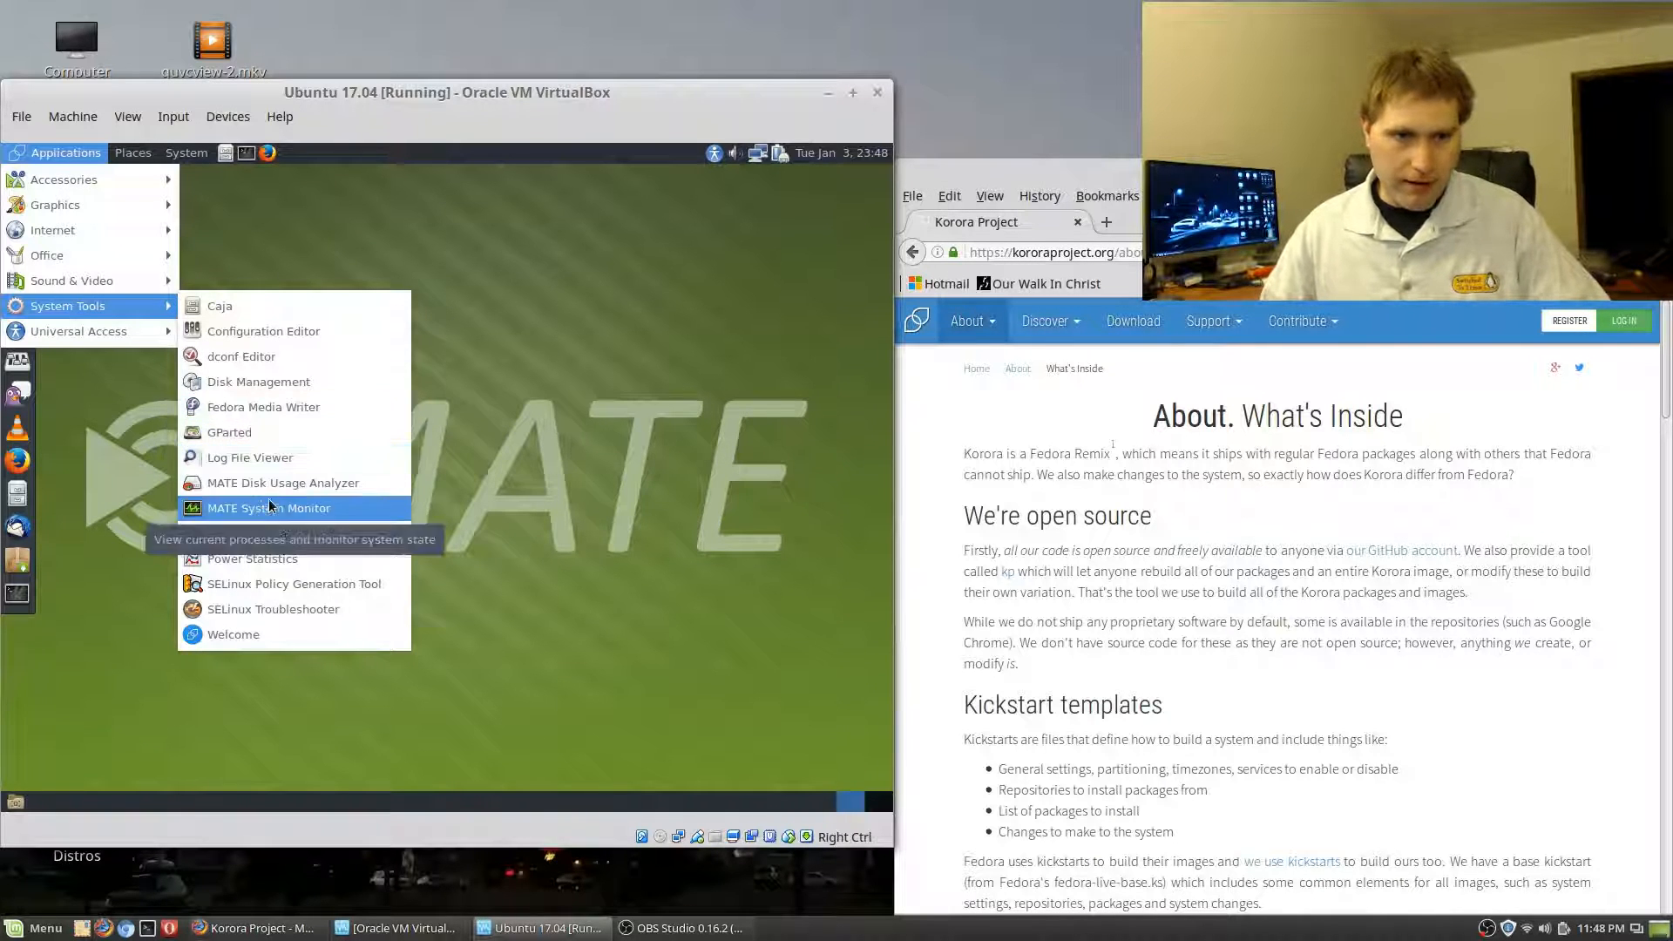
mouse_move(229, 432)
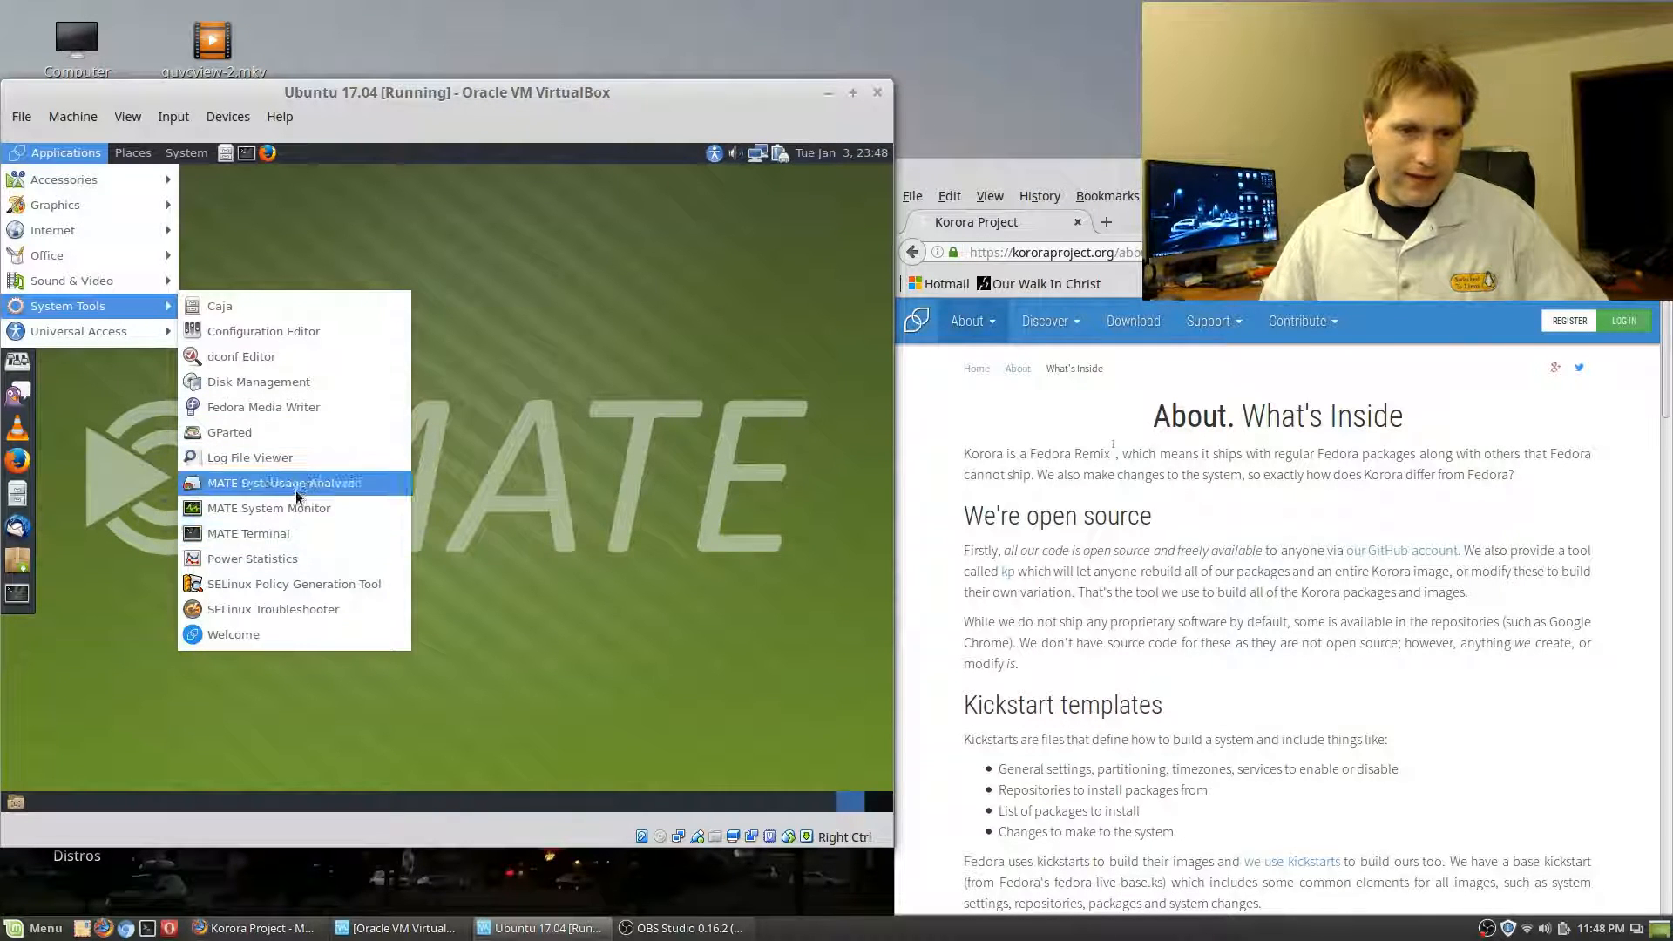
mouse_move(251, 534)
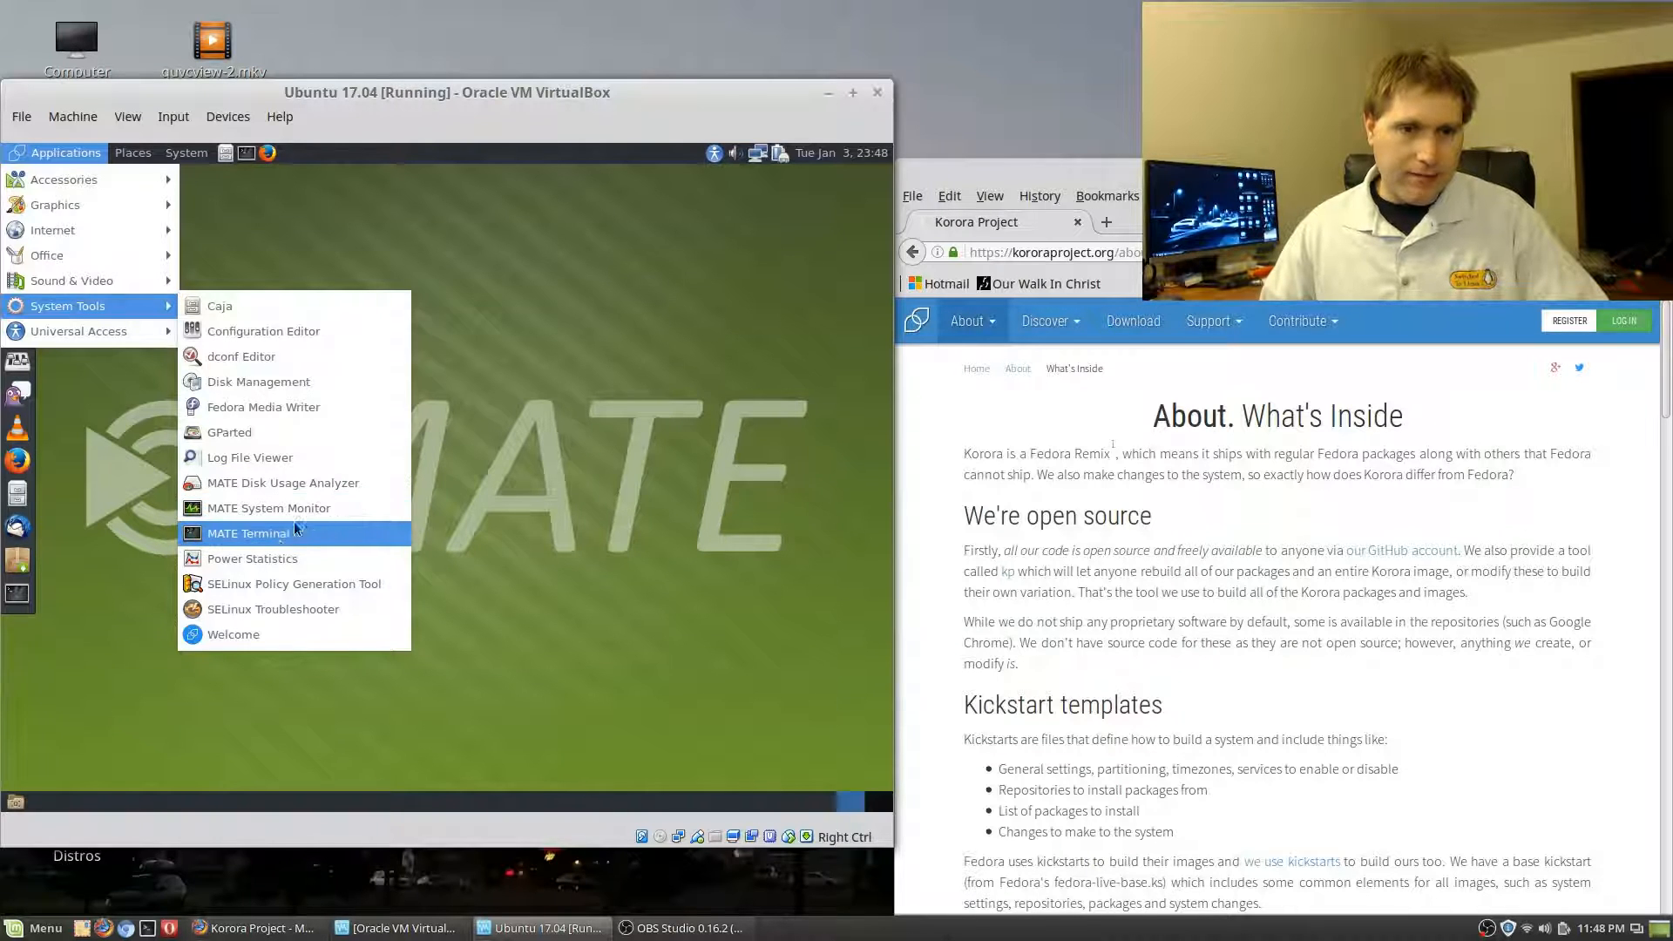
mouse_move(268, 507)
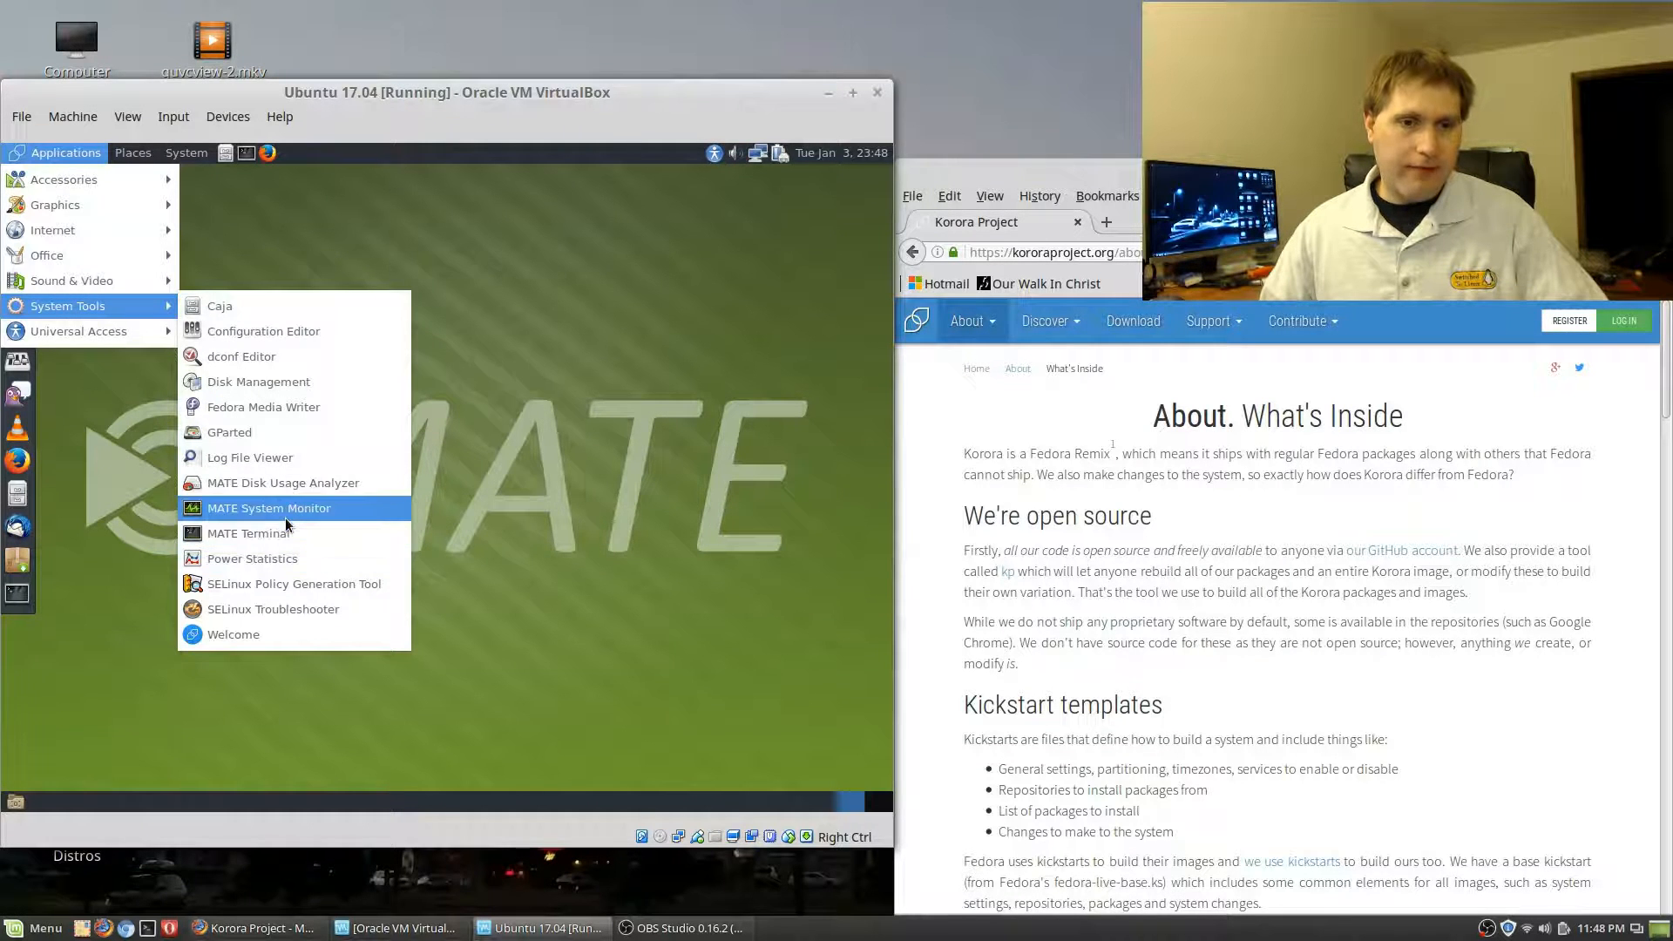
click(270, 508)
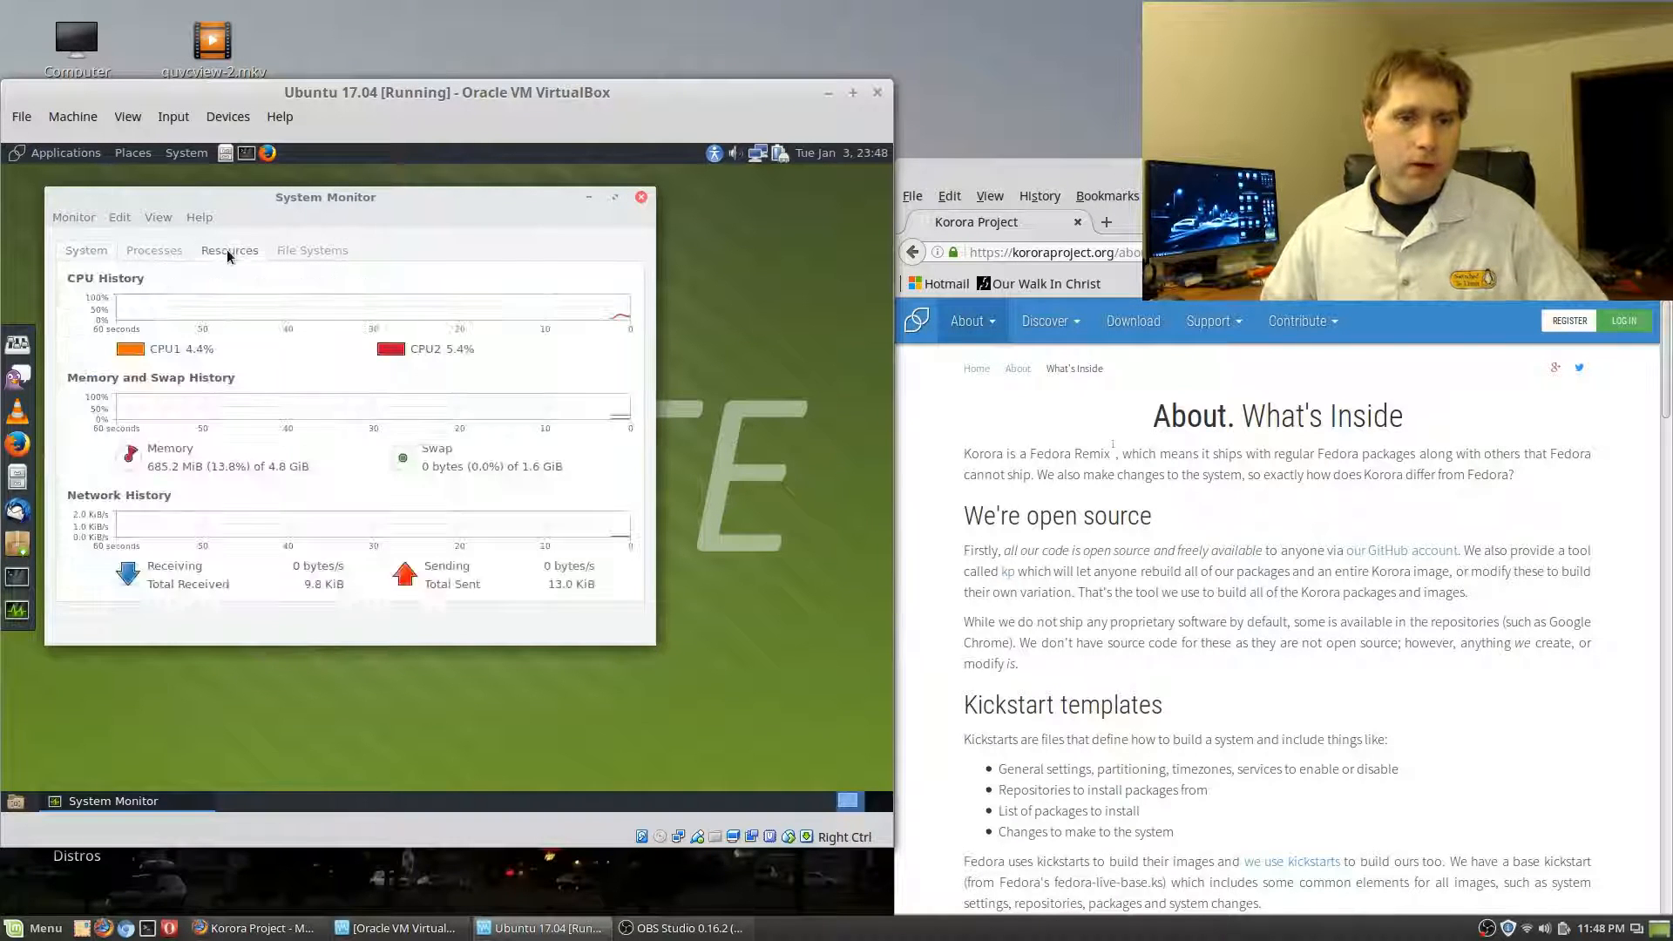
Check the System Monitor's File Systems table, then launch the Korora Welcome screen from System Tools
click(312, 249)
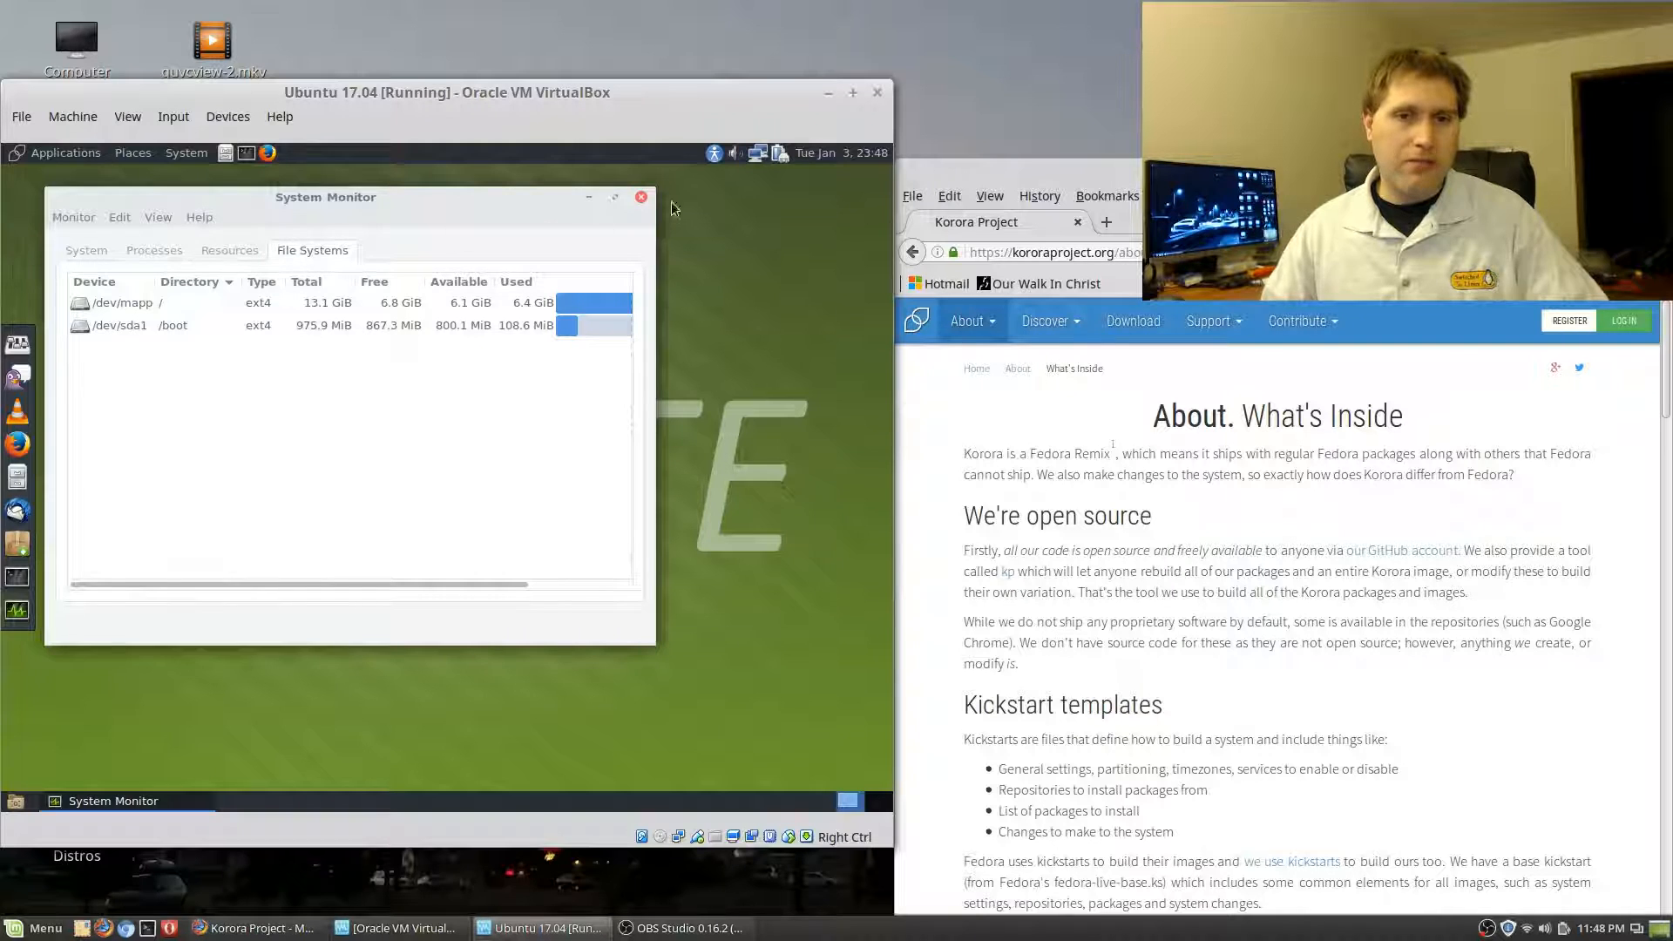
click(64, 153)
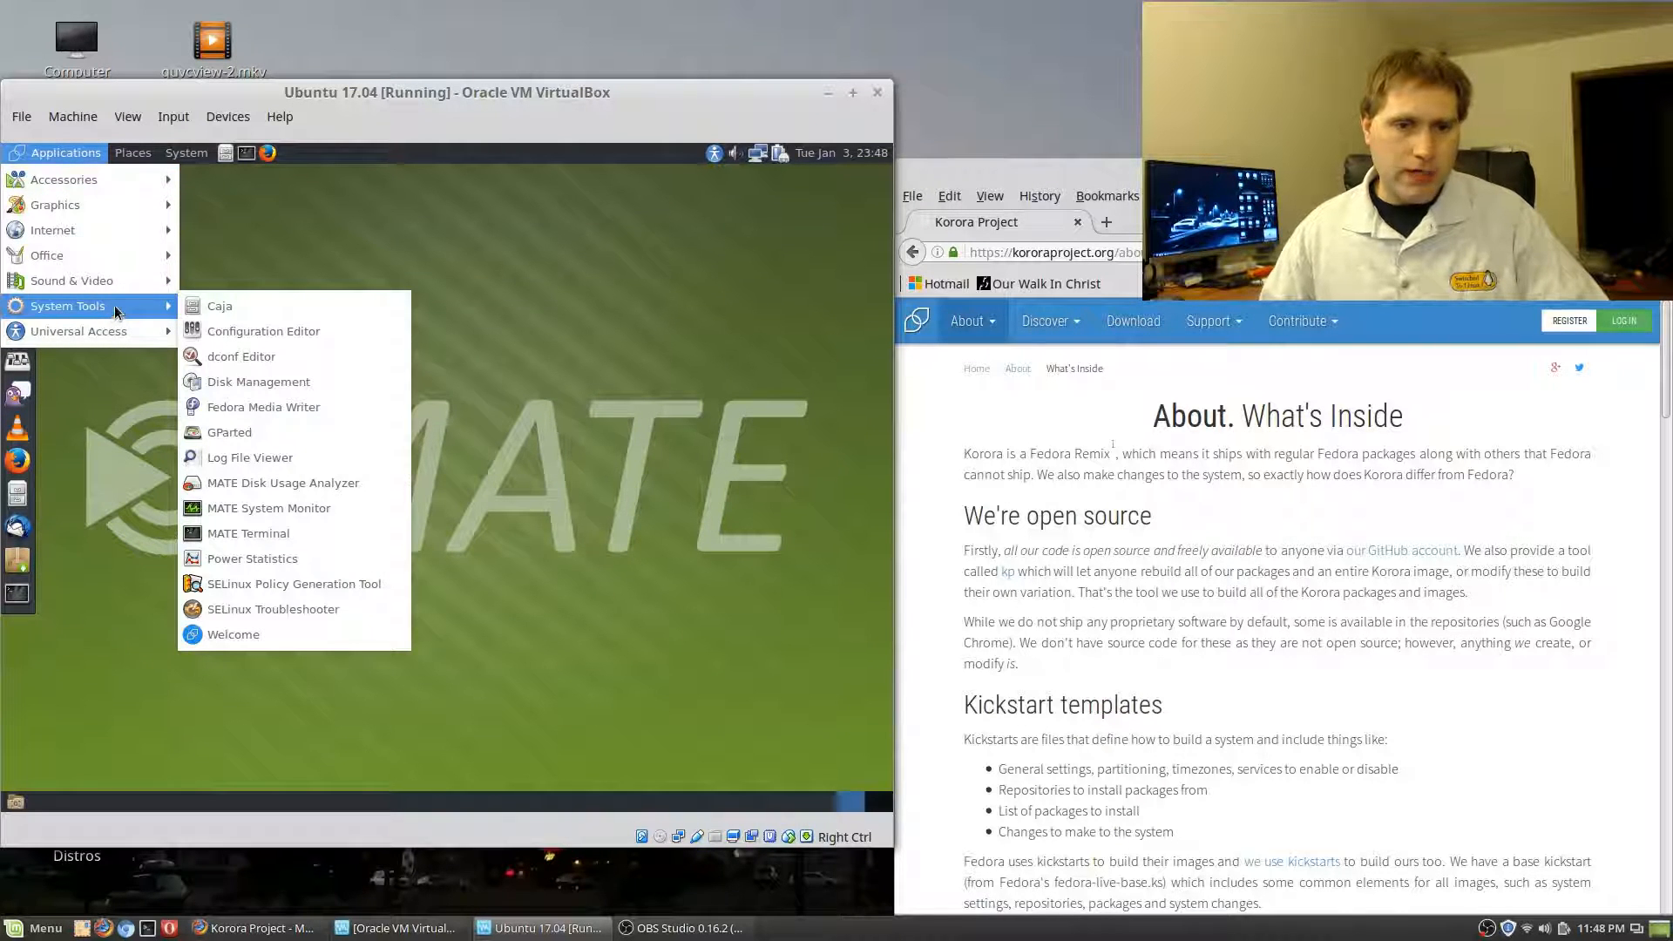
mouse_move(264, 331)
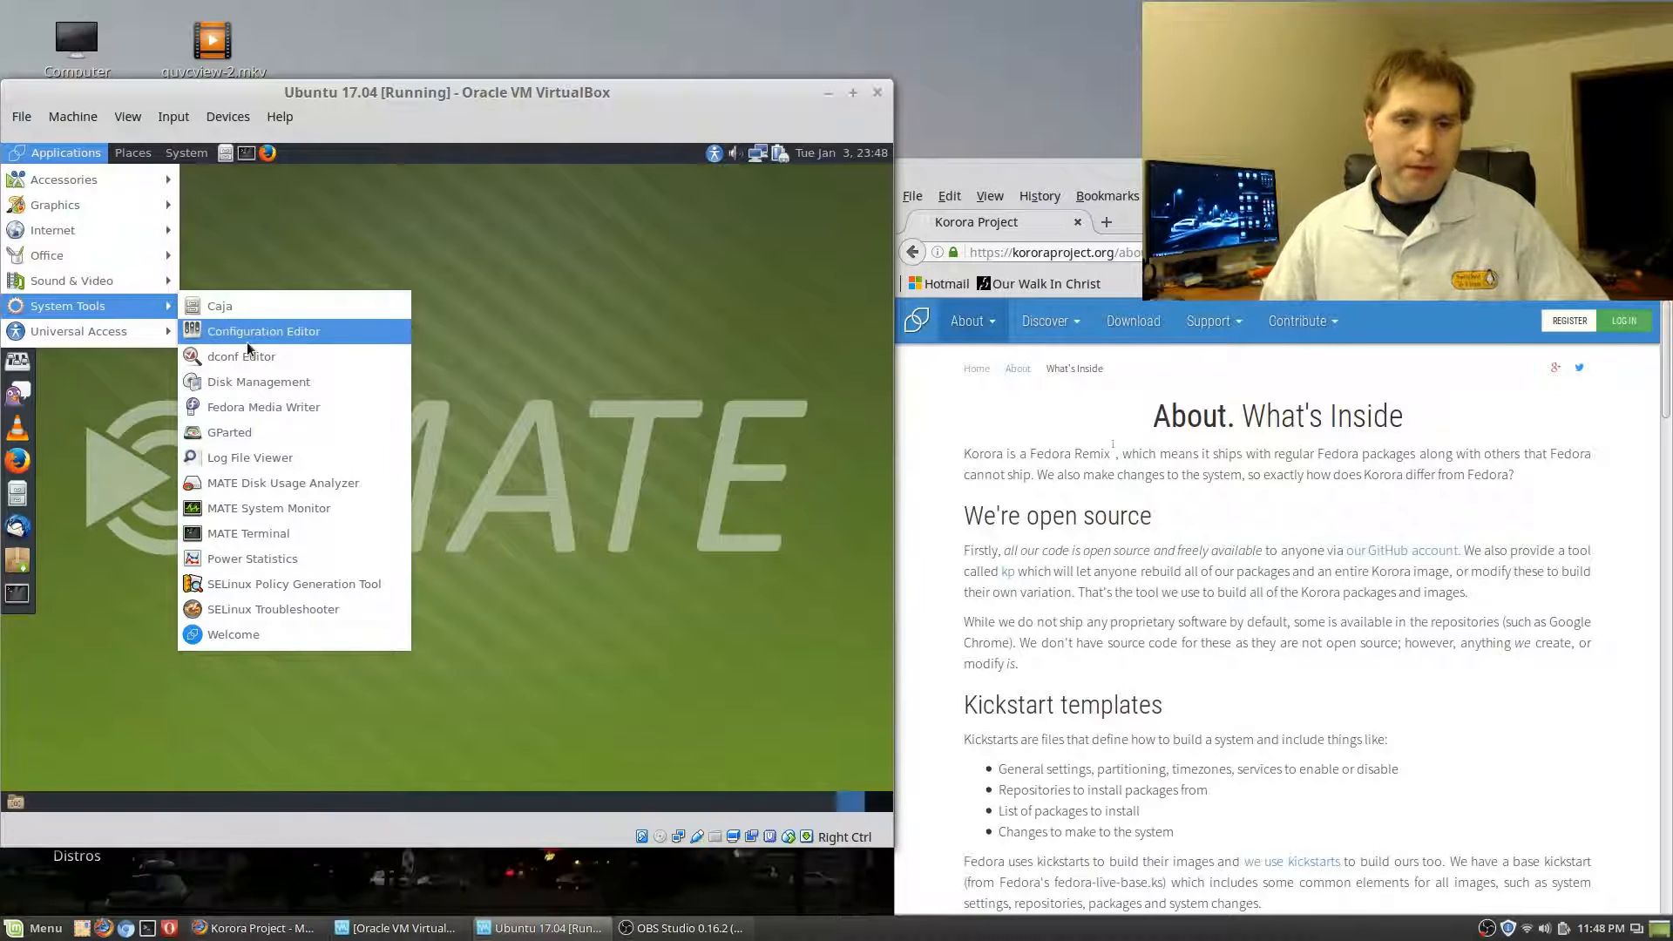
mouse_move(274, 608)
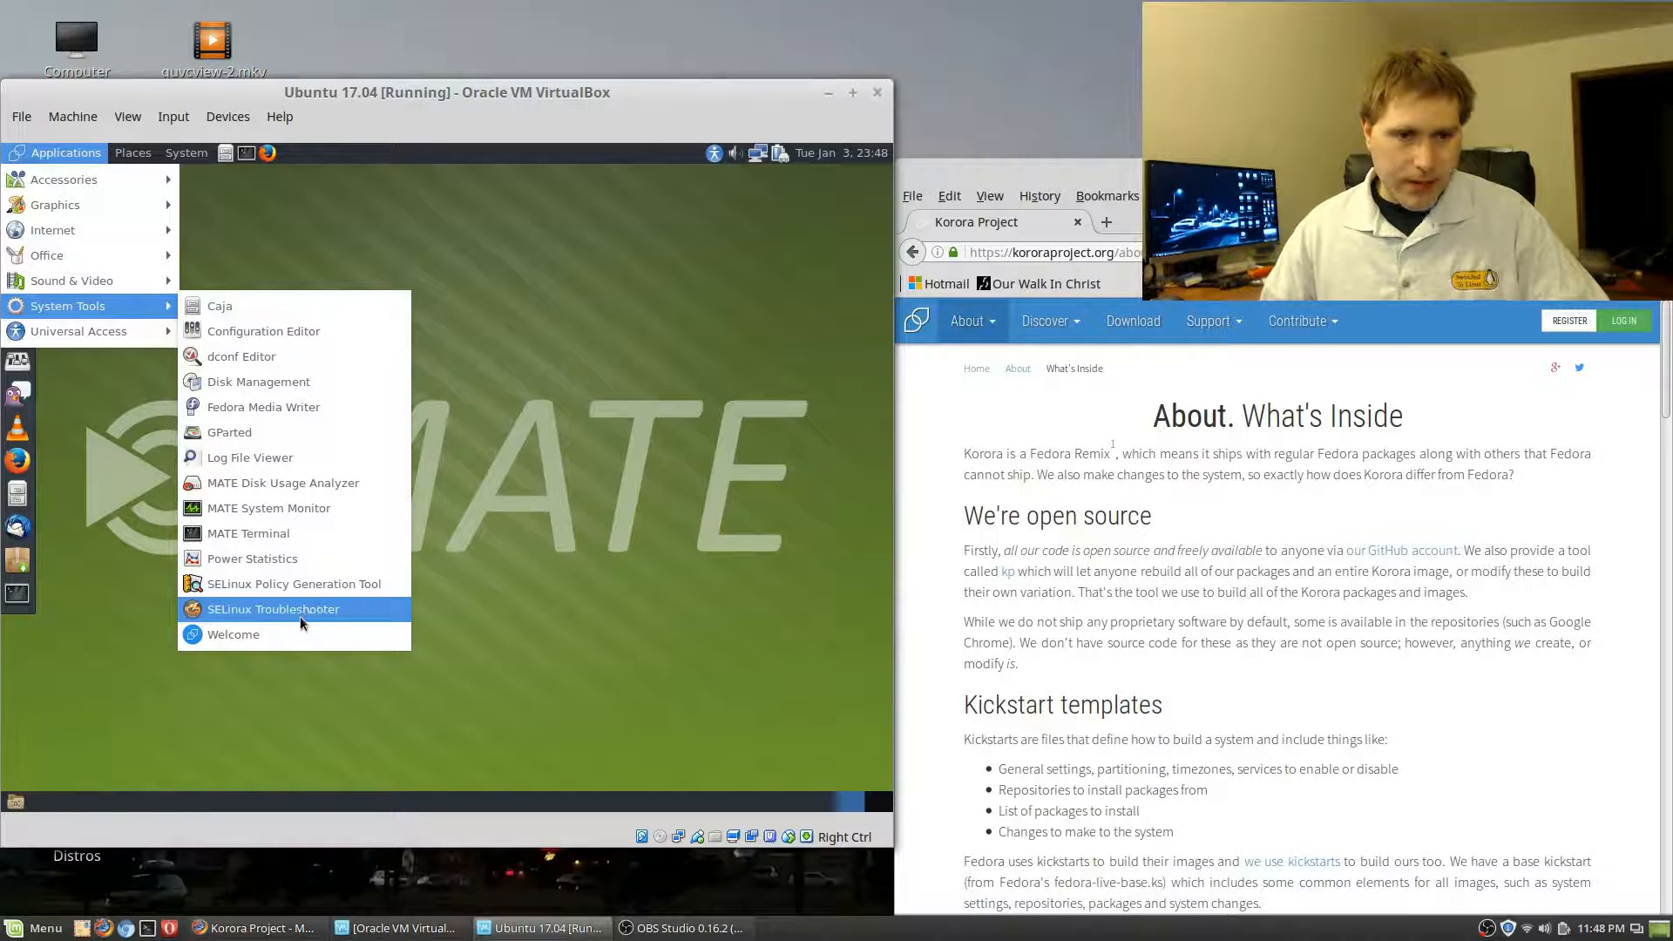
click(244, 637)
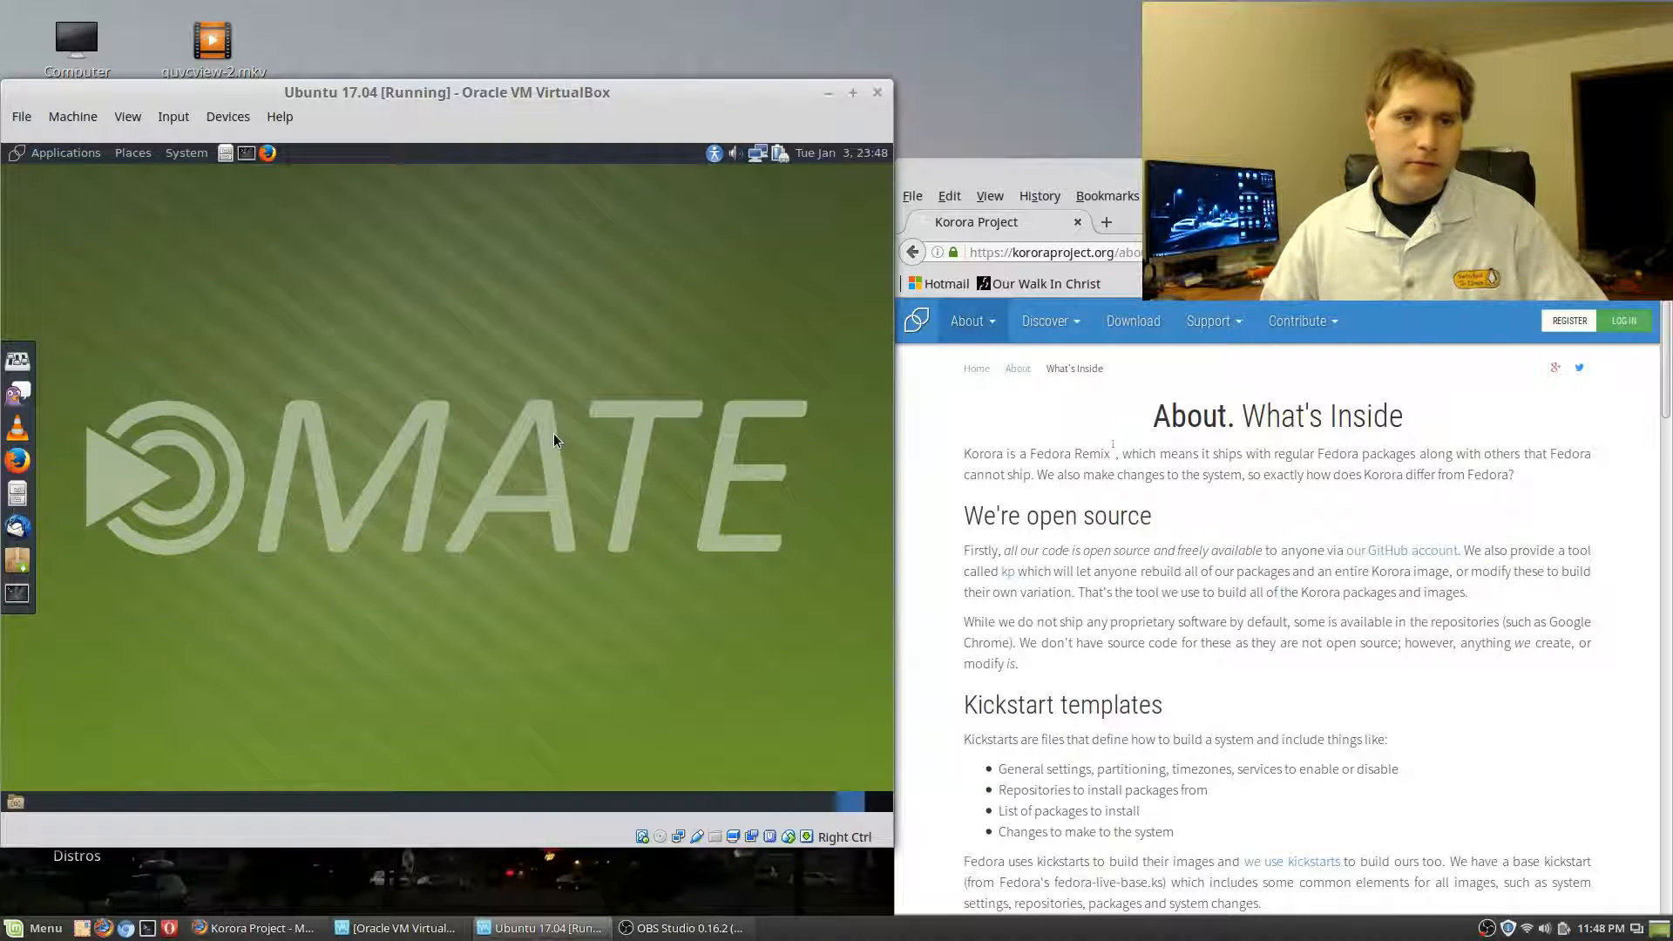
mouse_move(68, 272)
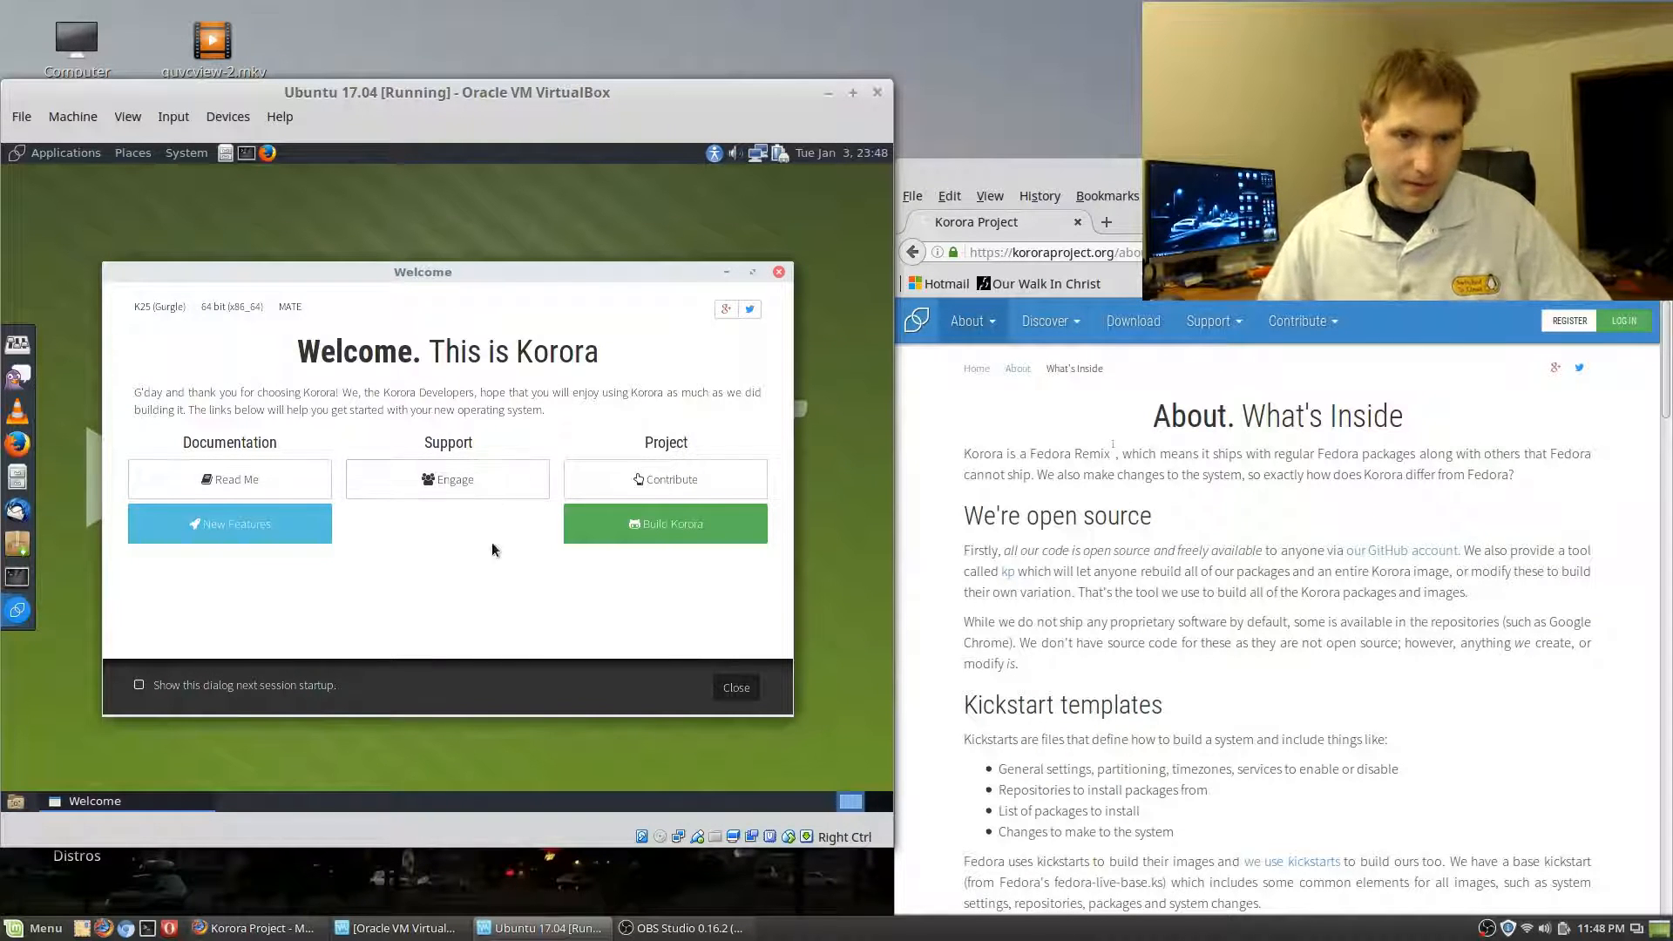
mouse_move(388, 599)
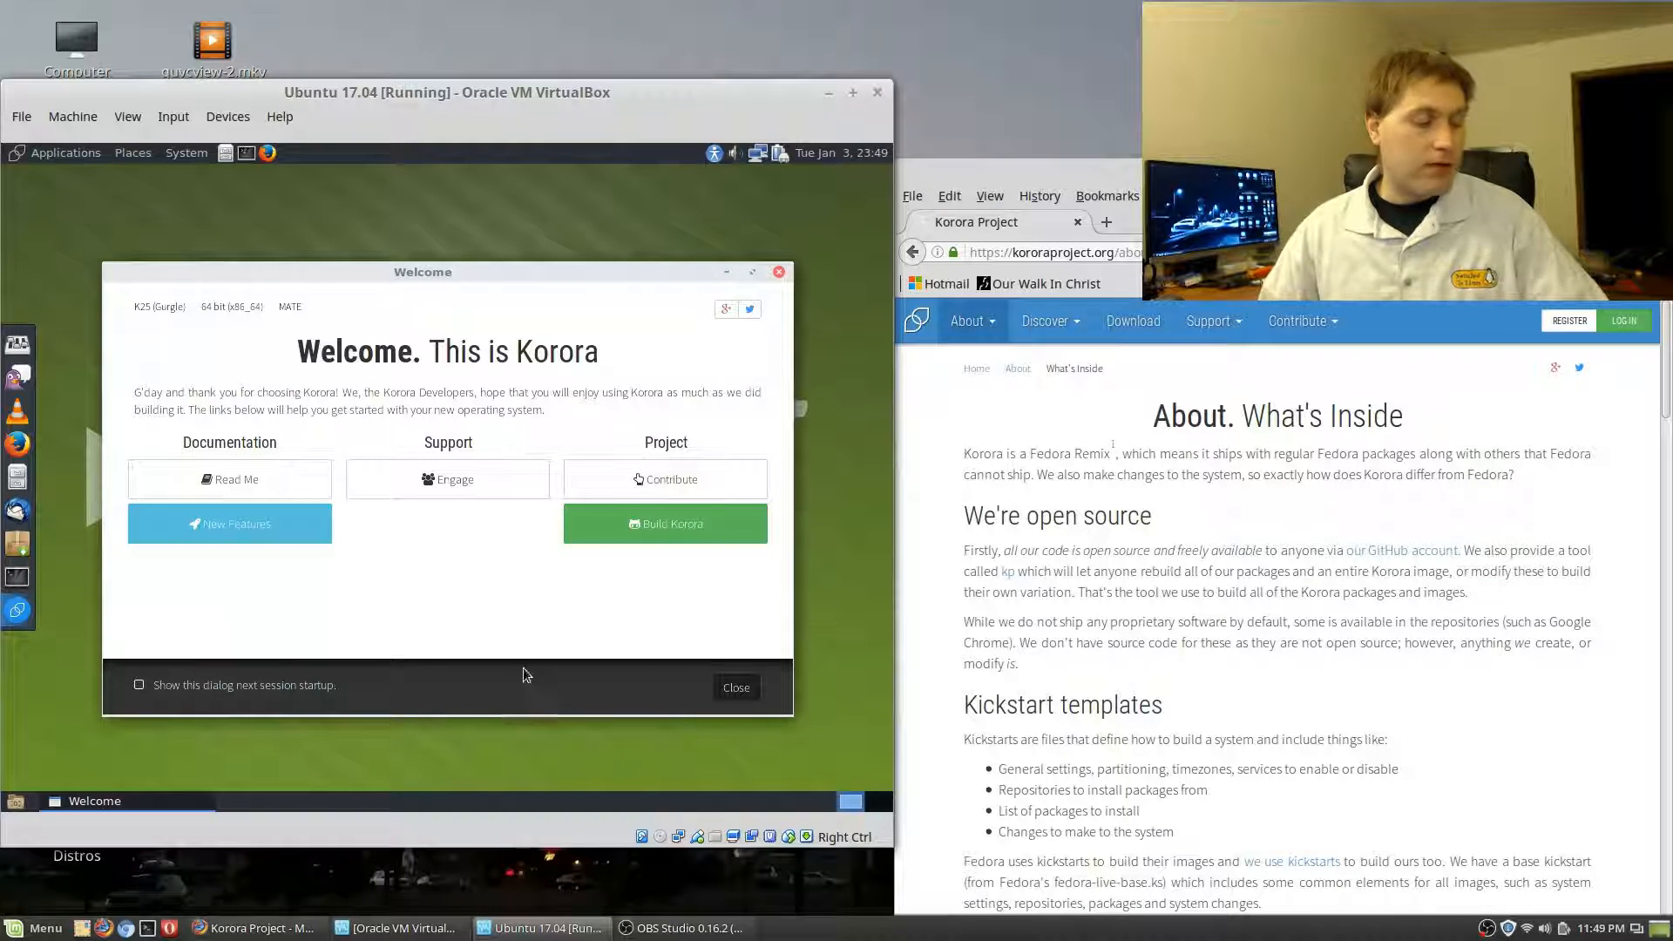
mouse_move(534, 363)
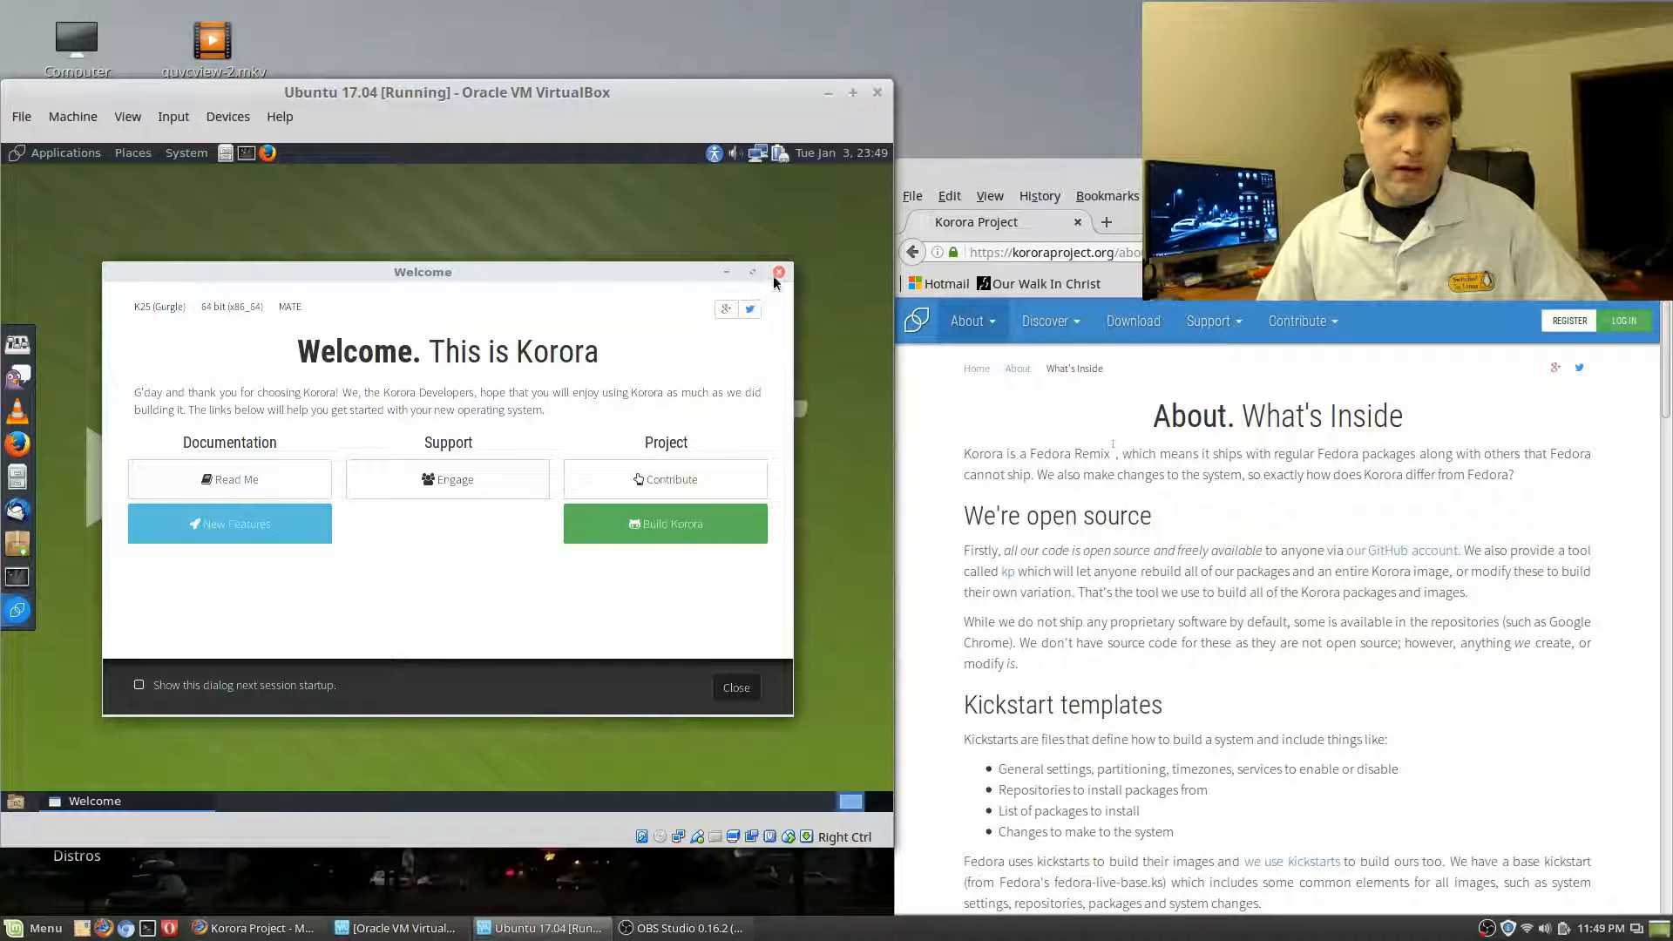
mouse_move(779, 274)
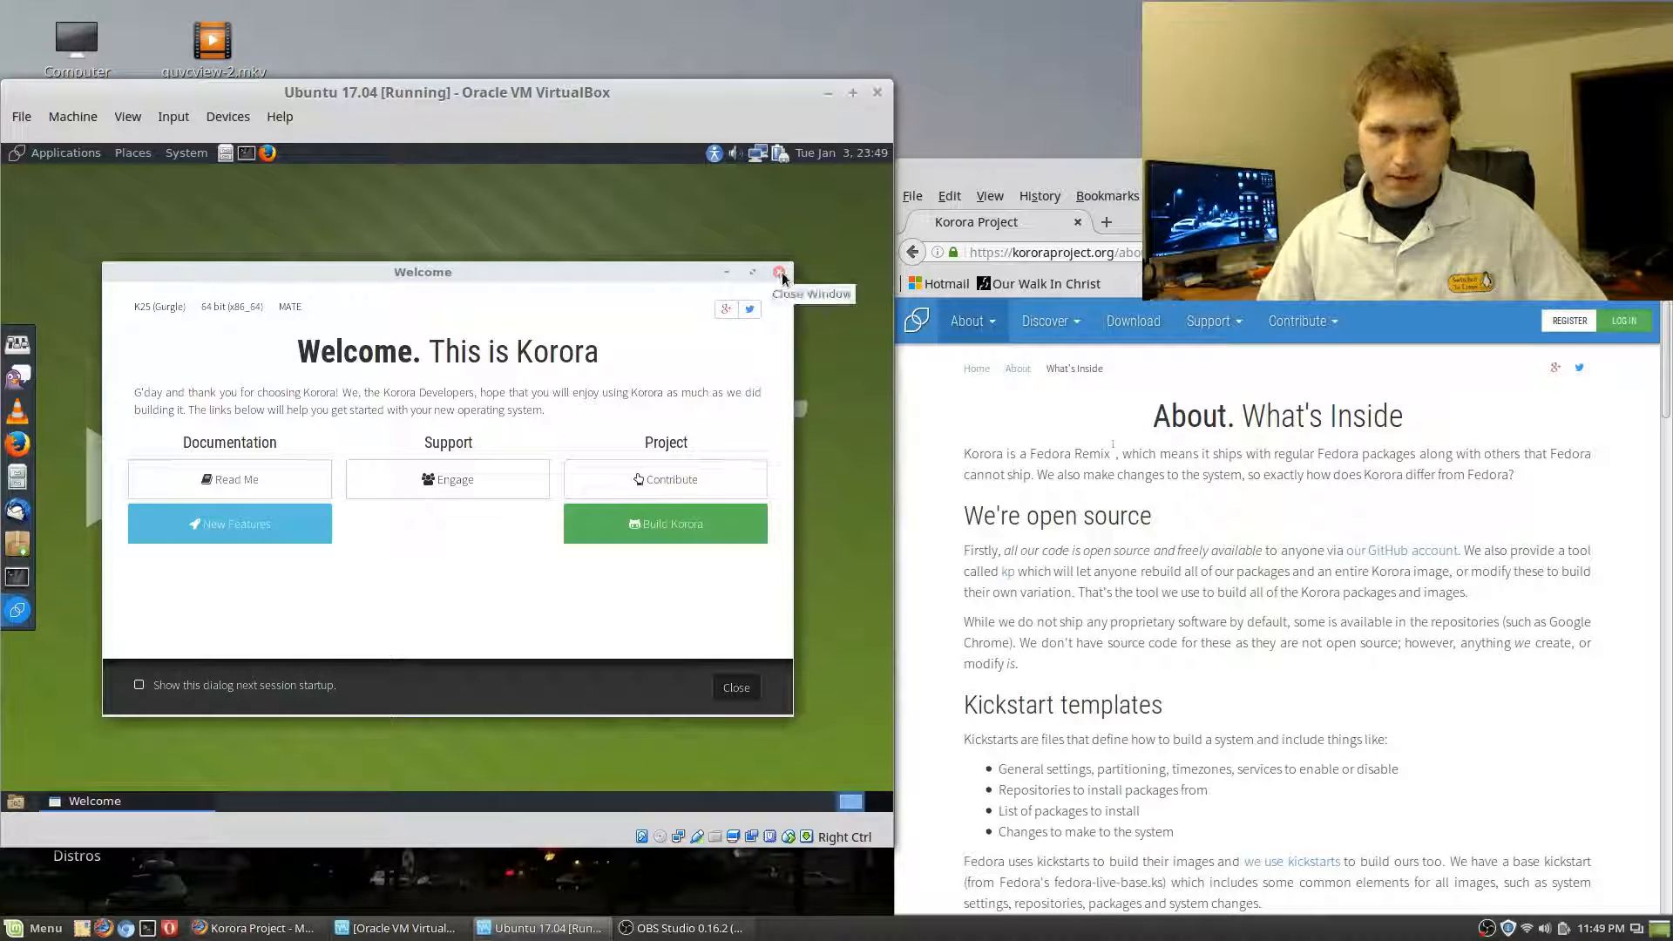
Close the 'Welcome. This is Korora' screen, returning to the application categories
click(65, 153)
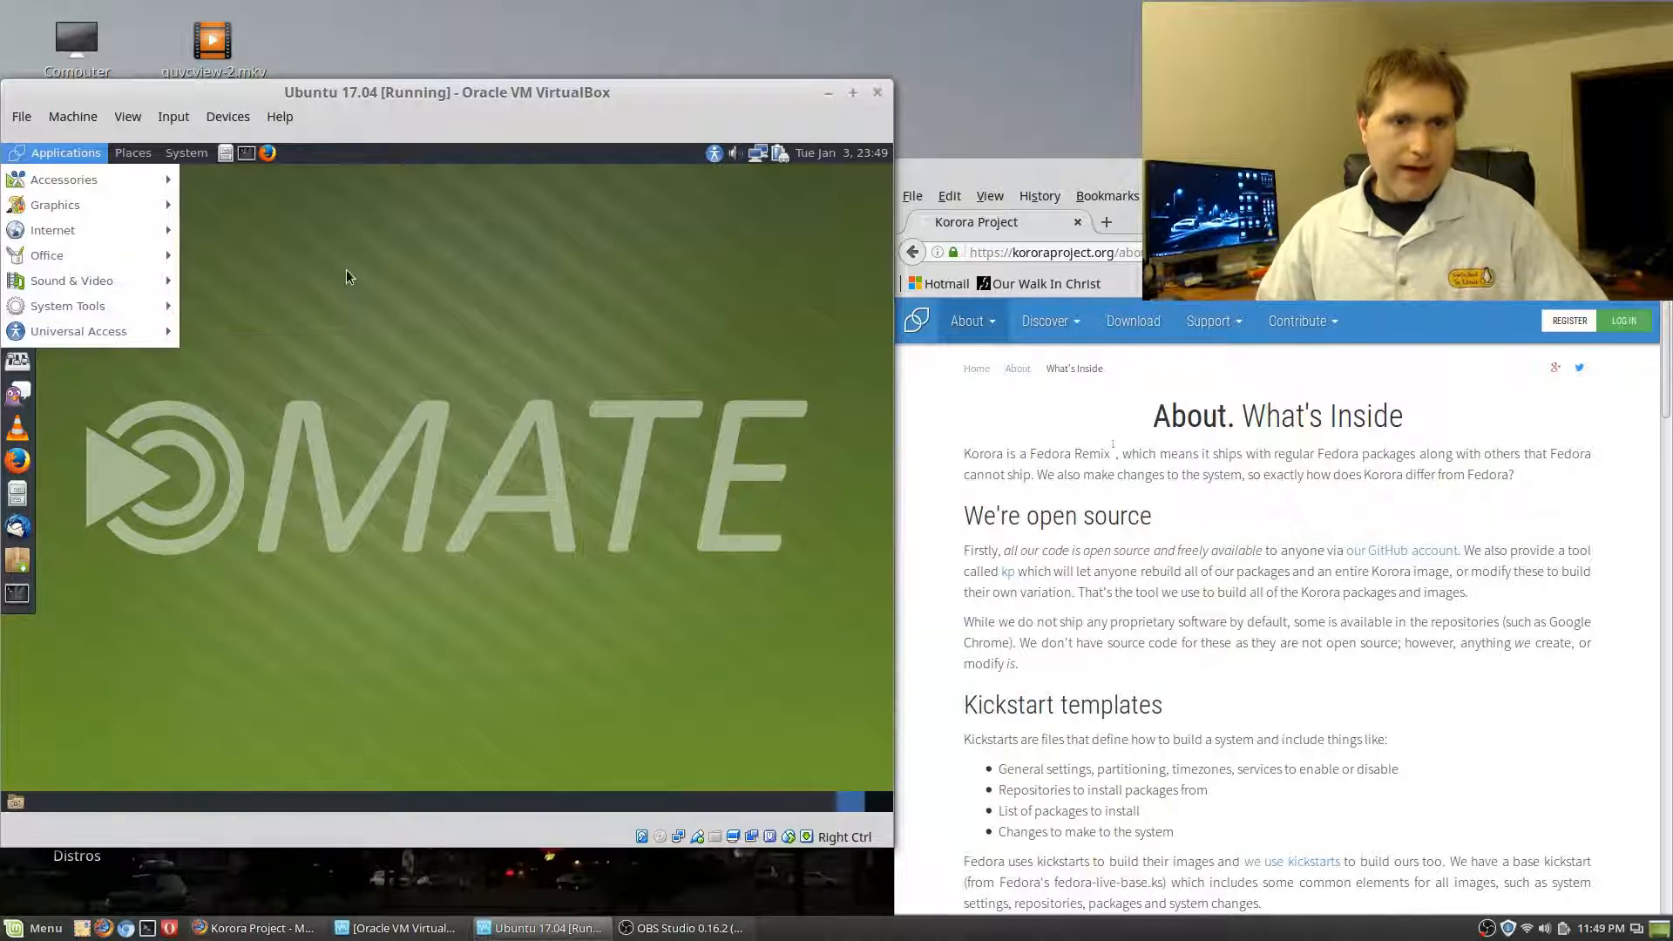
click(866, 221)
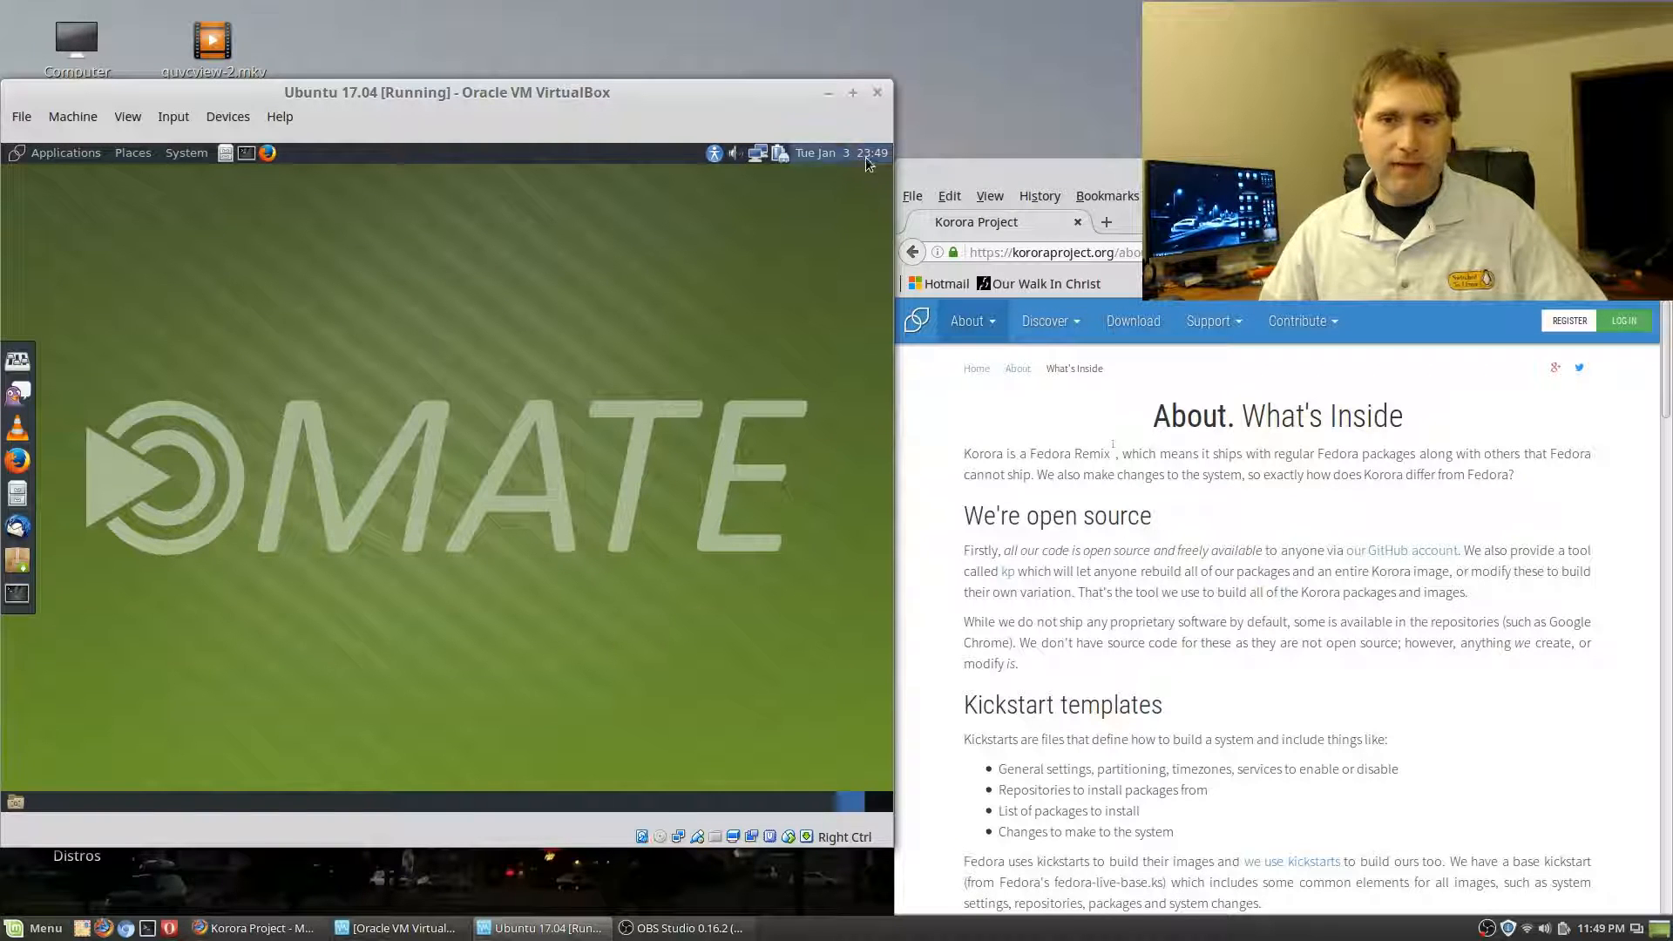
click(840, 153)
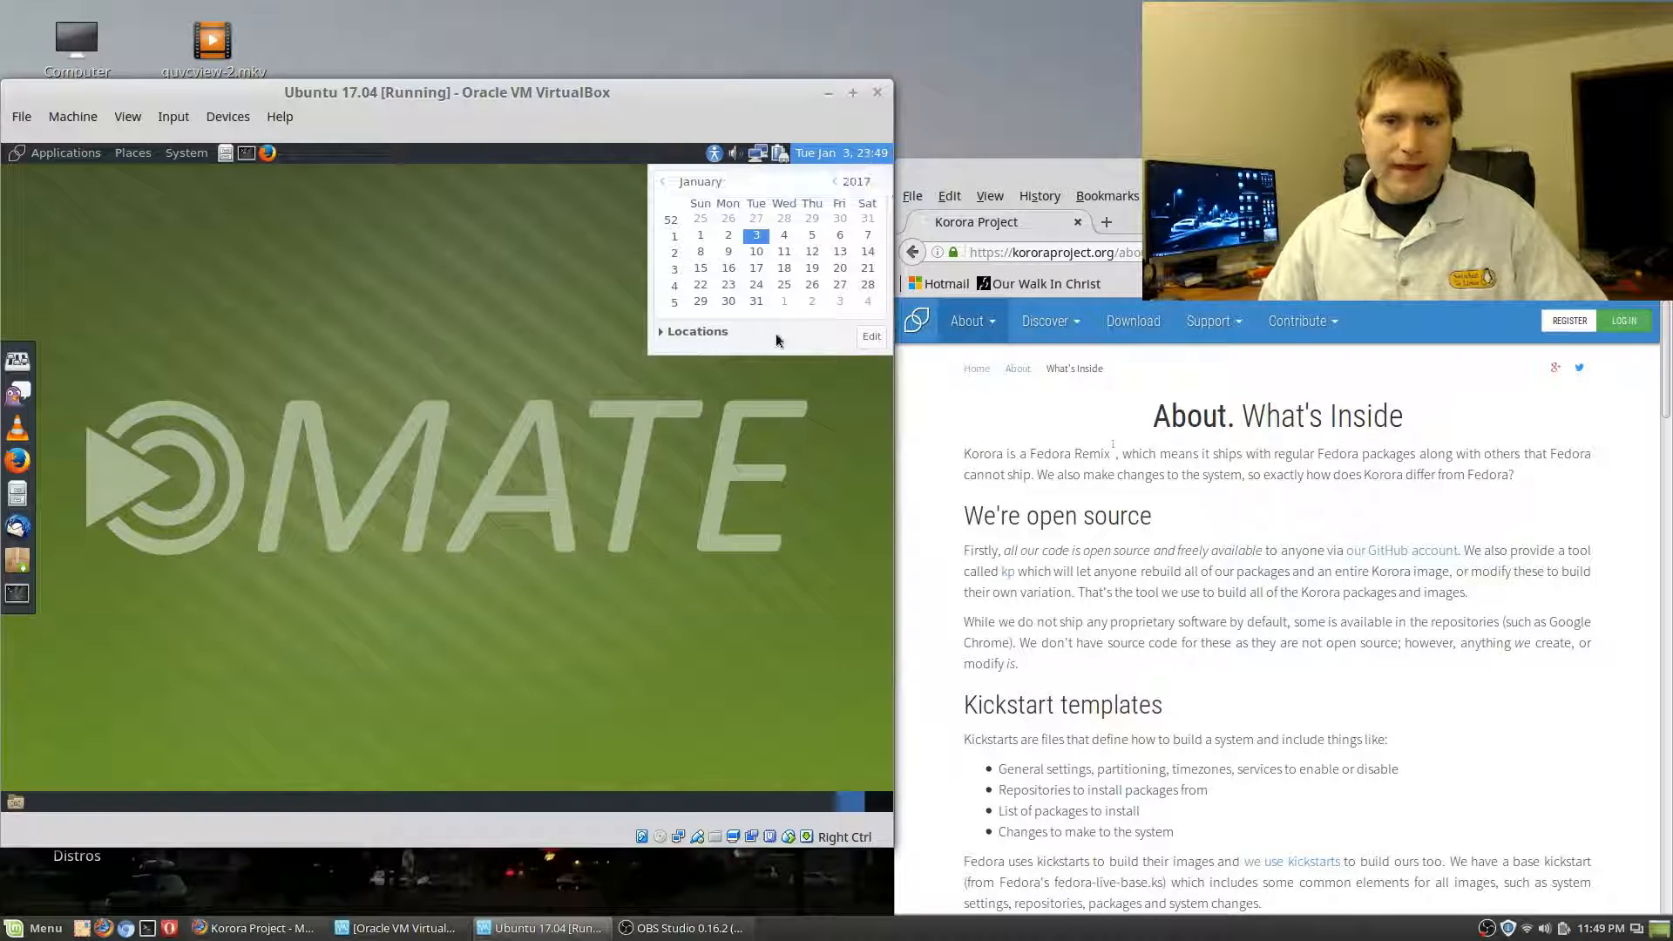
click(841, 153)
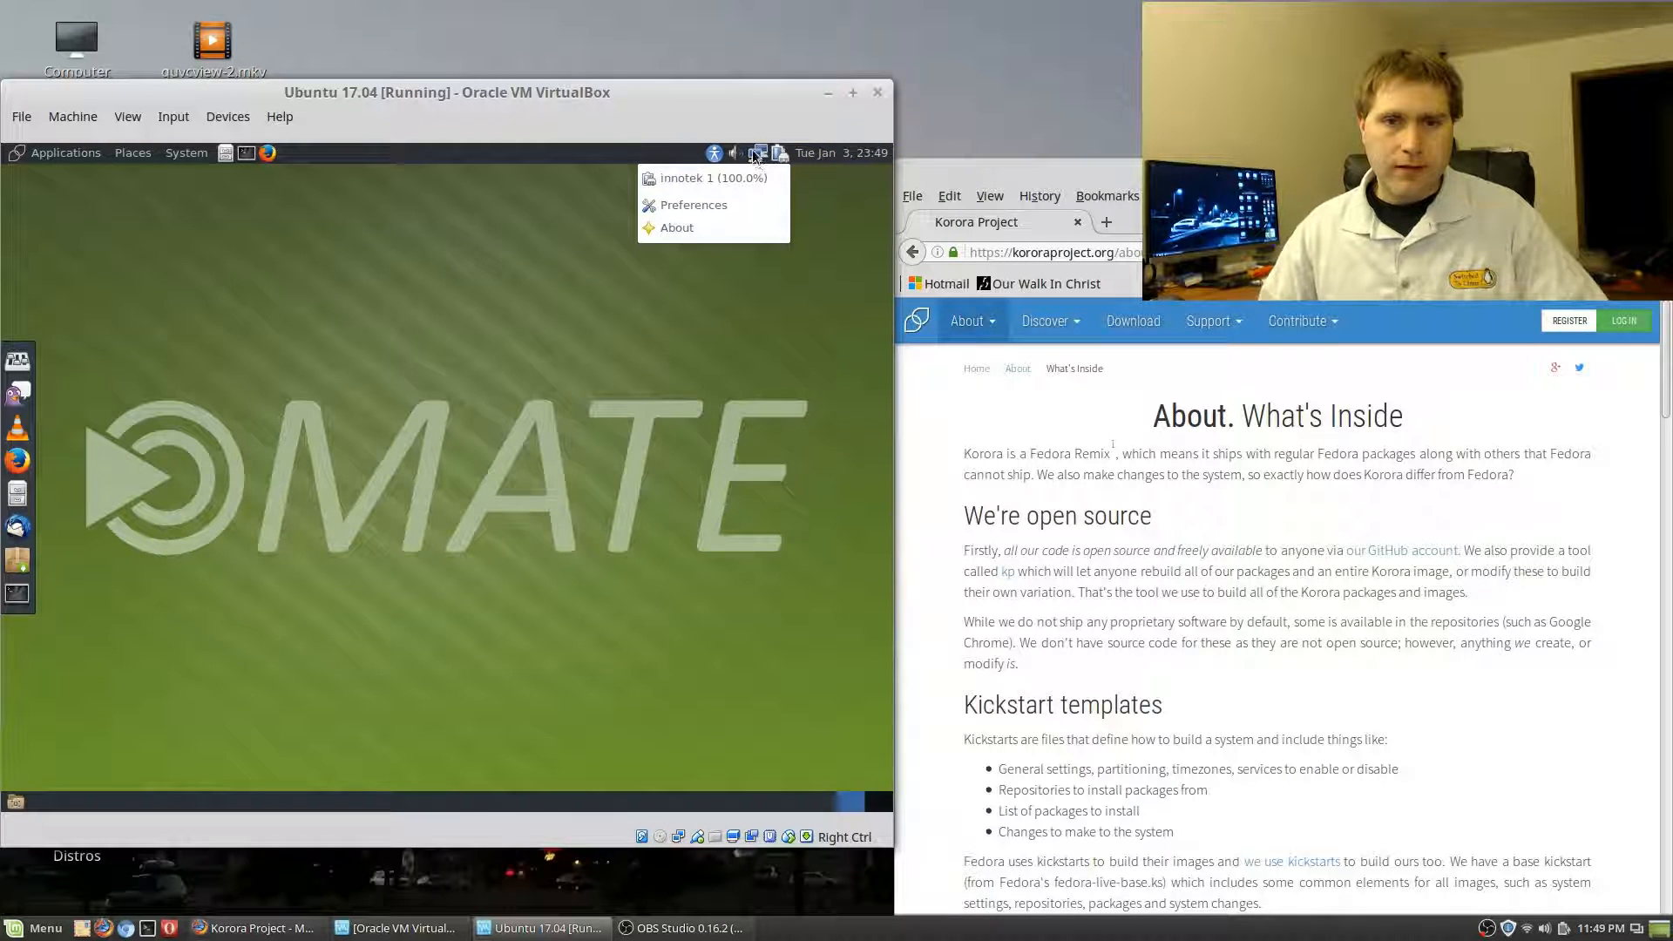
mouse_move(279, 493)
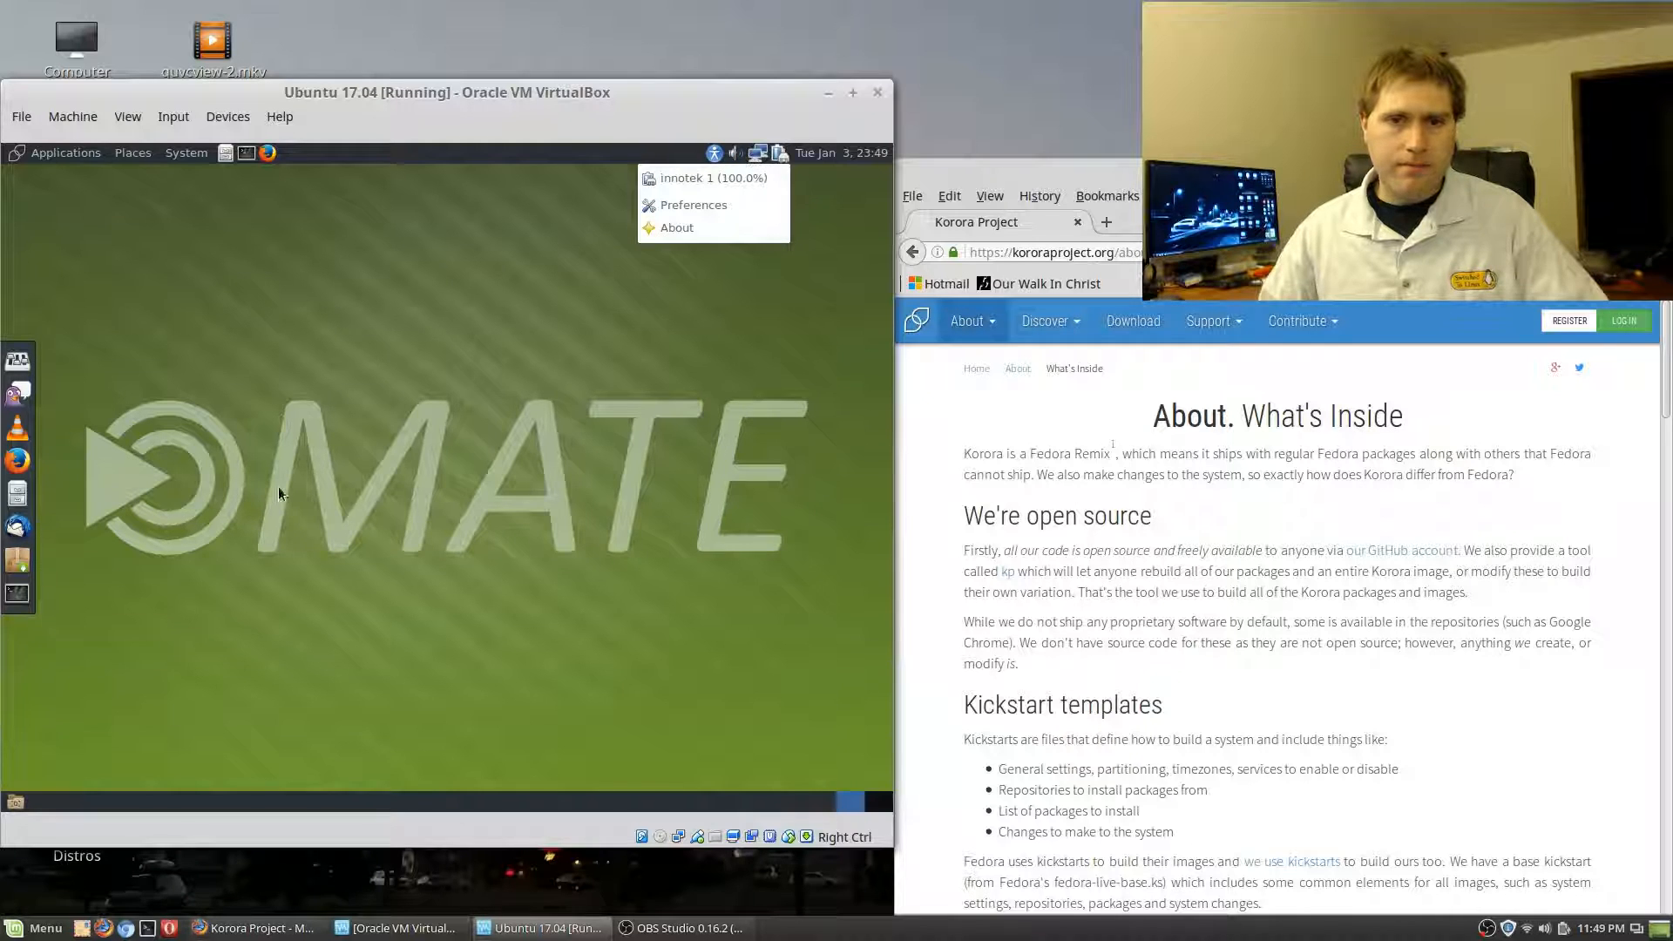
click(734, 153)
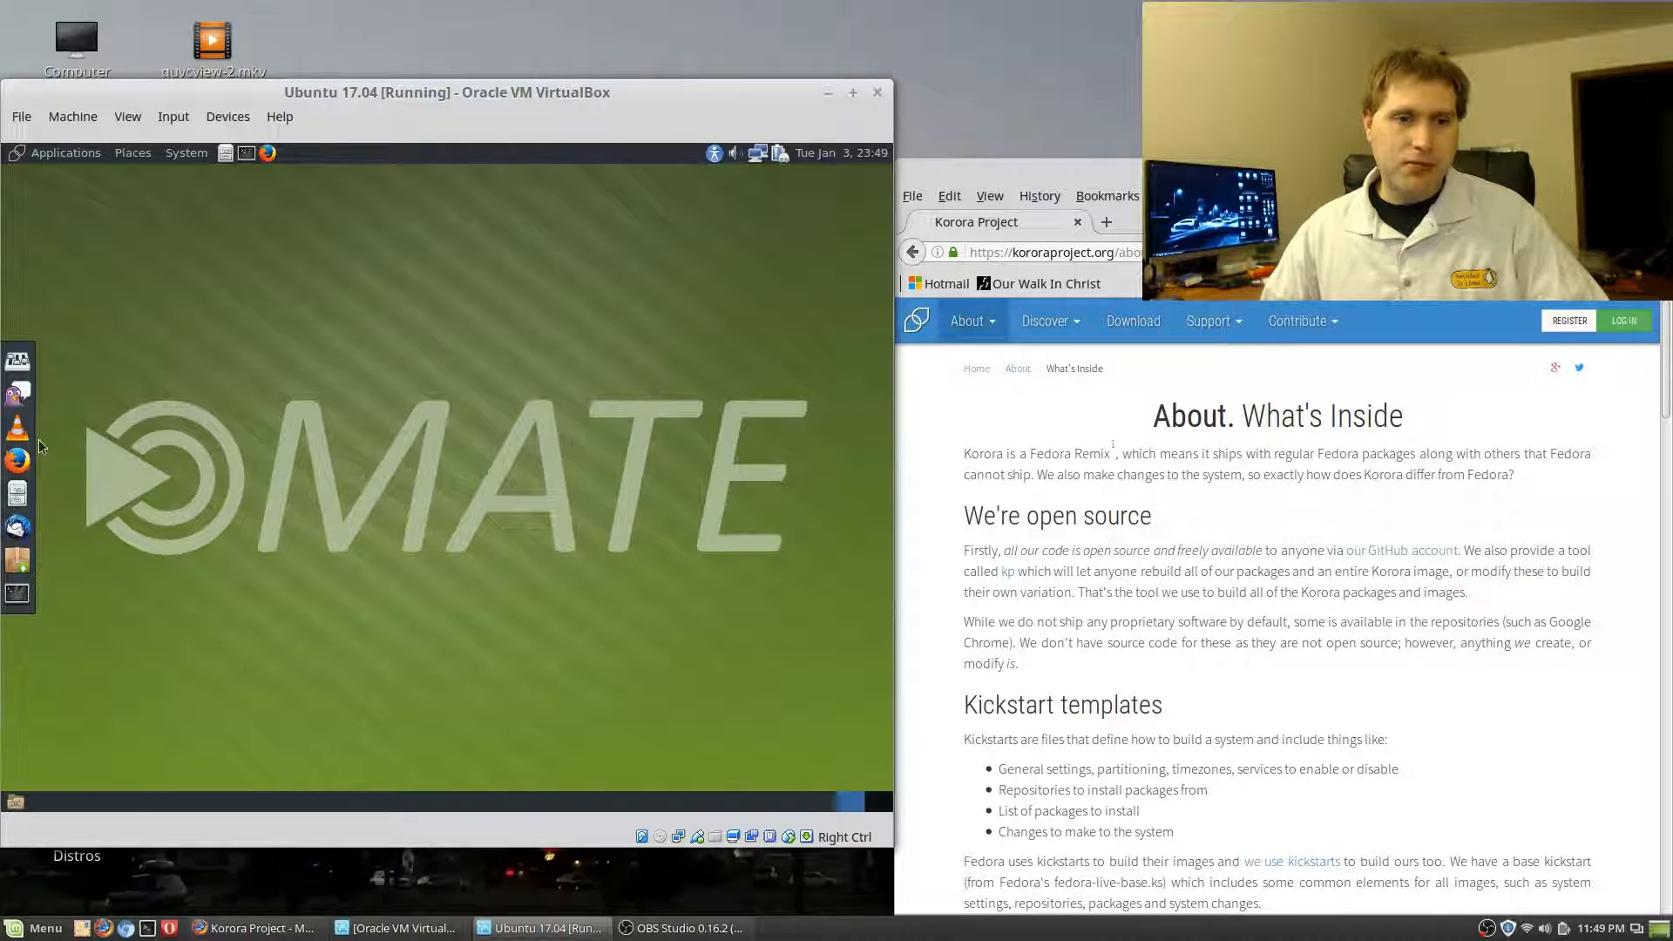
right_click(18, 459)
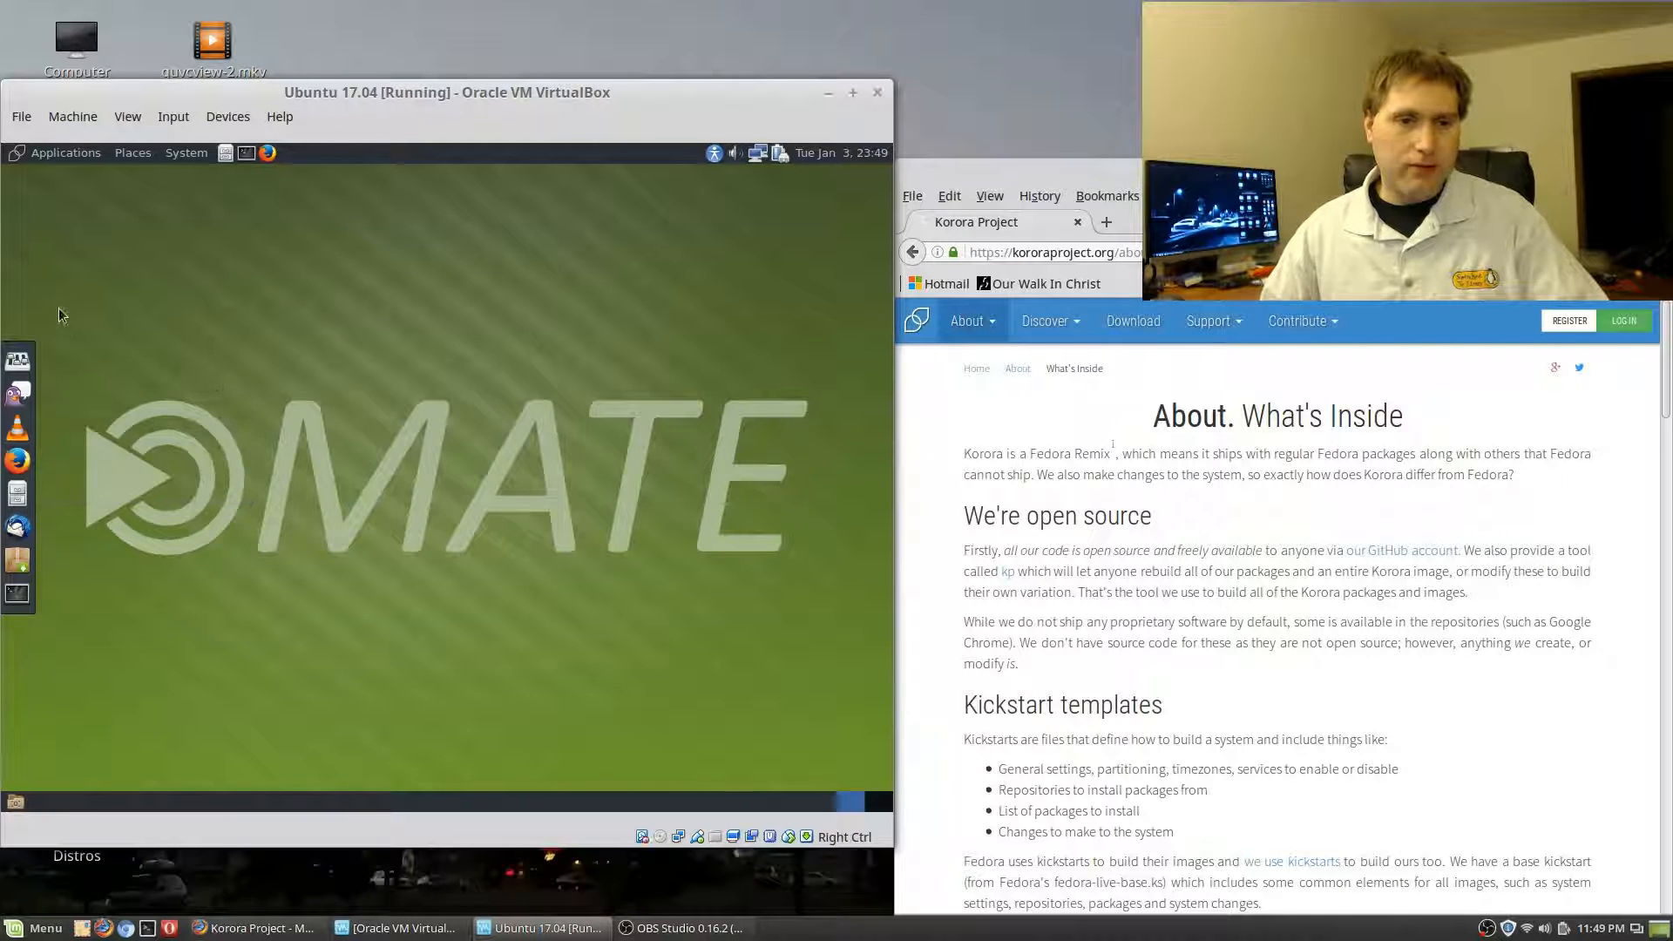
mouse_move(17, 592)
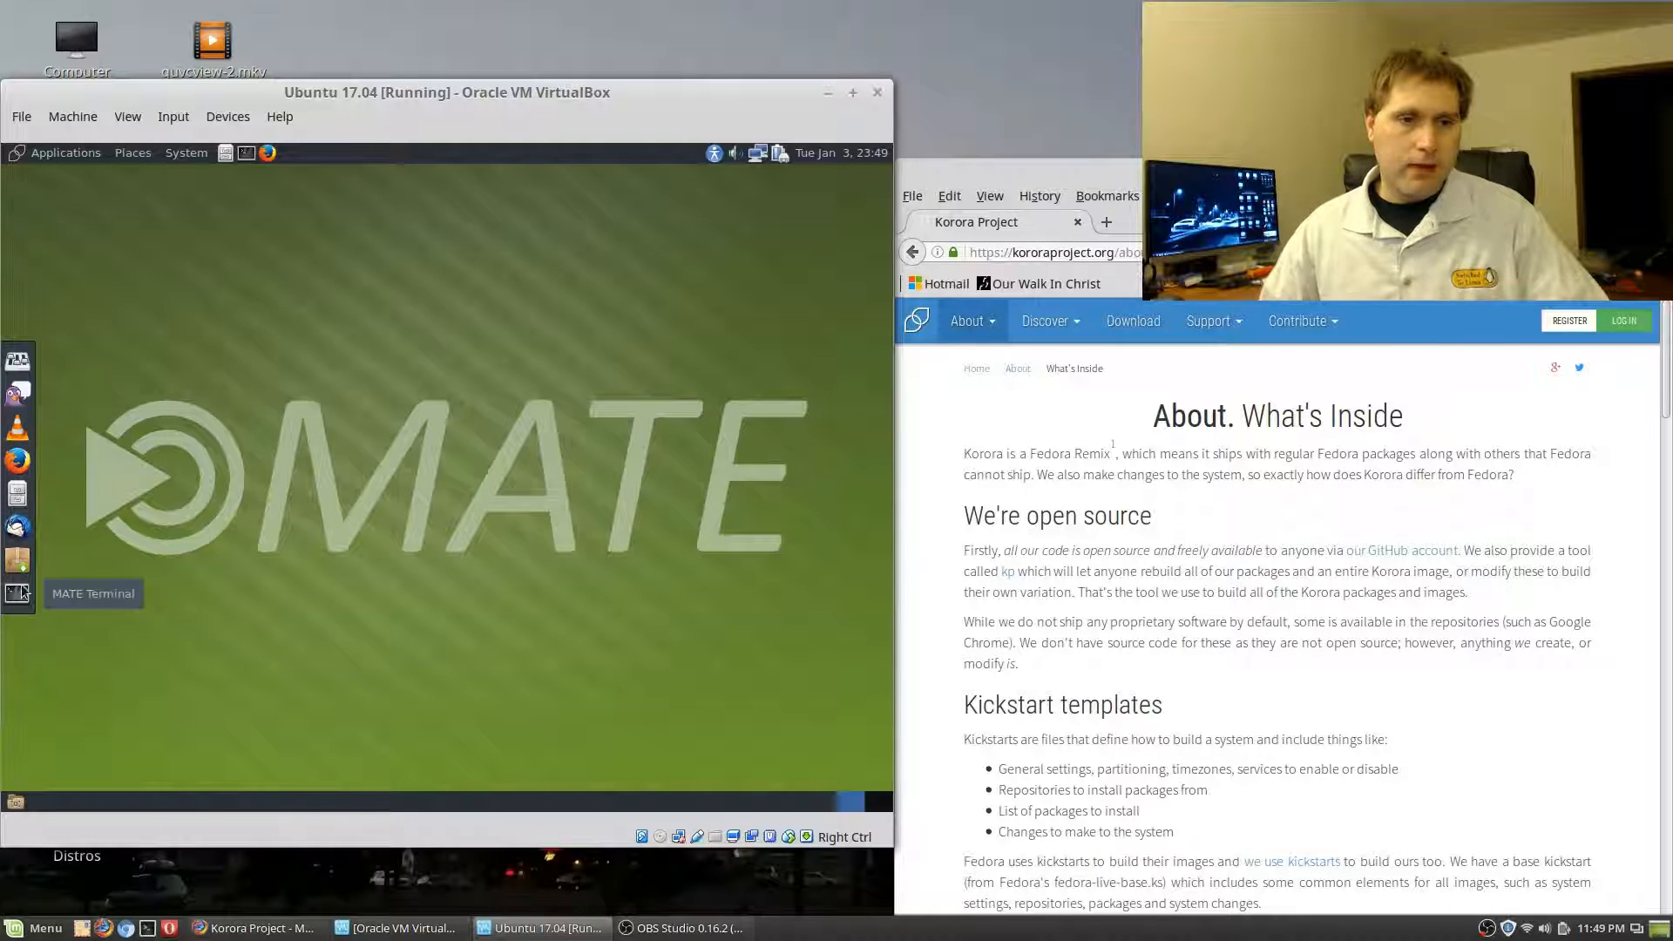
click(17, 595)
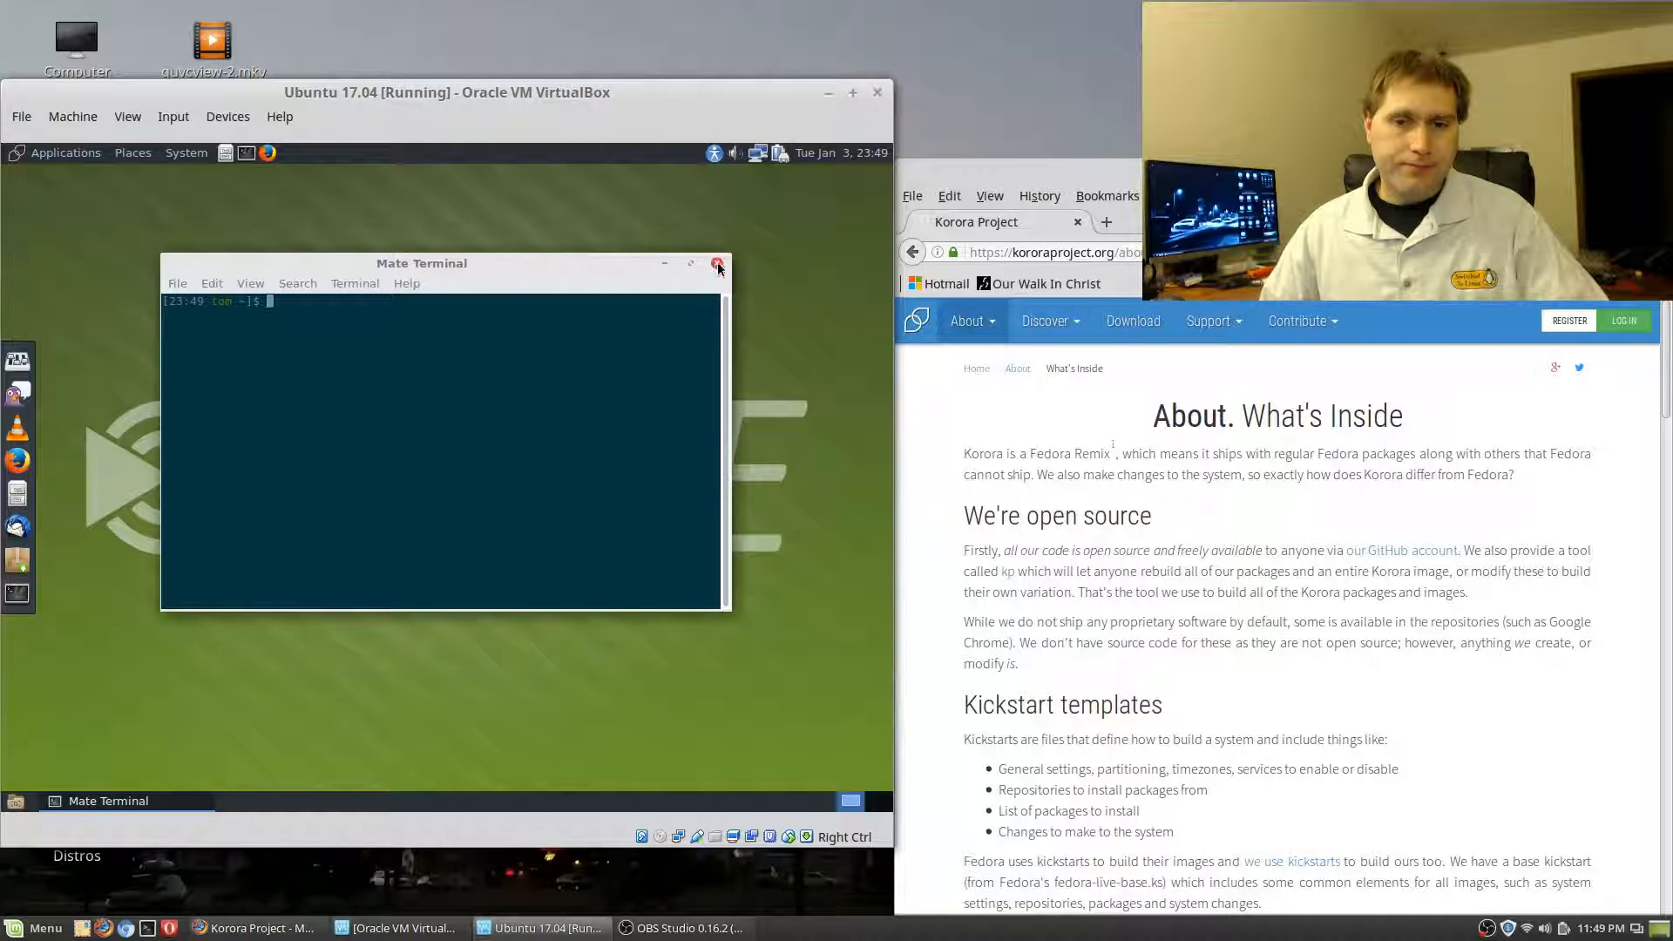
click(717, 264)
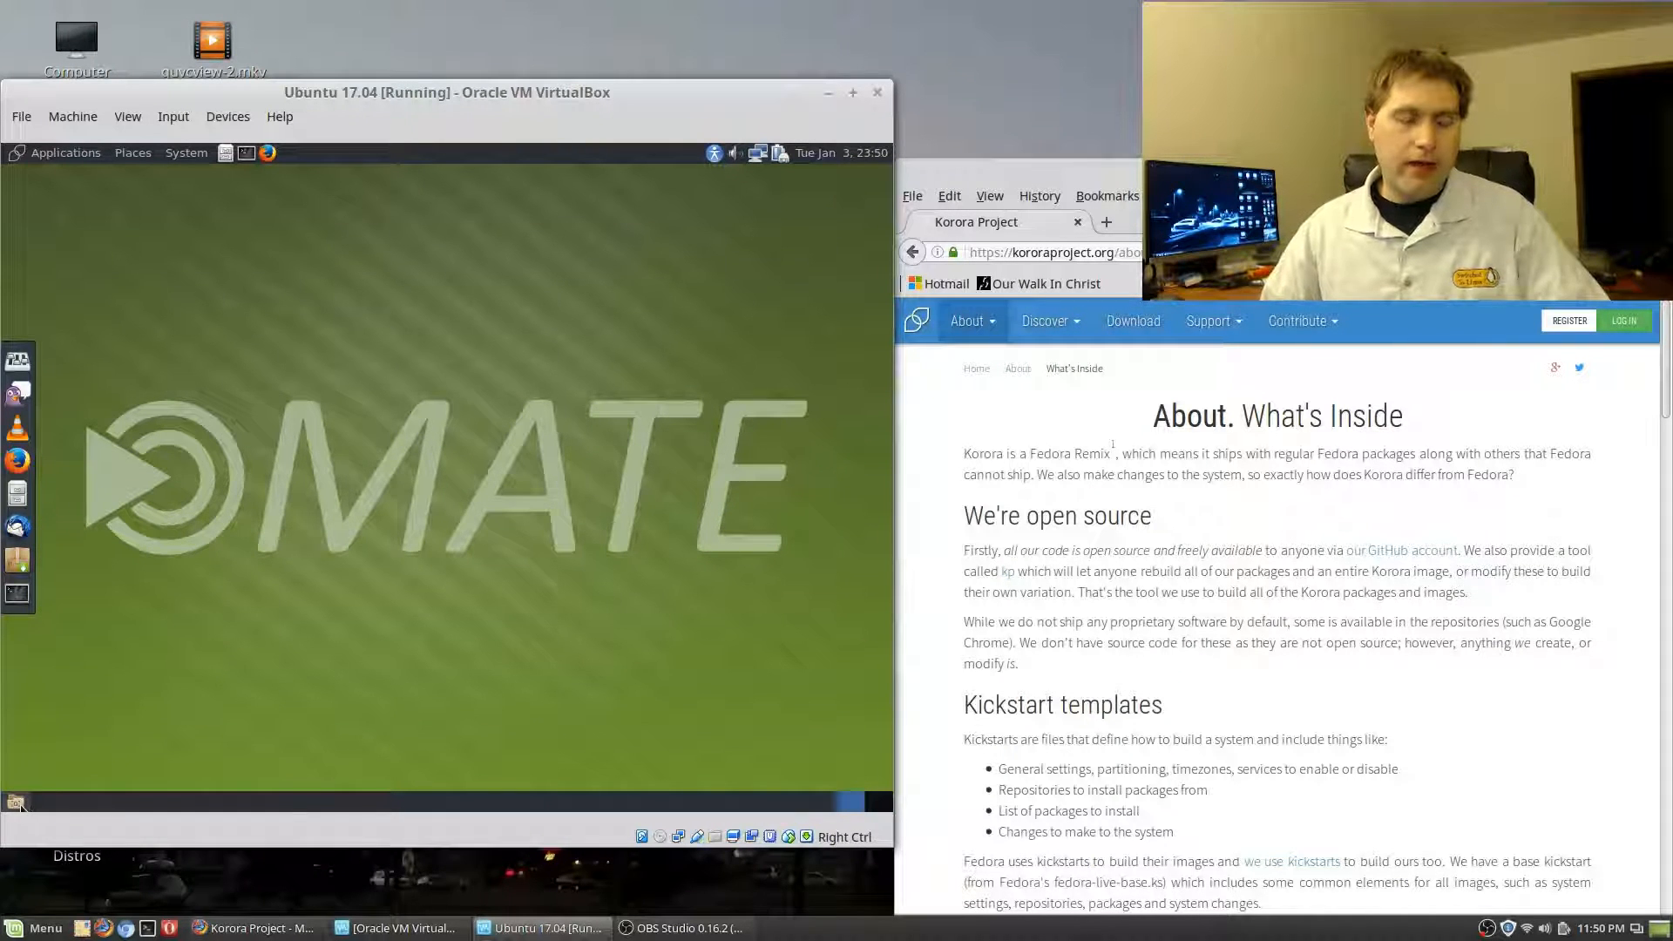
mouse_move(16, 802)
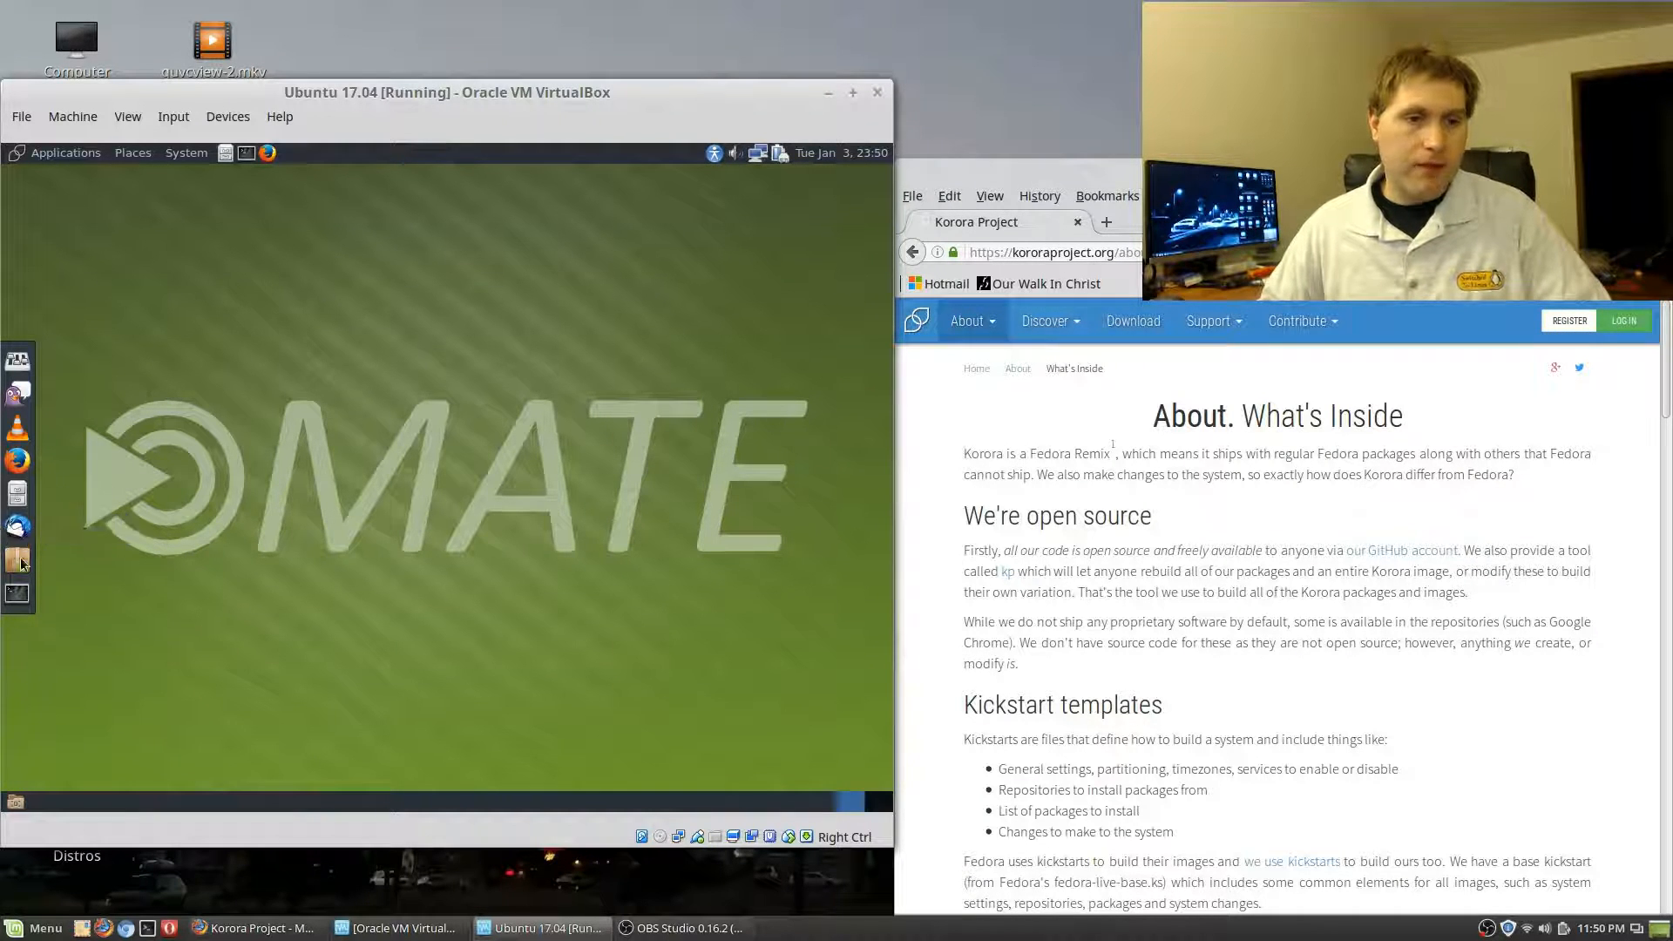
Browse Applications and Places, then bring up the desktop's create folder/launcher/document options
click(65, 153)
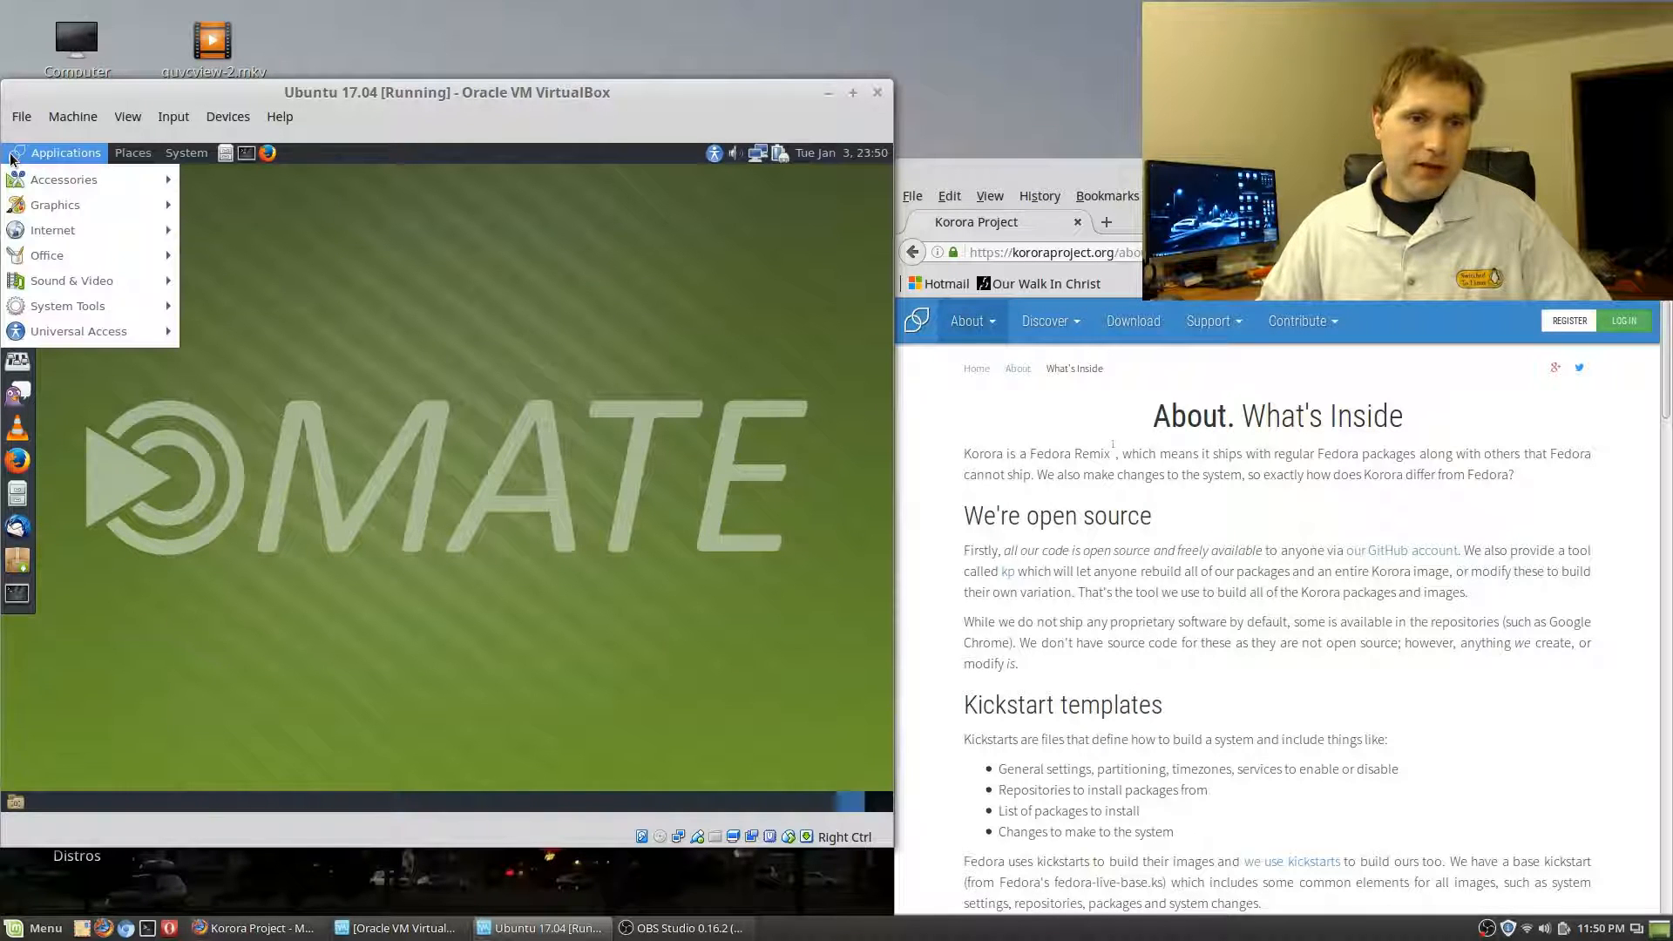
click(133, 153)
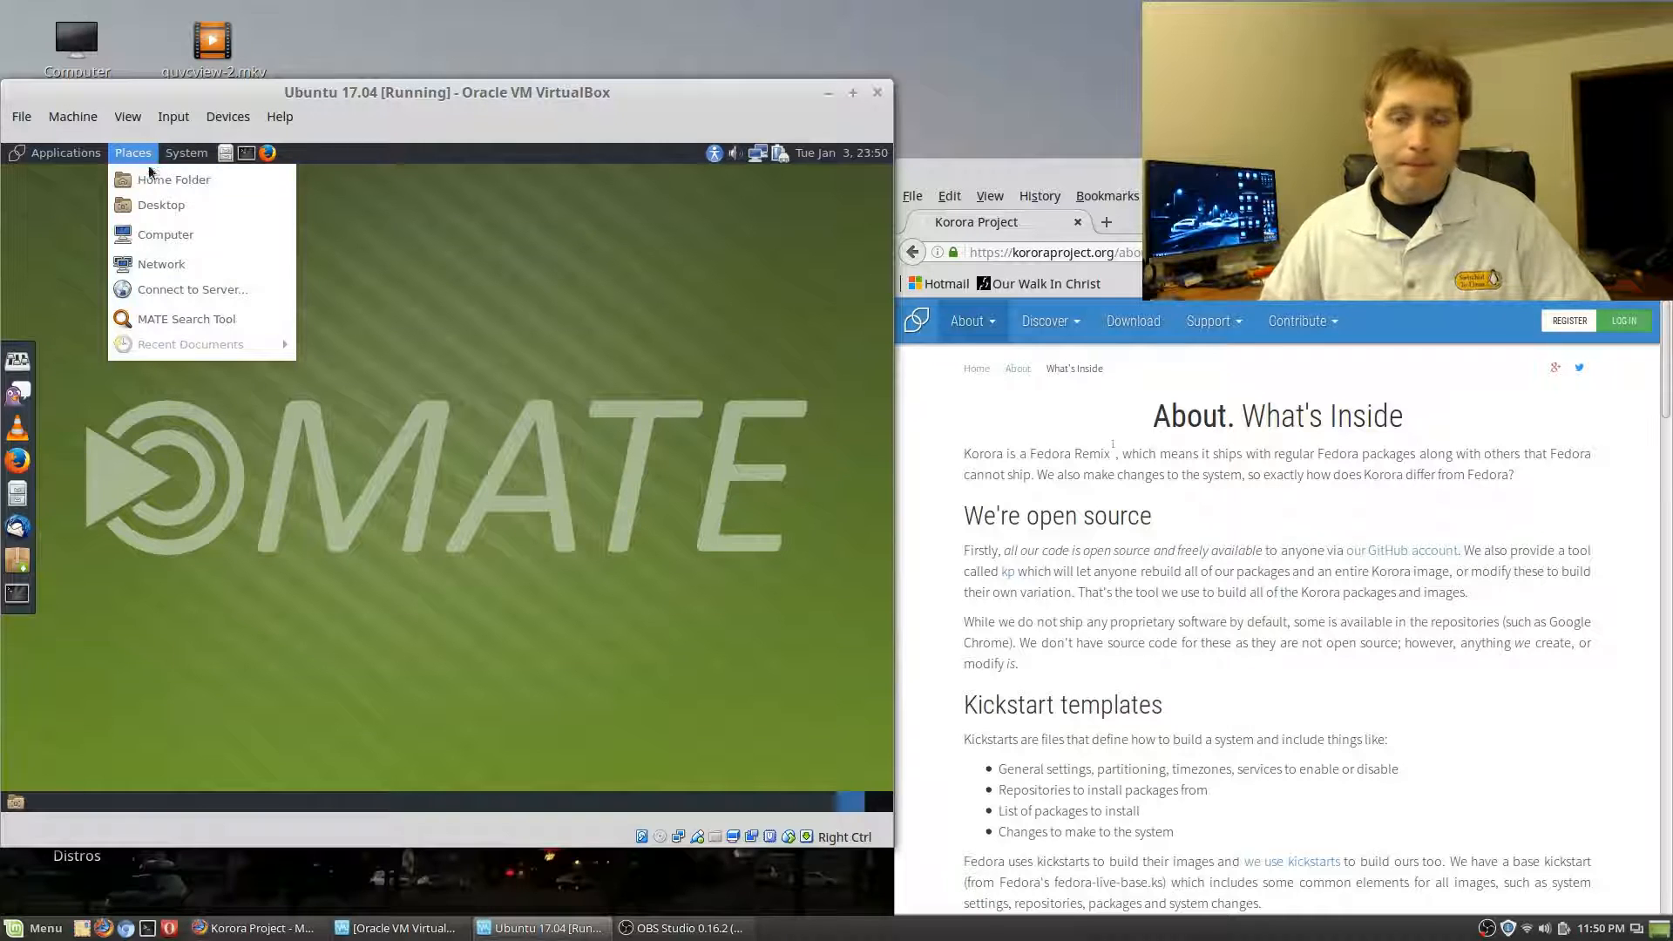
click(646, 319)
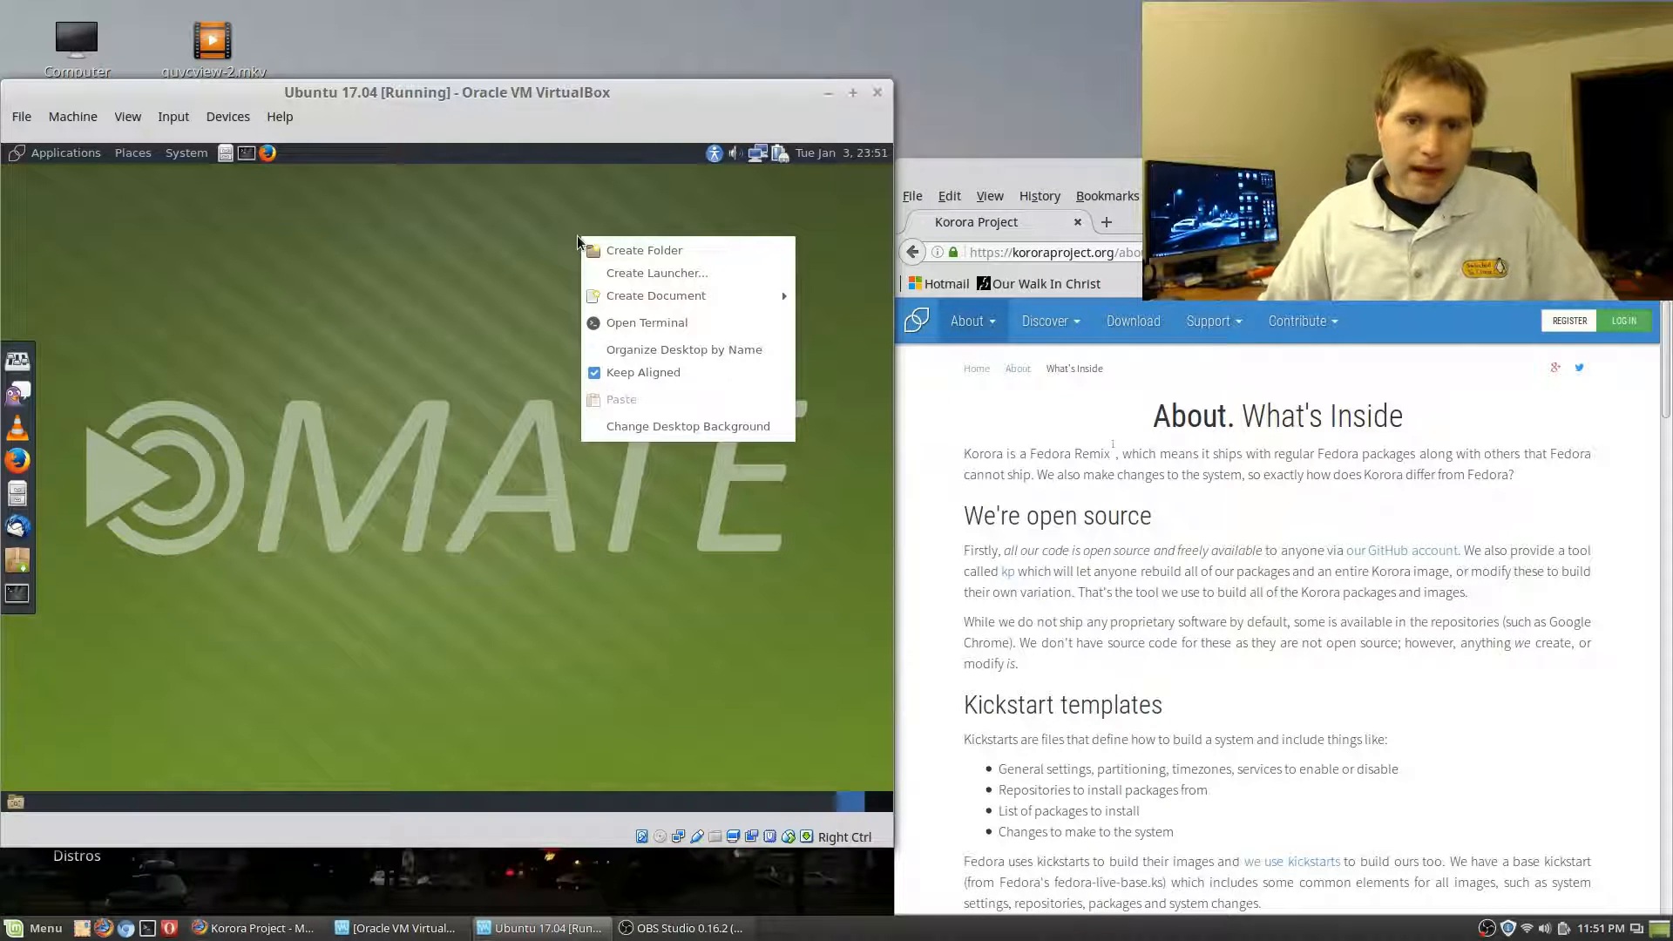
Create a new 'untitled folder' on the MATE desktop via Create Folder
click(644, 250)
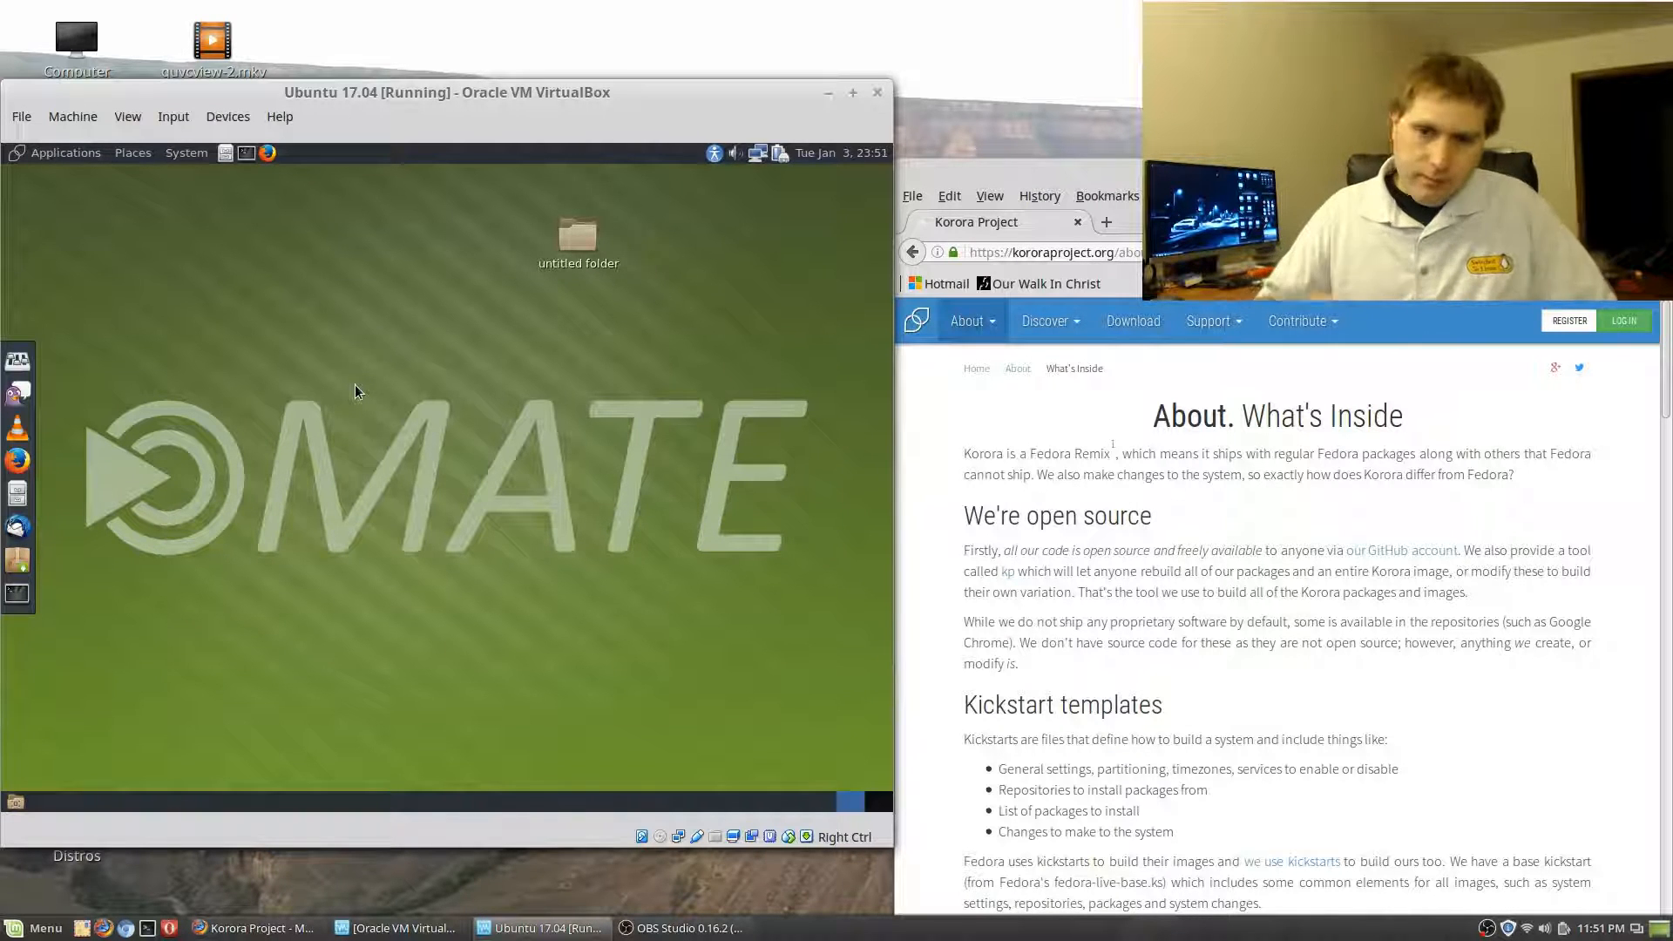
mouse_move(432, 563)
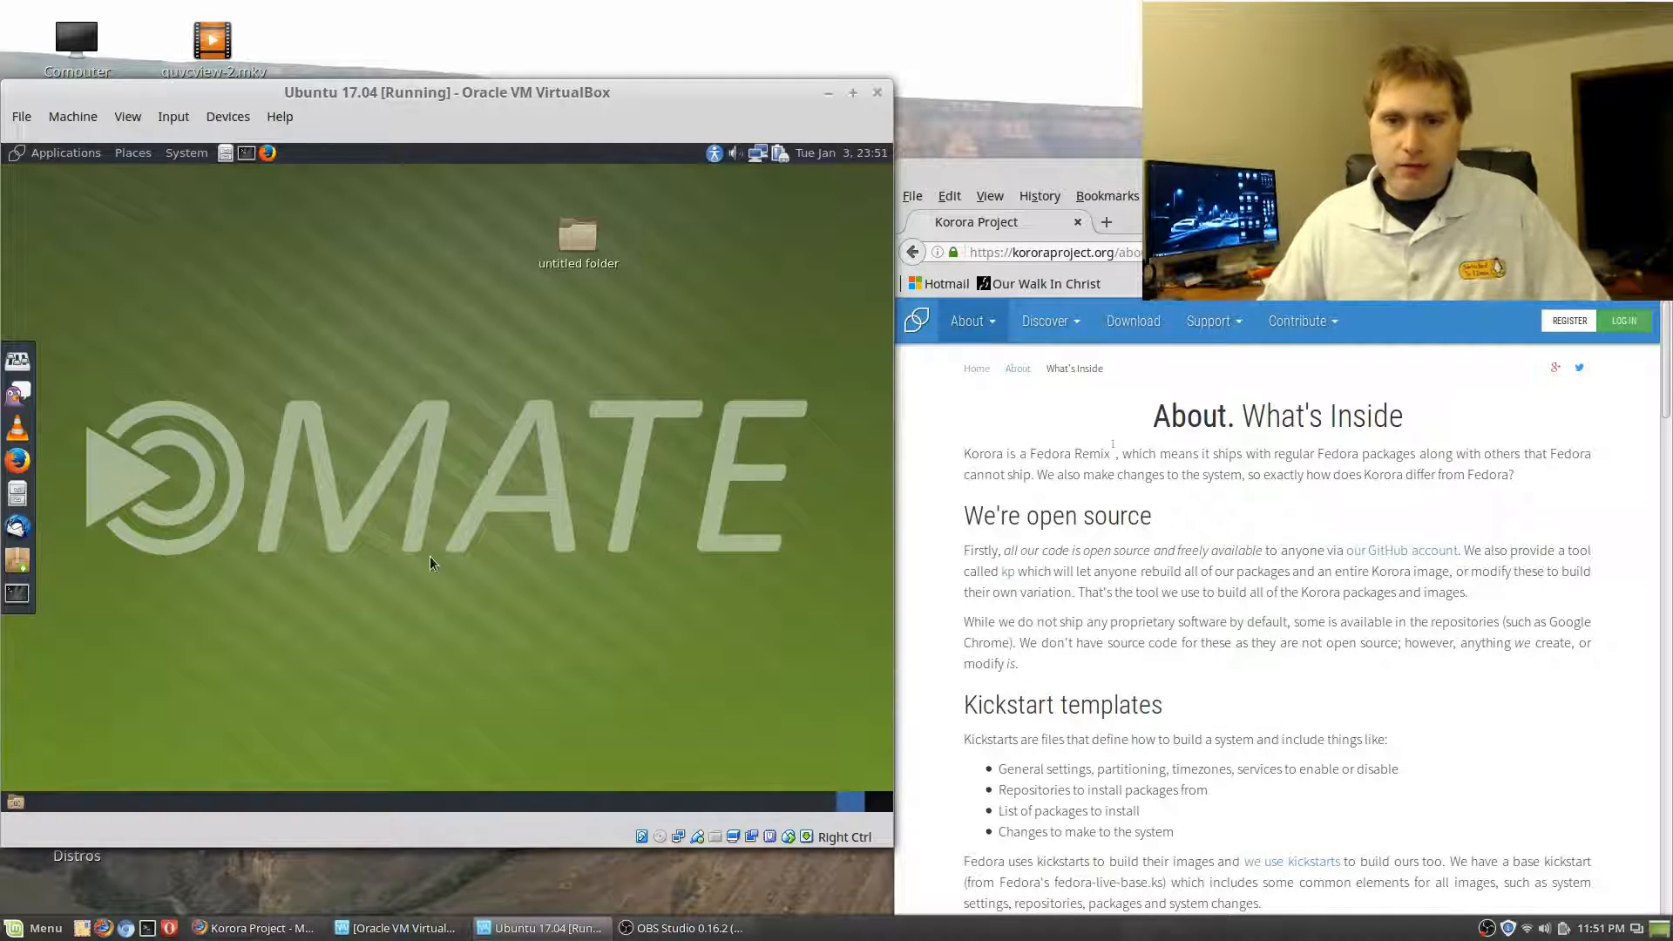